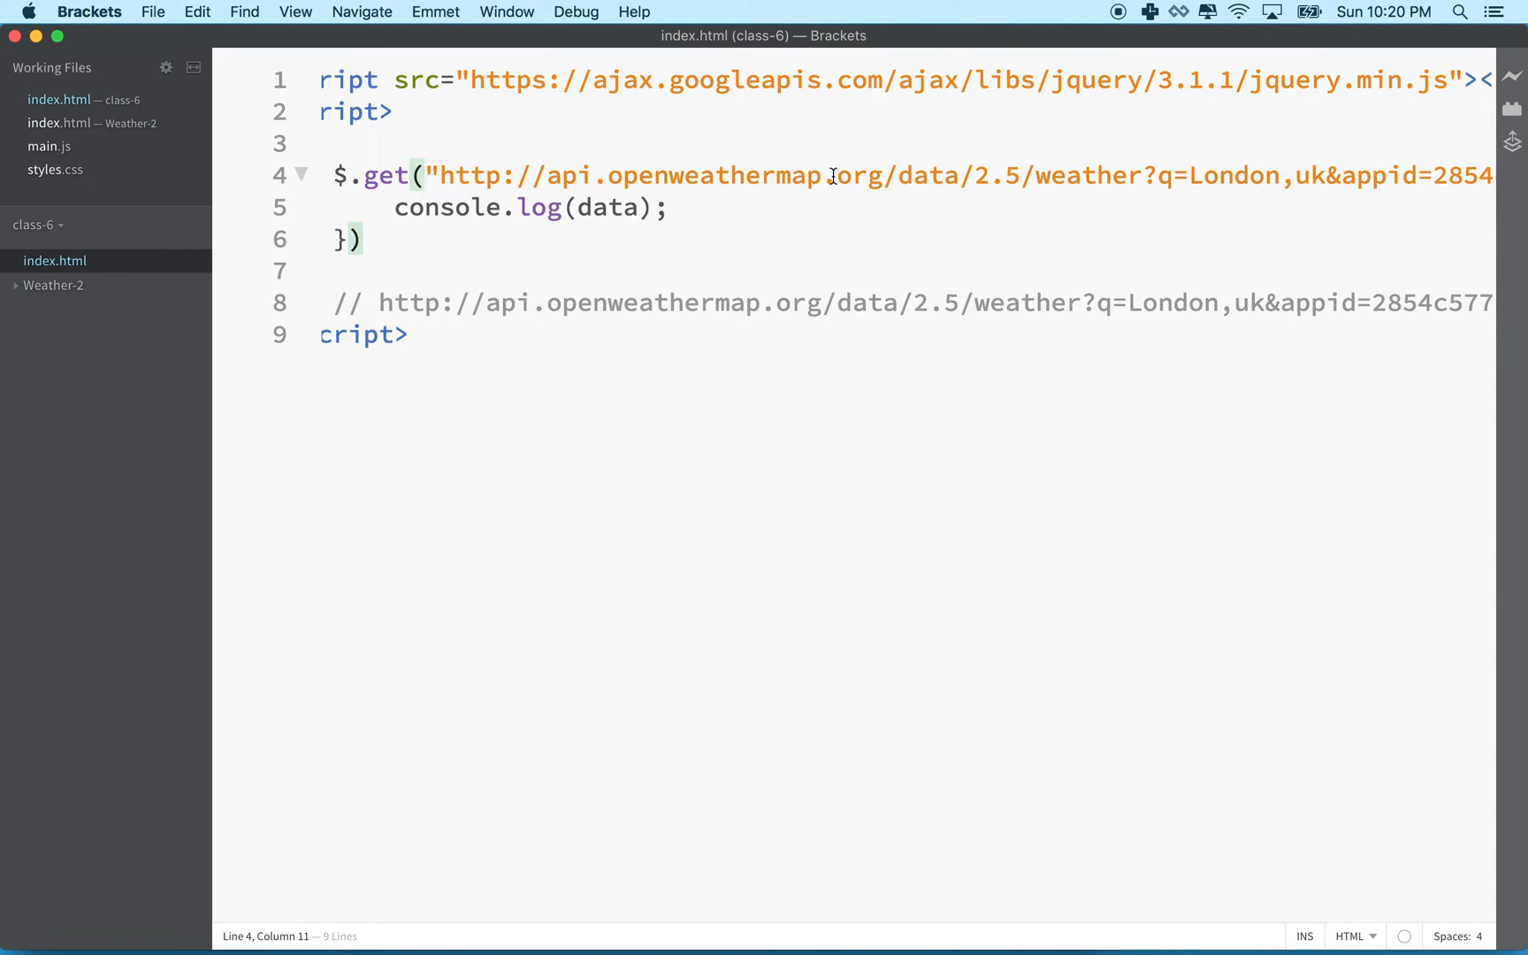
mouse_move(758, 186)
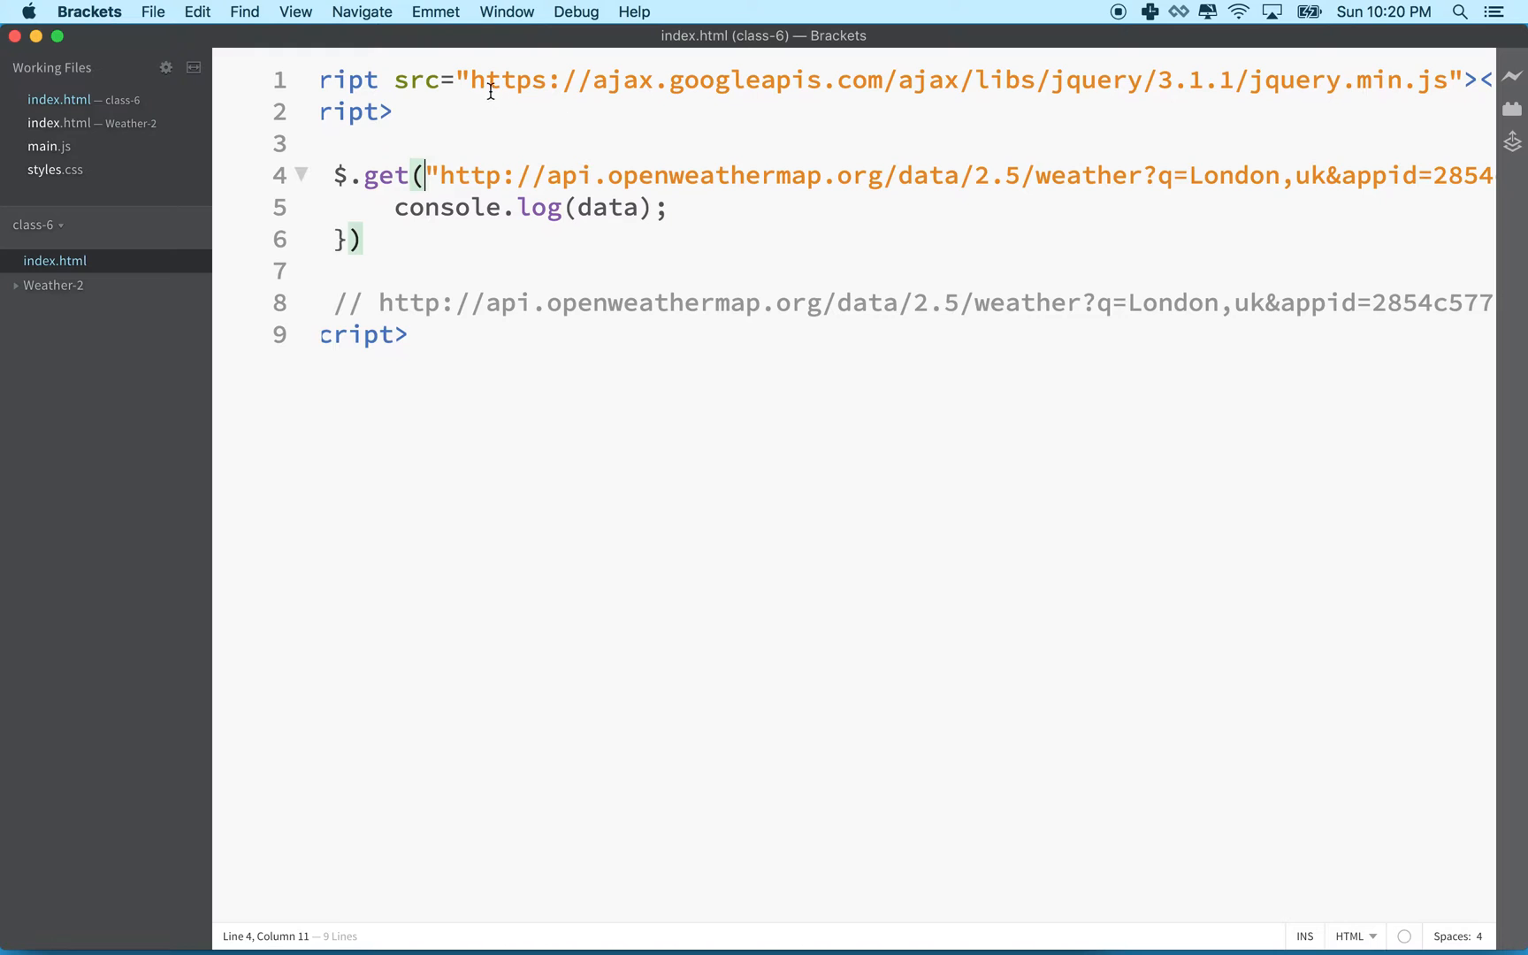
Highlight the API address and query parts of the OpenWeatherMap request URL
left_click_drag(473, 80, 945, 80)
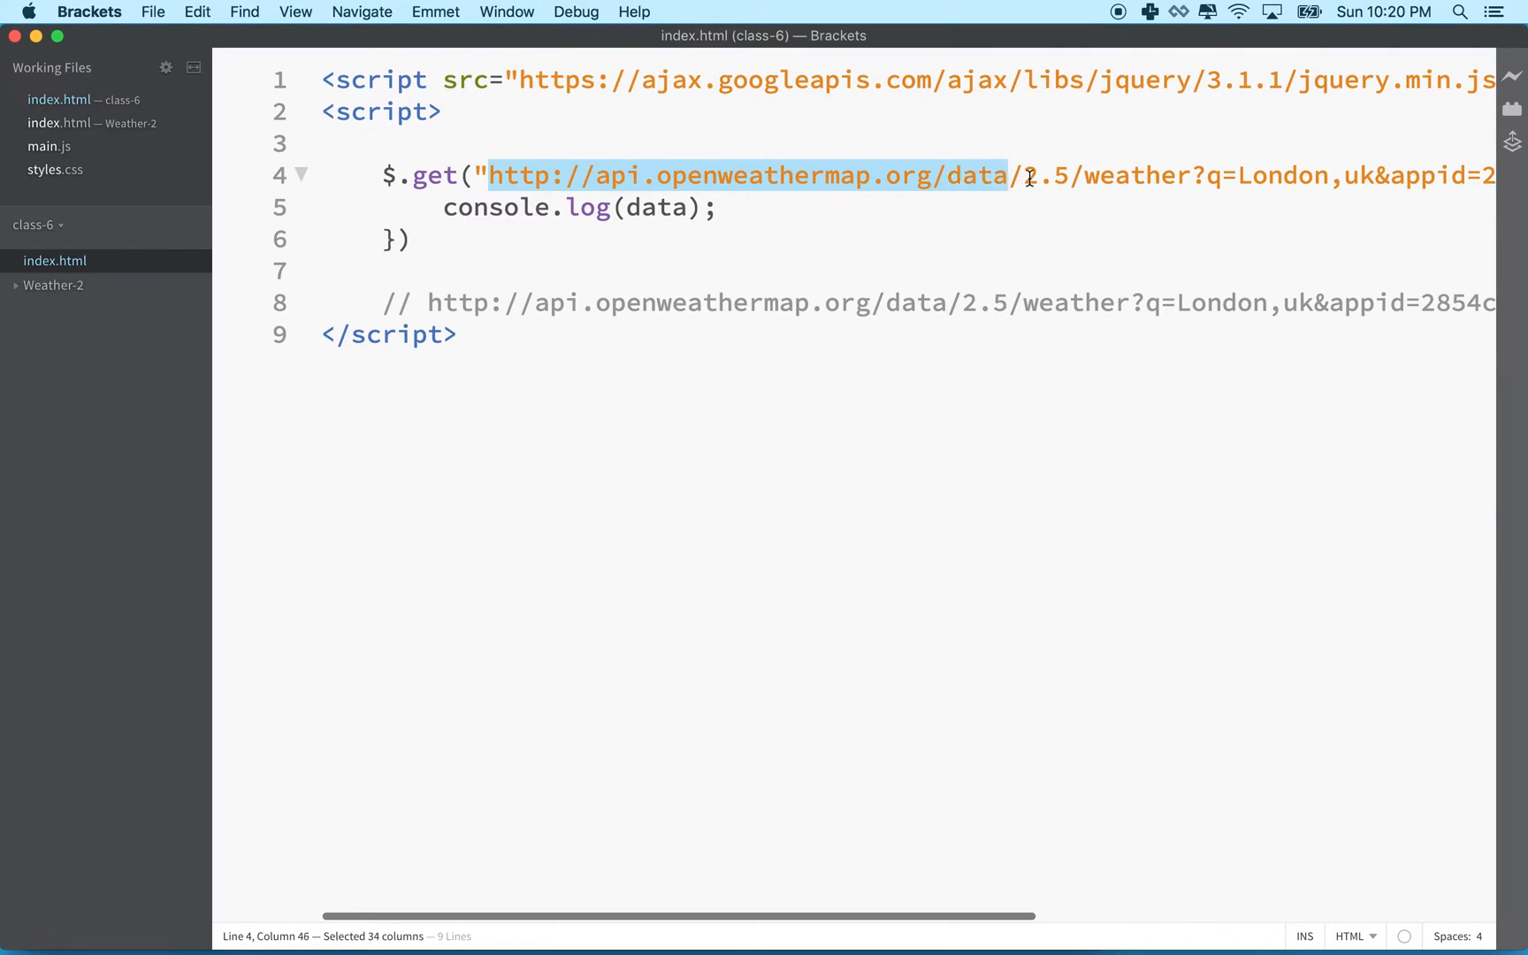
left_click_drag(1028, 175, 1286, 175)
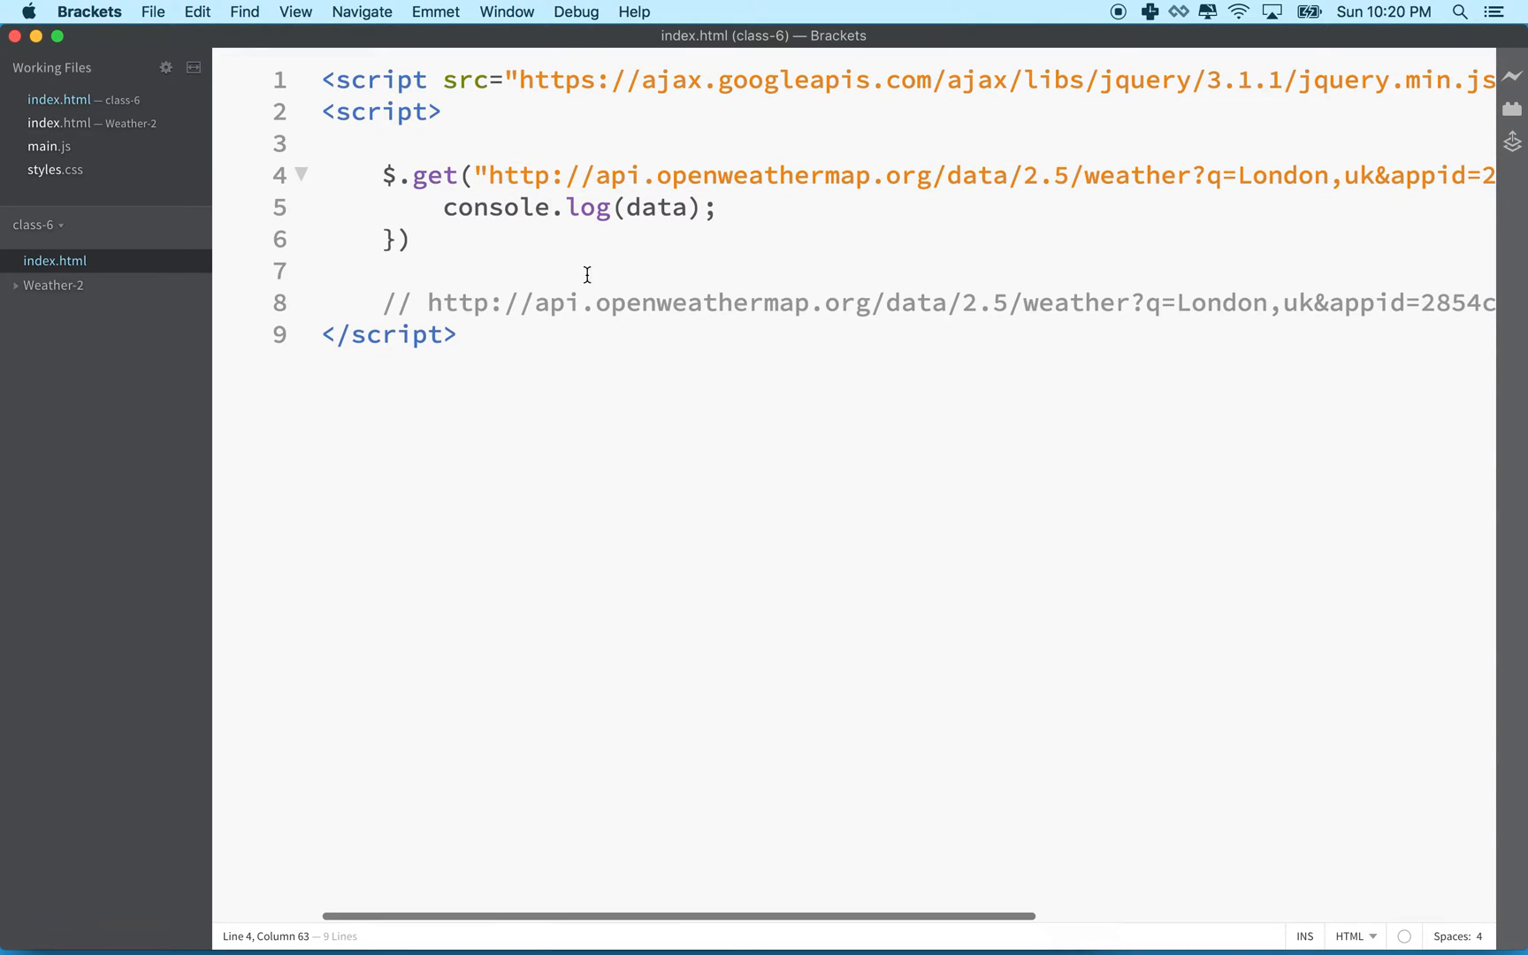
left_click_drag(444, 207, 715, 207)
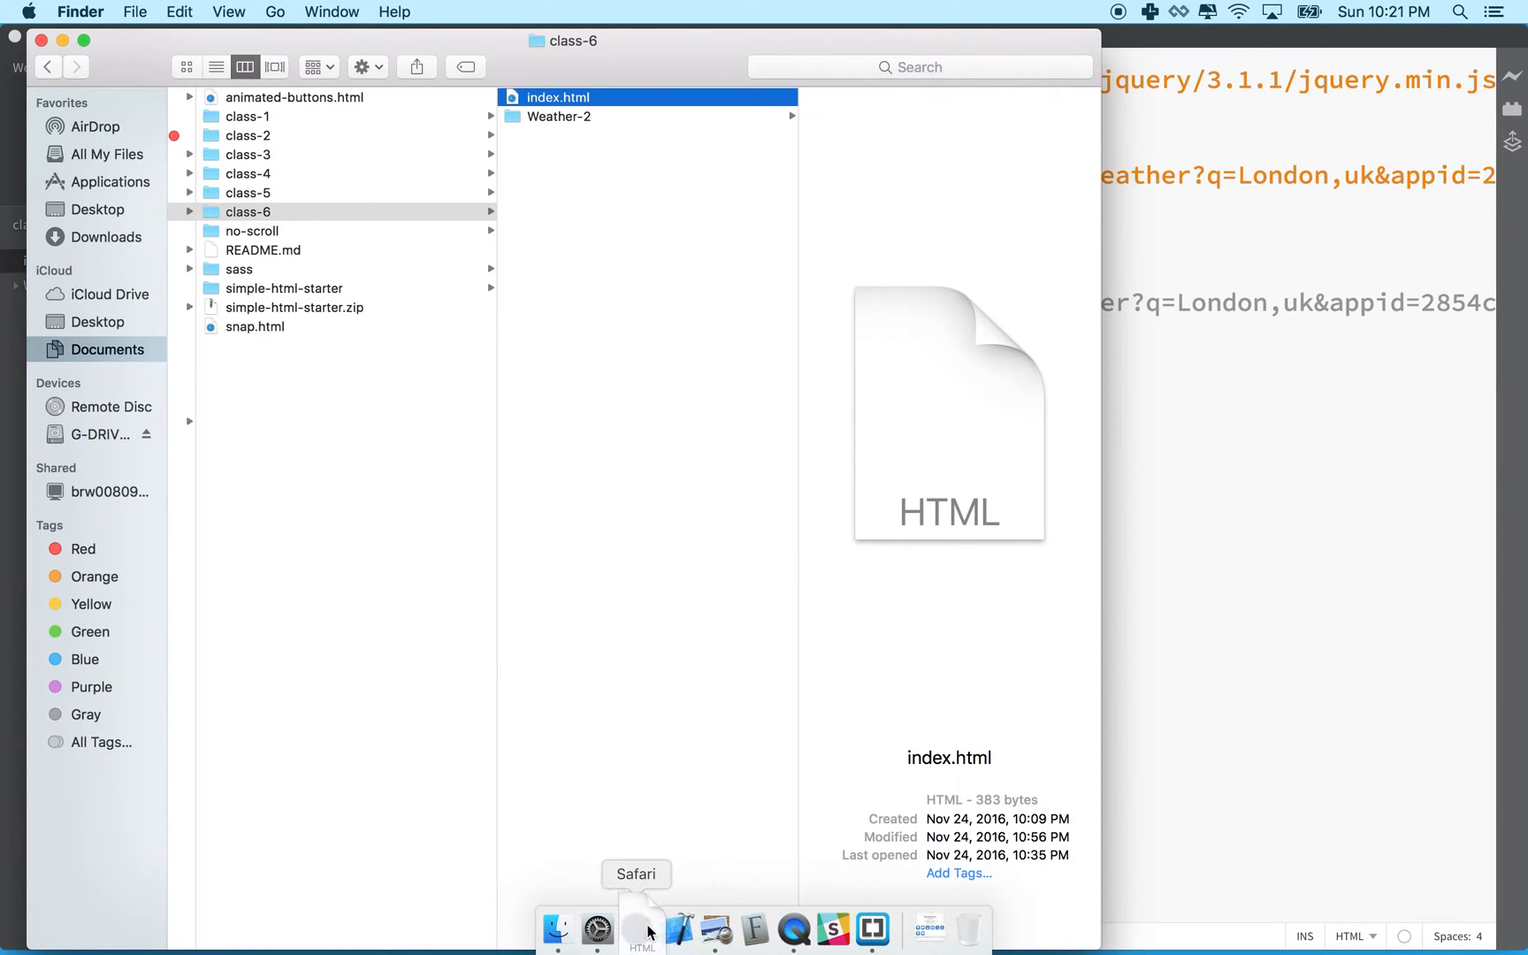
View index.html in Safari and expand the logged London weather object in the console
left_click(642, 929)
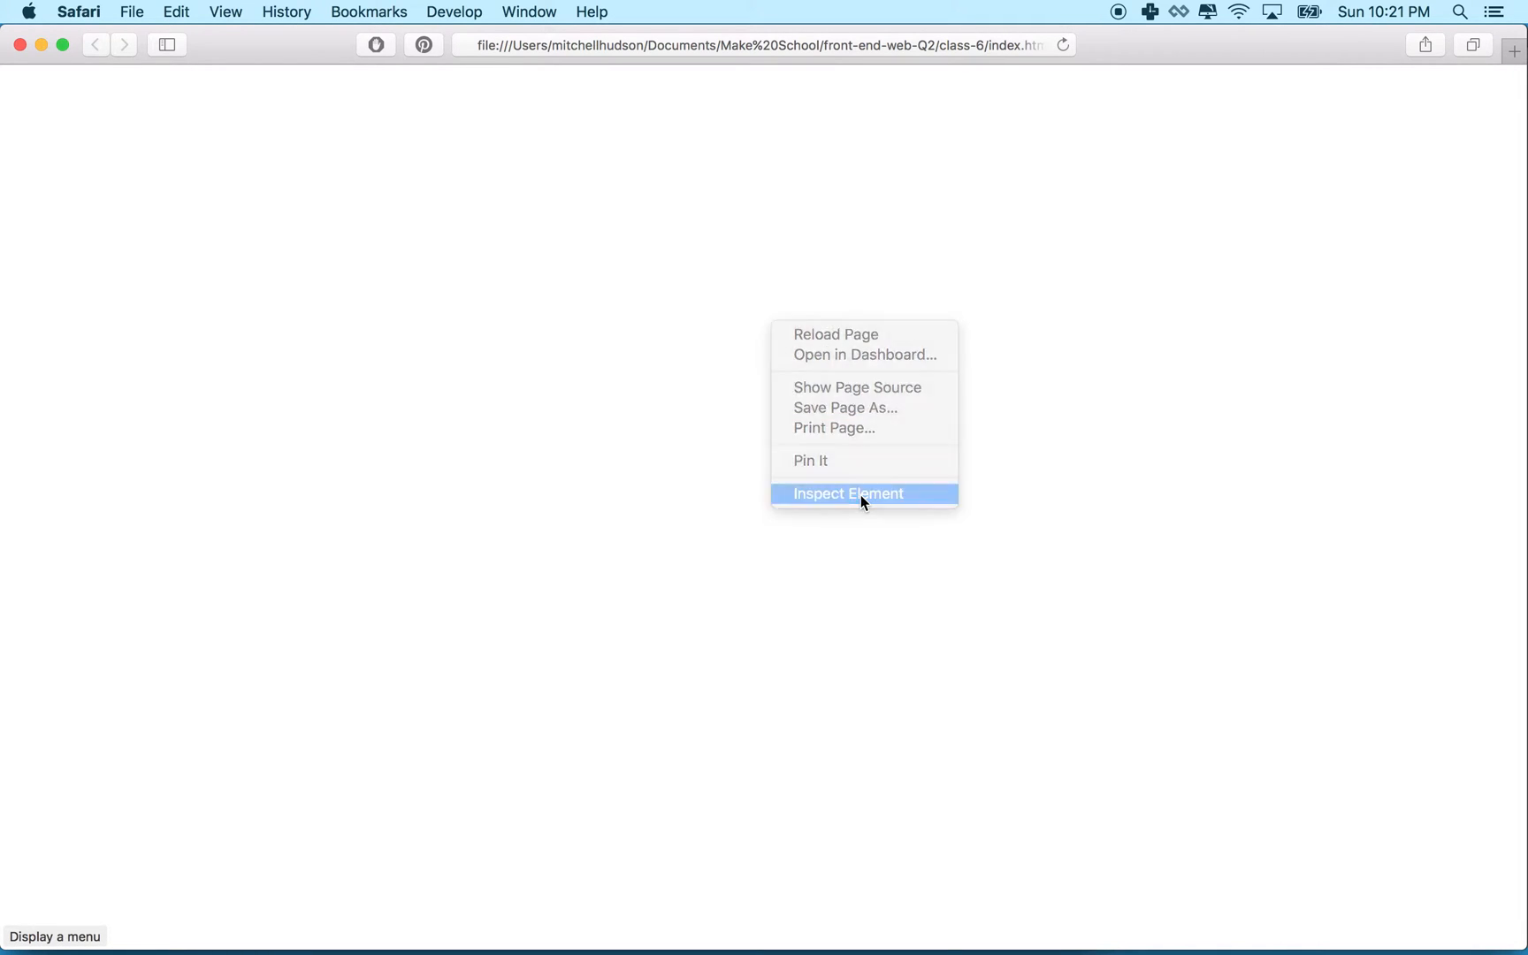
left_click(848, 493)
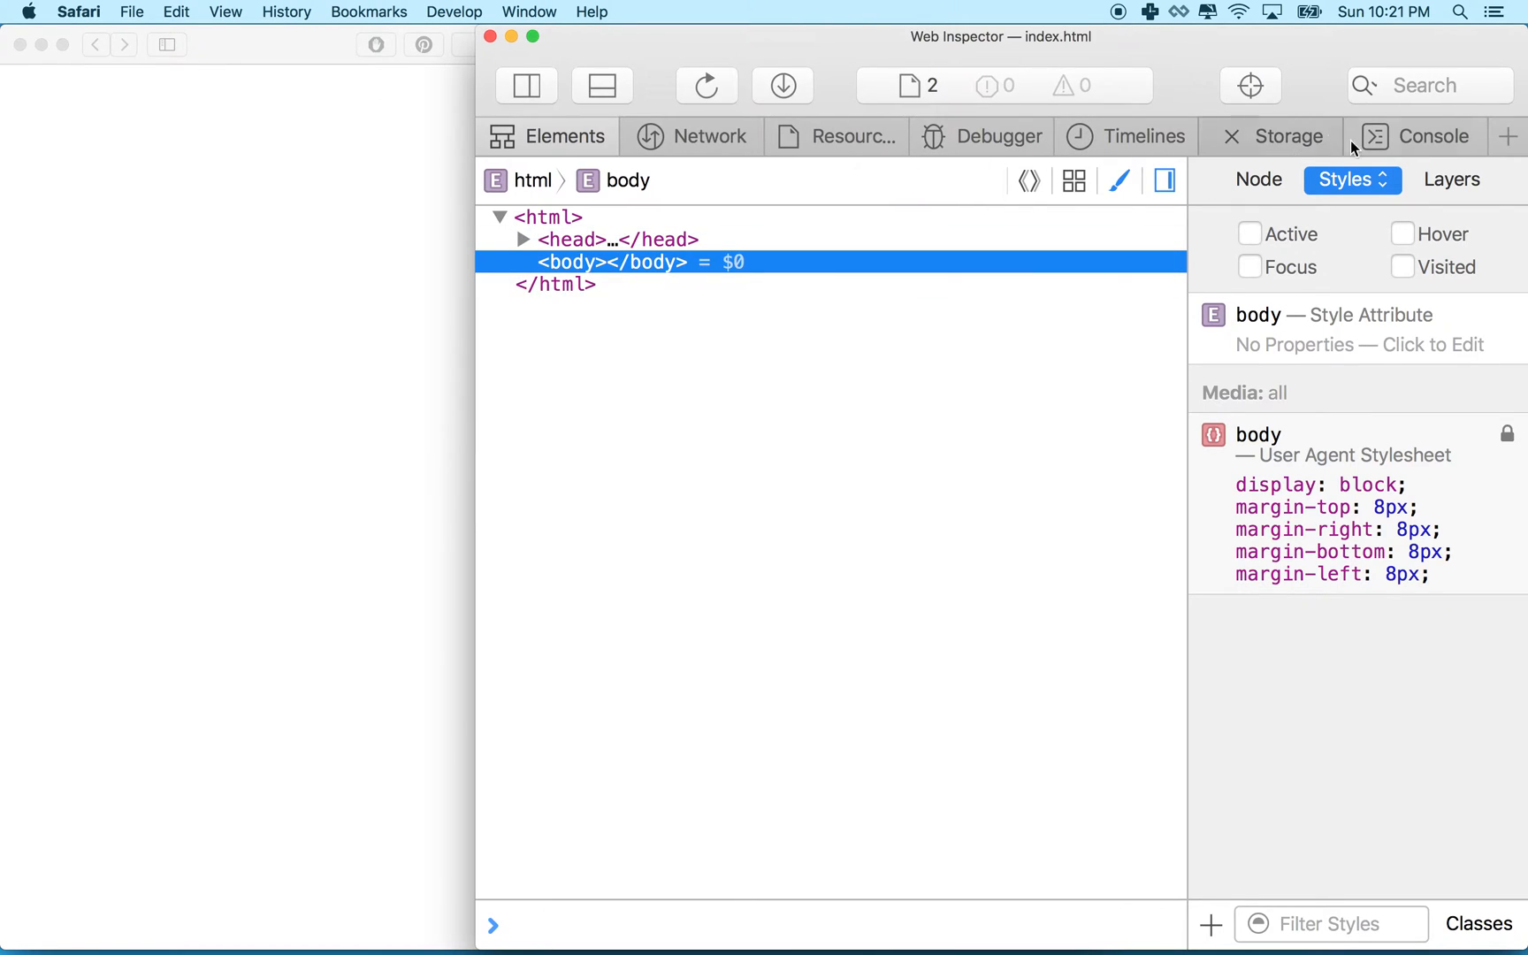
left_click(1435, 136)
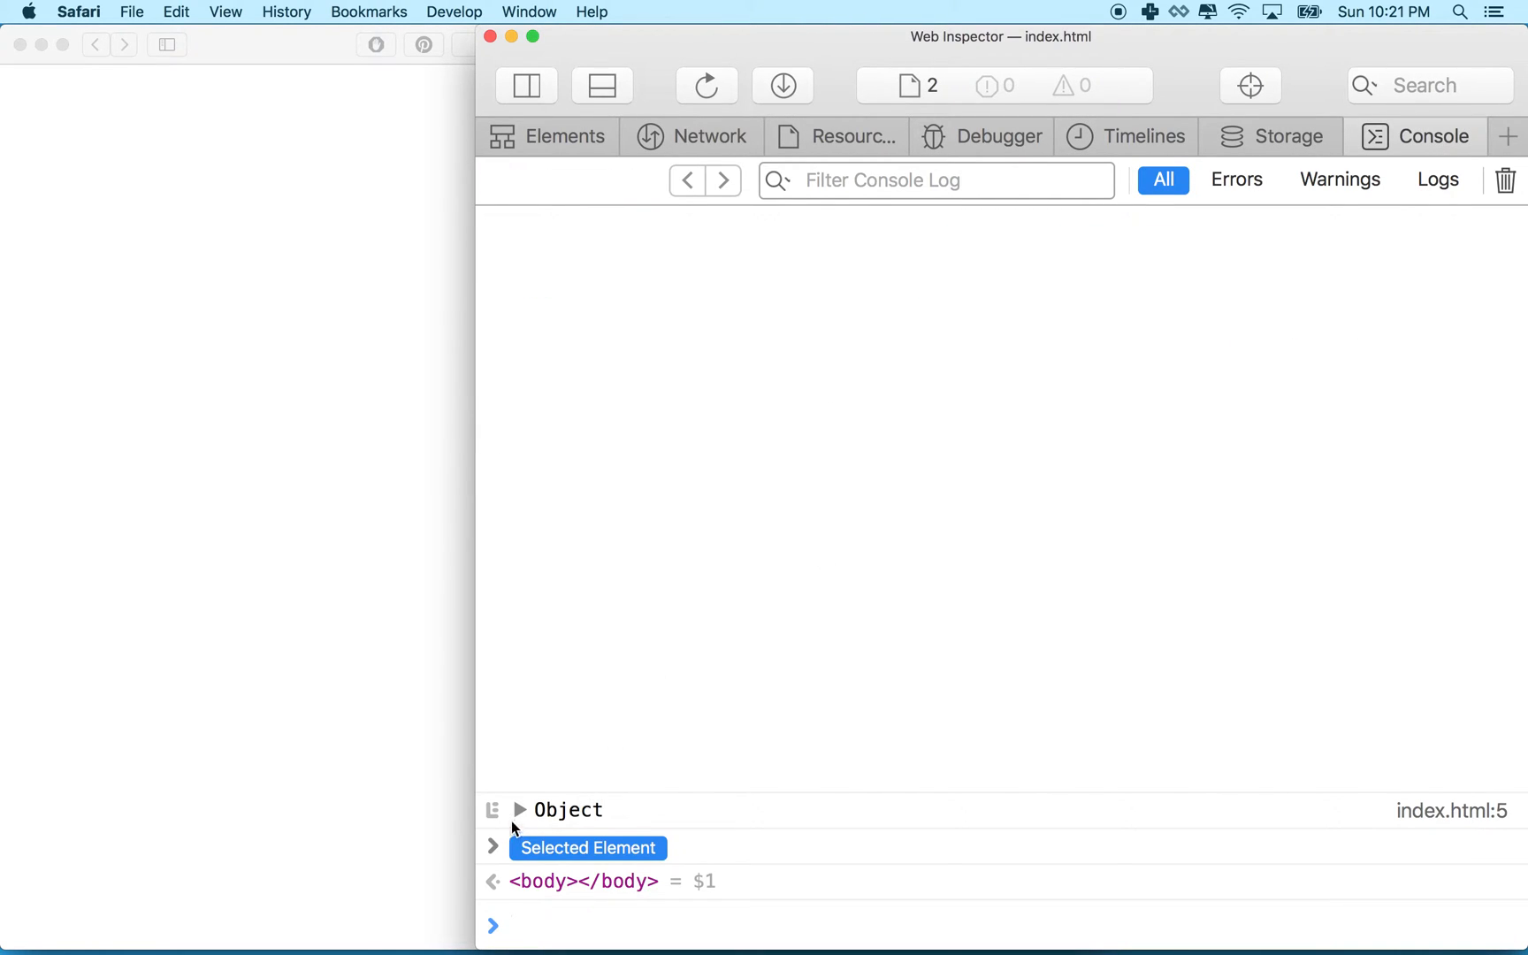
left_click(520, 811)
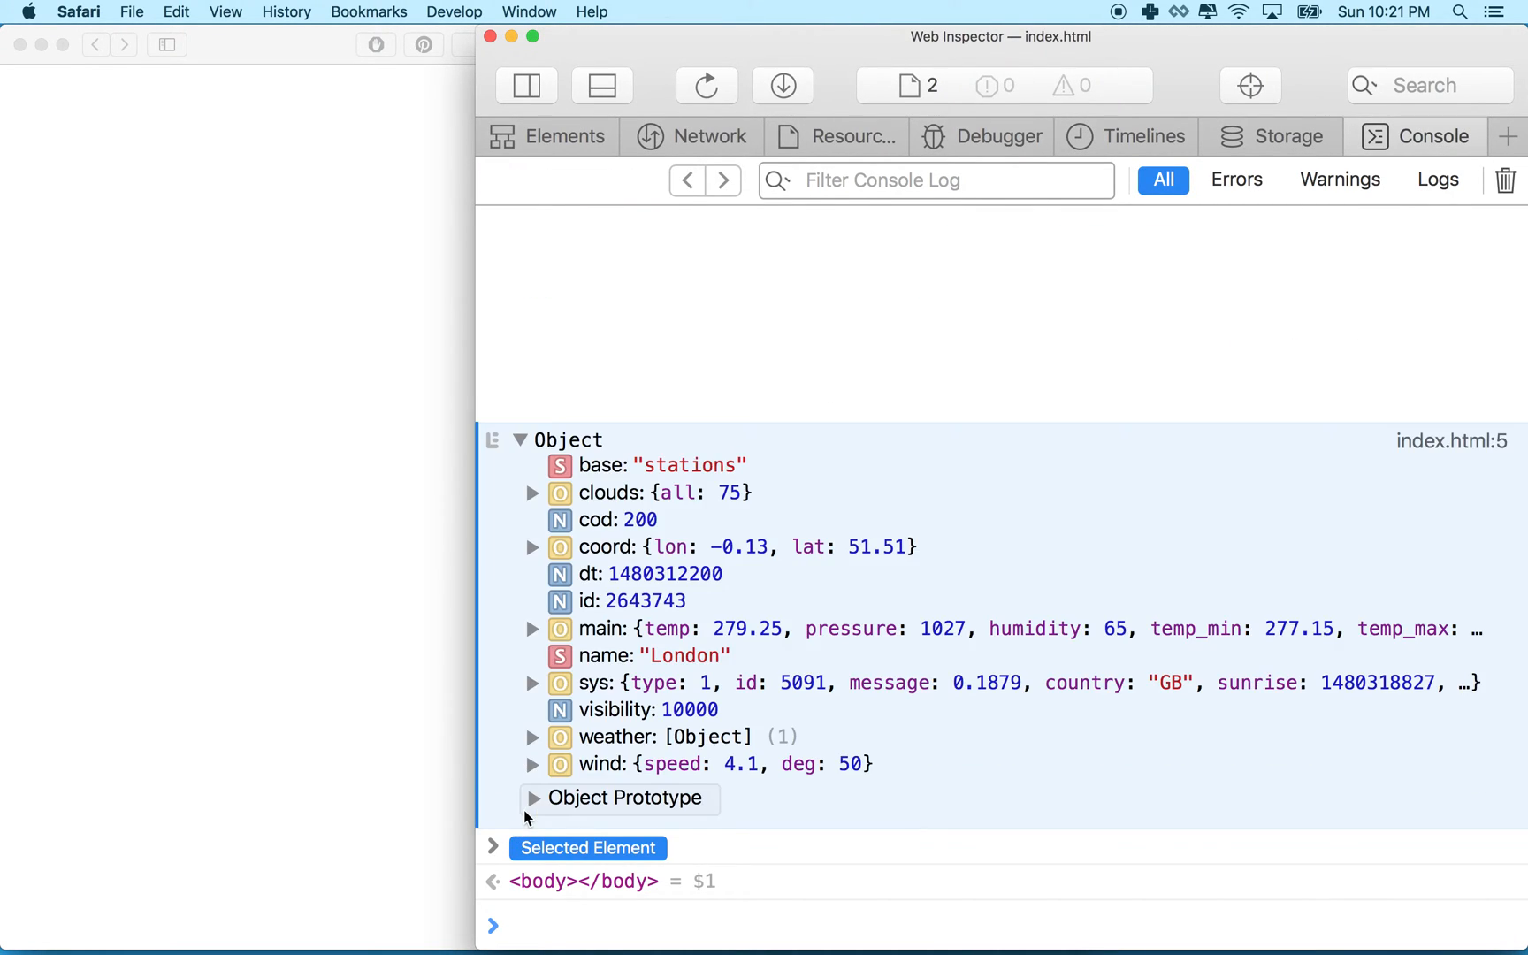
mouse_move(604, 605)
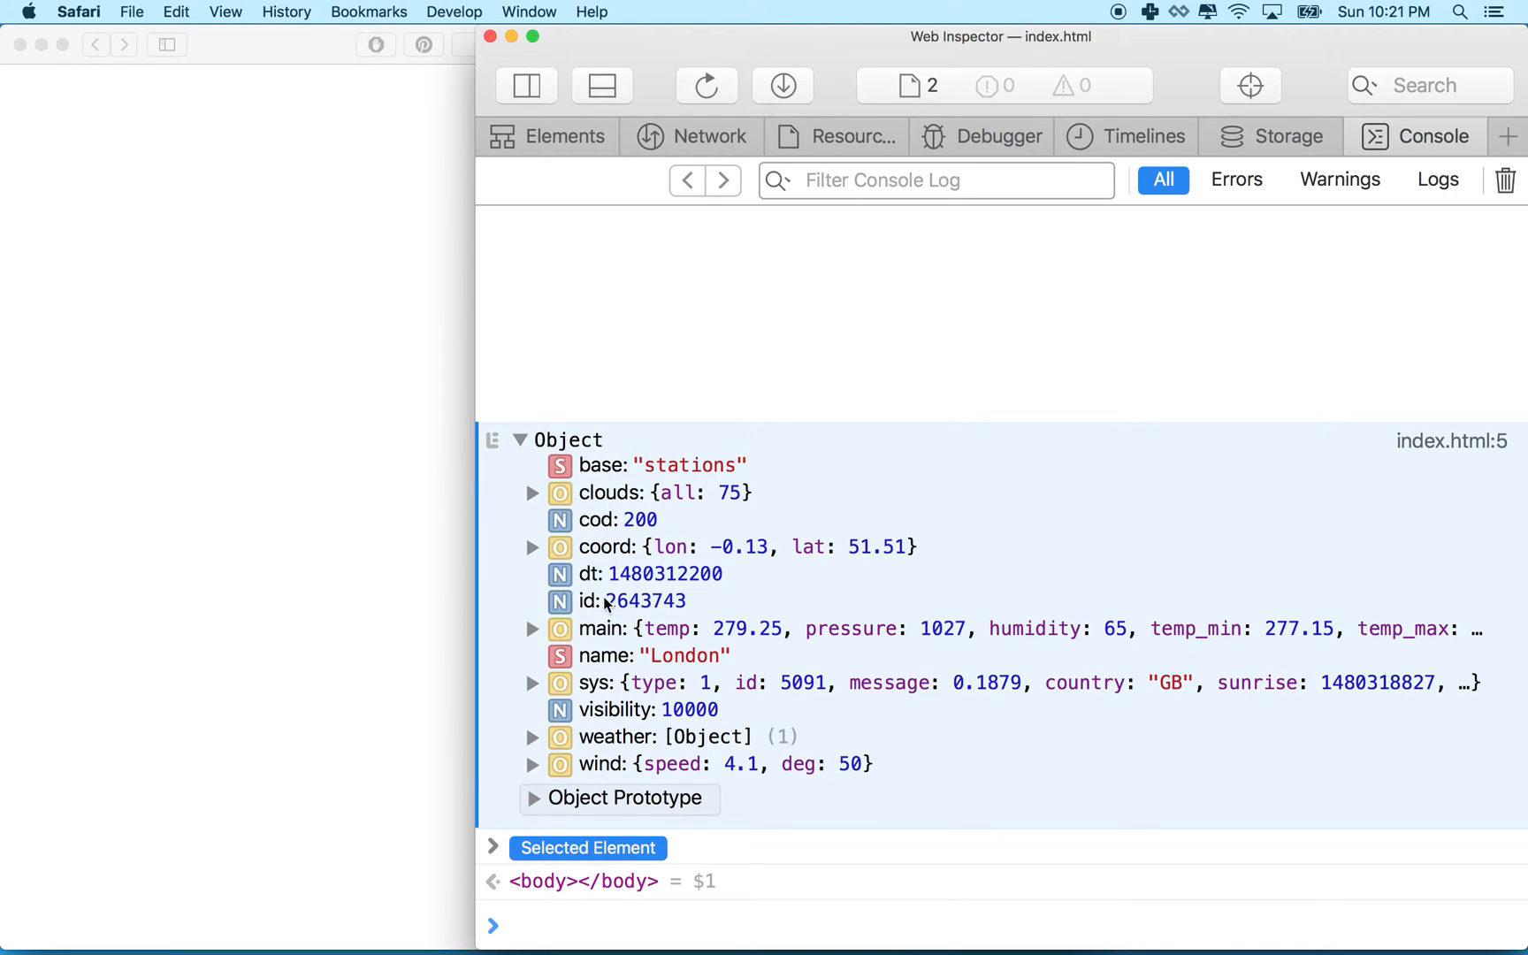
mouse_move(589, 644)
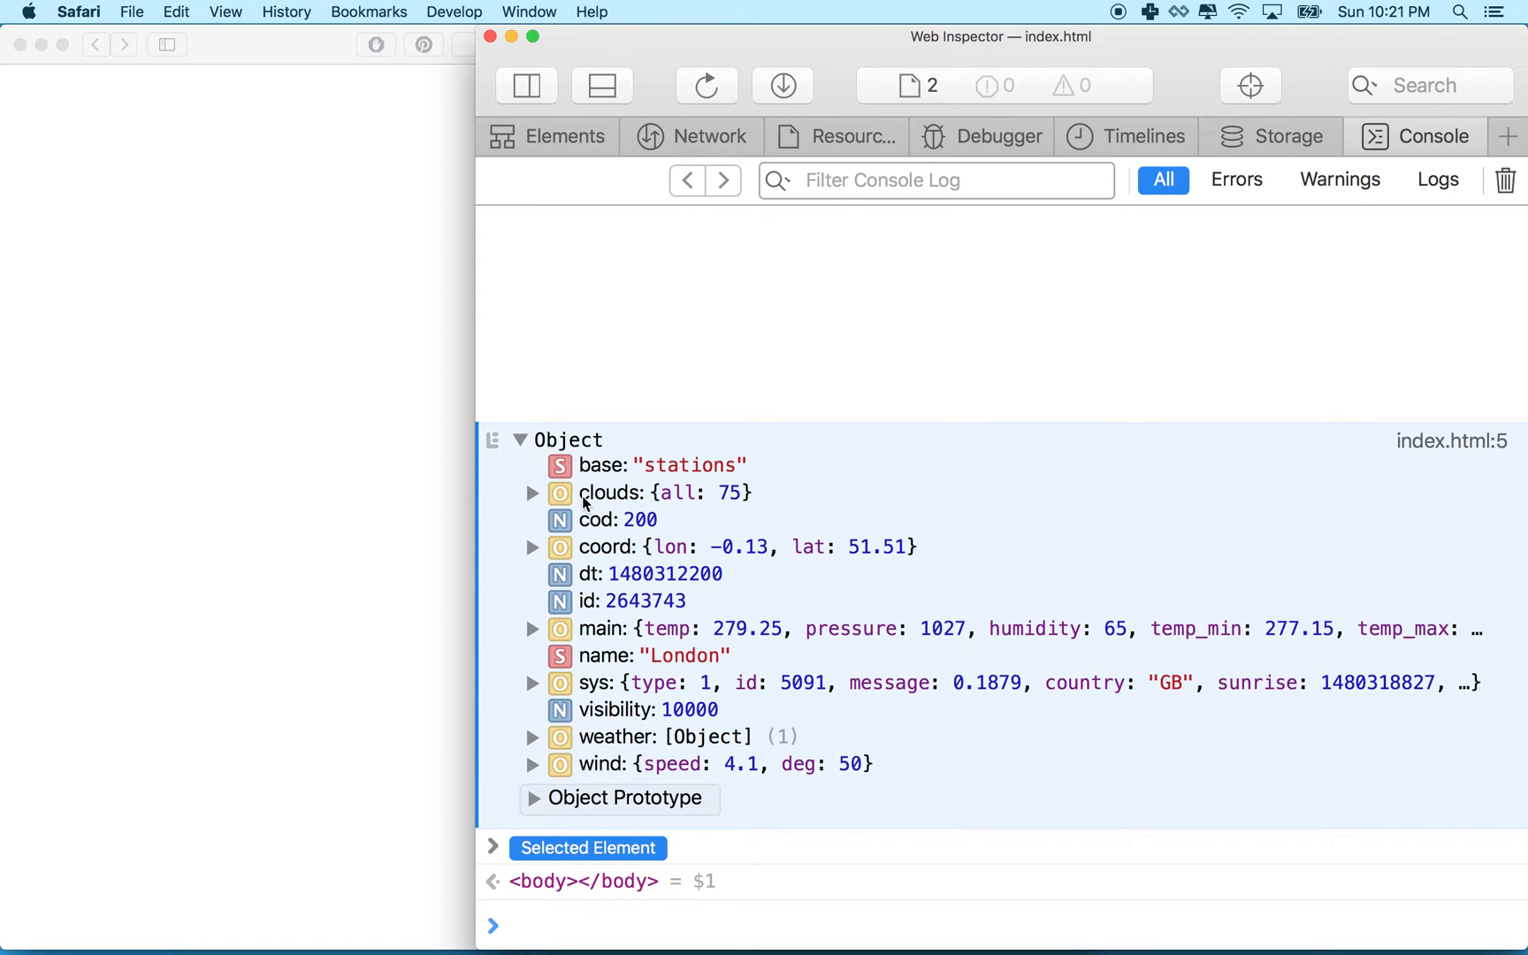
mouse_move(610, 492)
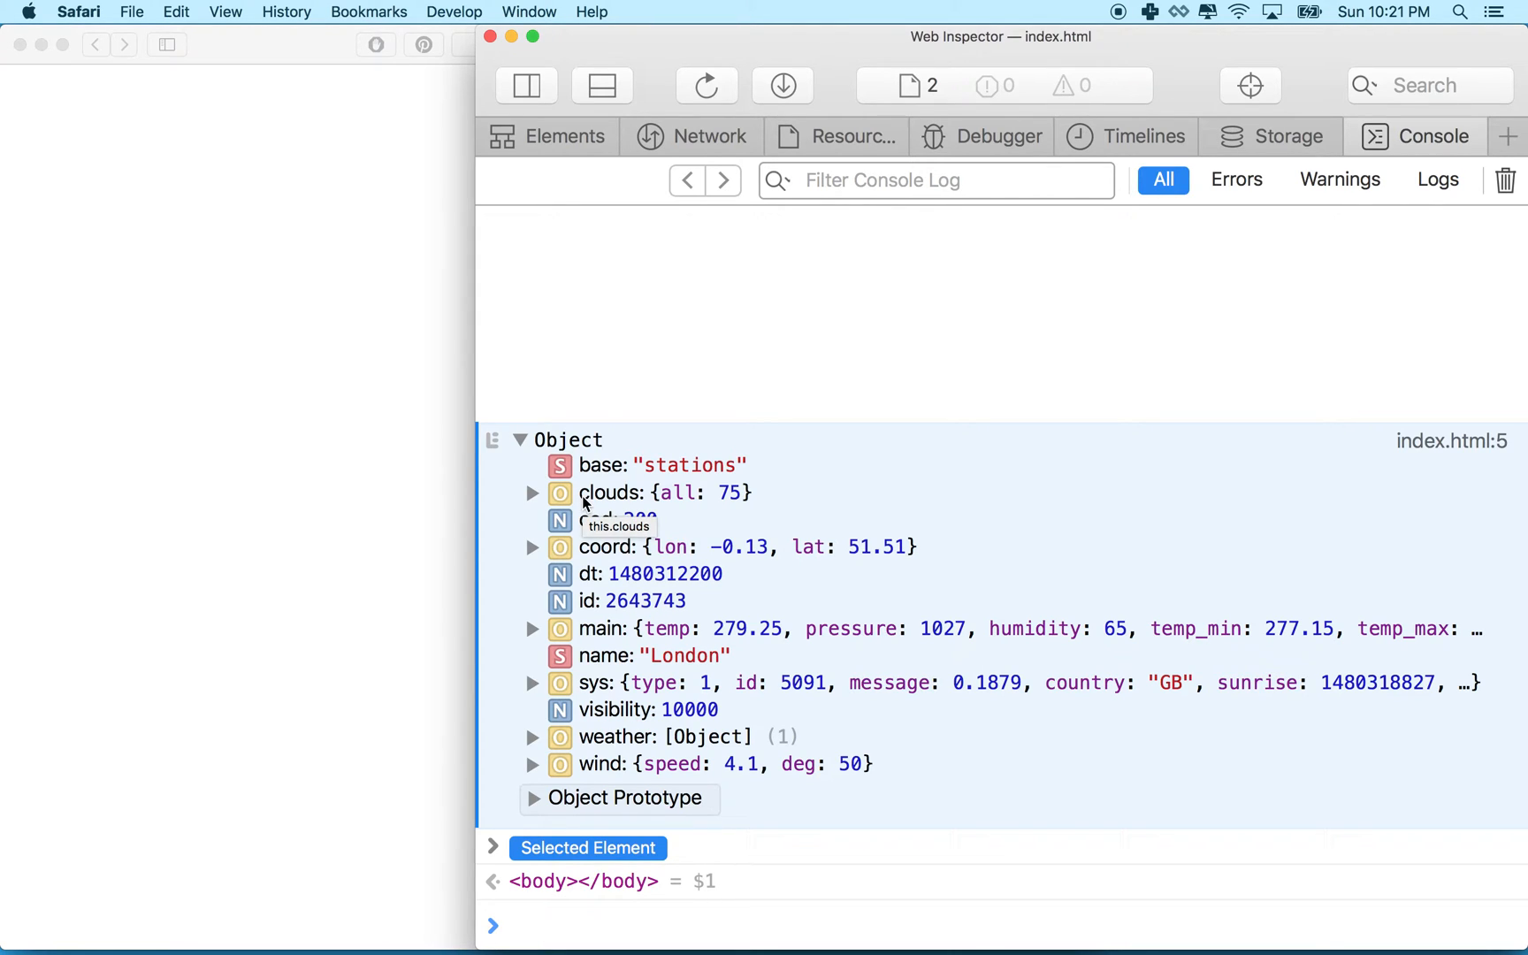
mouse_move(590, 538)
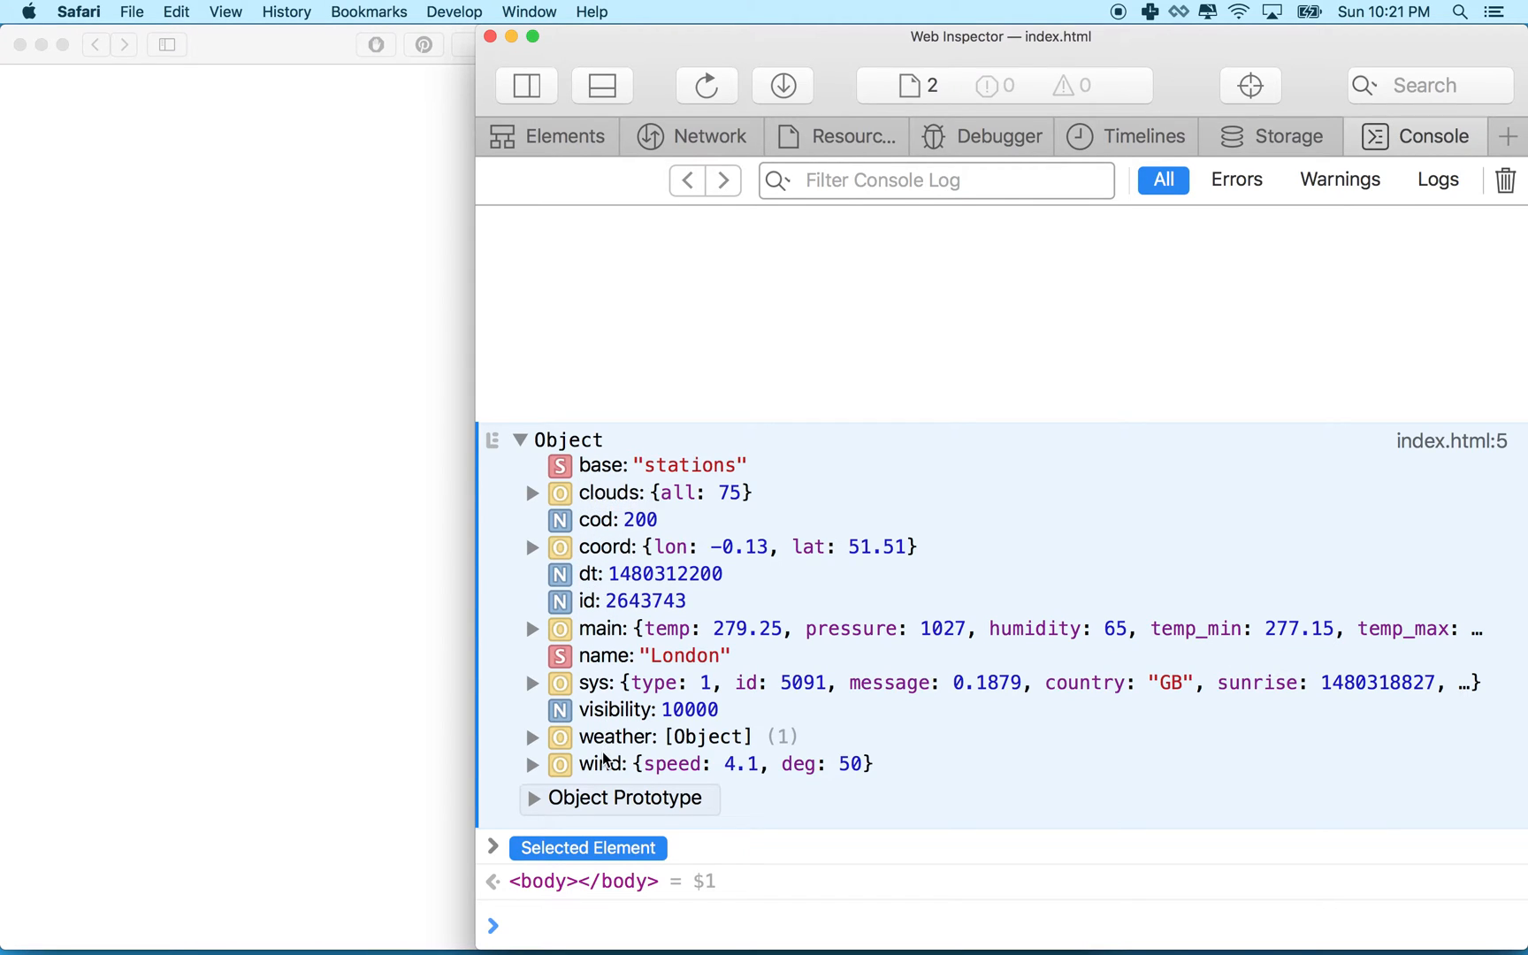
mouse_move(625, 569)
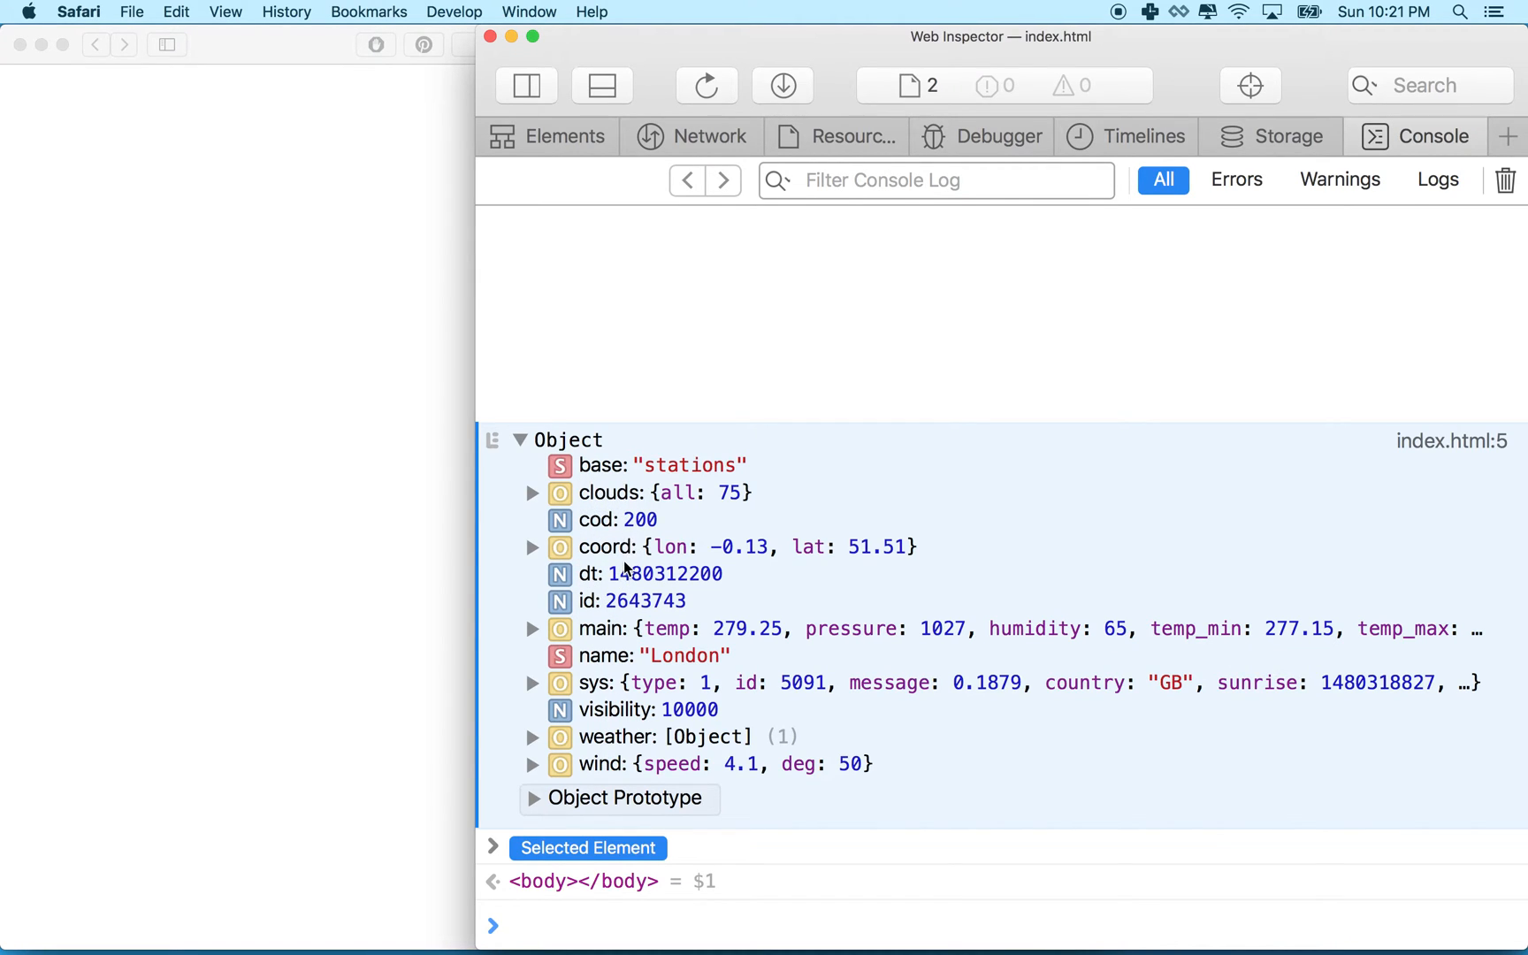
mouse_move(683, 670)
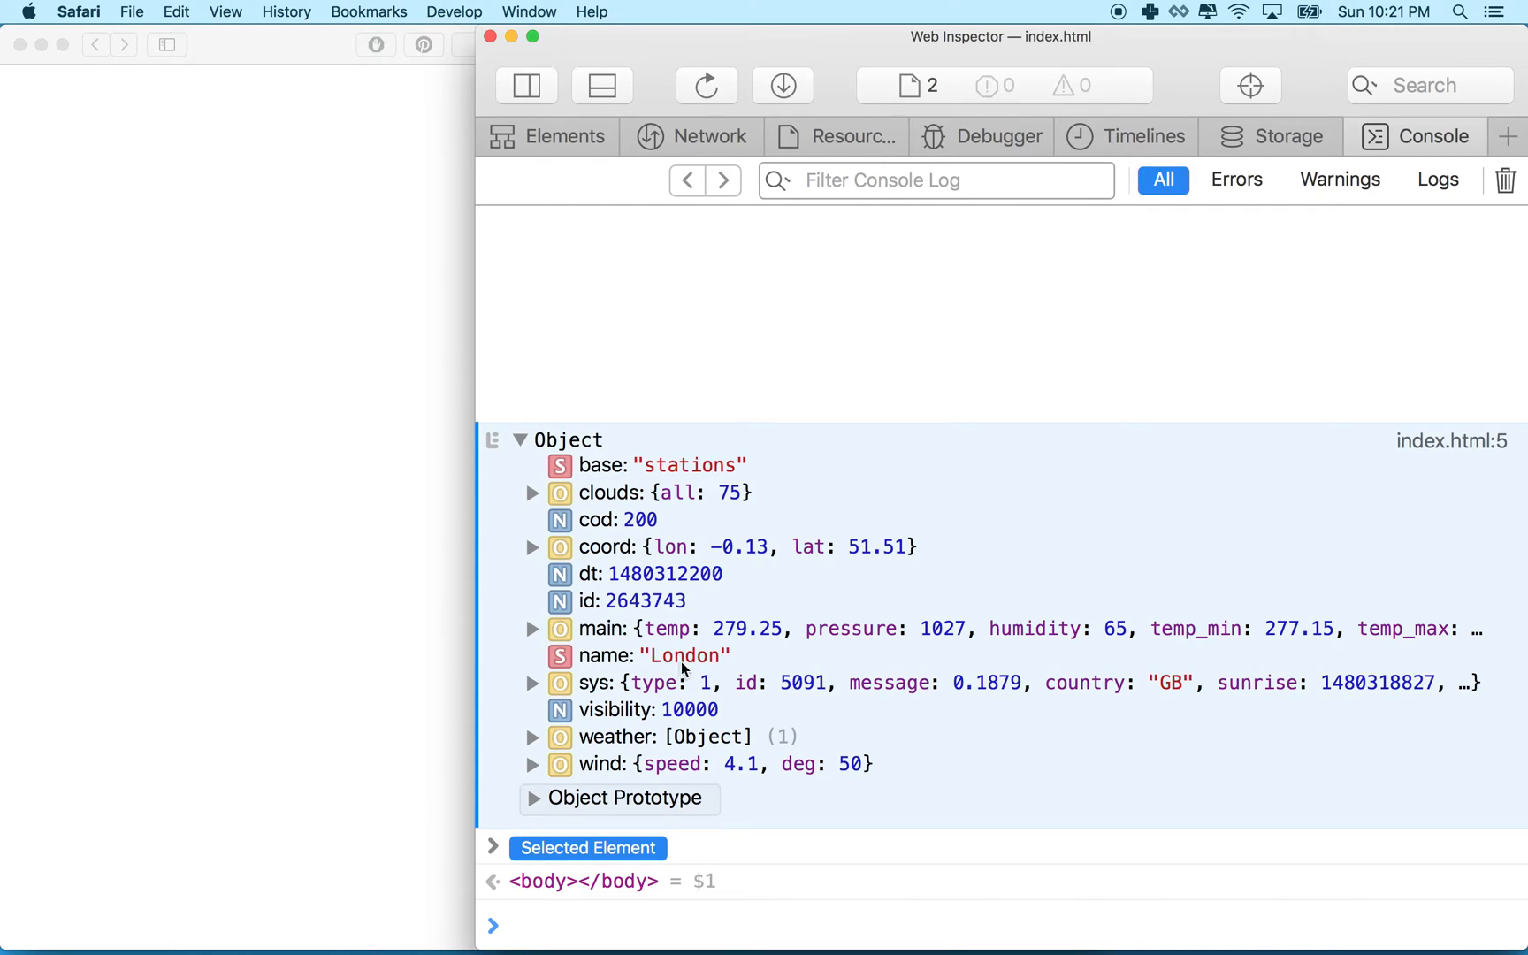
mouse_move(703, 672)
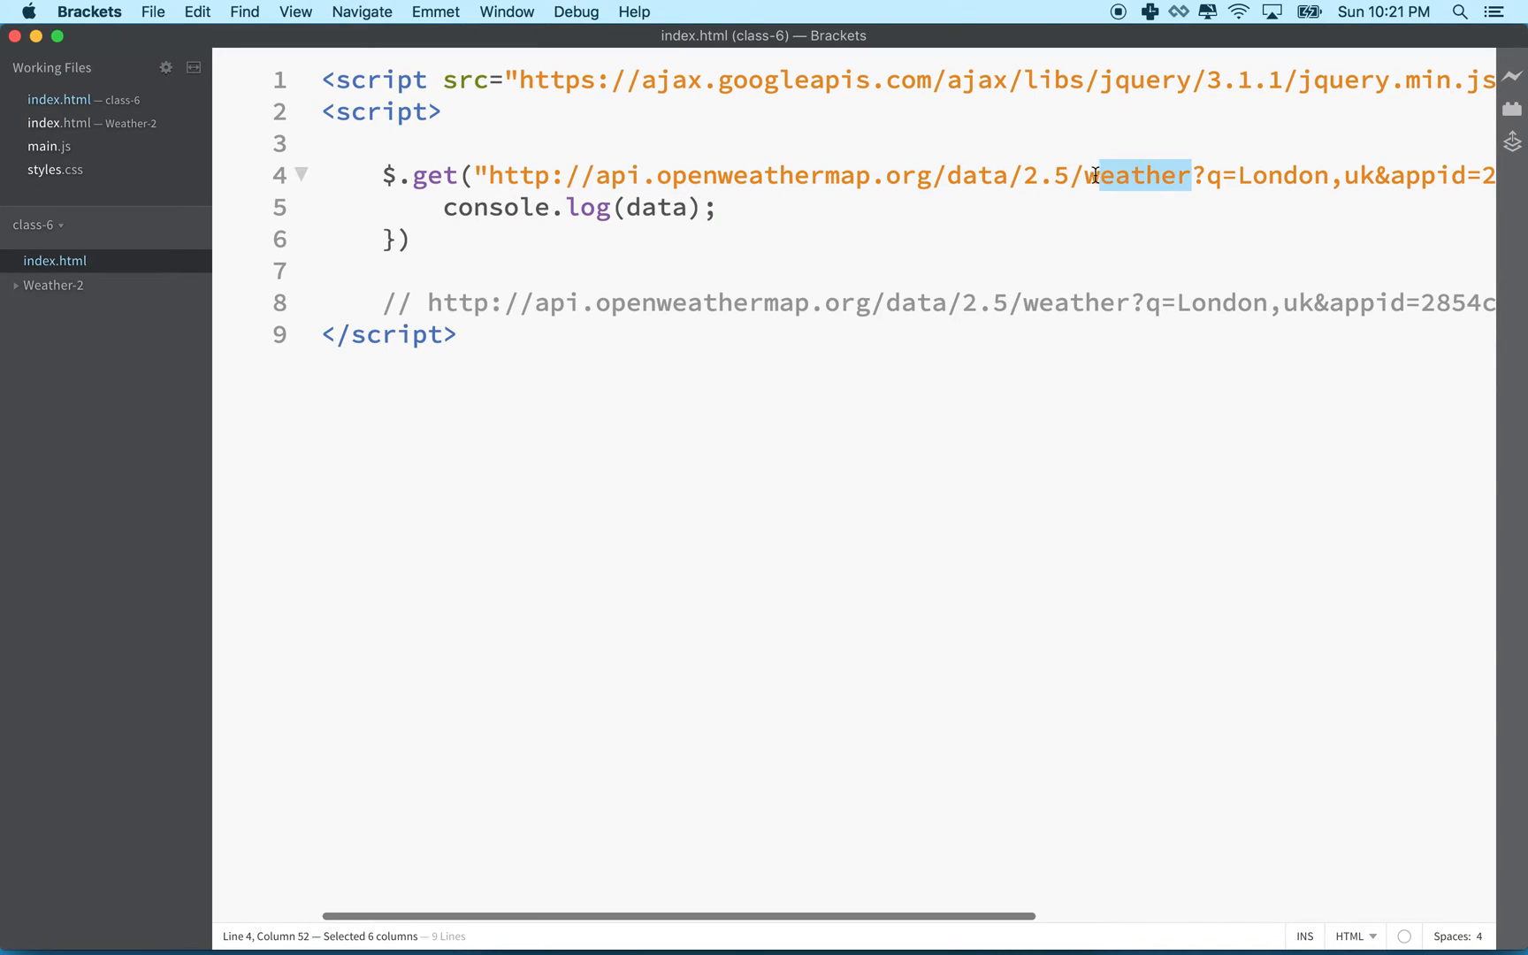
left_click(1201, 175)
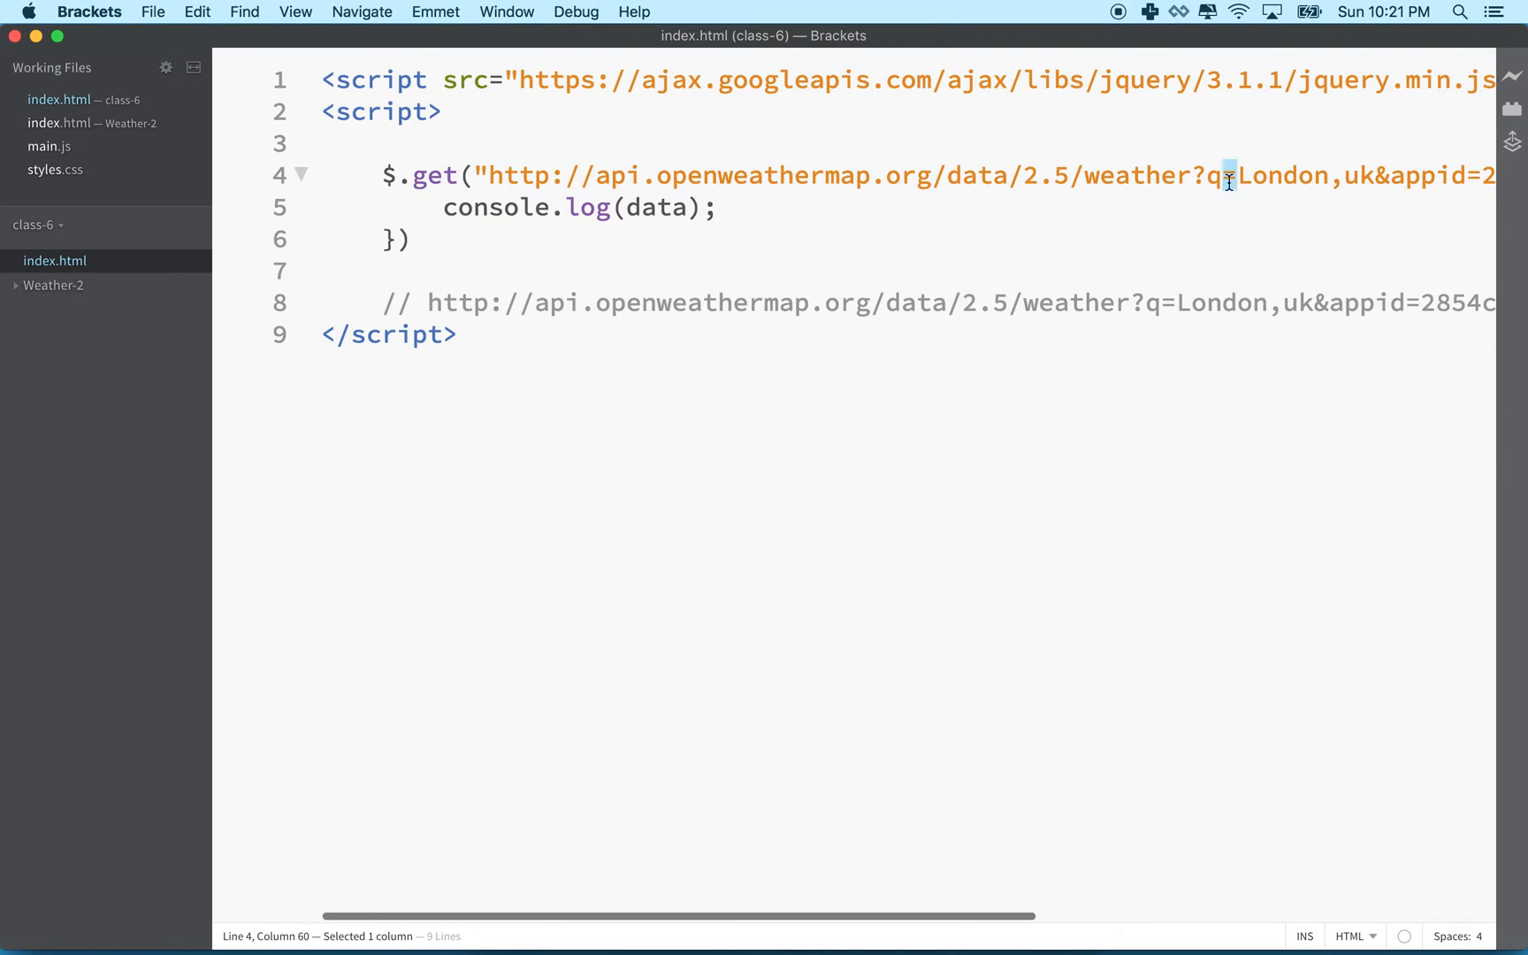
left_click_drag(1230, 175, 1350, 176)
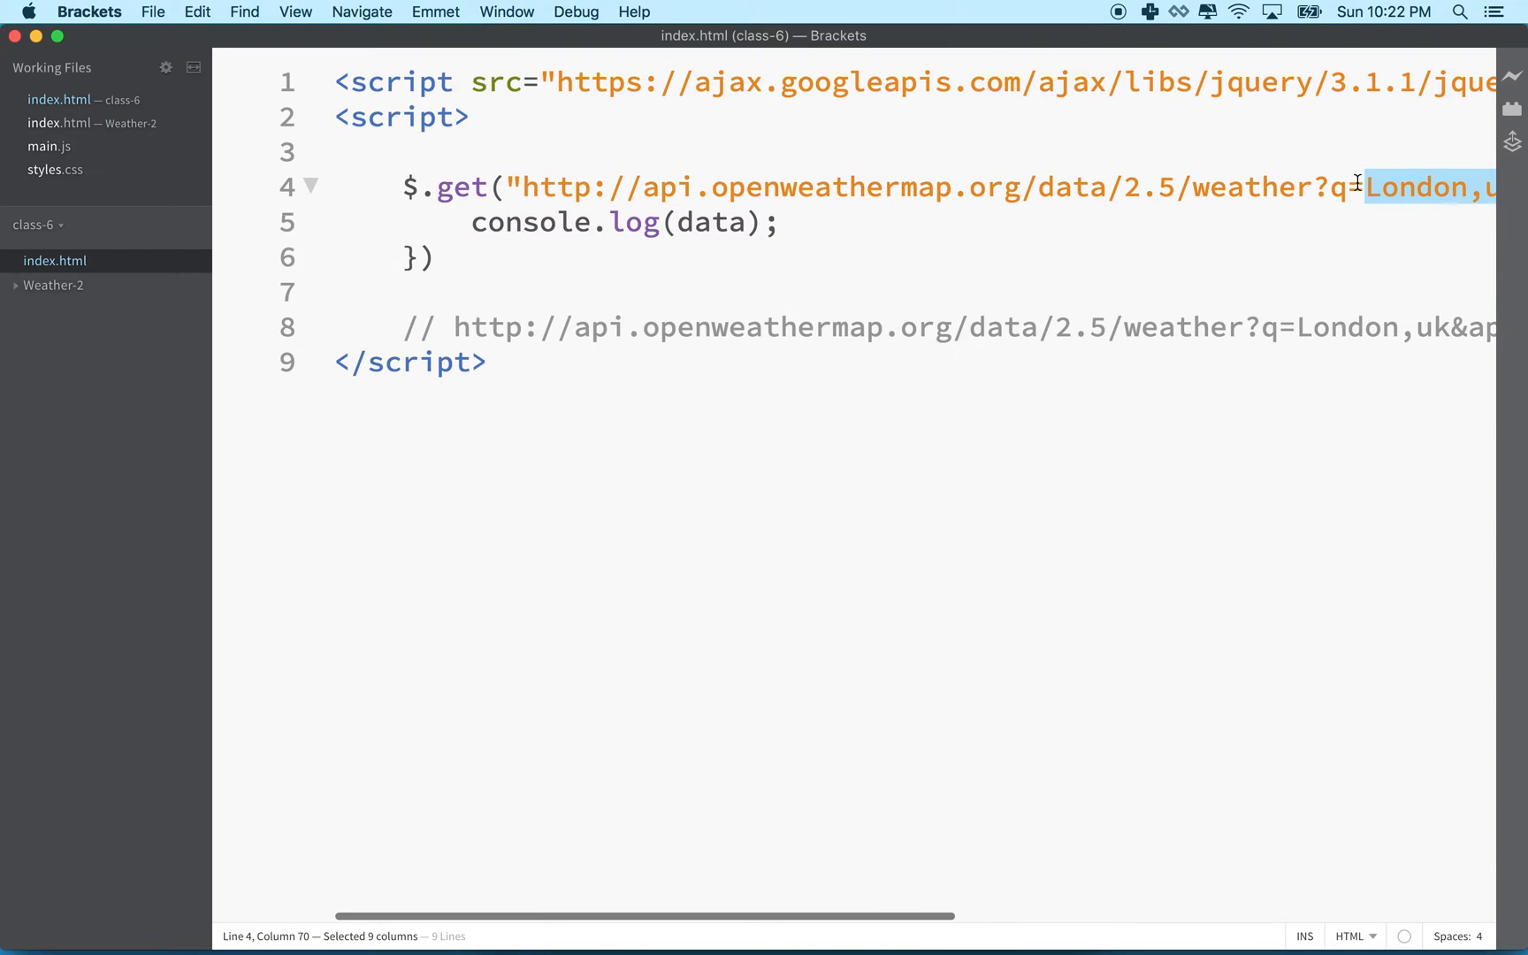
scroll("right", 3)
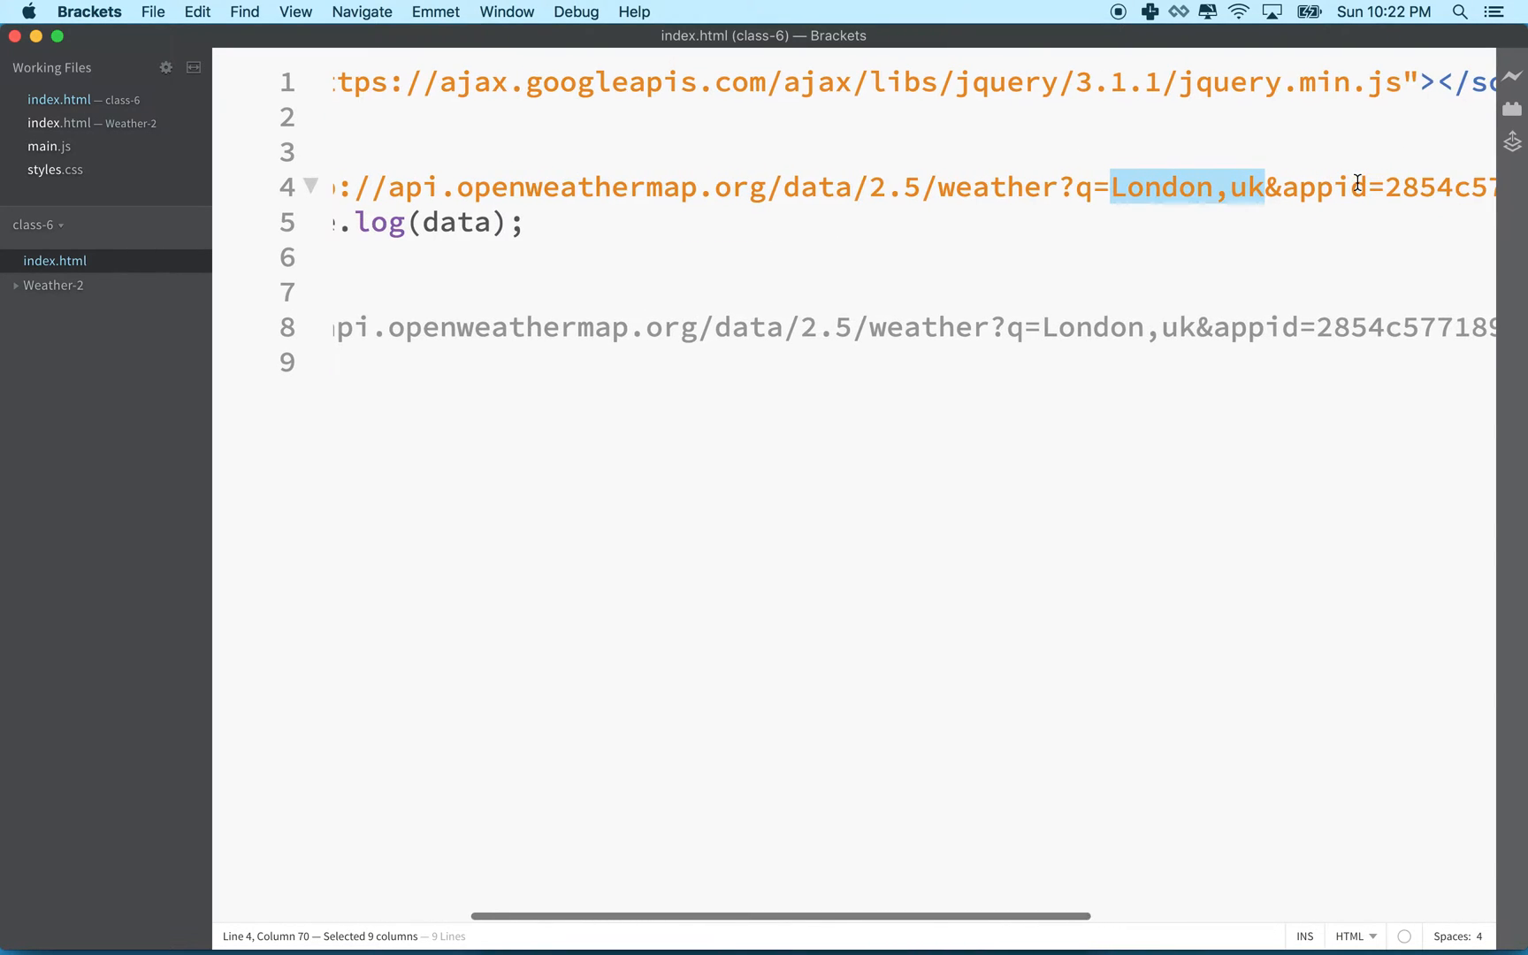
left_click(1096, 187)
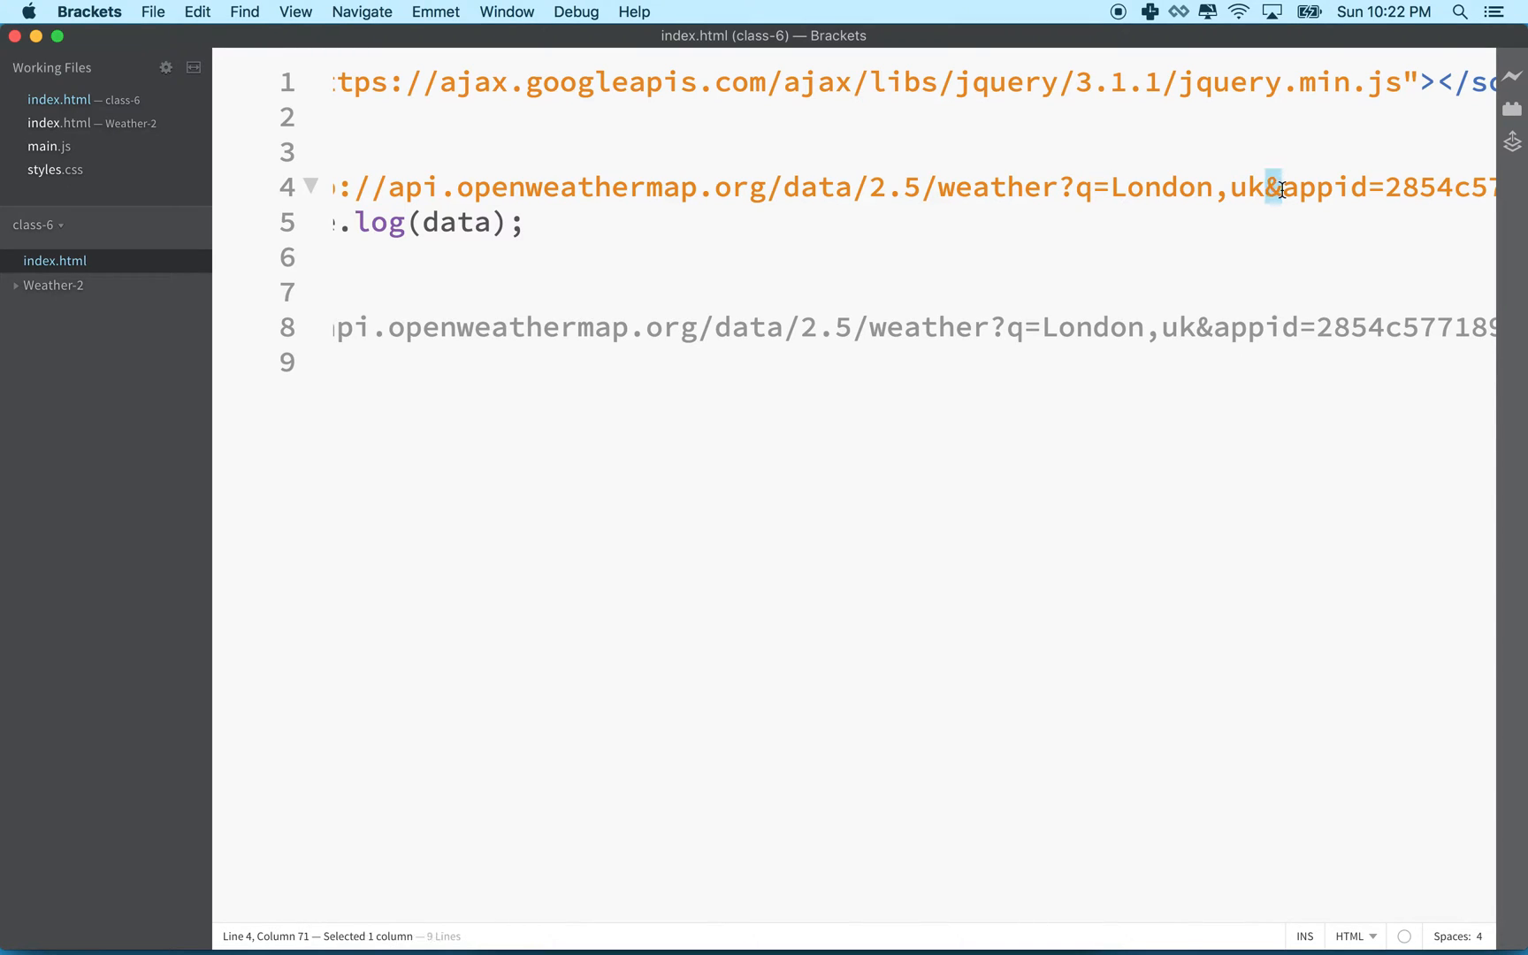
left_click_drag(1266, 187, 1109, 188)
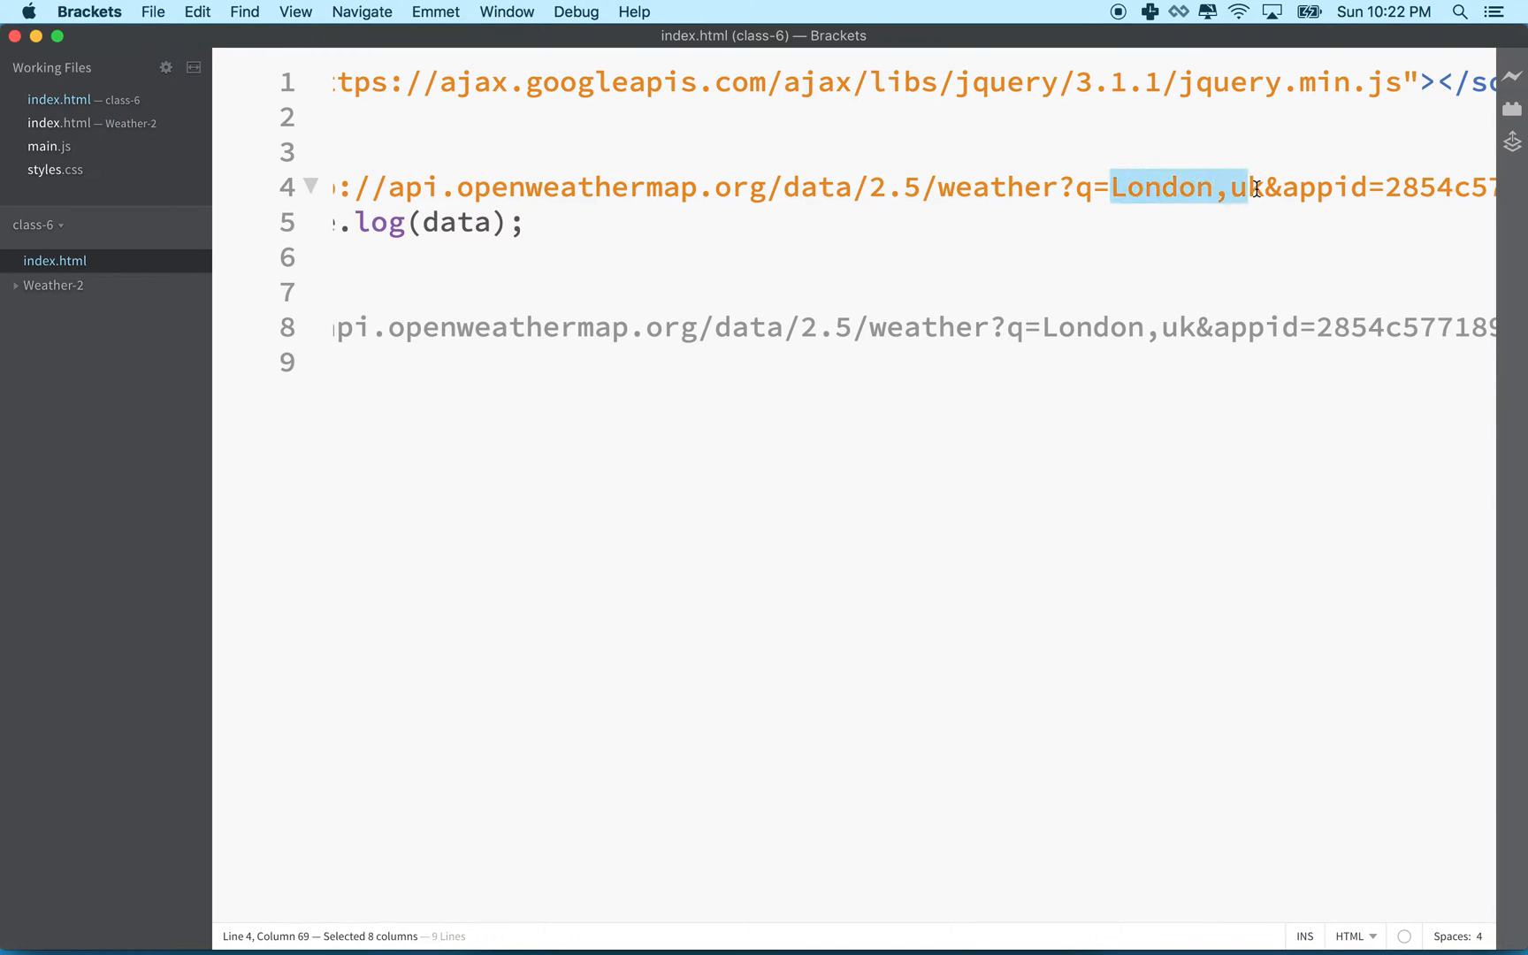
left_click(1085, 186)
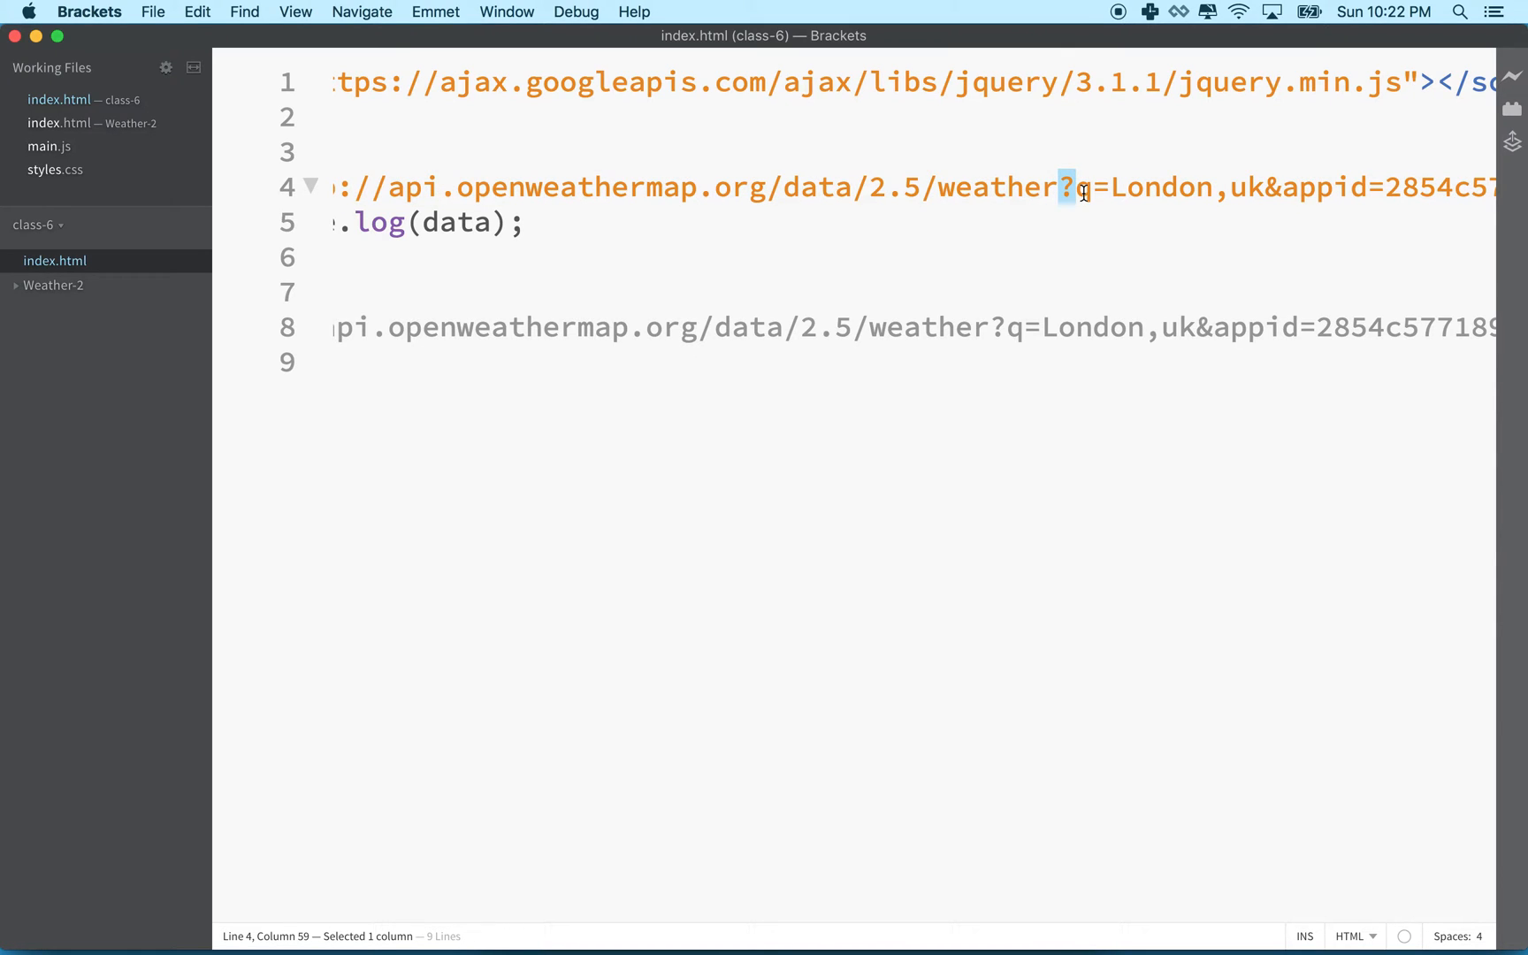
left_click(1089, 186)
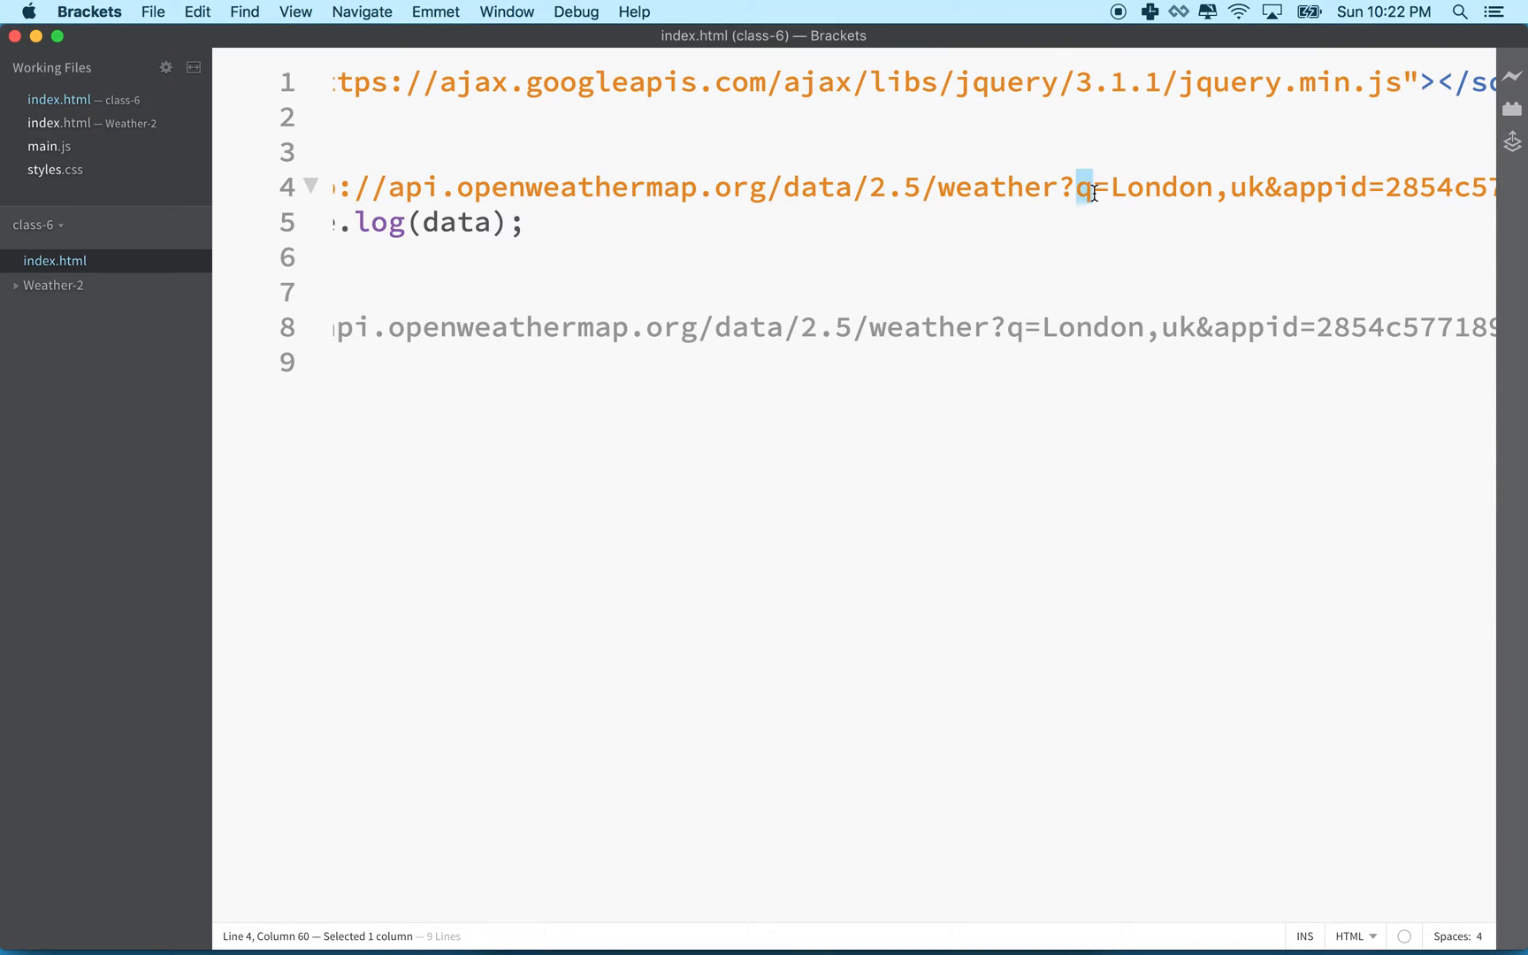
left_click_drag(1109, 188, 1272, 188)
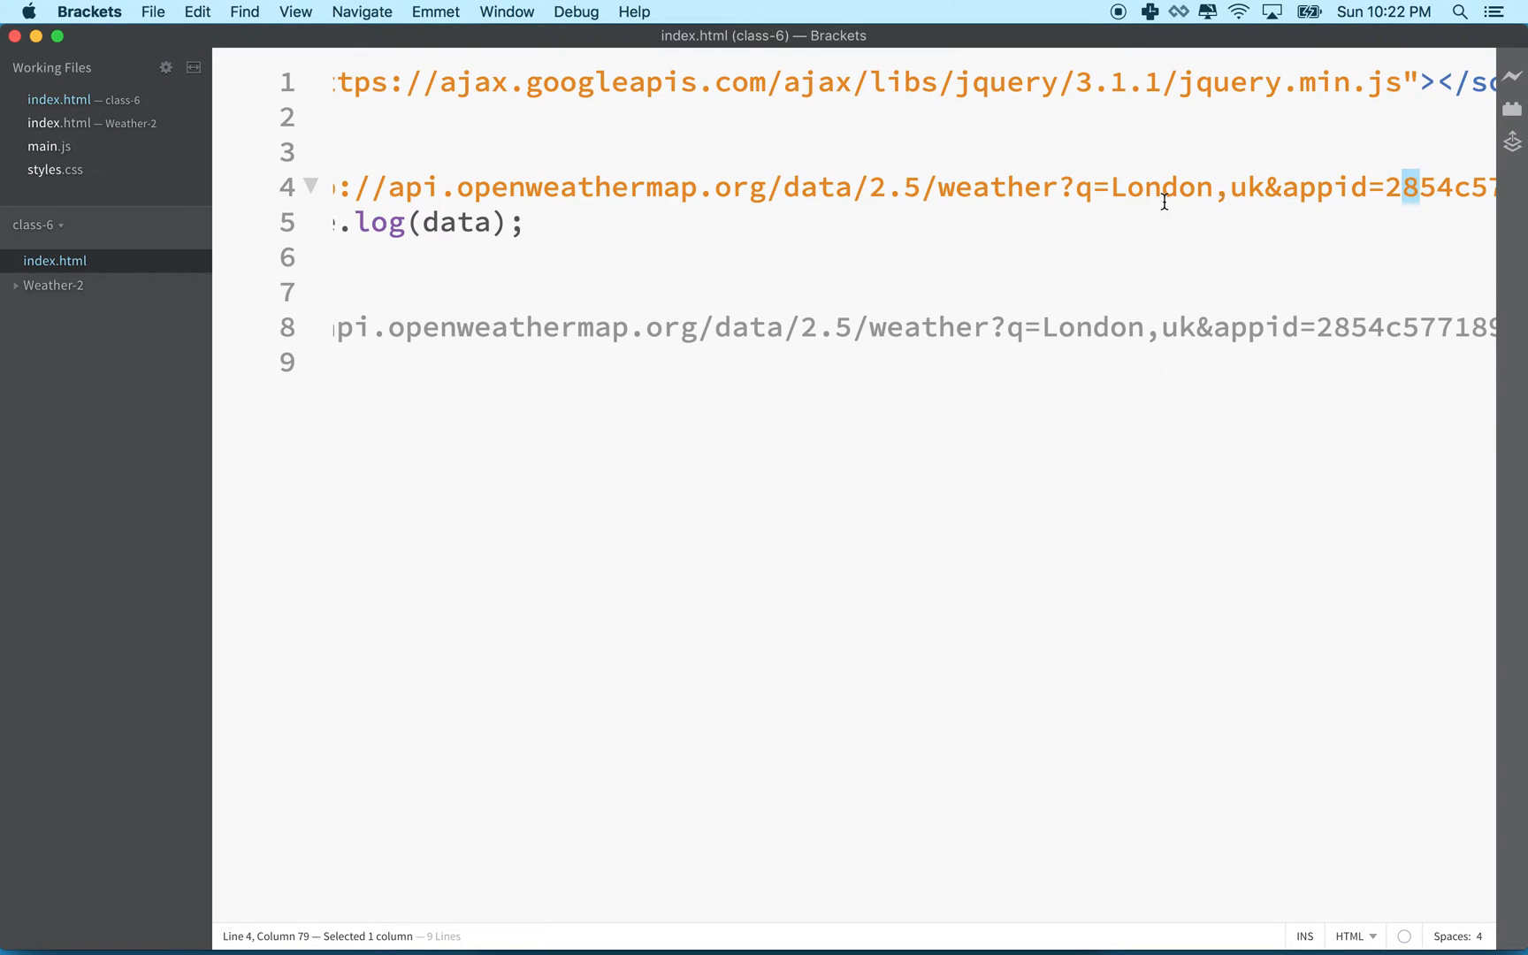
mouse_move(1119, 186)
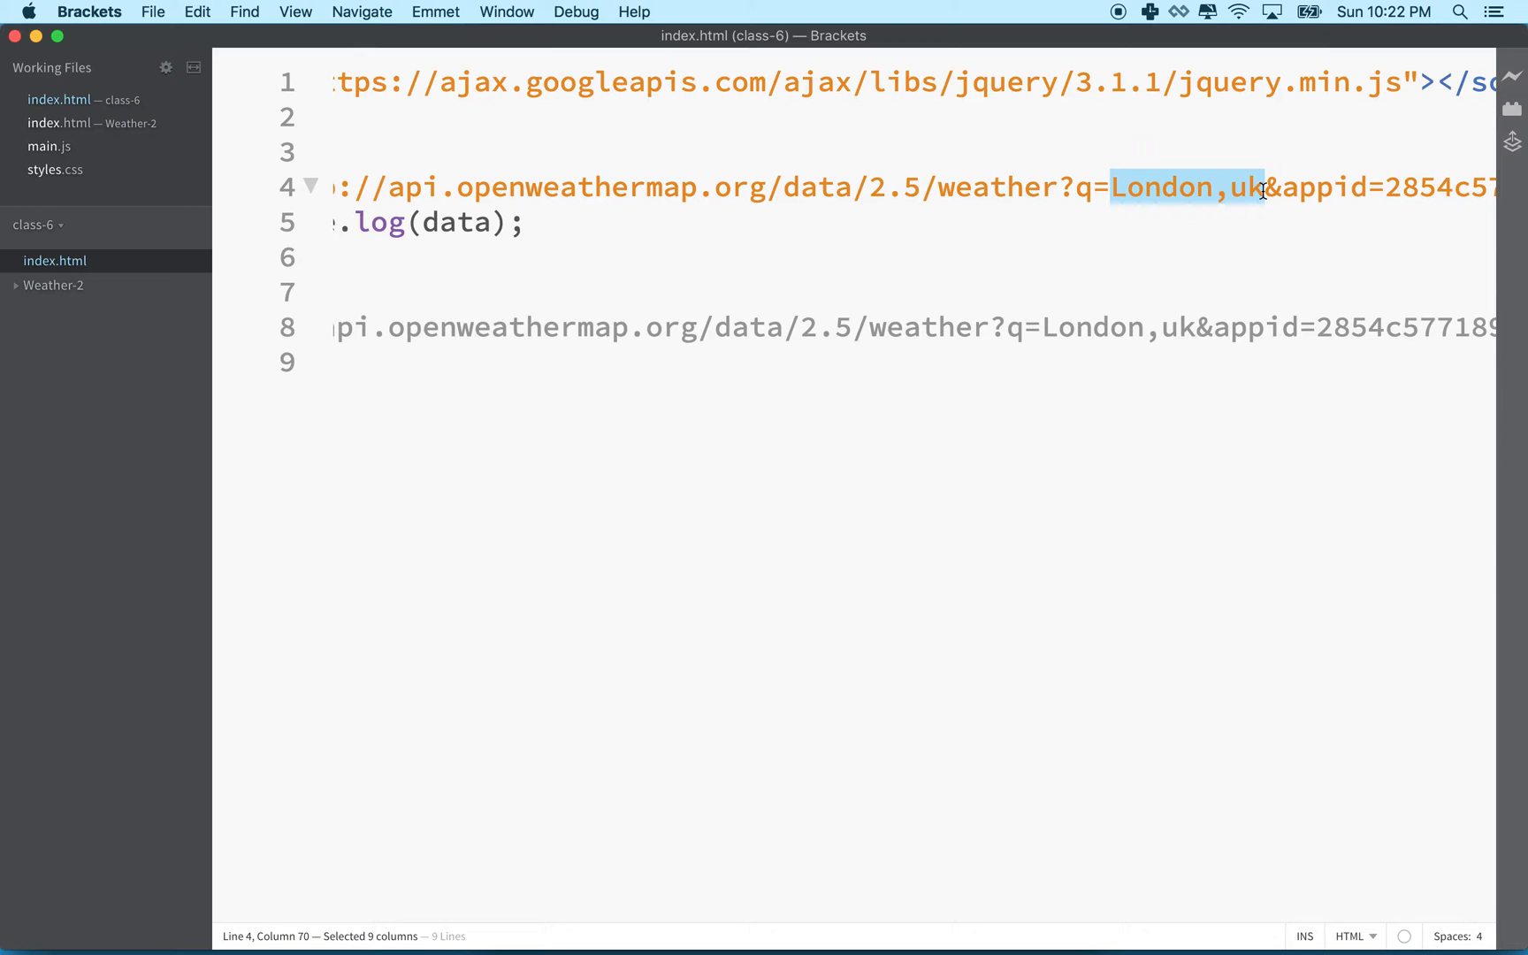
Change the request URL's city to 'San Francisco CA' and select that city text
type("San F")
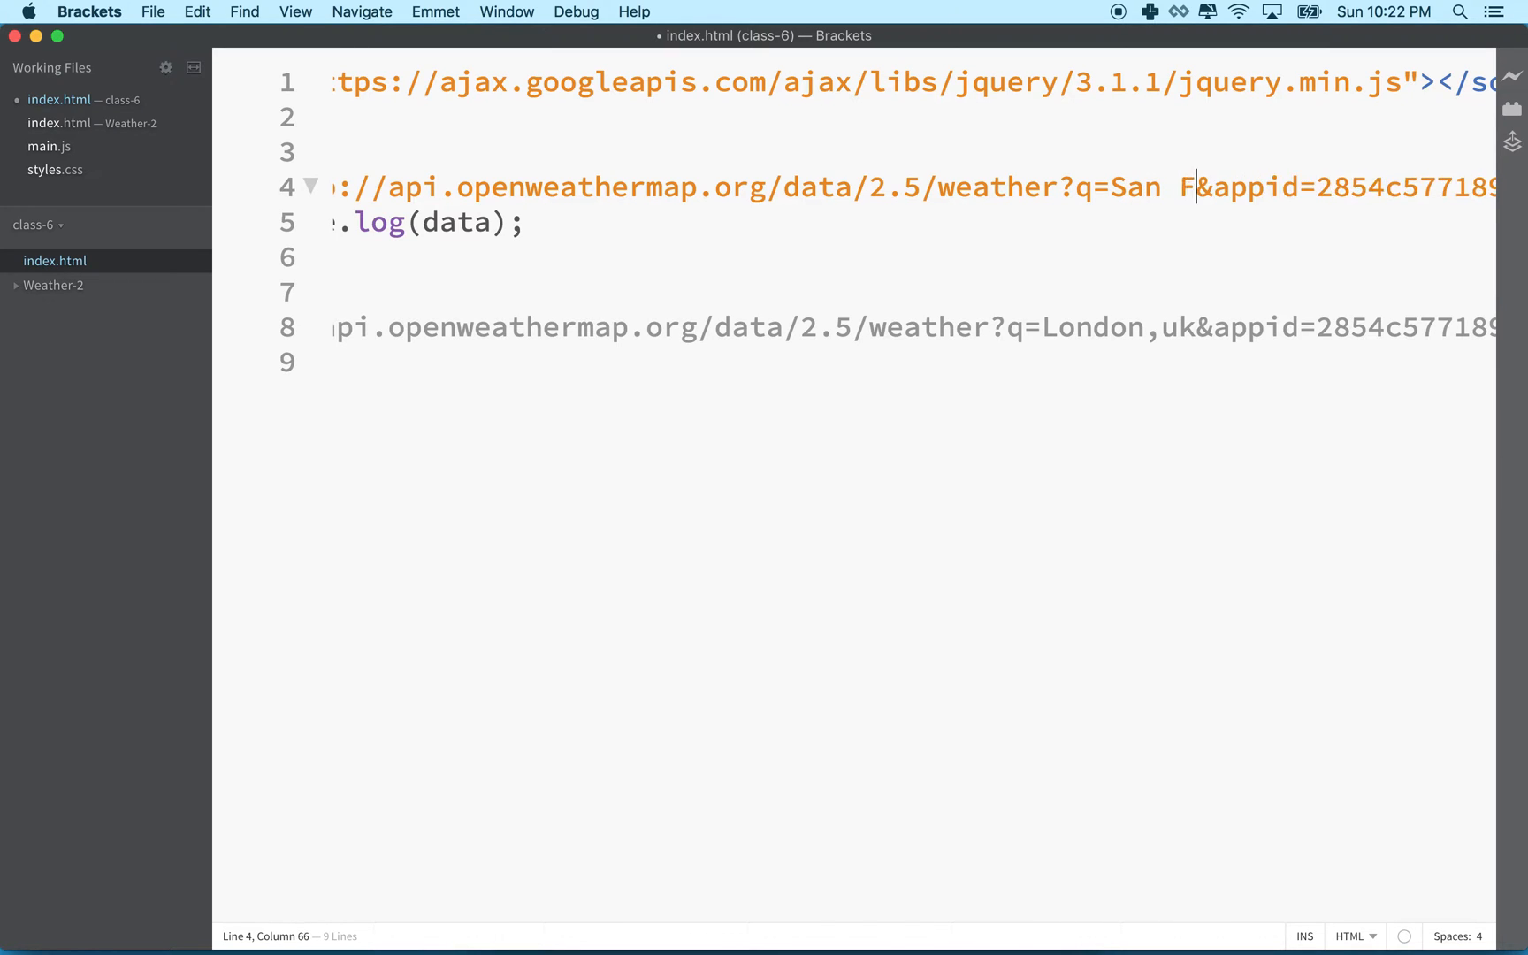
type("rans")
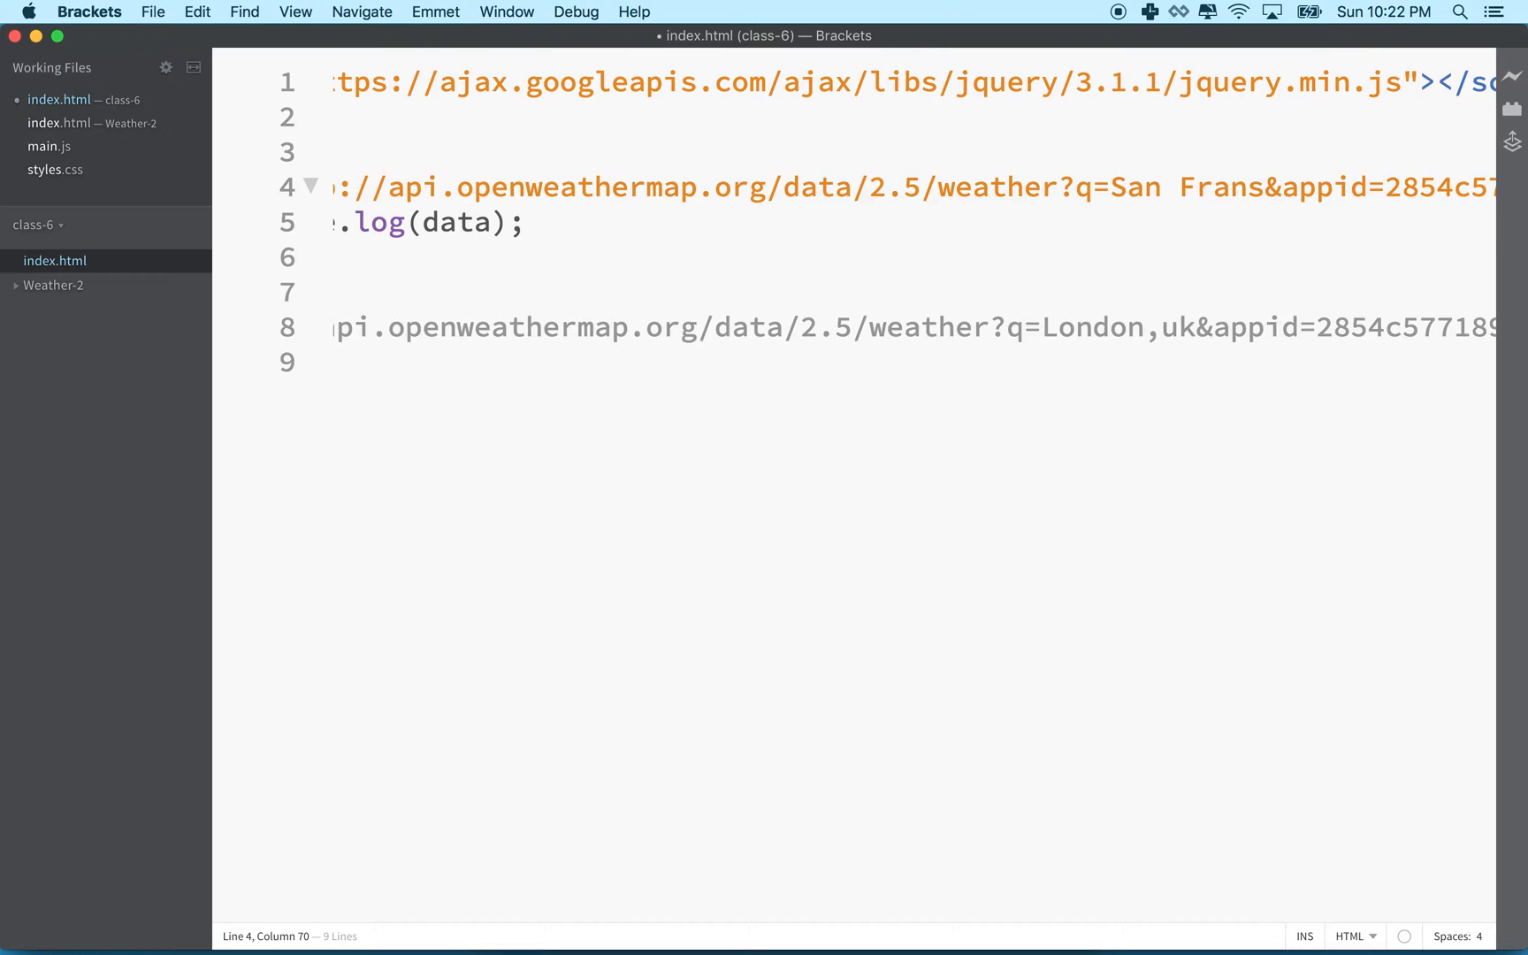
type("cisco US")
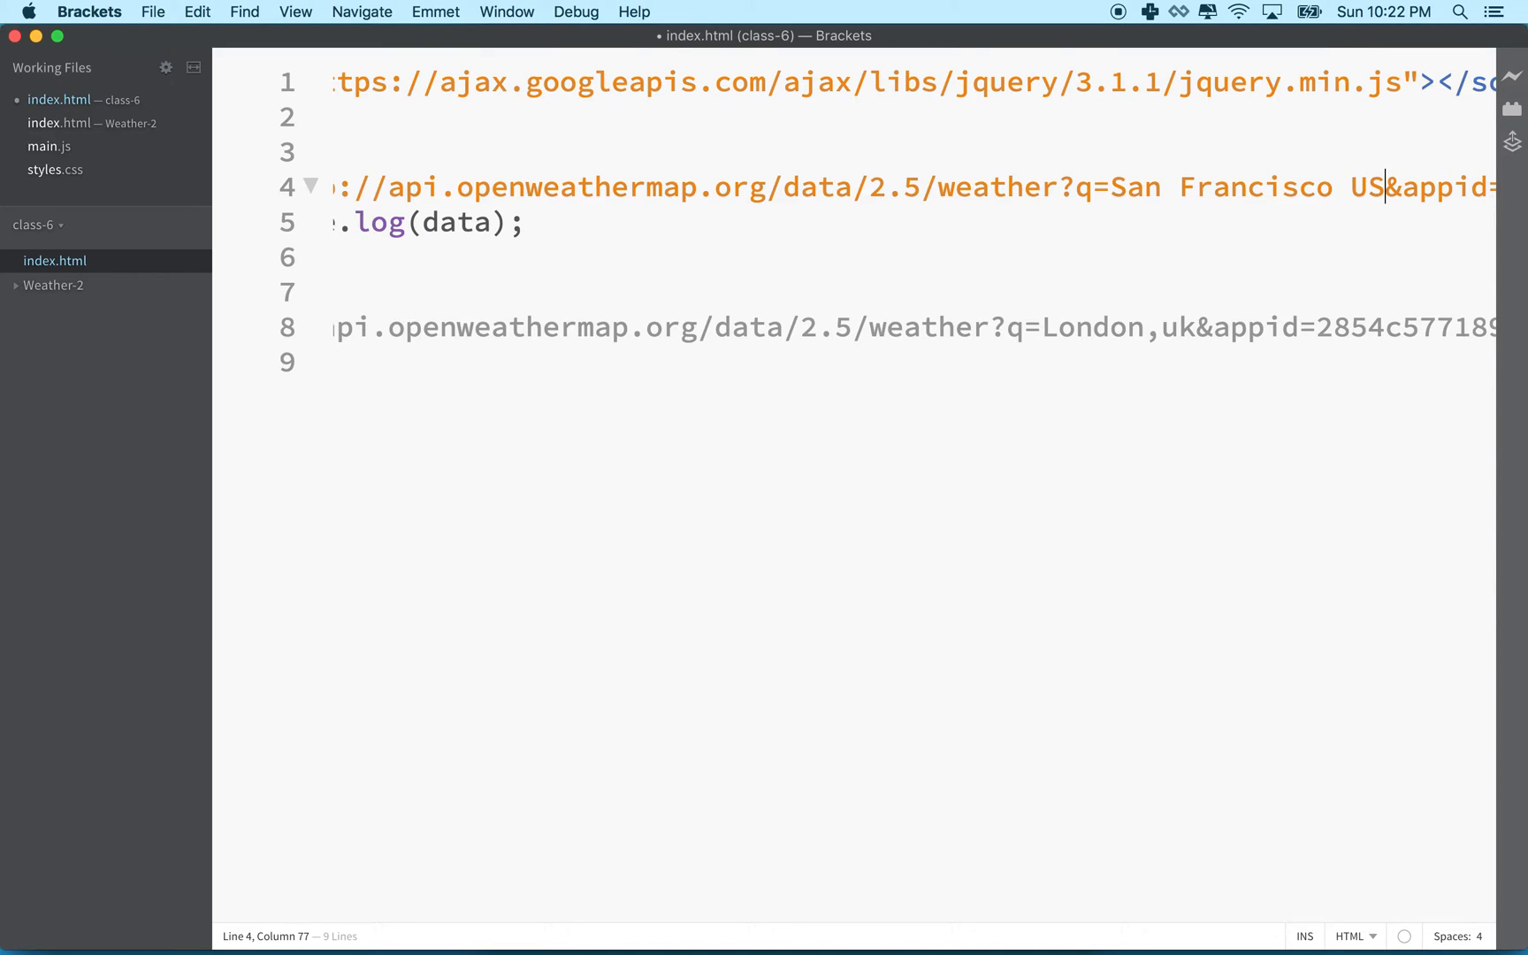
key("Backspace")
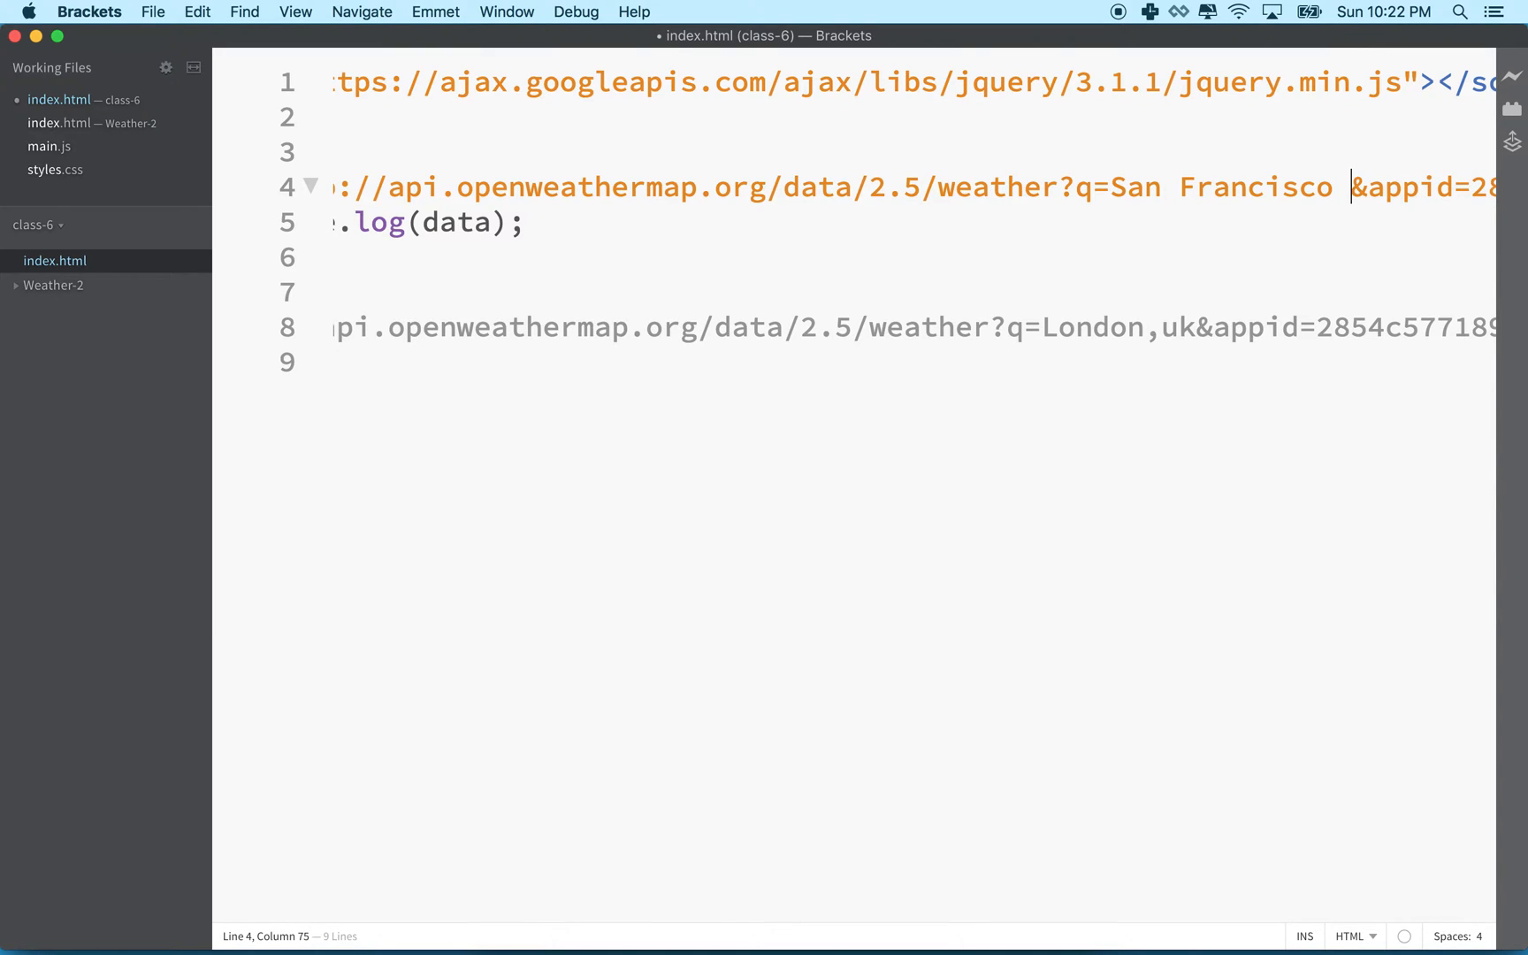
type("CA")
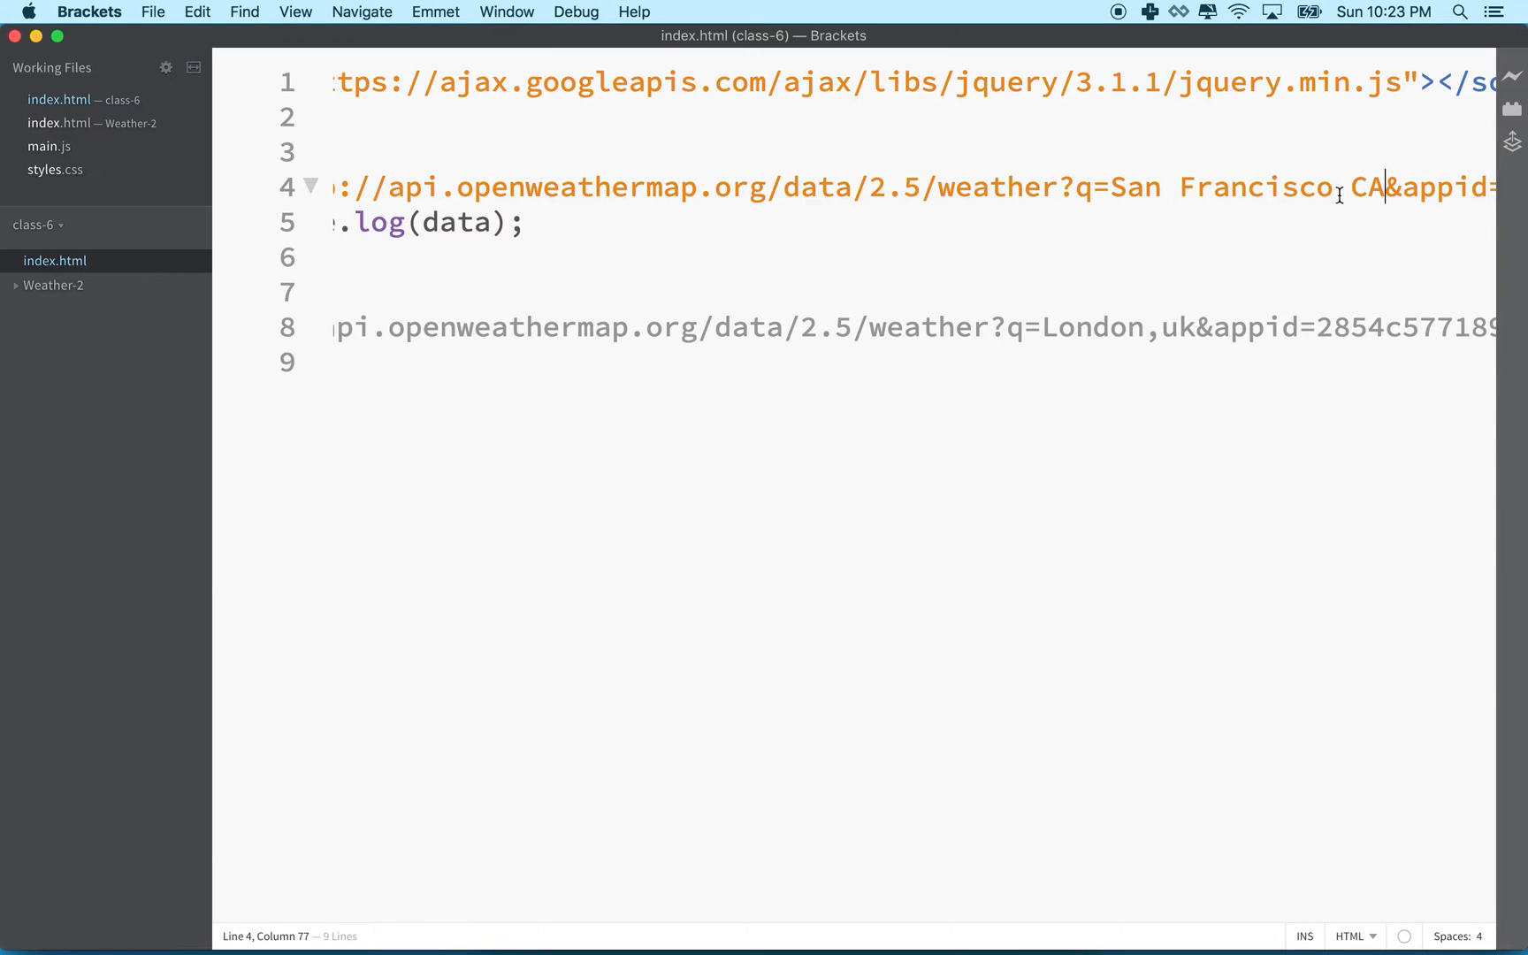
left_click_drag(1109, 186, 1384, 186)
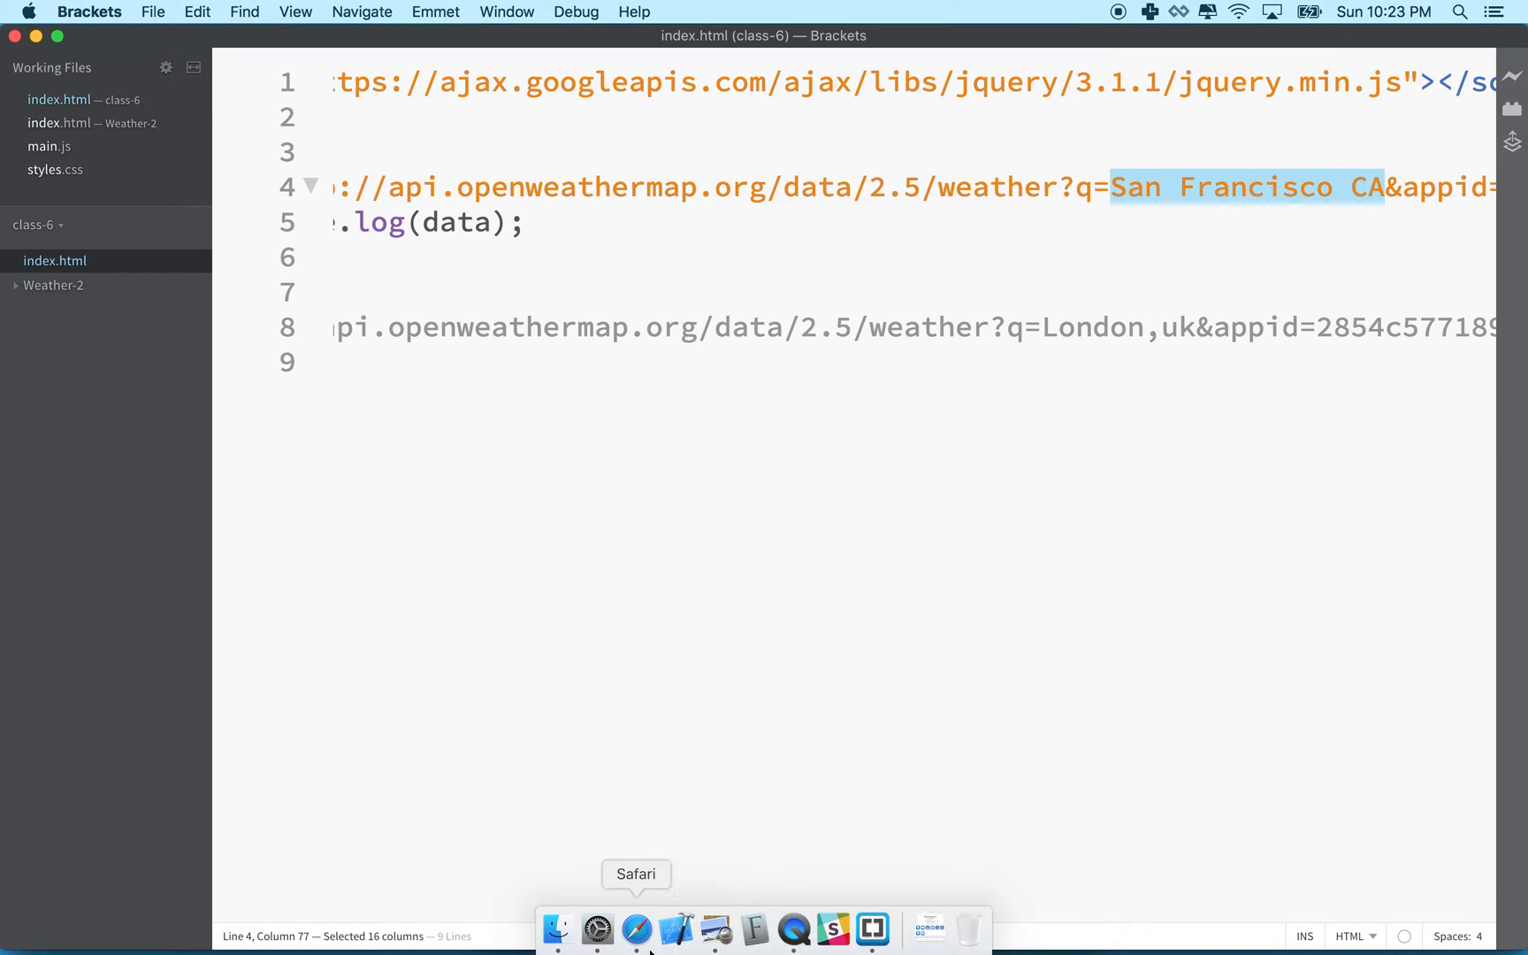
Reload in Safari and expand the logged San Francisco weather object in the console
left_click(637, 927)
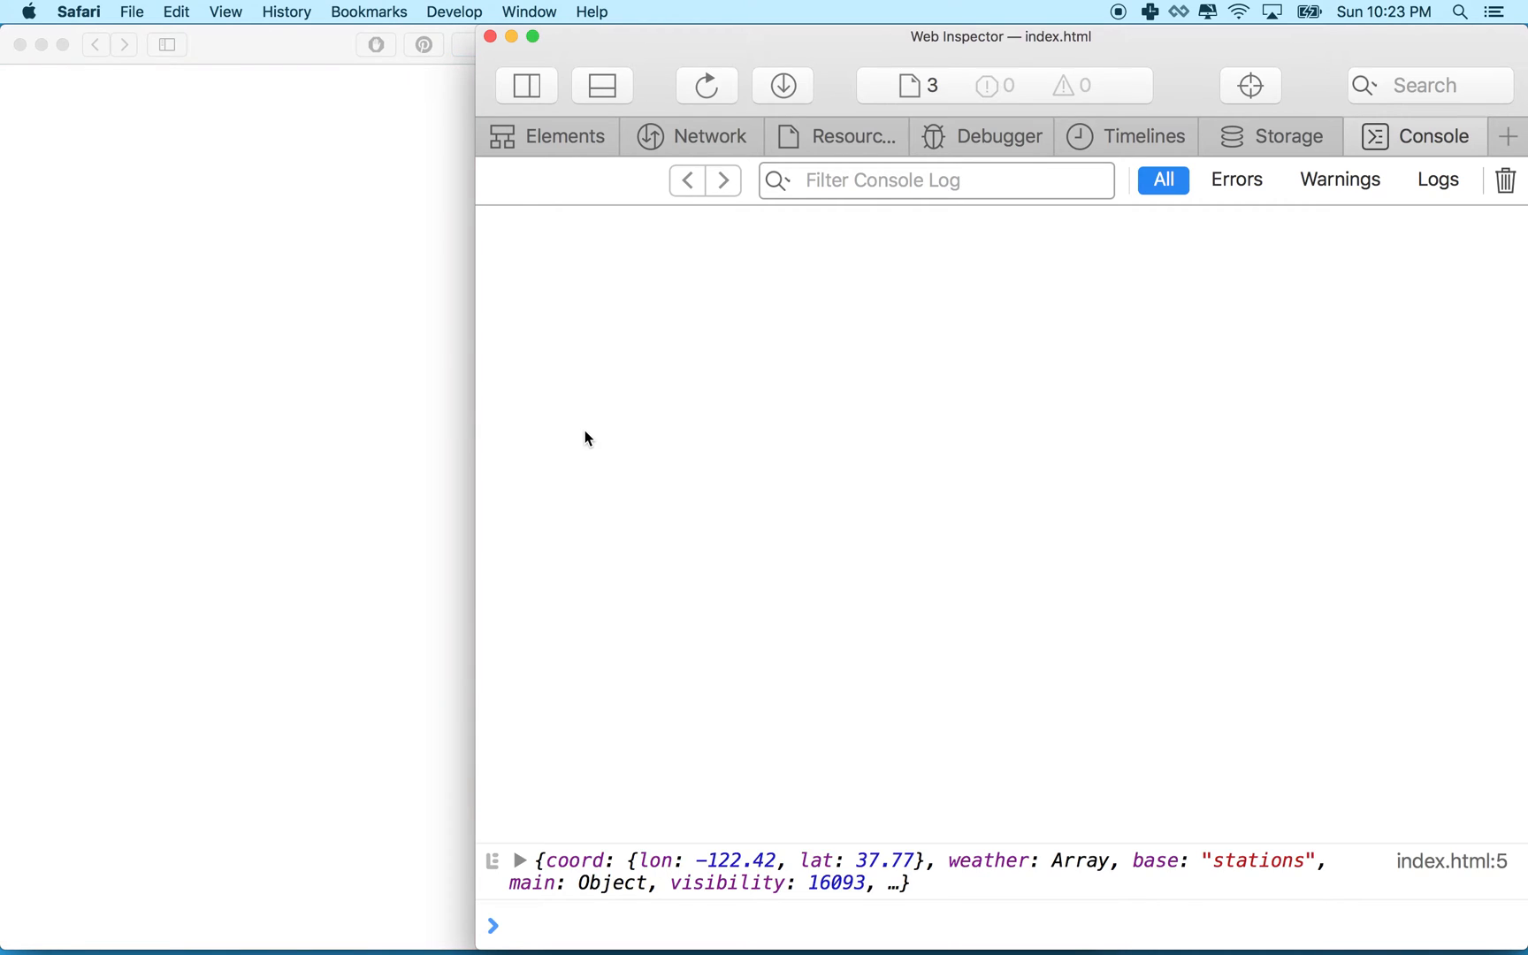
left_click(520, 860)
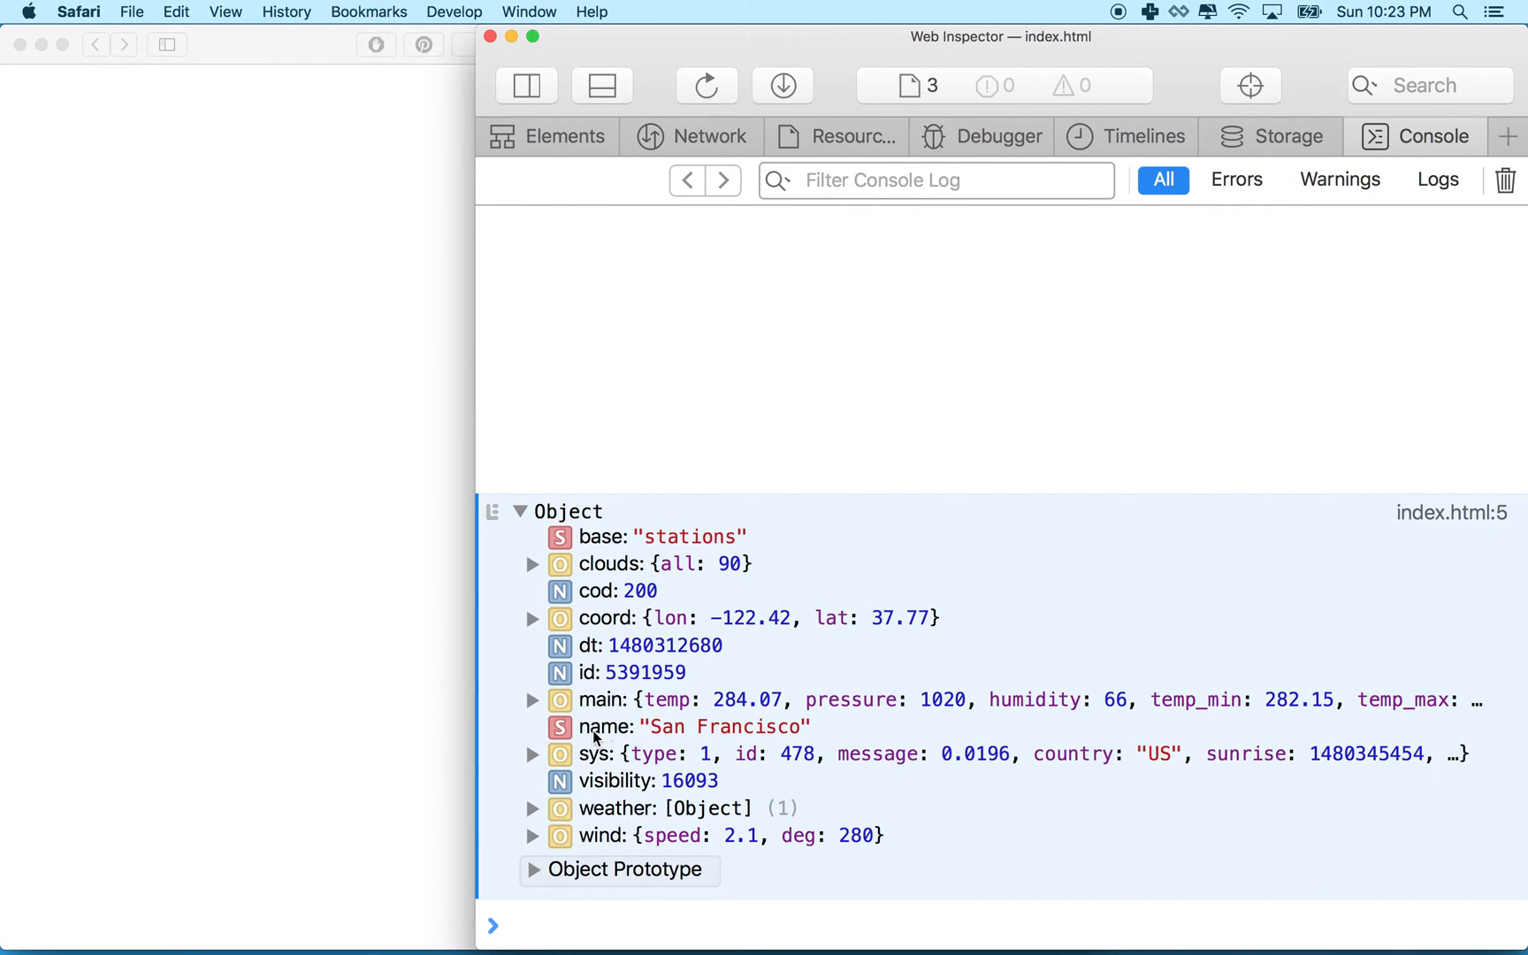
mouse_move(727, 732)
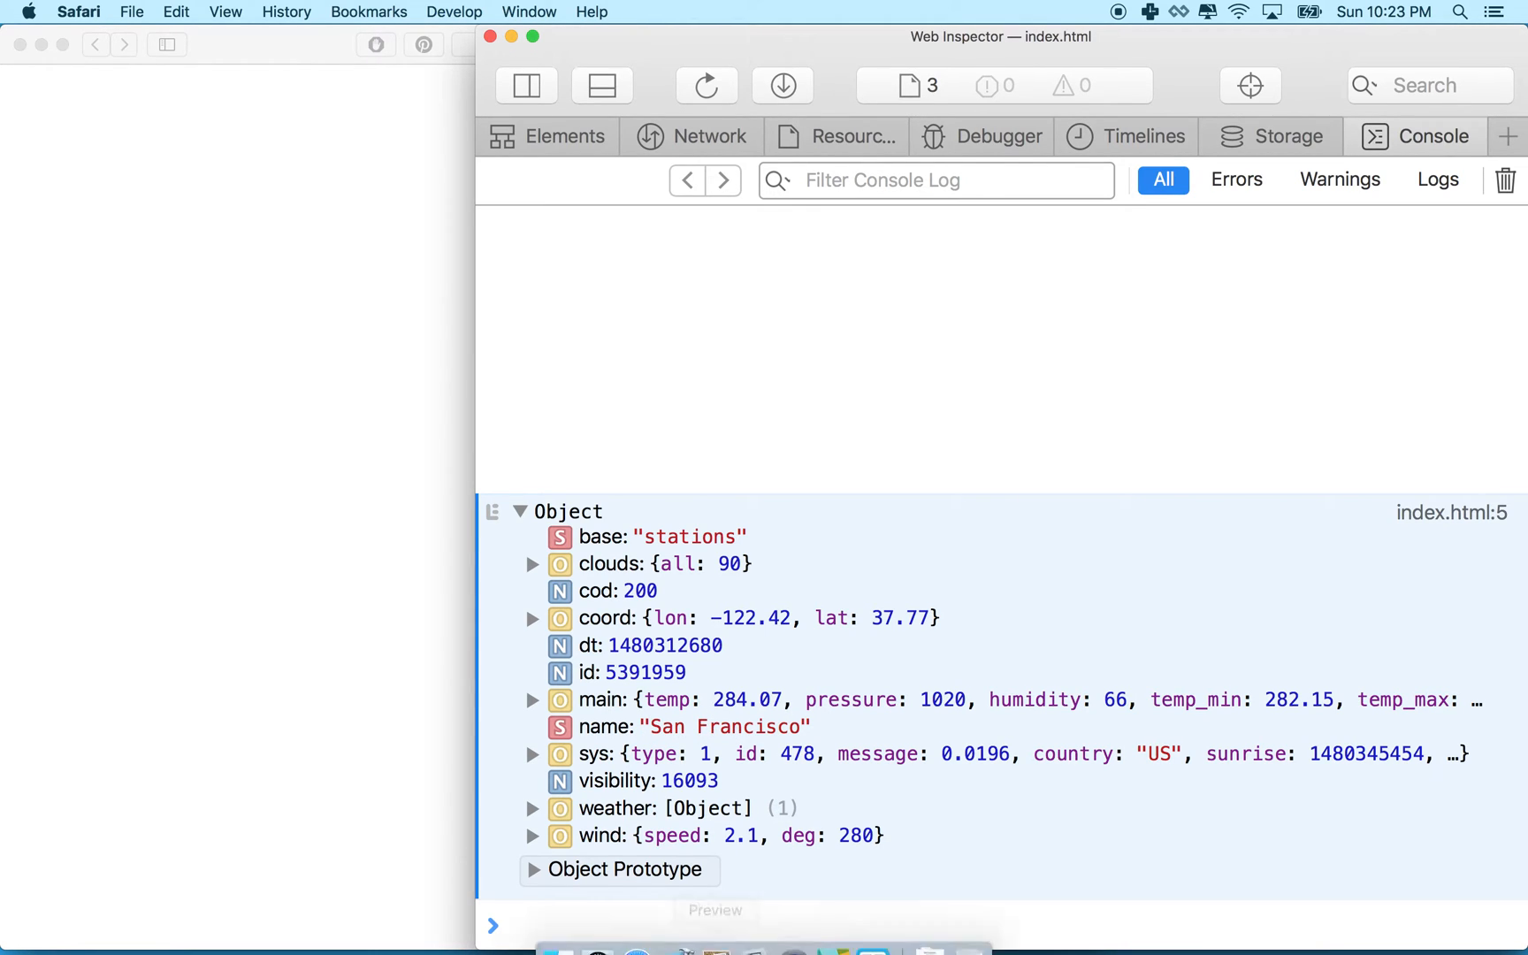
mouse_move(872, 931)
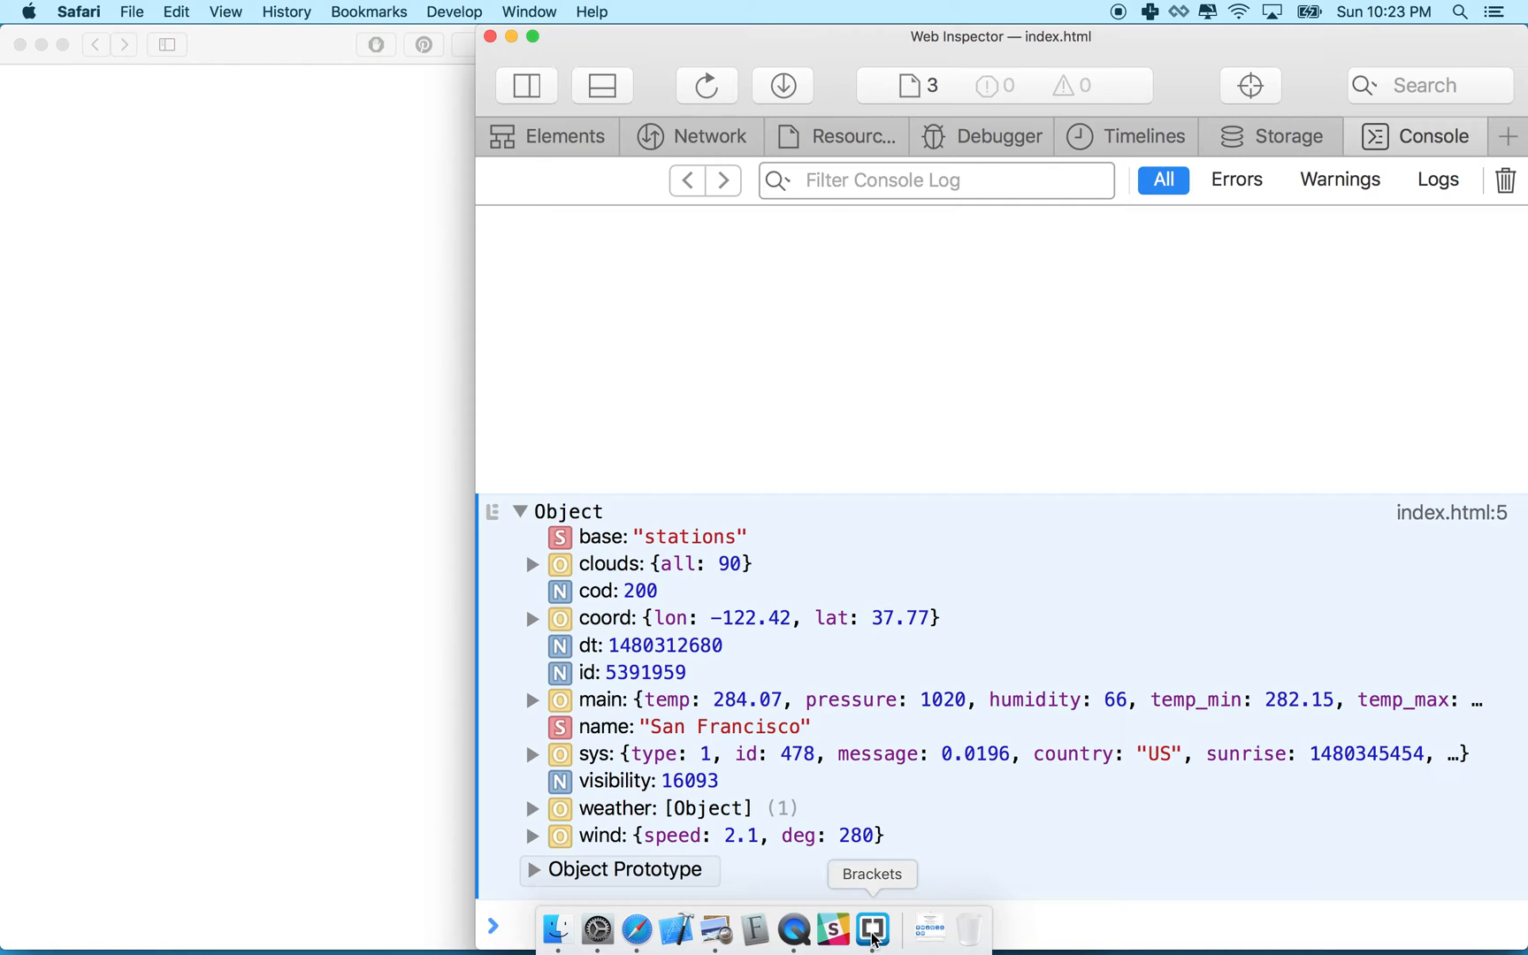
Replace the selected city in the request URL with 'Tokyo'
left_click(872, 928)
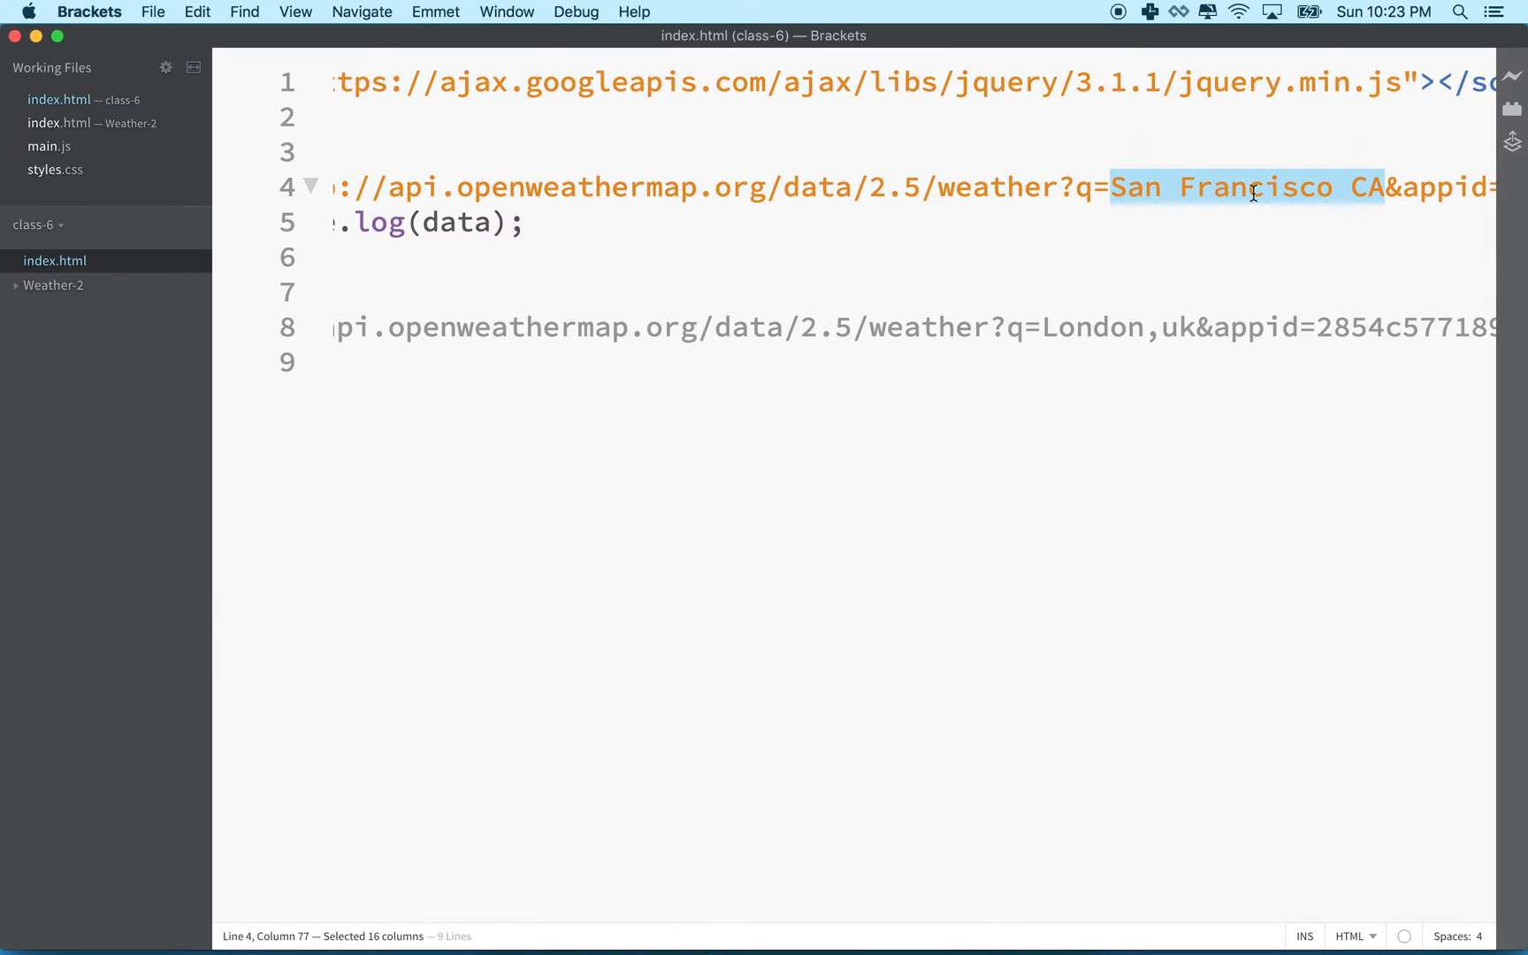
type("Tok")
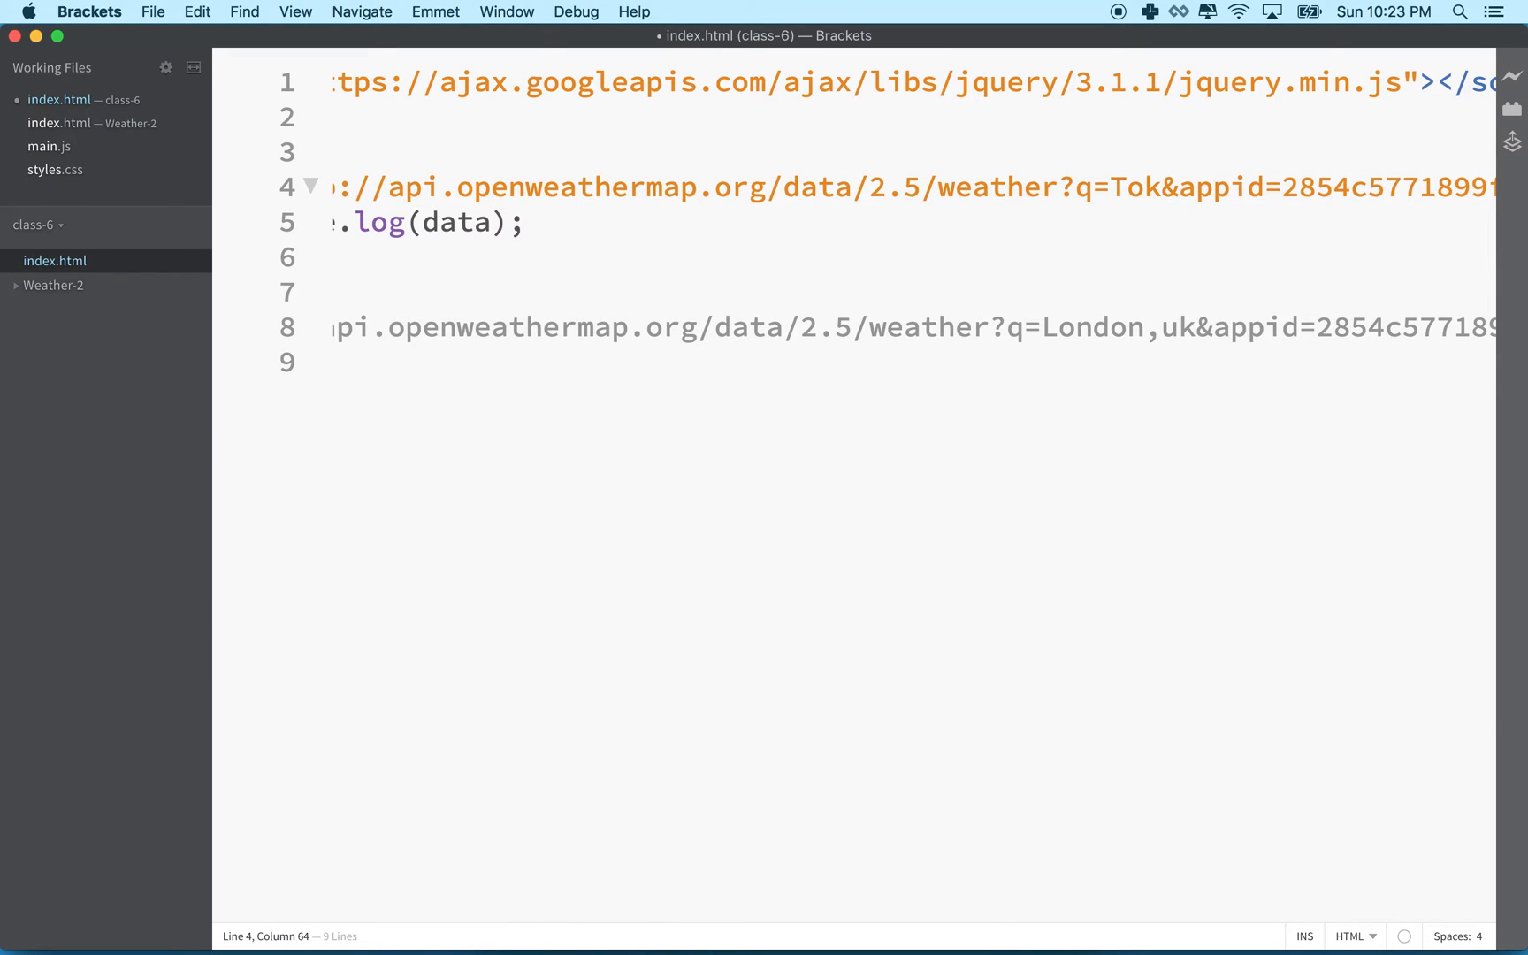
type("yo")
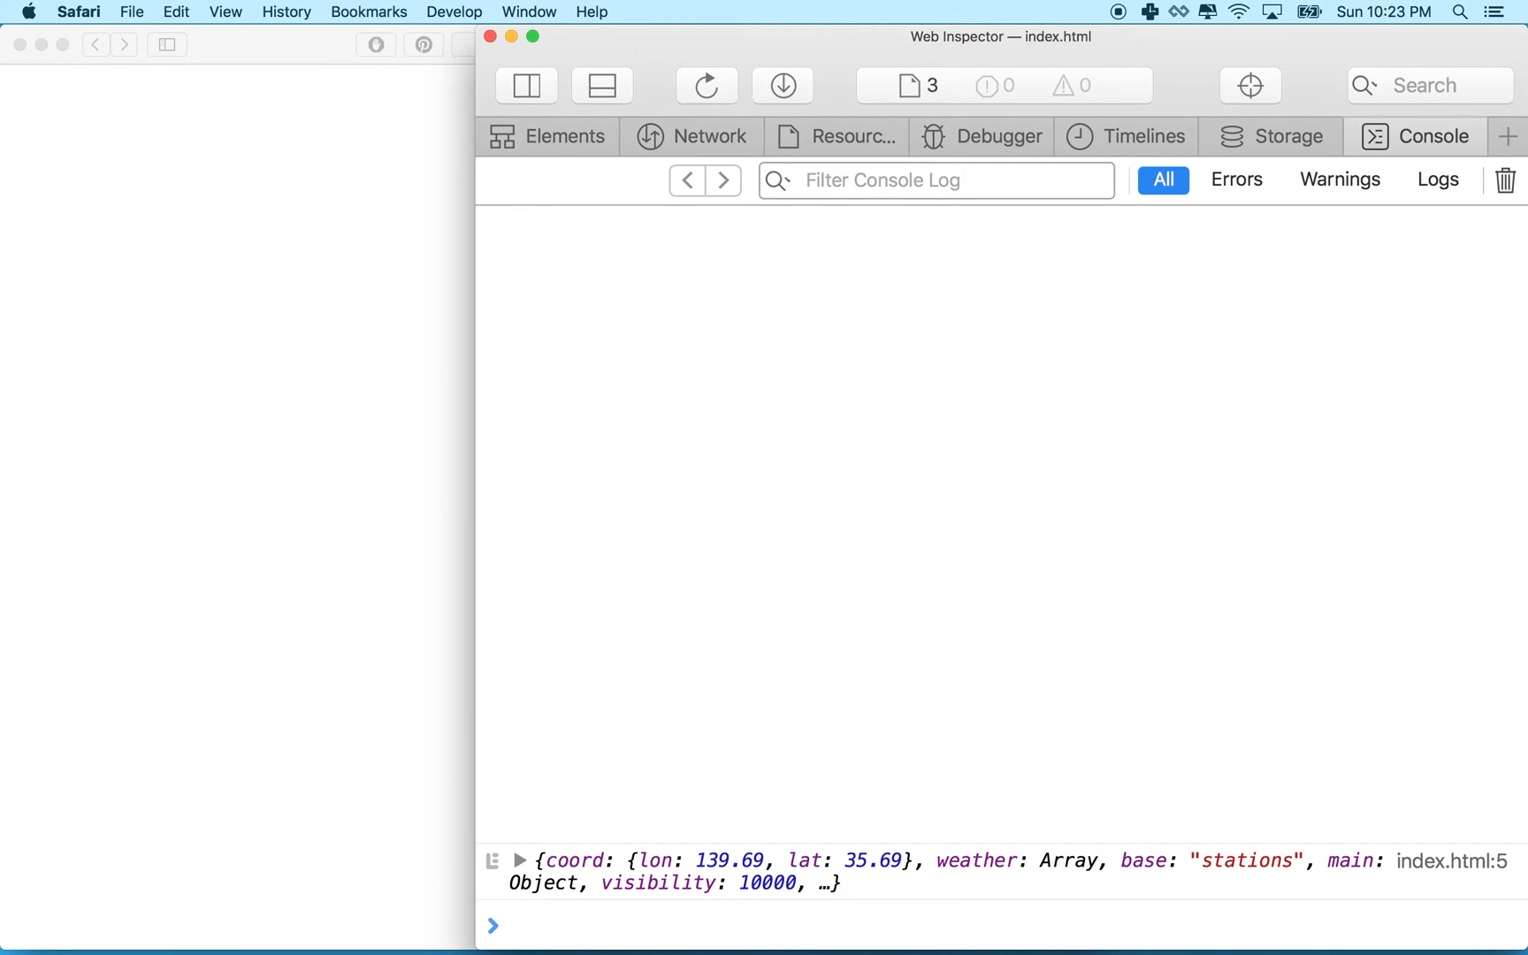
Expand the logged Tokyo (JP) weather object in Safari's console
left_click(520, 862)
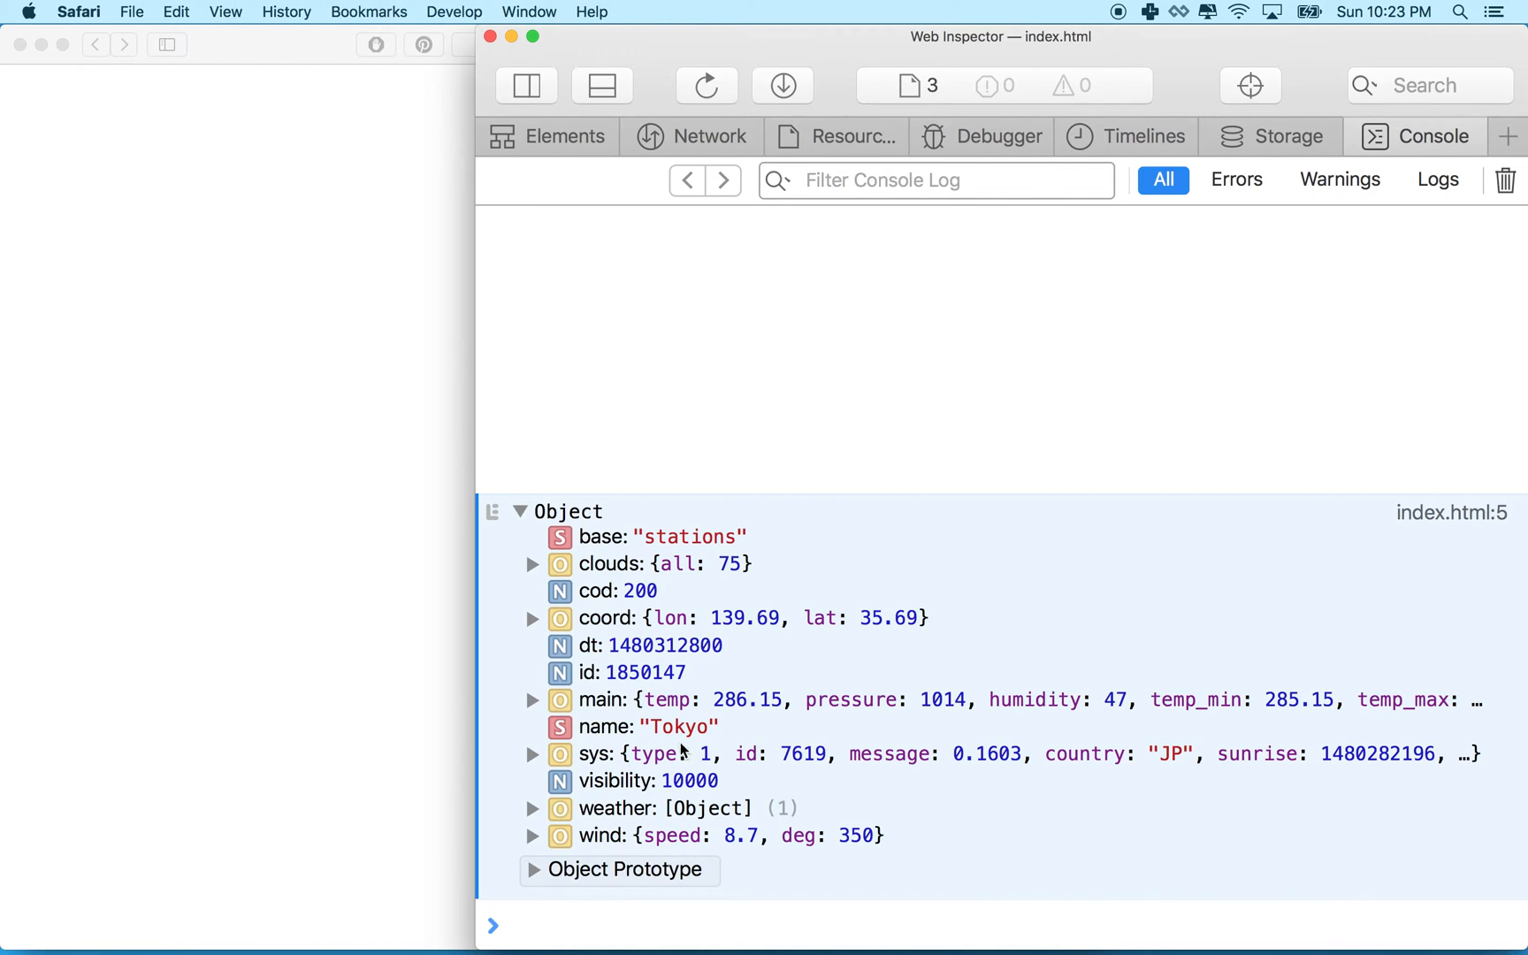
mouse_move(704, 727)
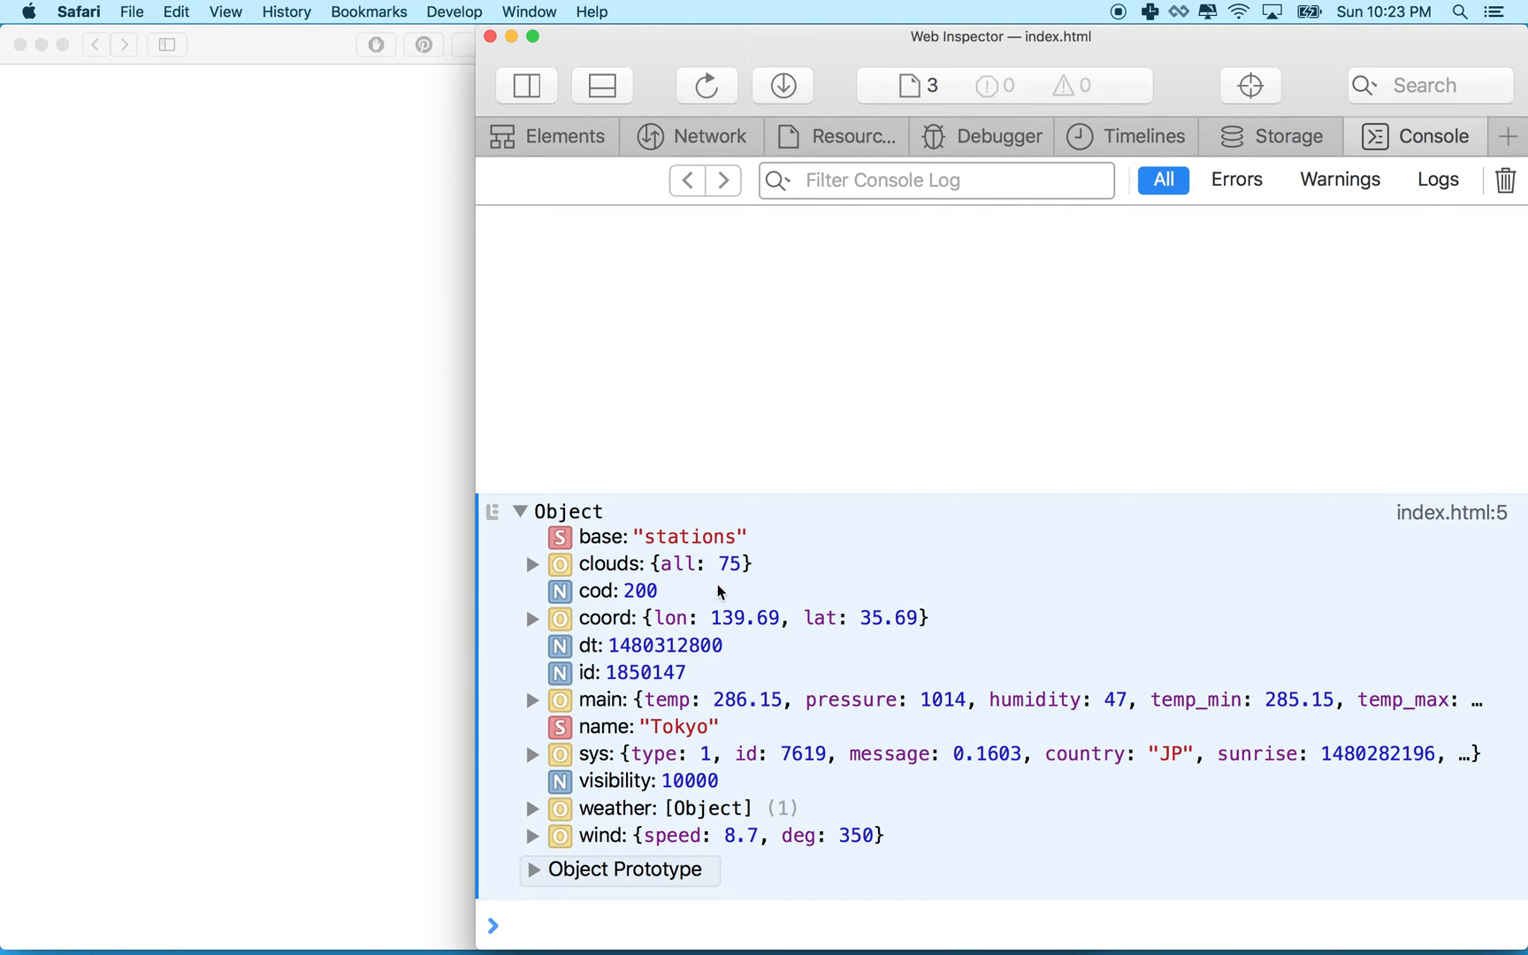
mouse_move(662, 781)
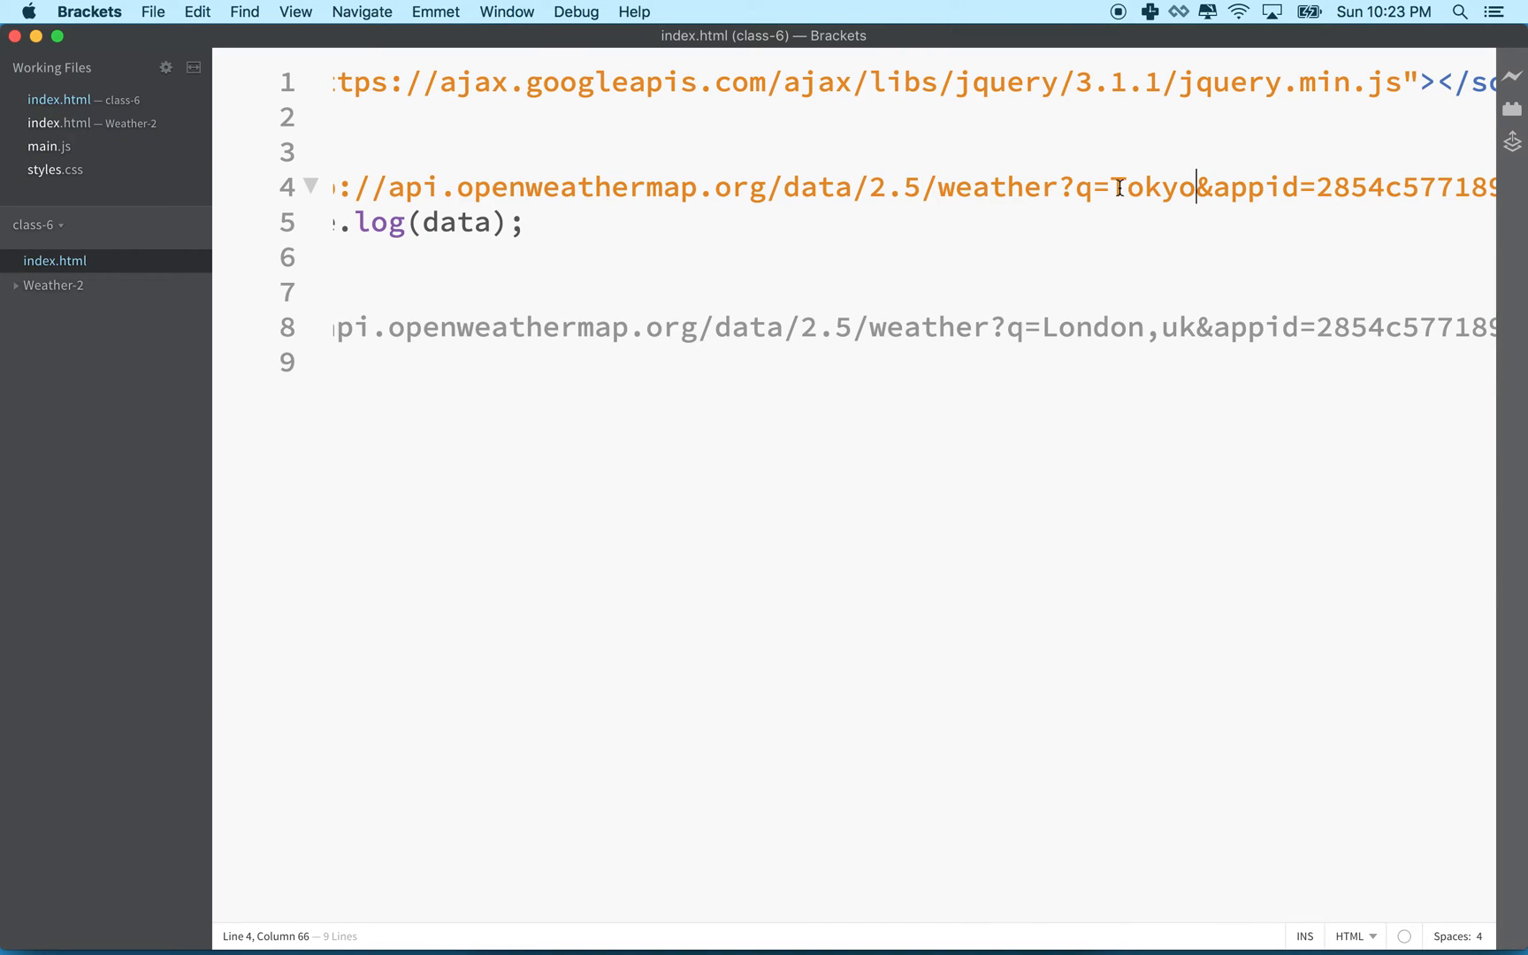
Add a div containing <form id="city-form"></form> above the scripts
double_click(1150, 185)
type("<div>")
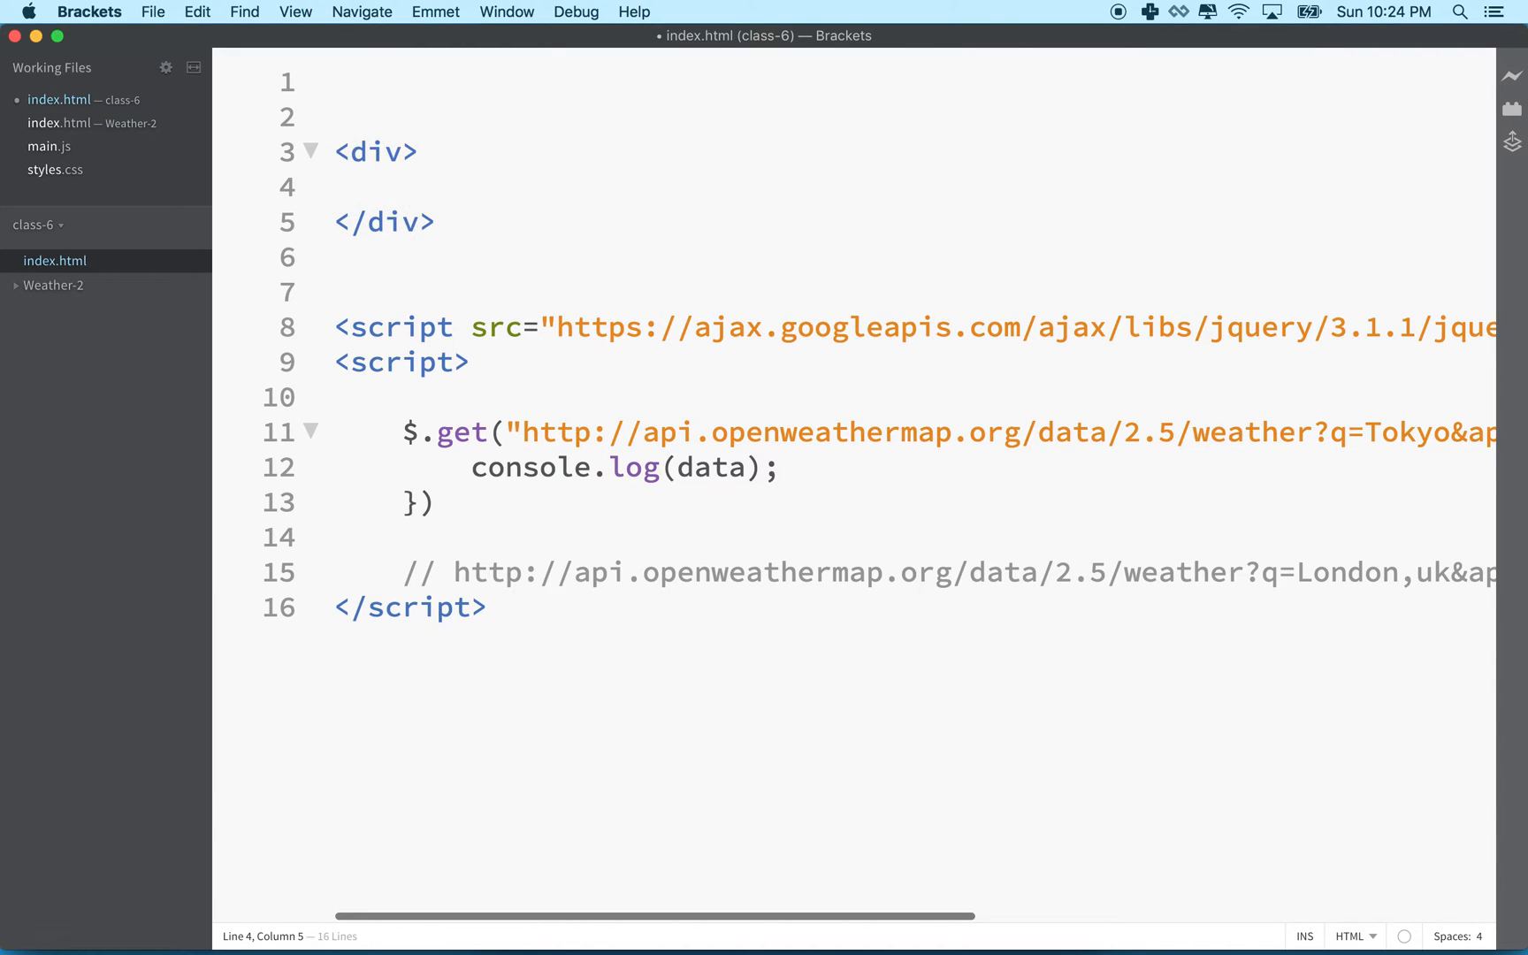
type("<form>")
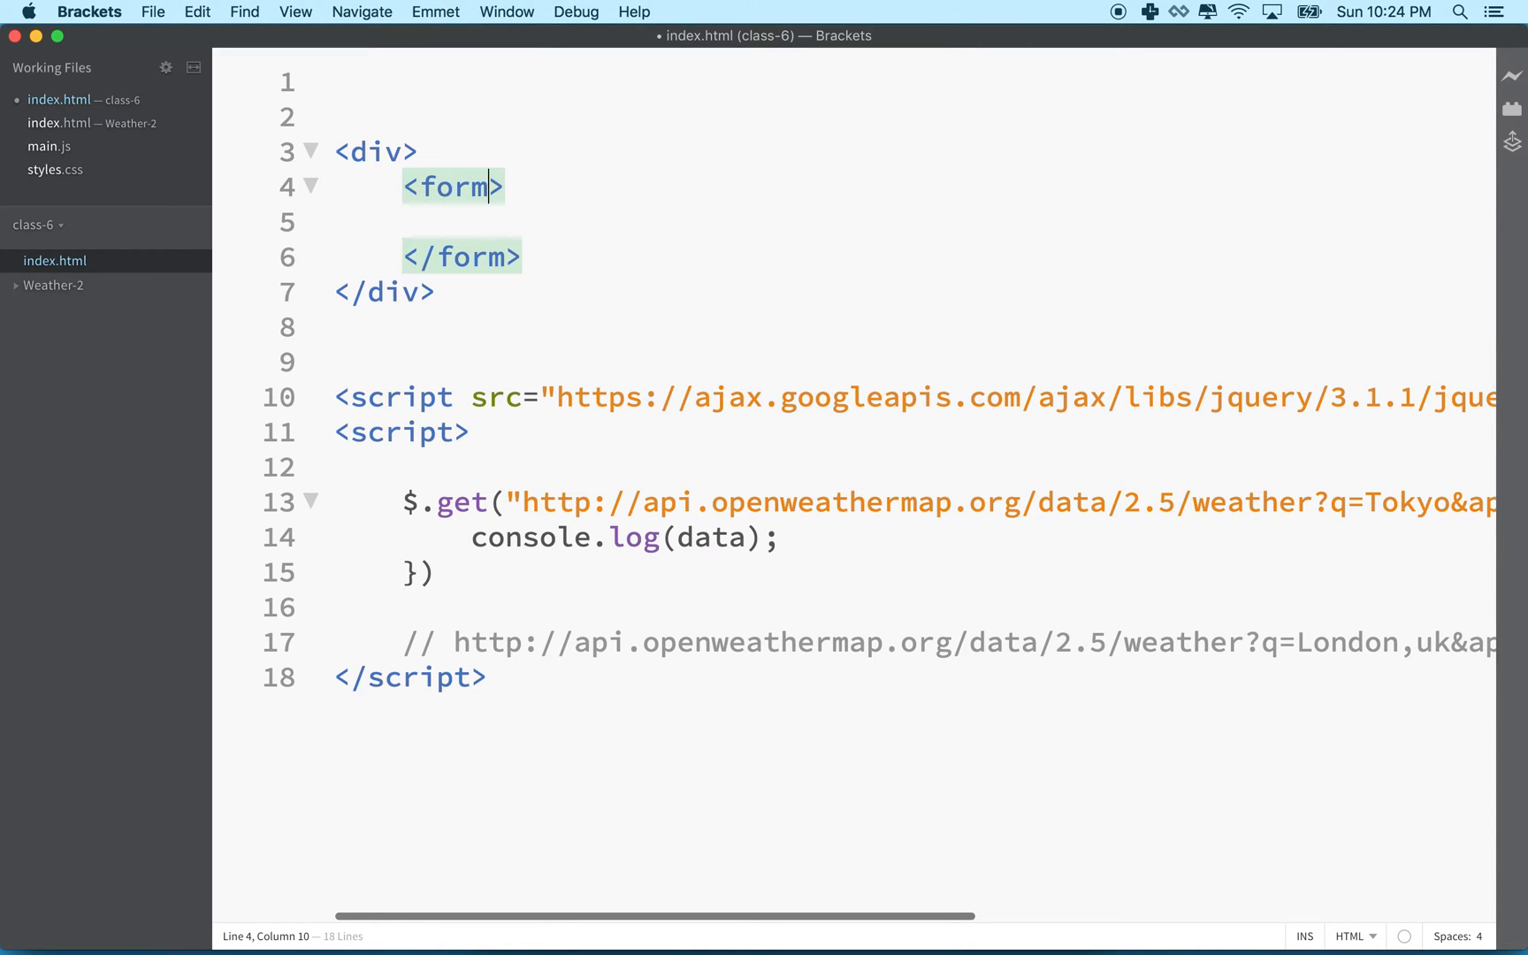
type("id=\"\"")
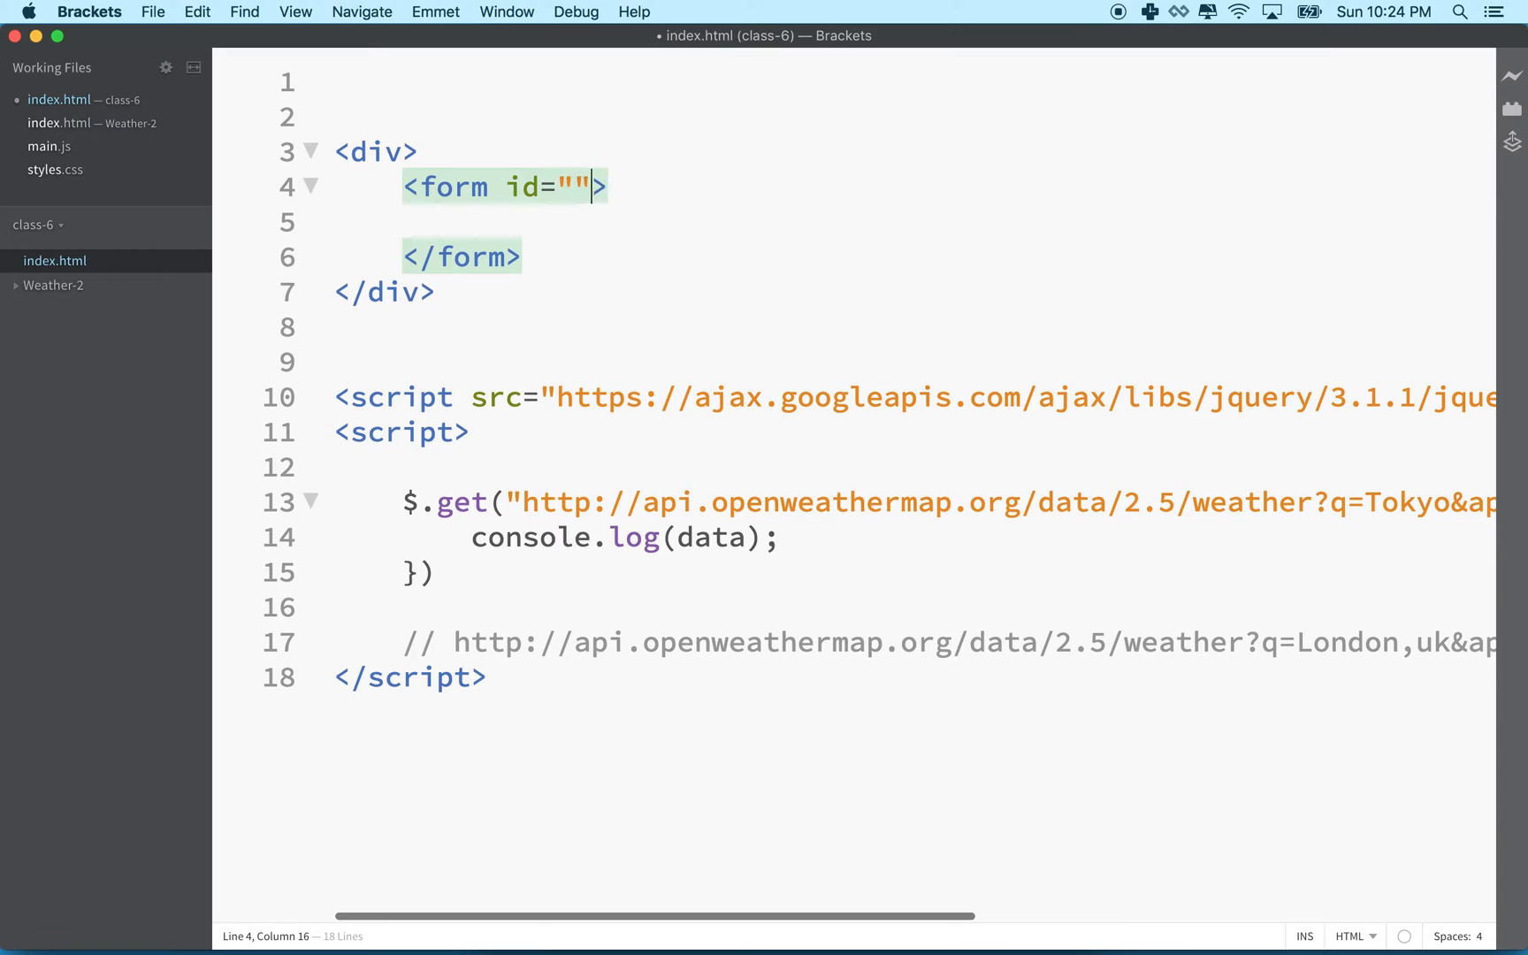
type("city")
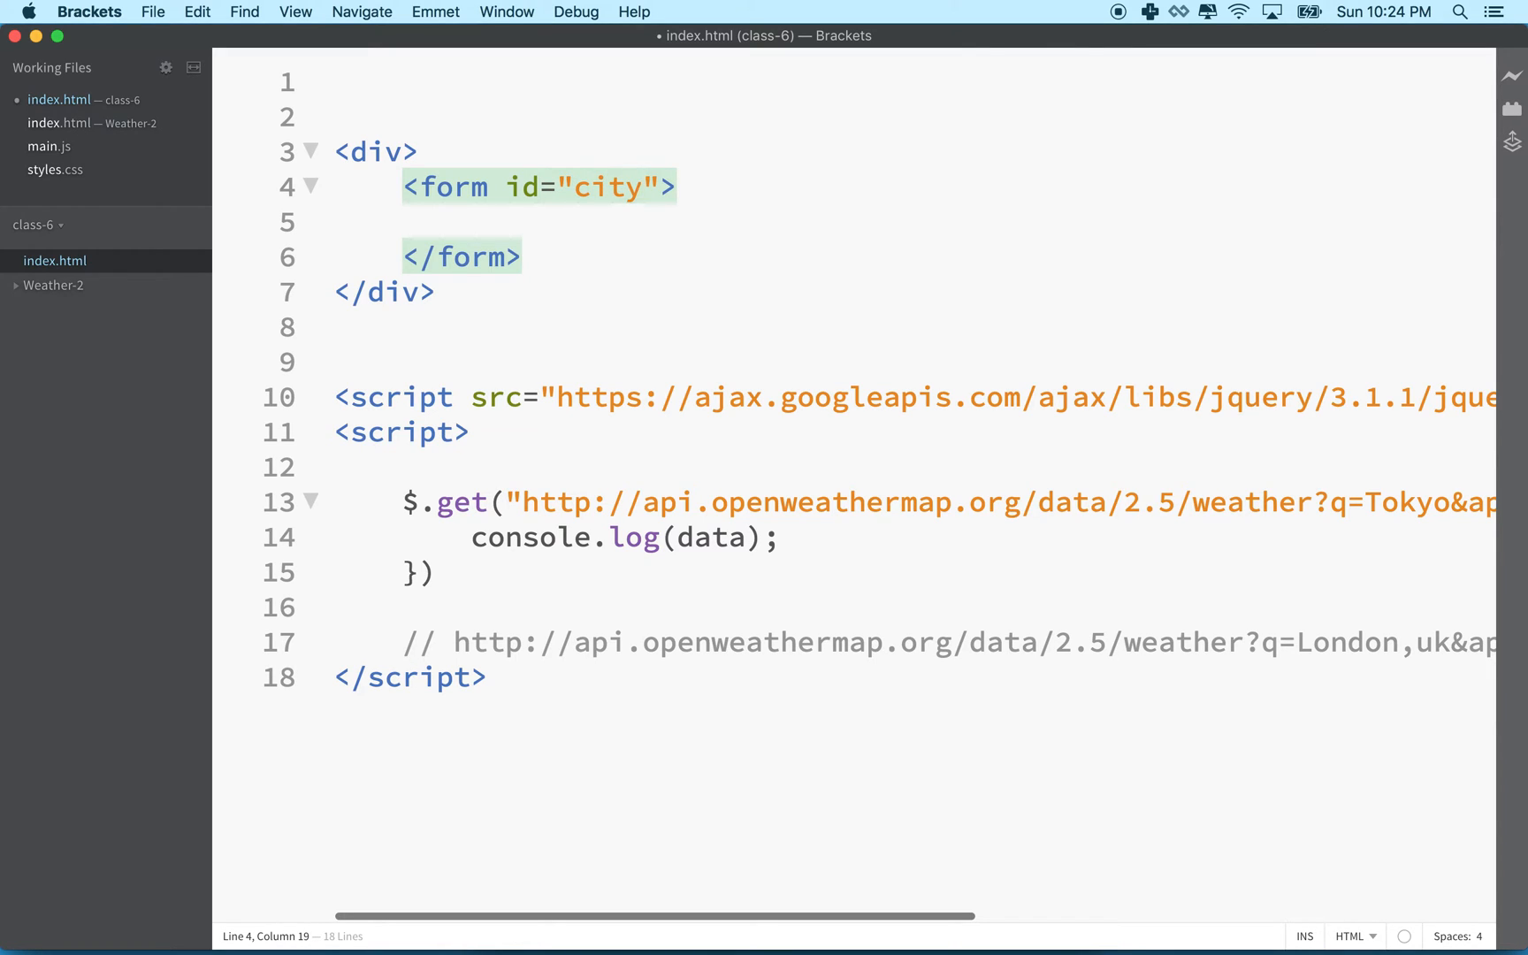
type("-fo")
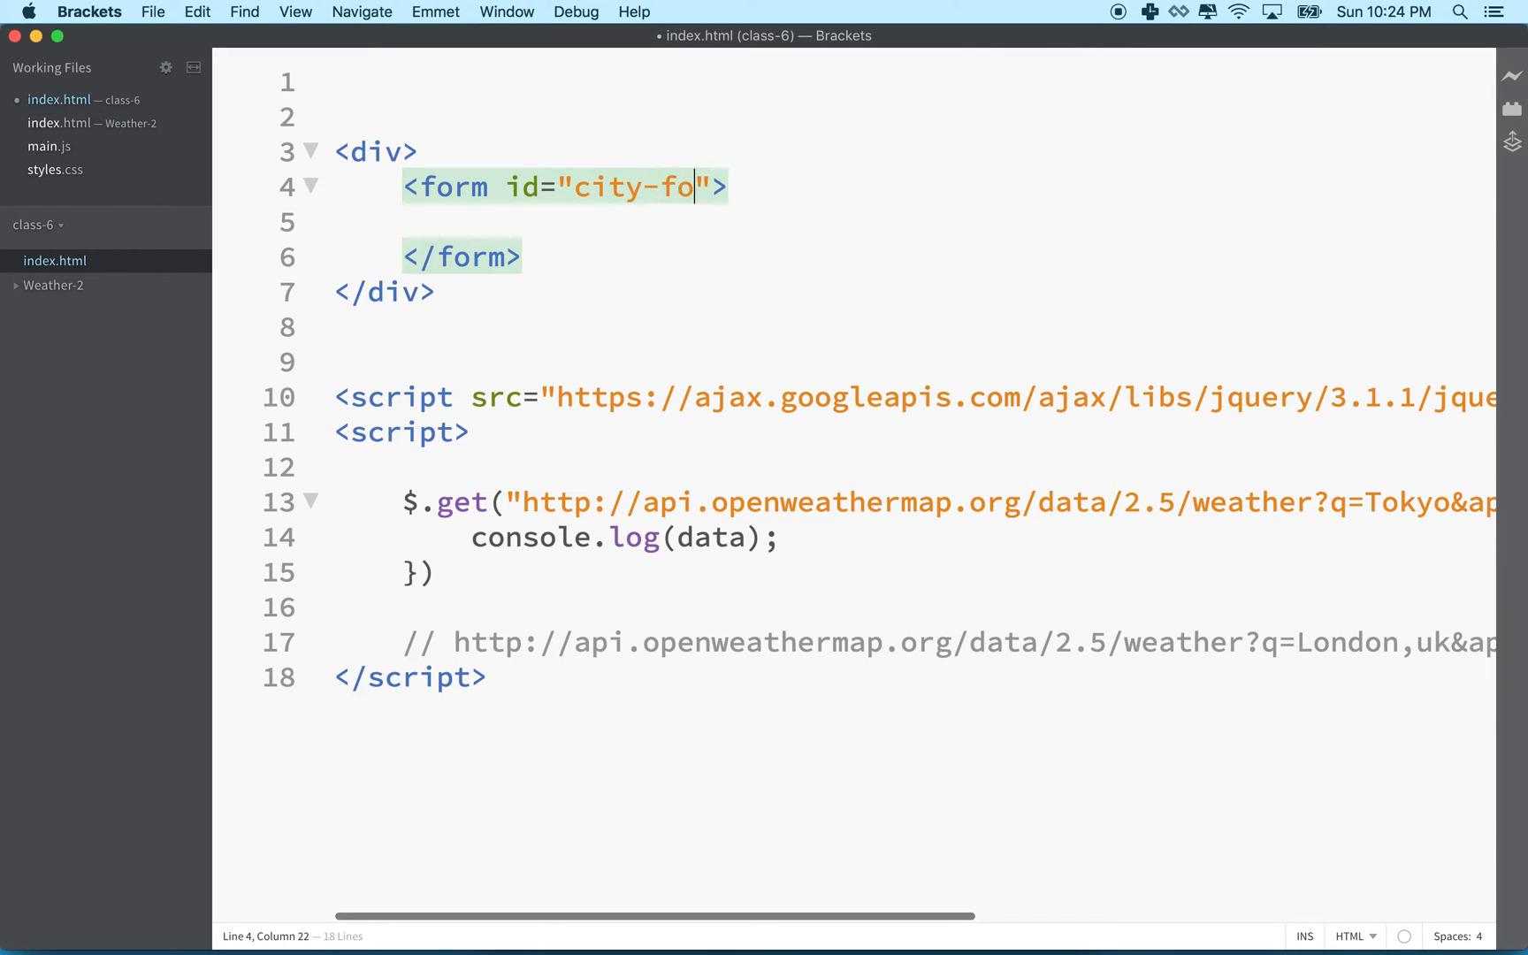
type("rm")
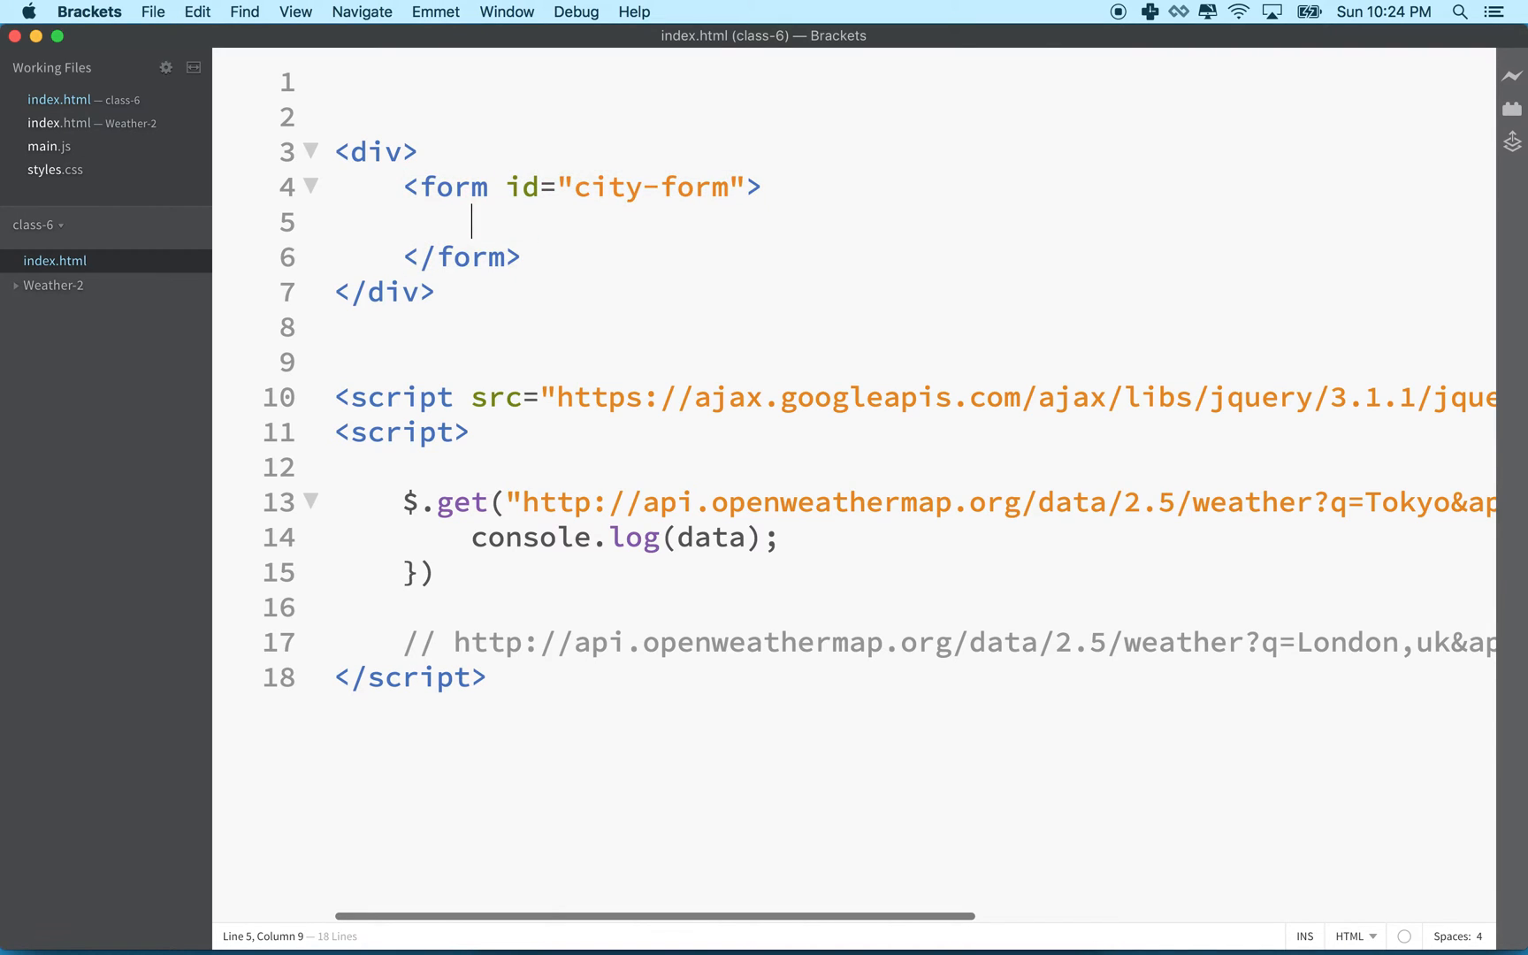
Inside the form, add a div wrapping <input type="text" id="city-name">
type("<")
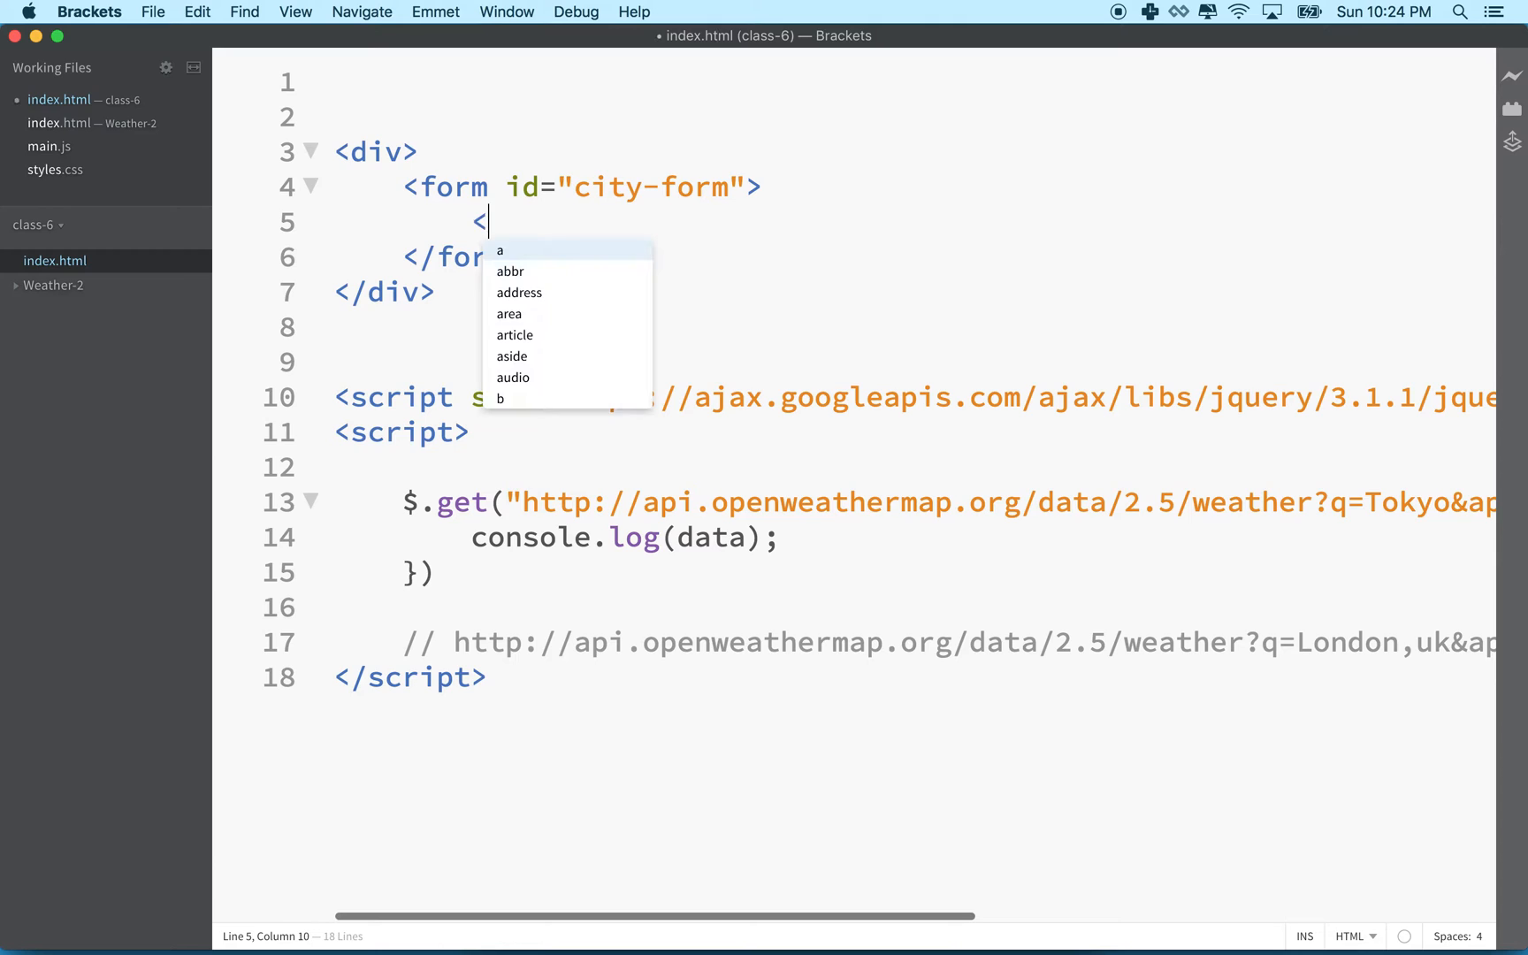
type("div></div>")
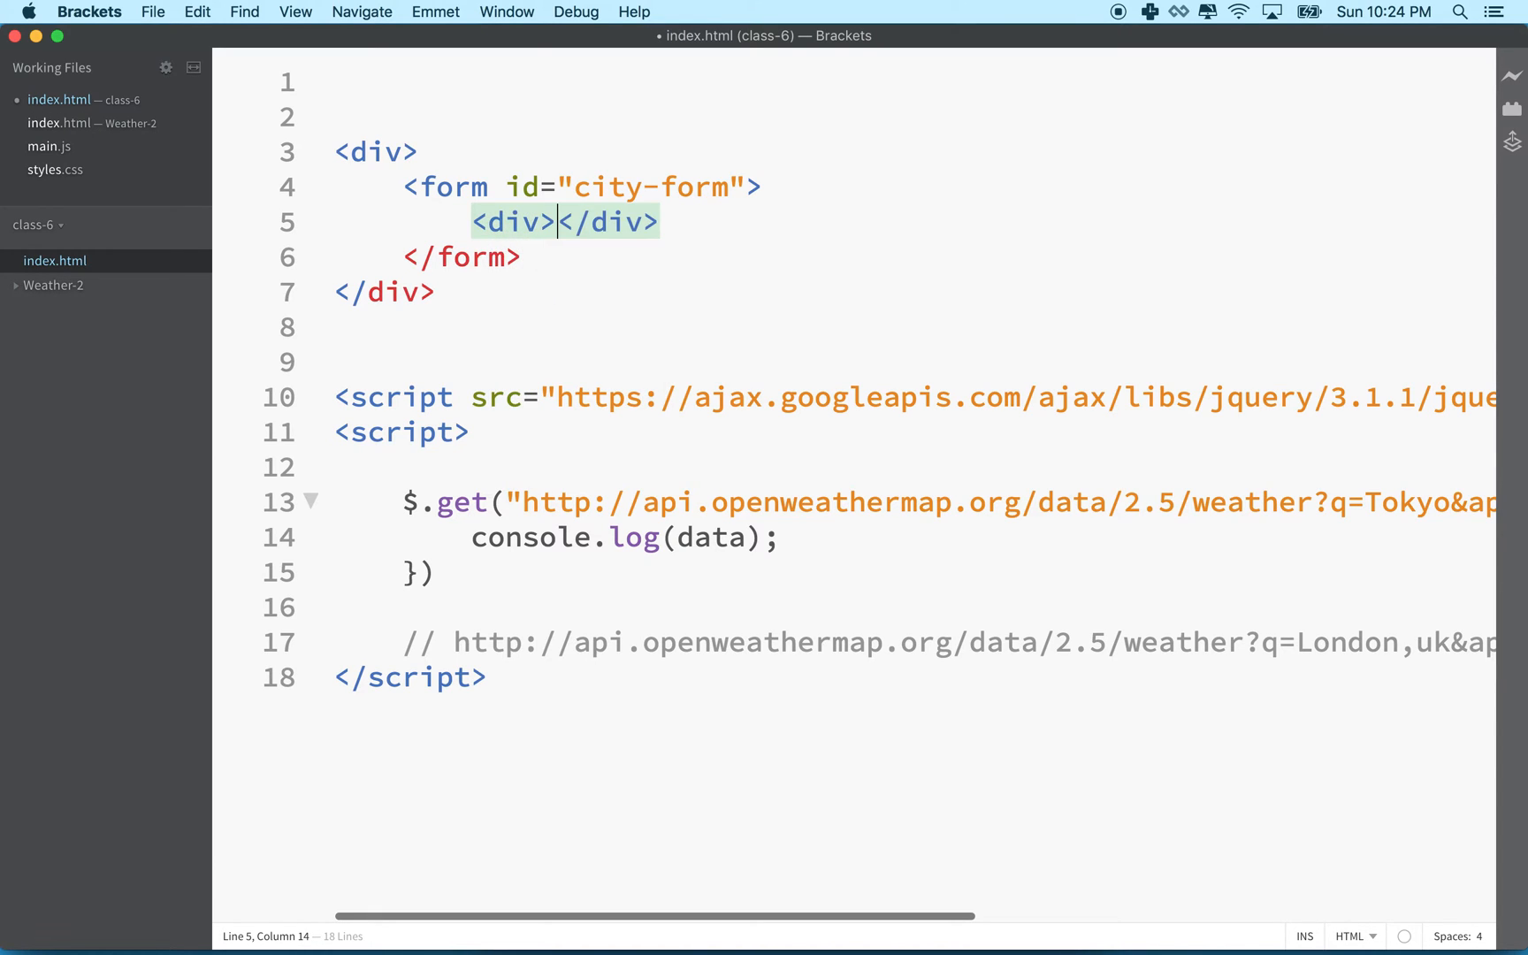
type("<inpu<")
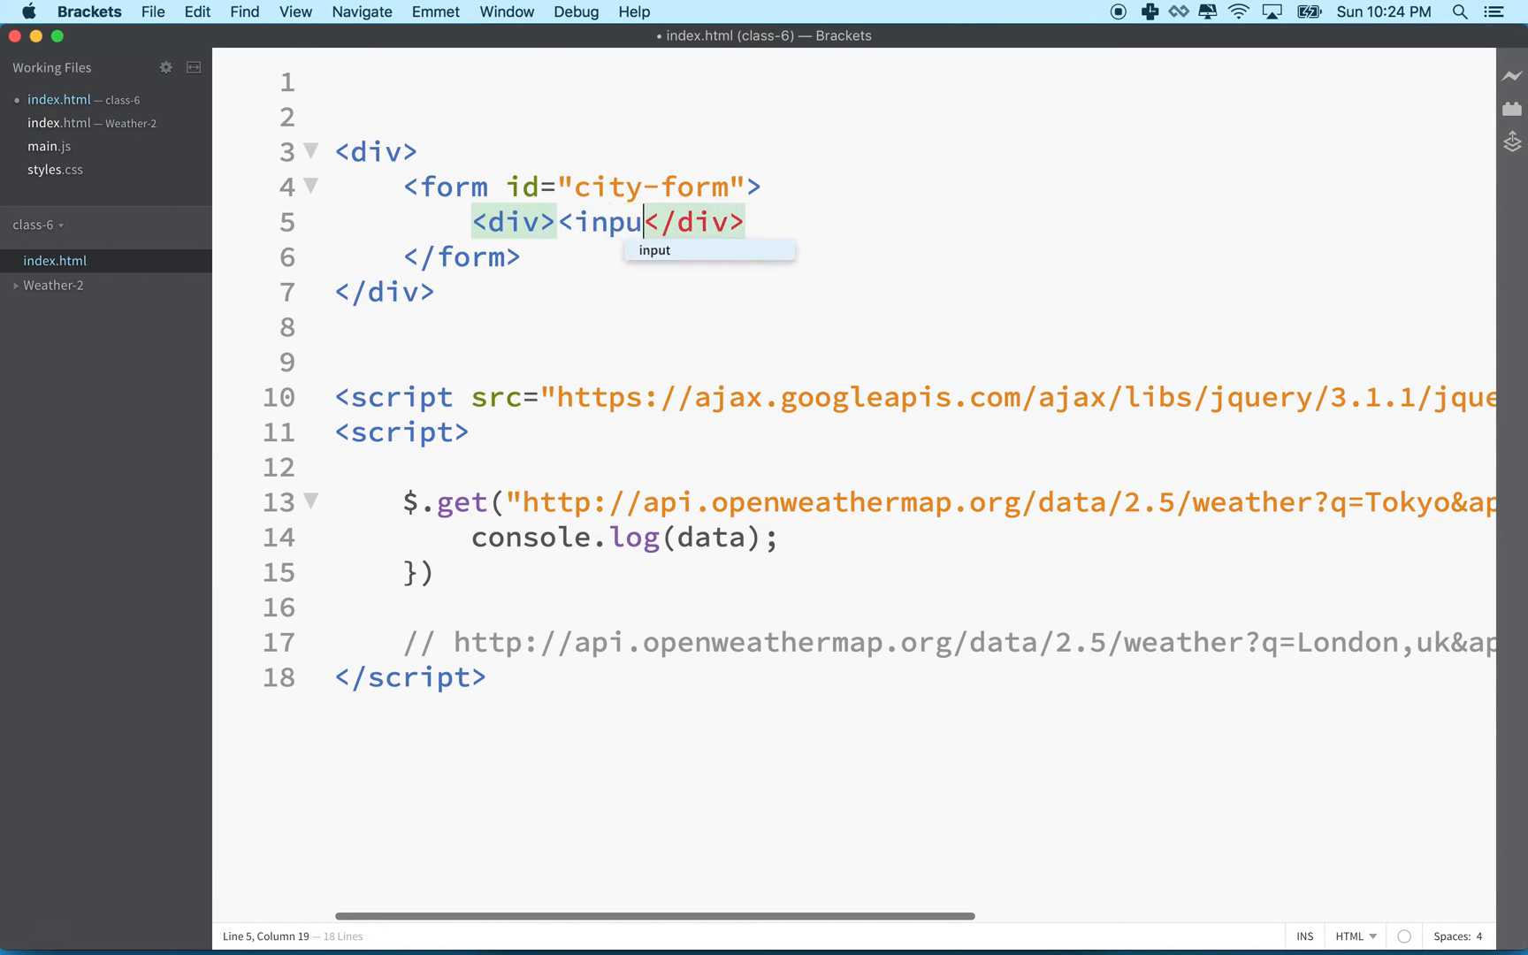
type("t >")
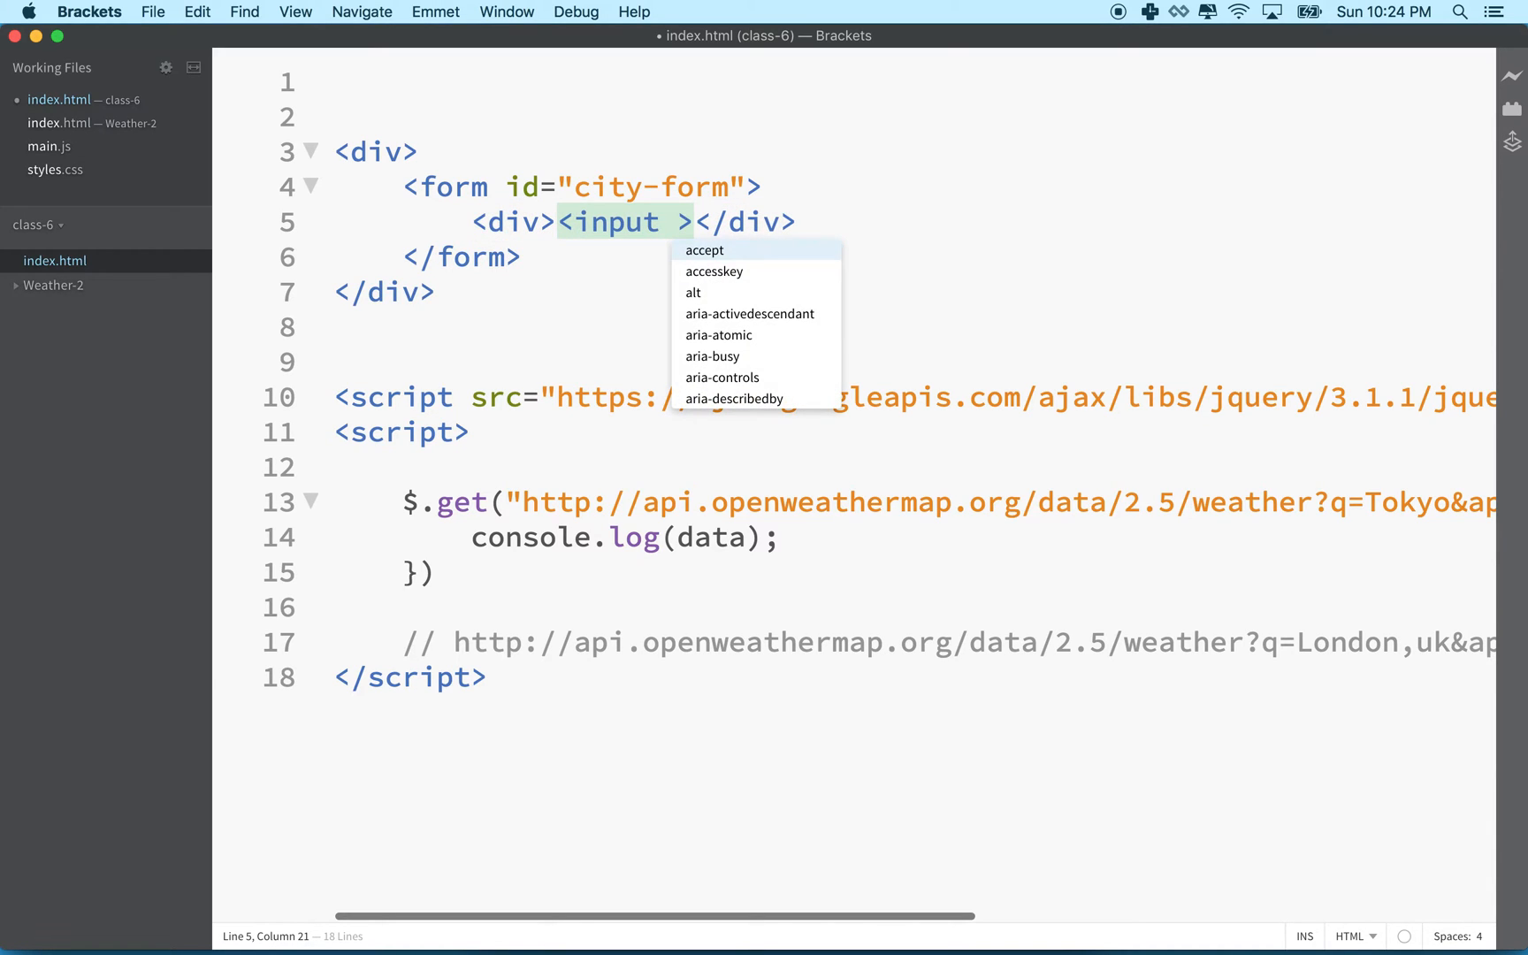
type("type=\"\"")
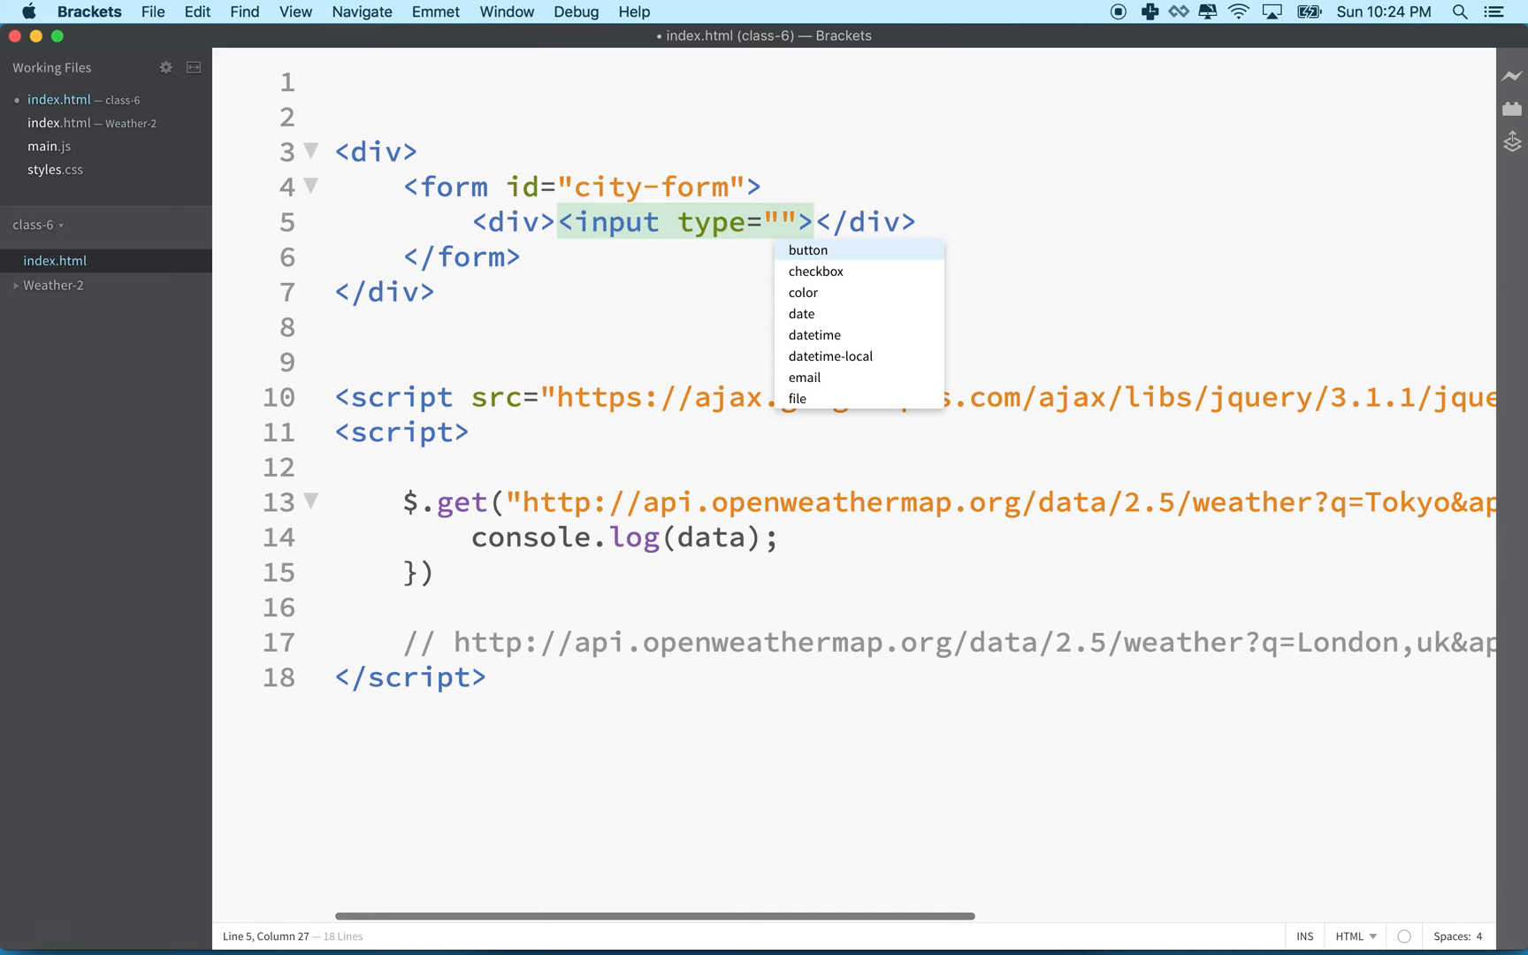
type("text")
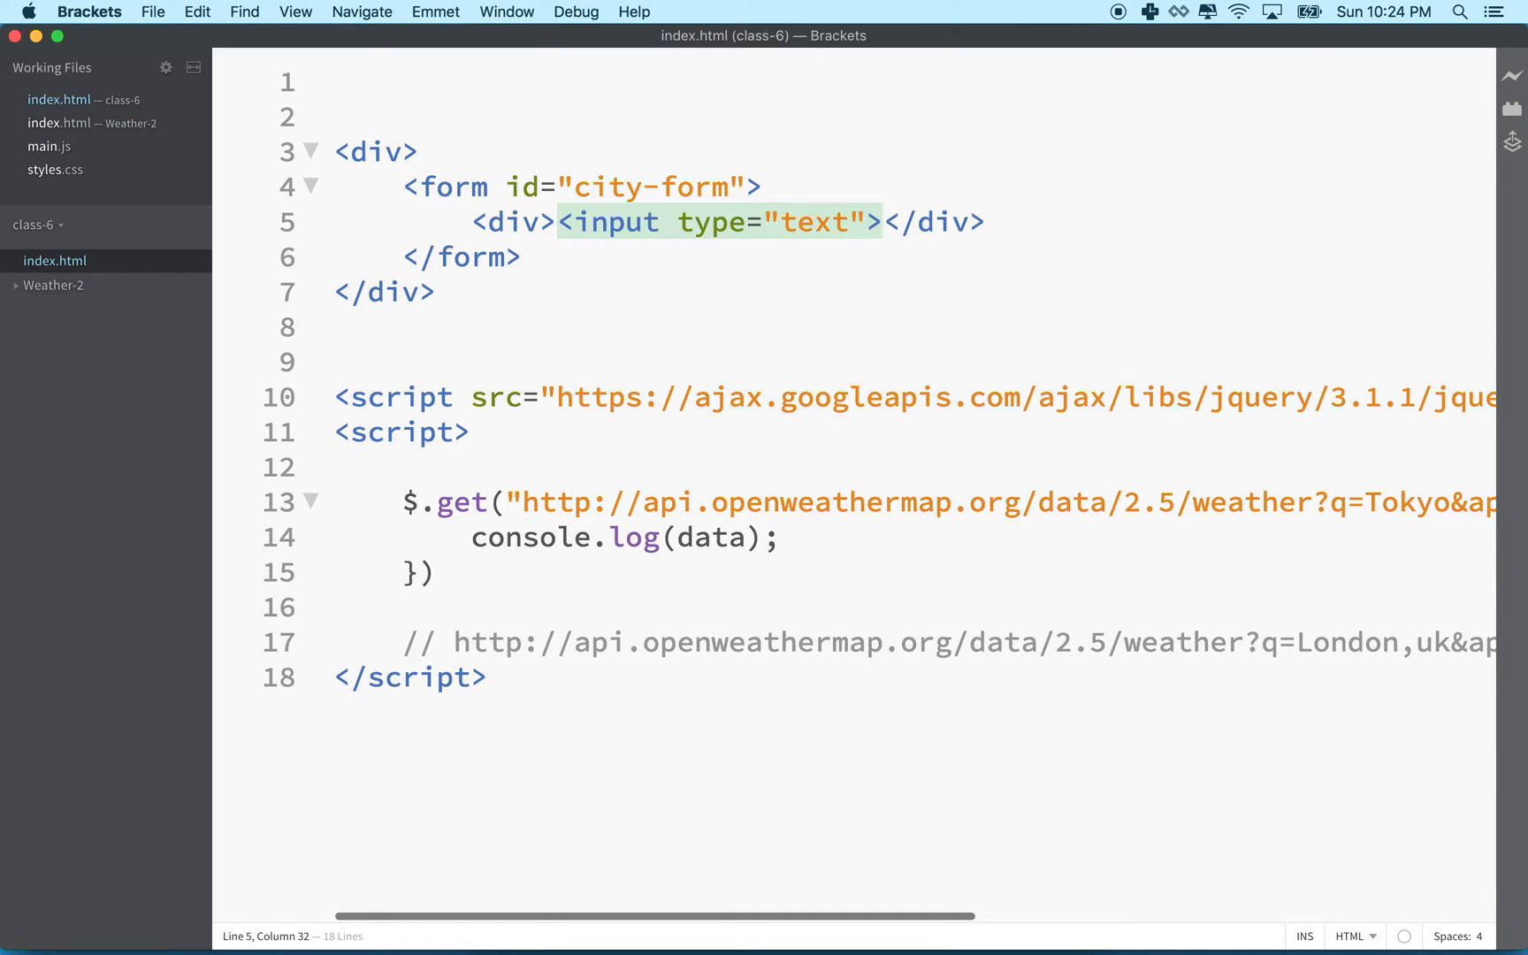
type("i")
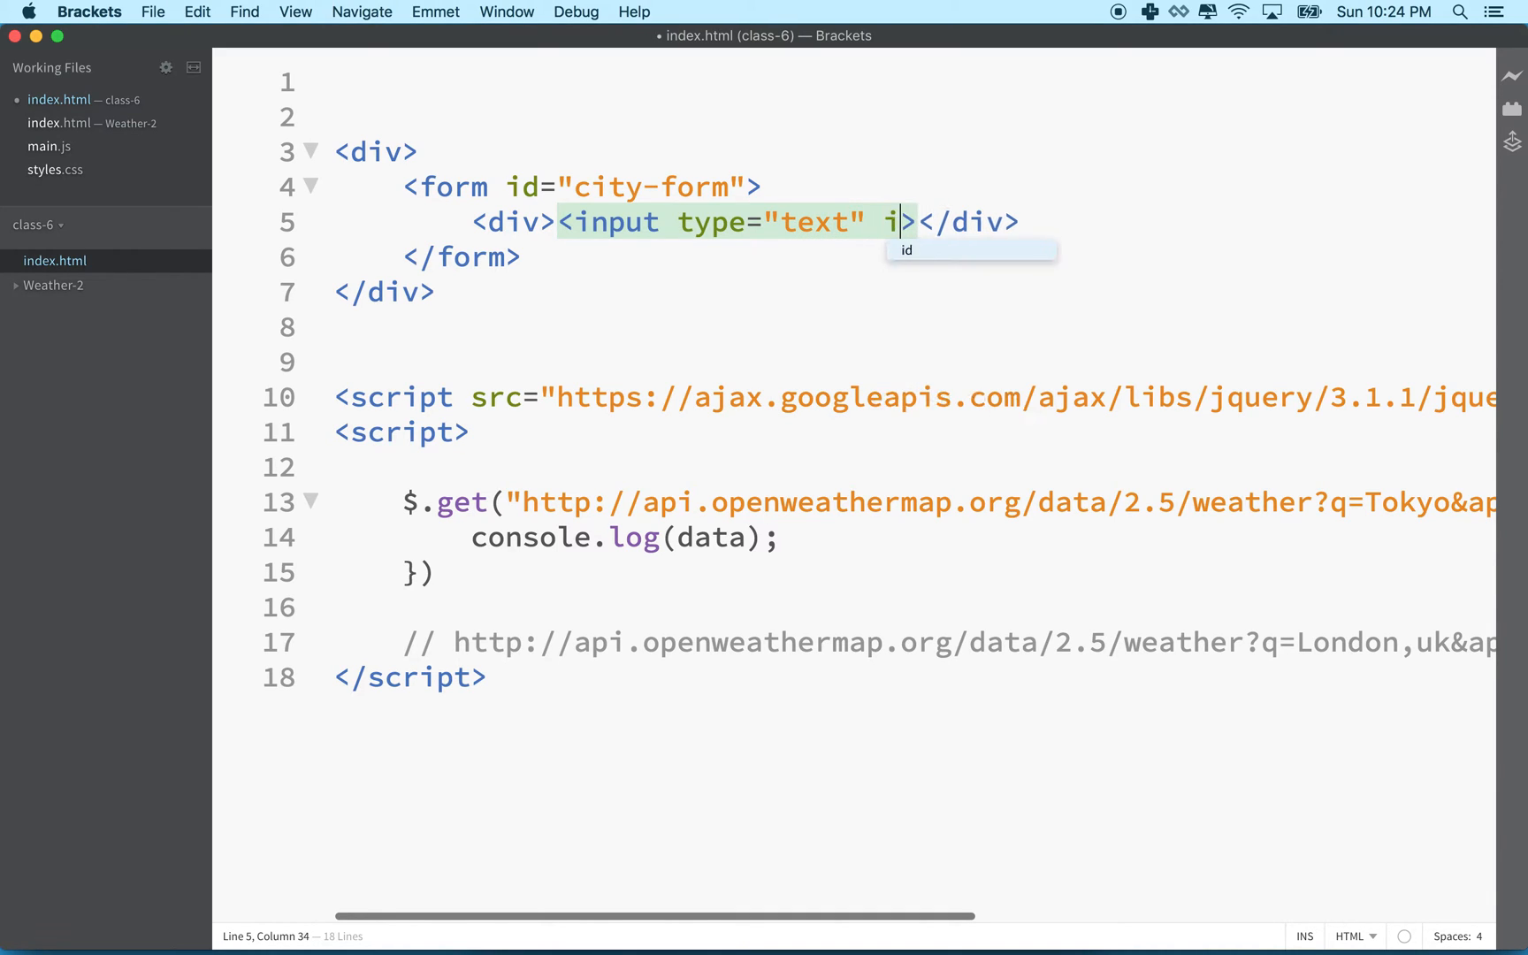
type("d=\"\"")
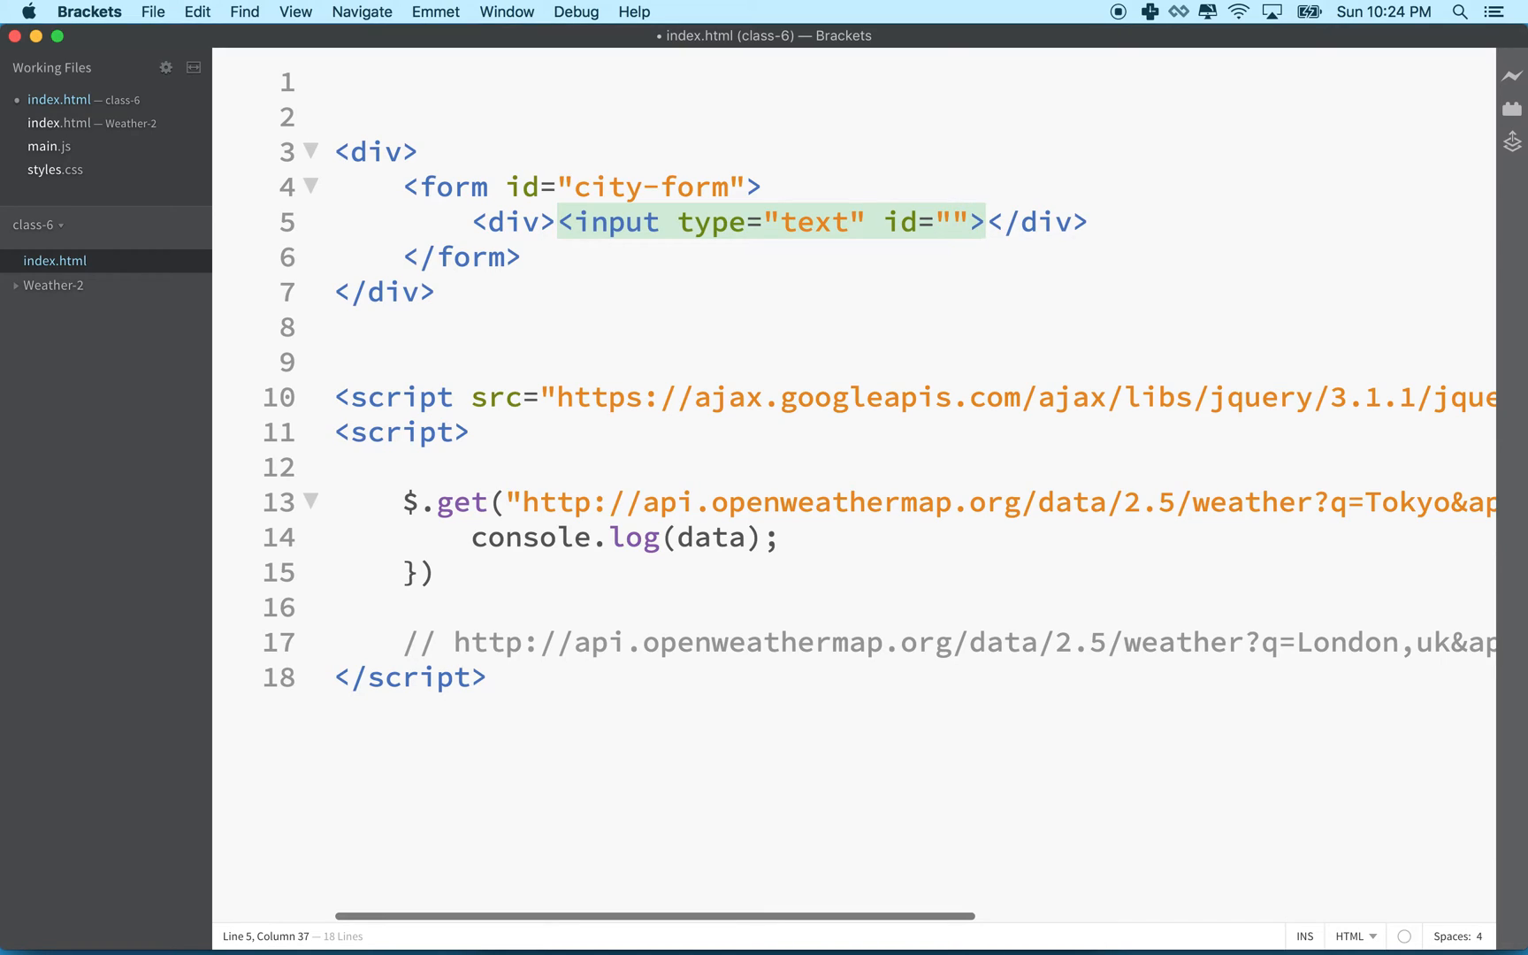
type("cit")
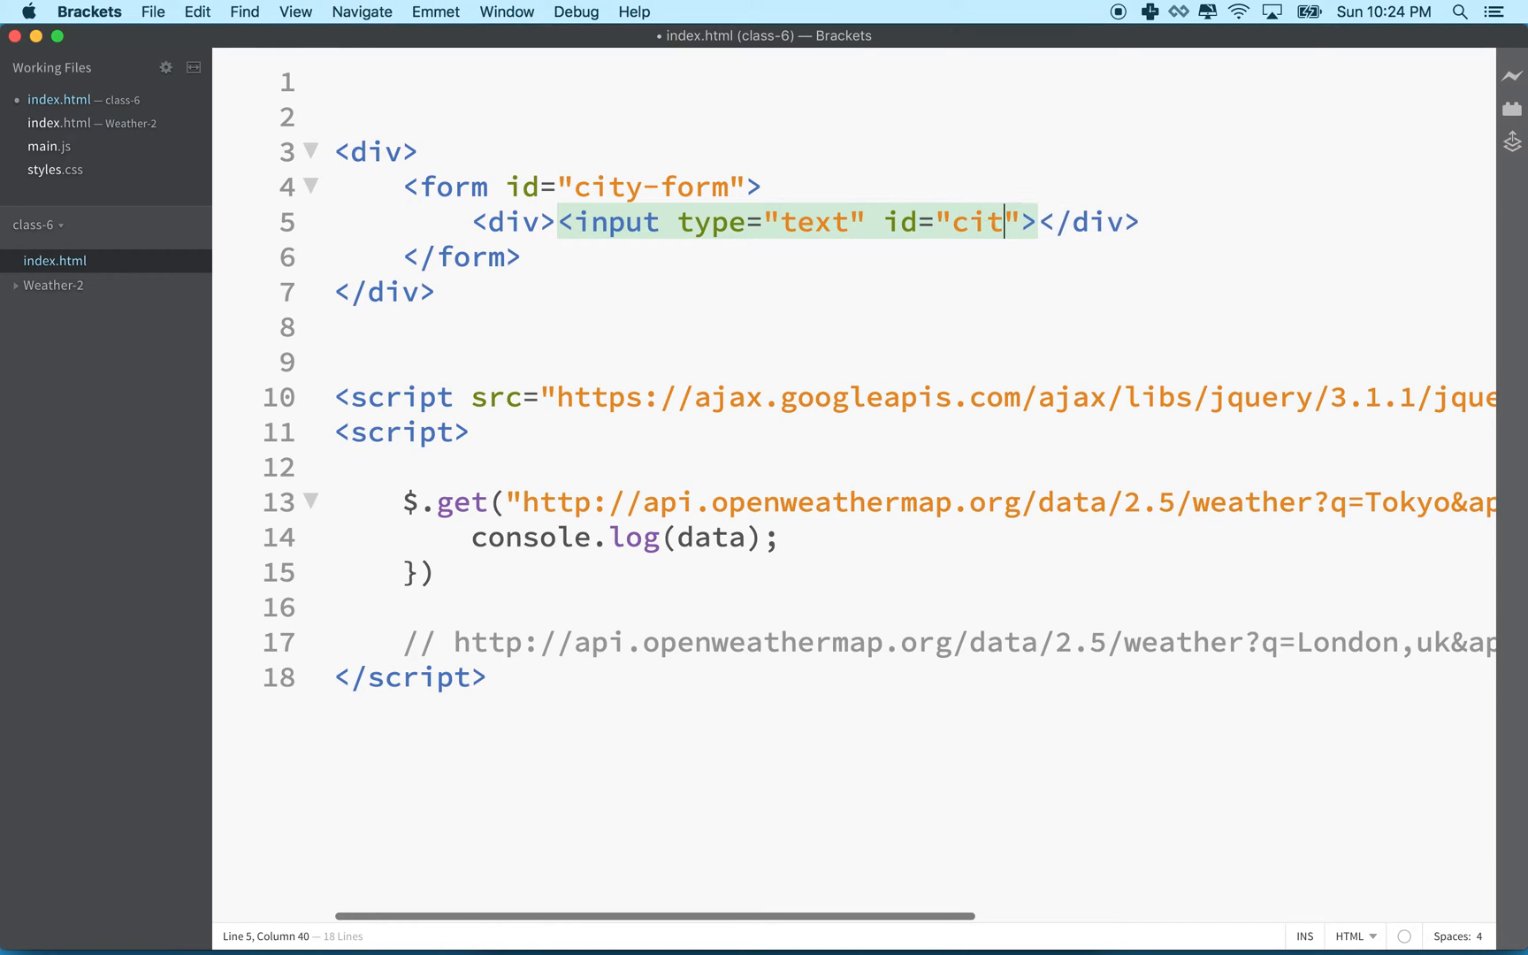
type("y-name")
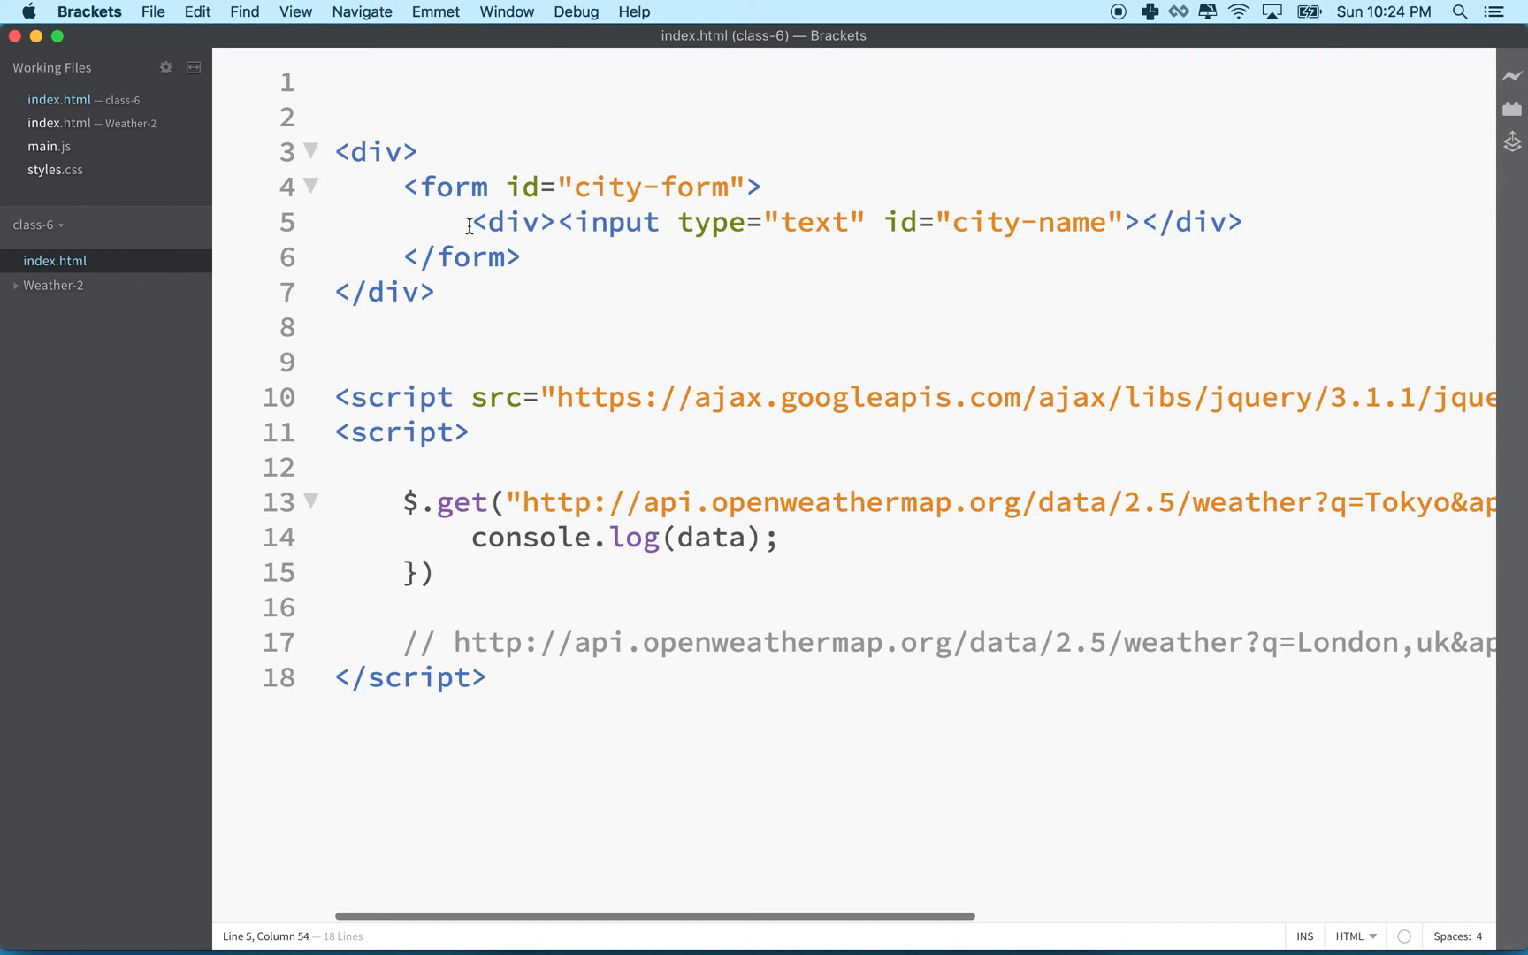
Review the input div and its city-name id, then move the caret to the line's end
left_click_drag(563, 223, 1130, 223)
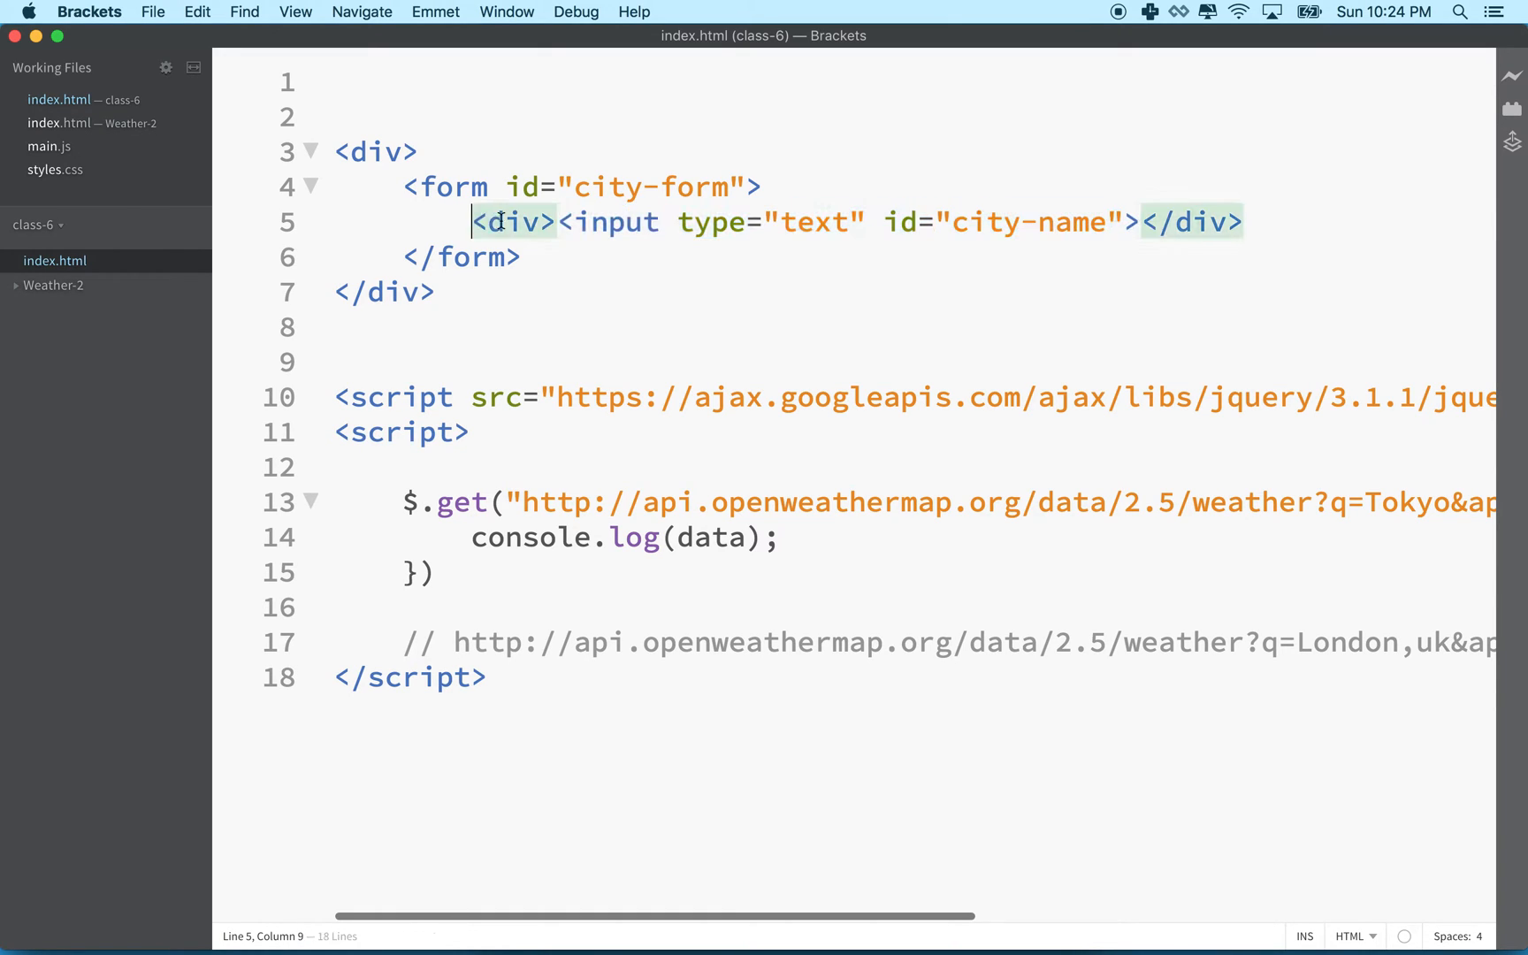
left_click_drag(470, 223, 1244, 223)
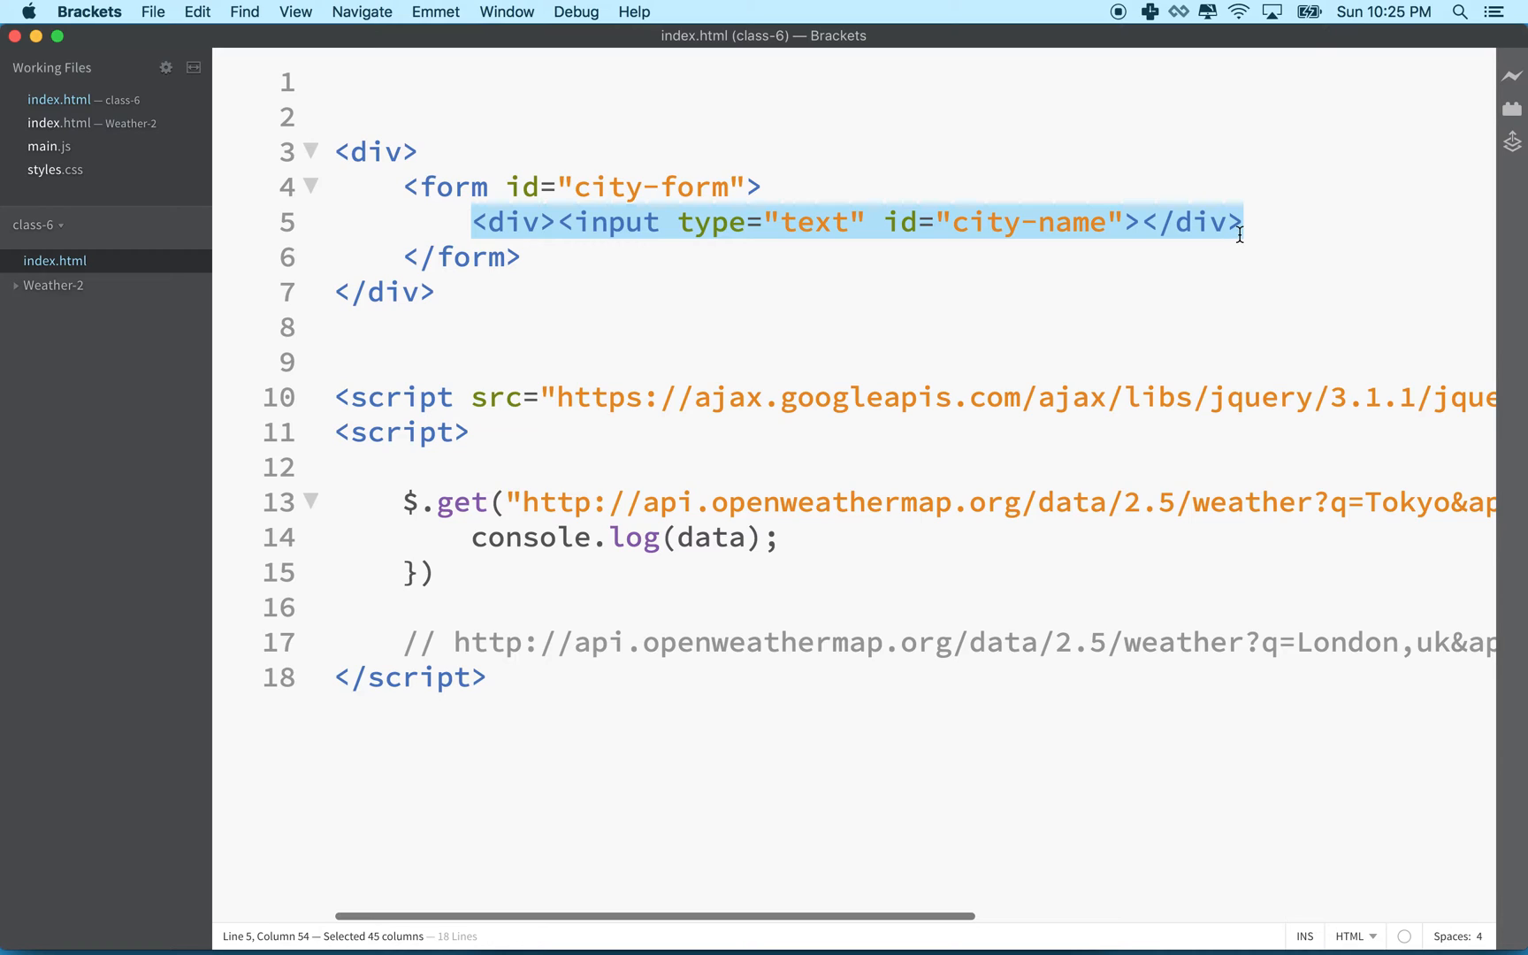
mouse_move(702, 226)
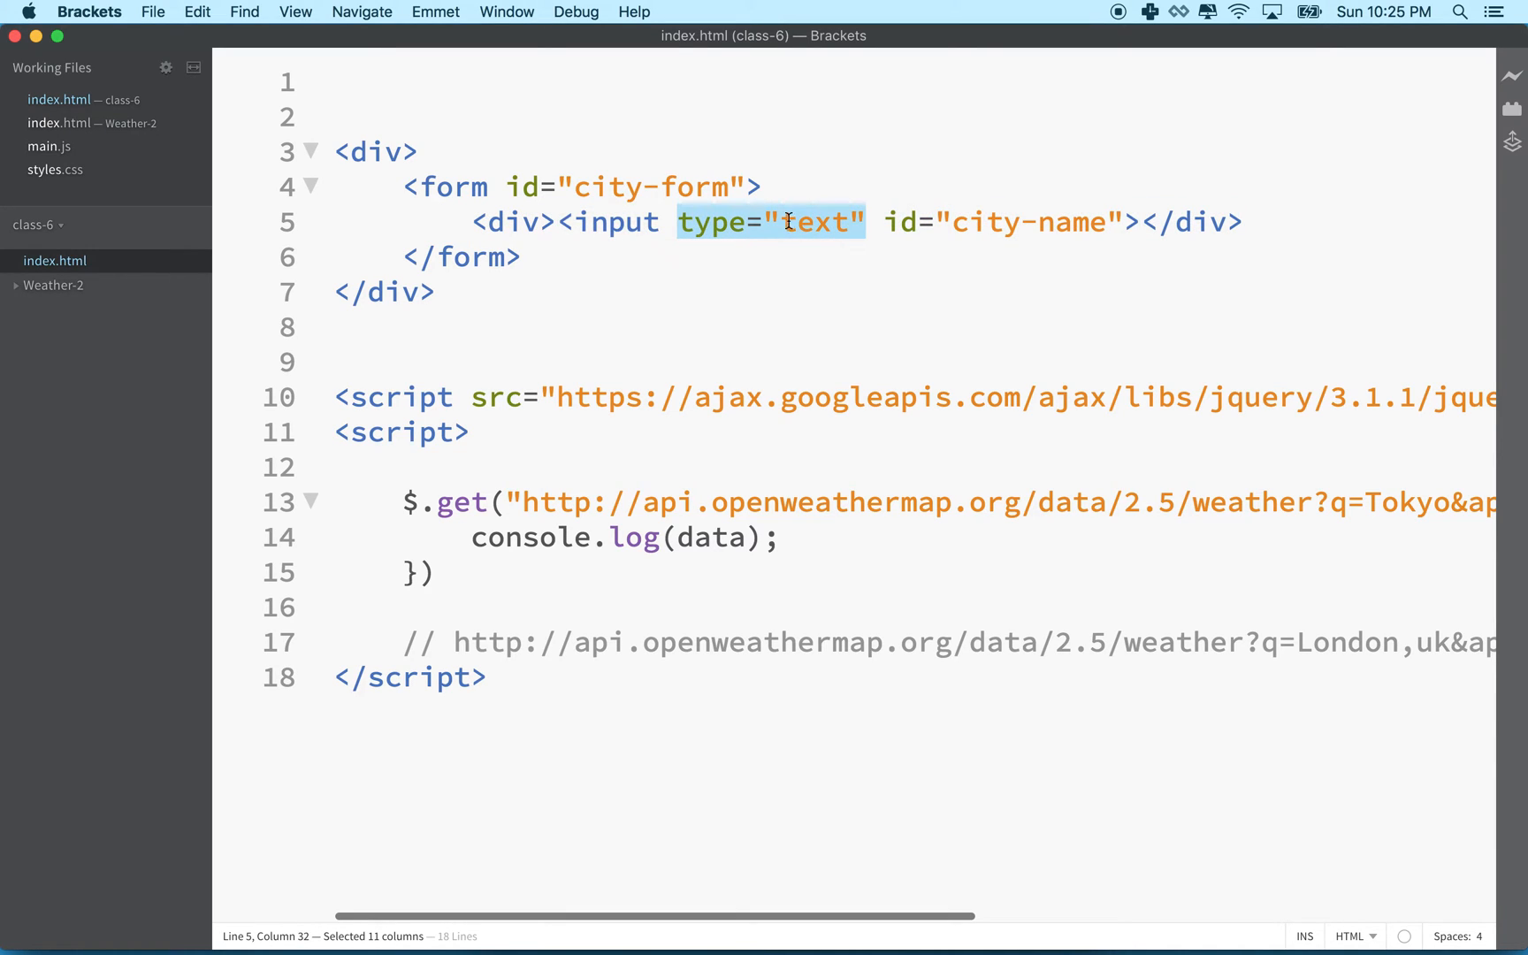
mouse_move(902, 192)
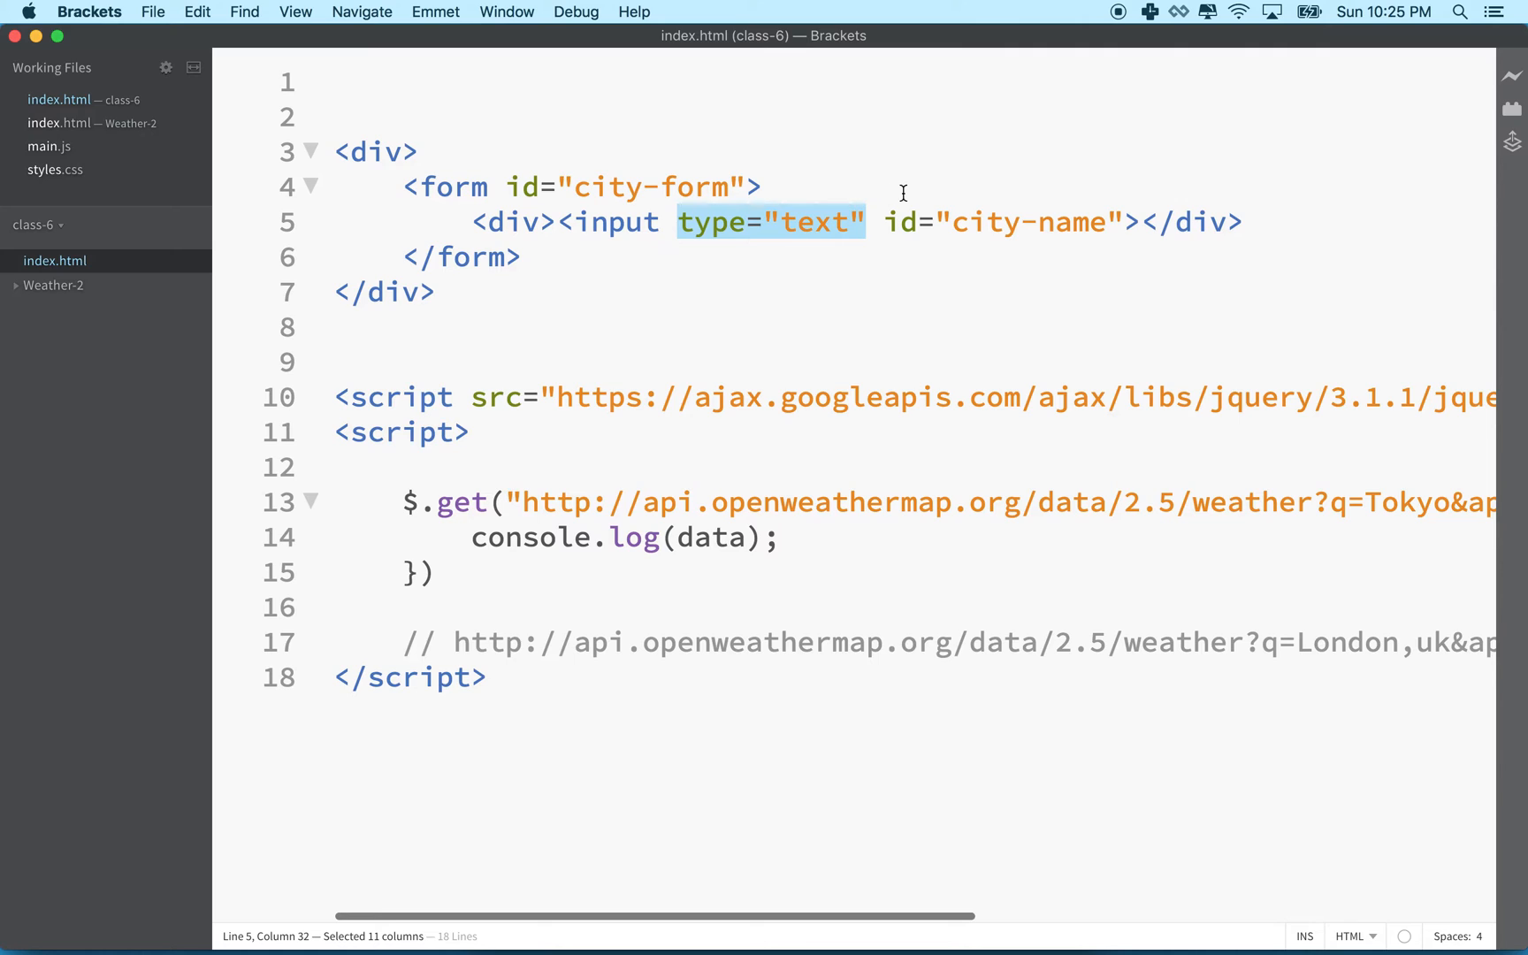
left_click_drag(883, 223, 1125, 223)
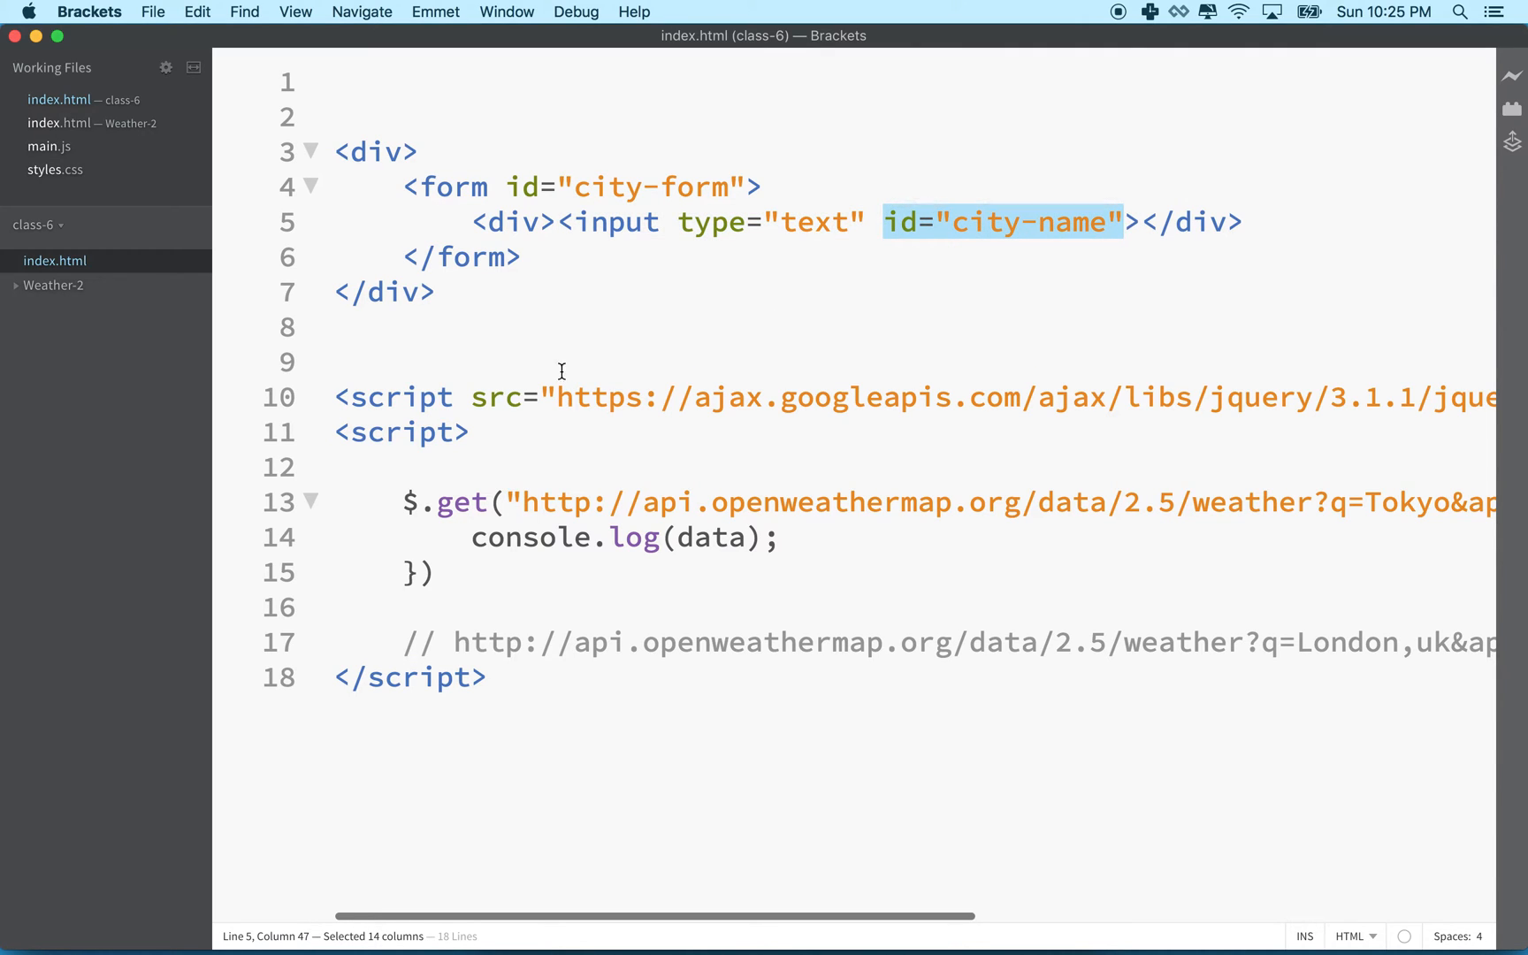
double_click(615, 223)
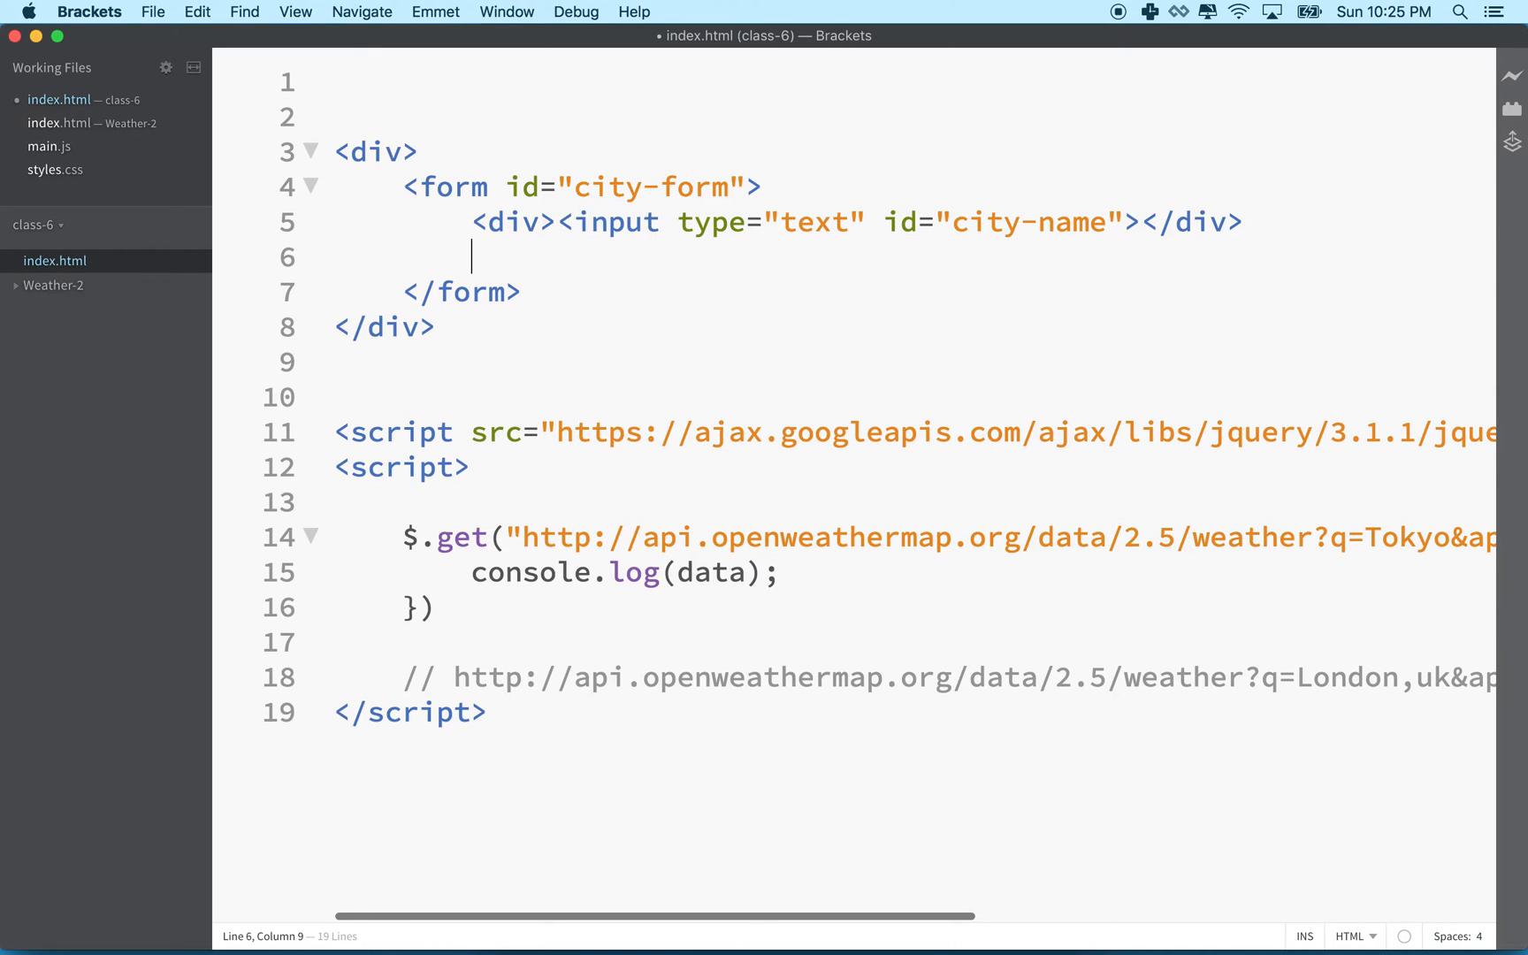
Add a second div containing <input type="submit"> below the city-name input
type("<div></div>")
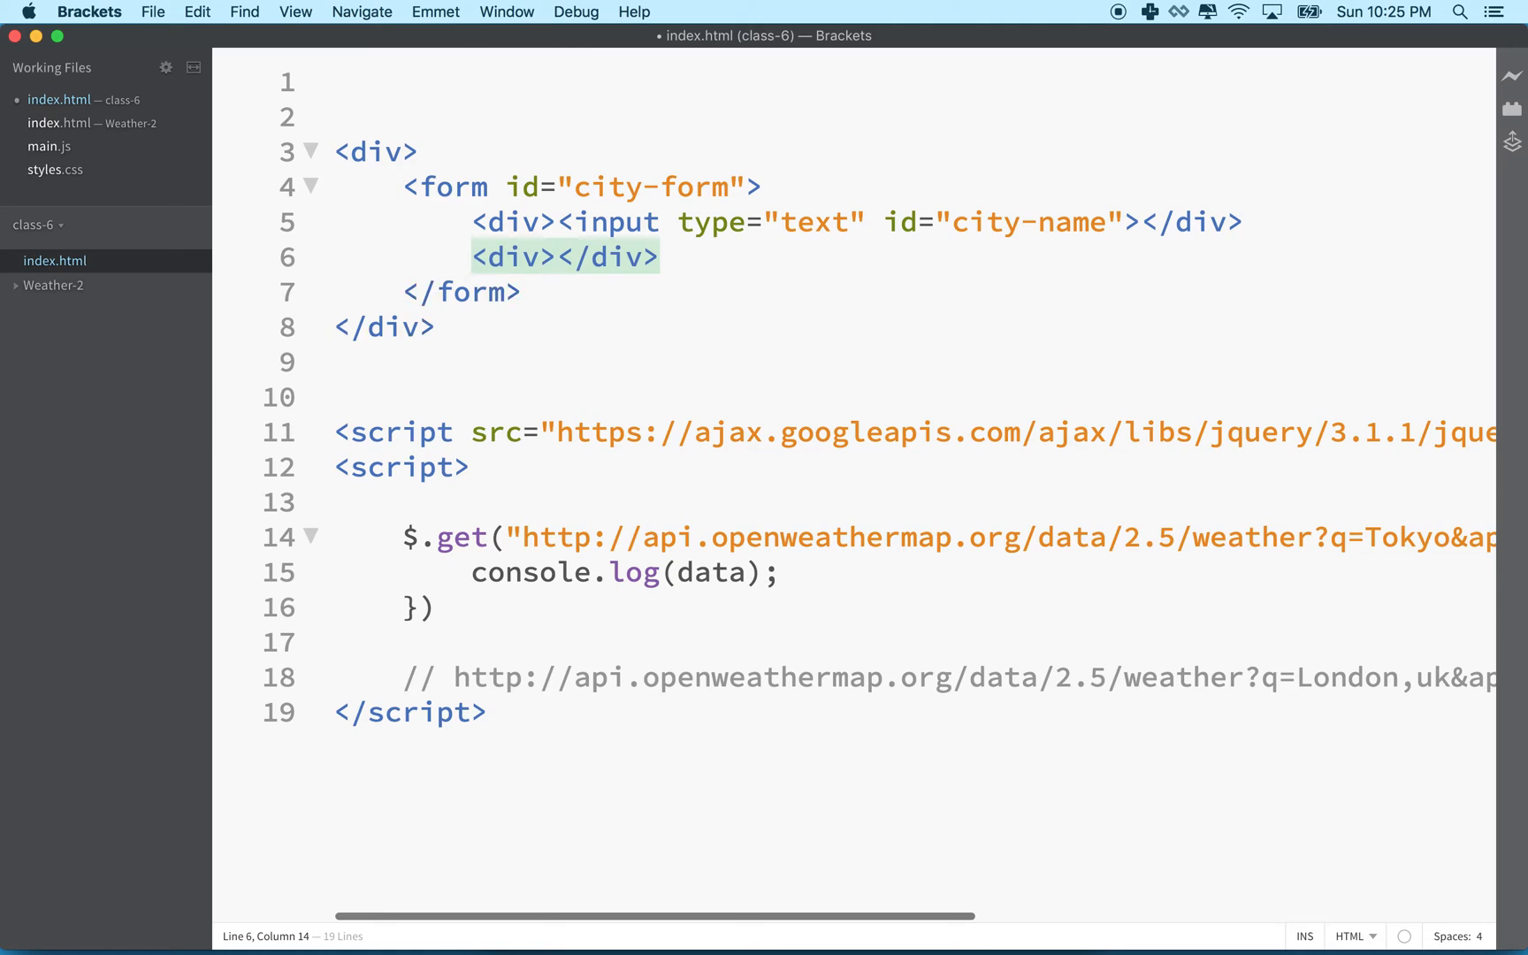
type("input <")
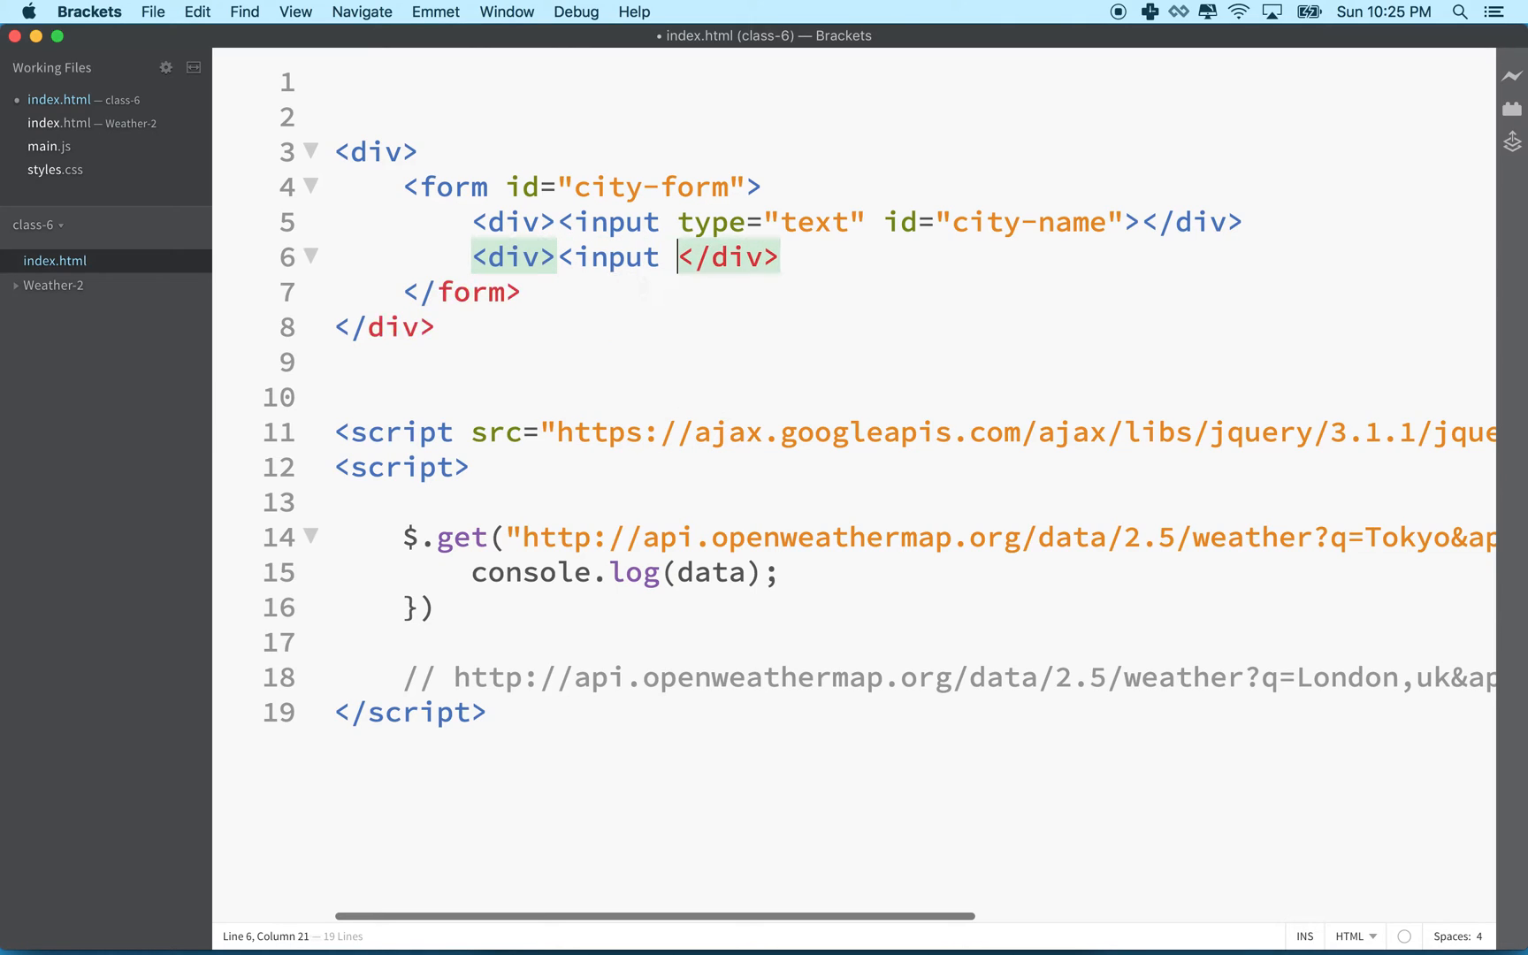
type("typ")
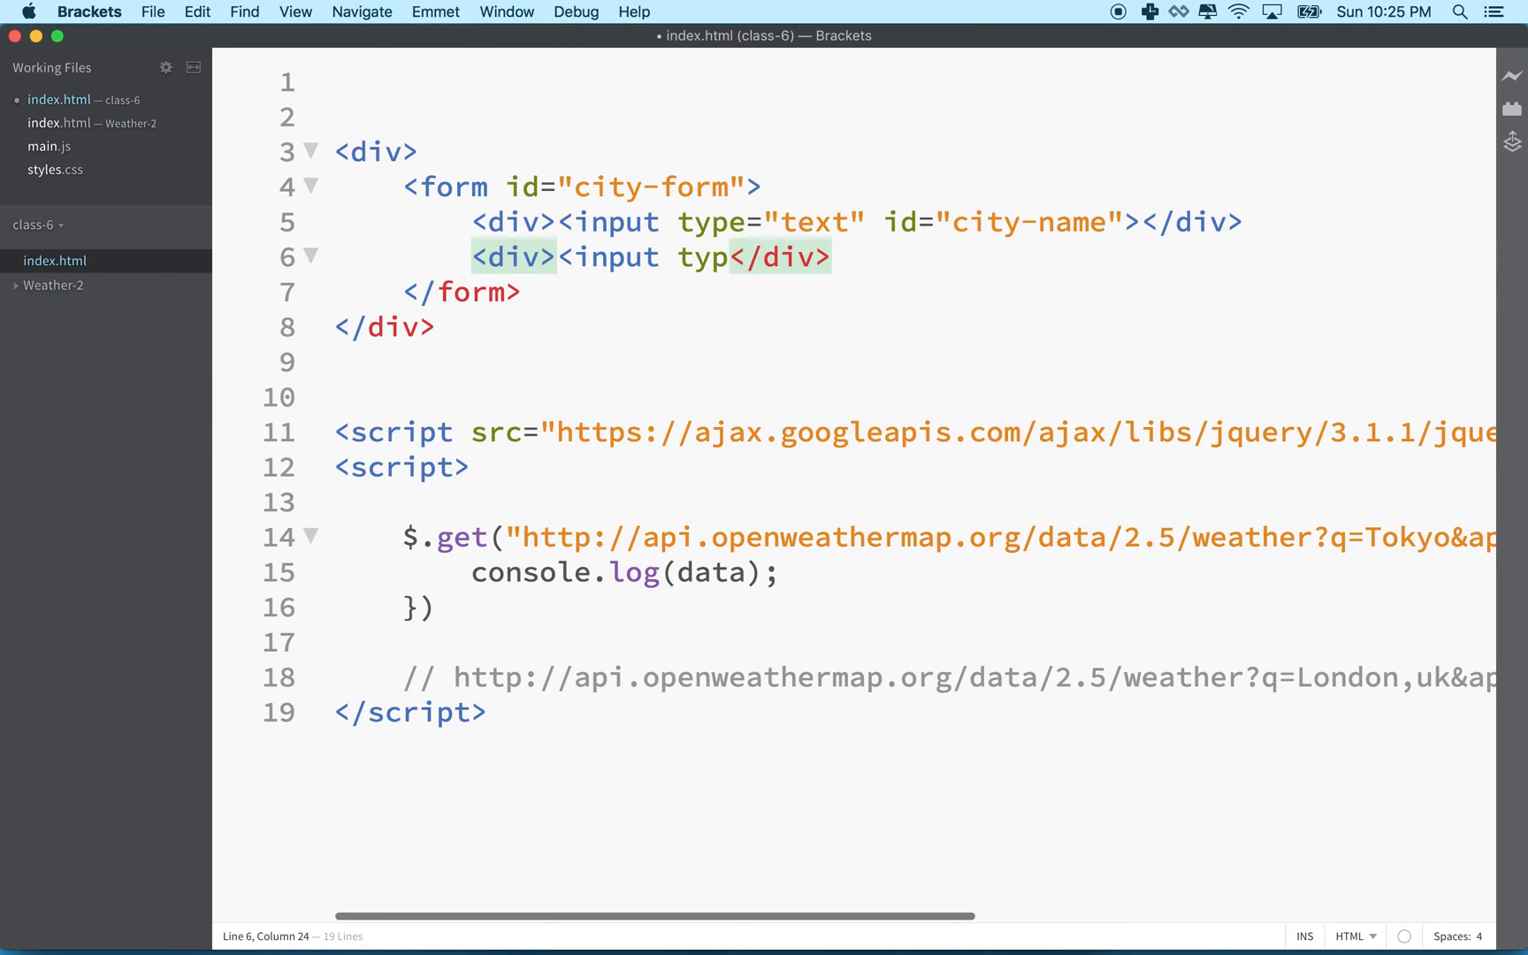
type("e\"\"")
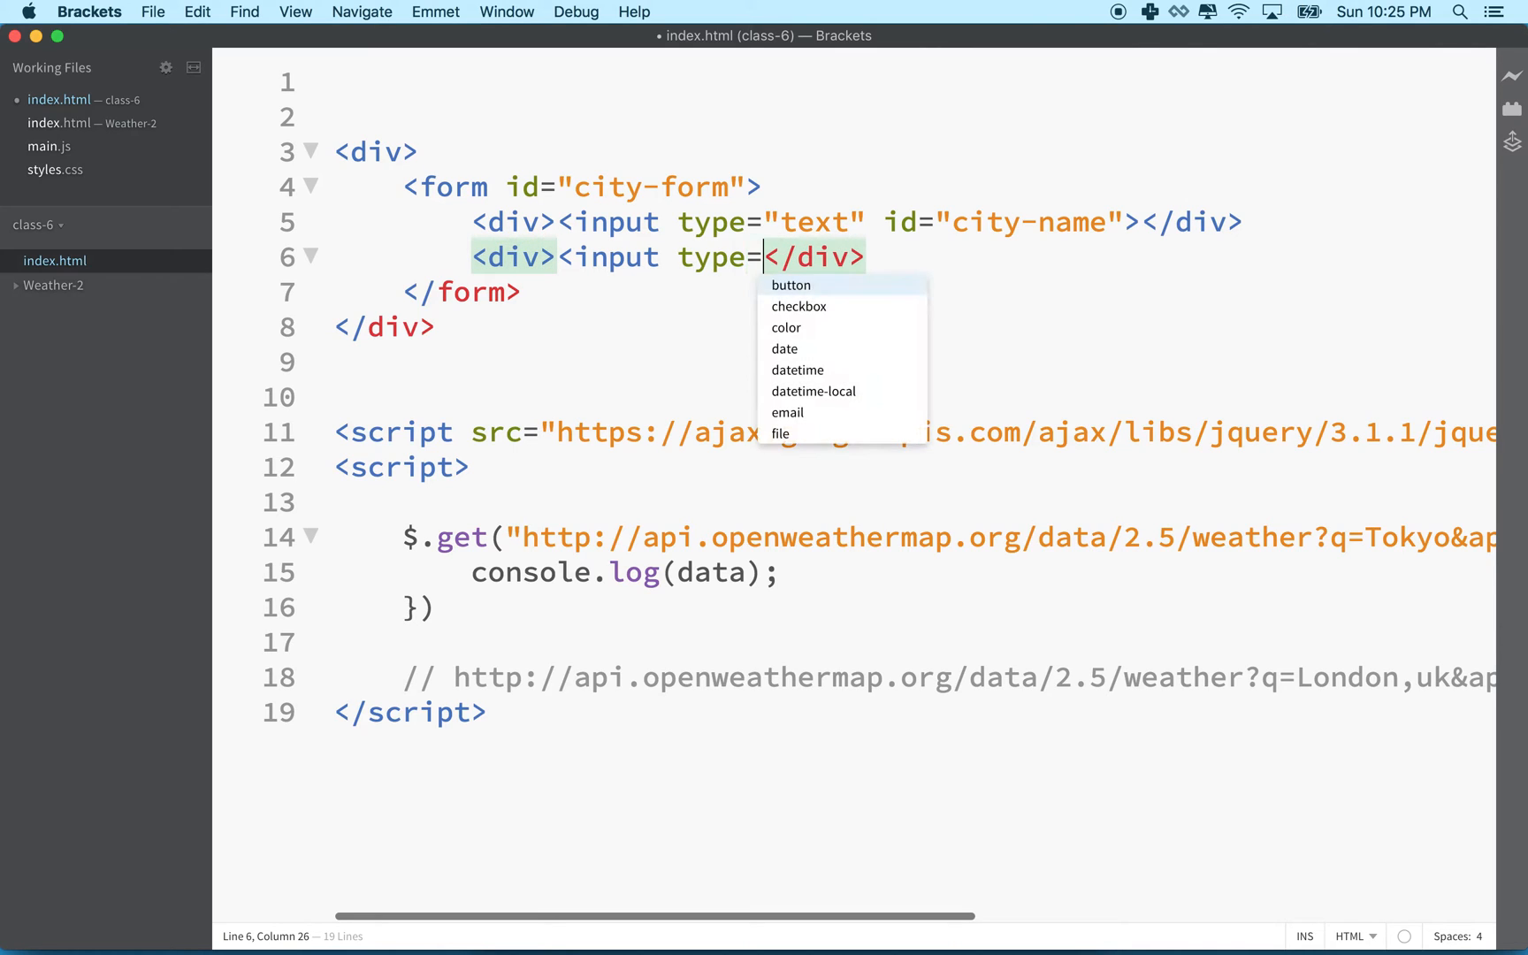
type("submit\">")
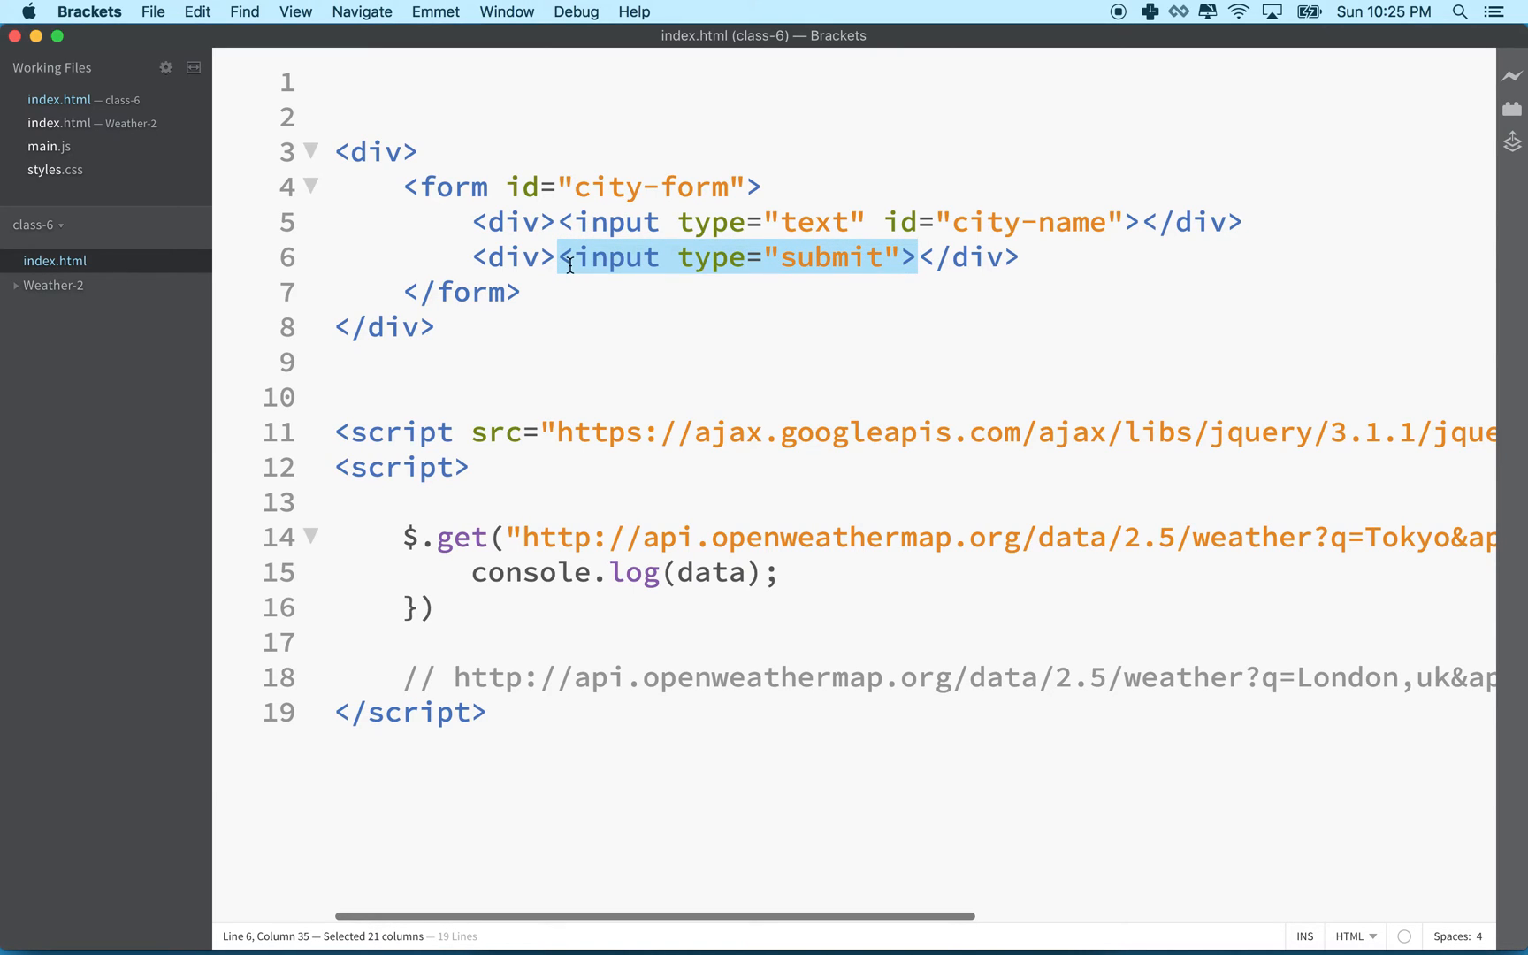
mouse_move(810, 274)
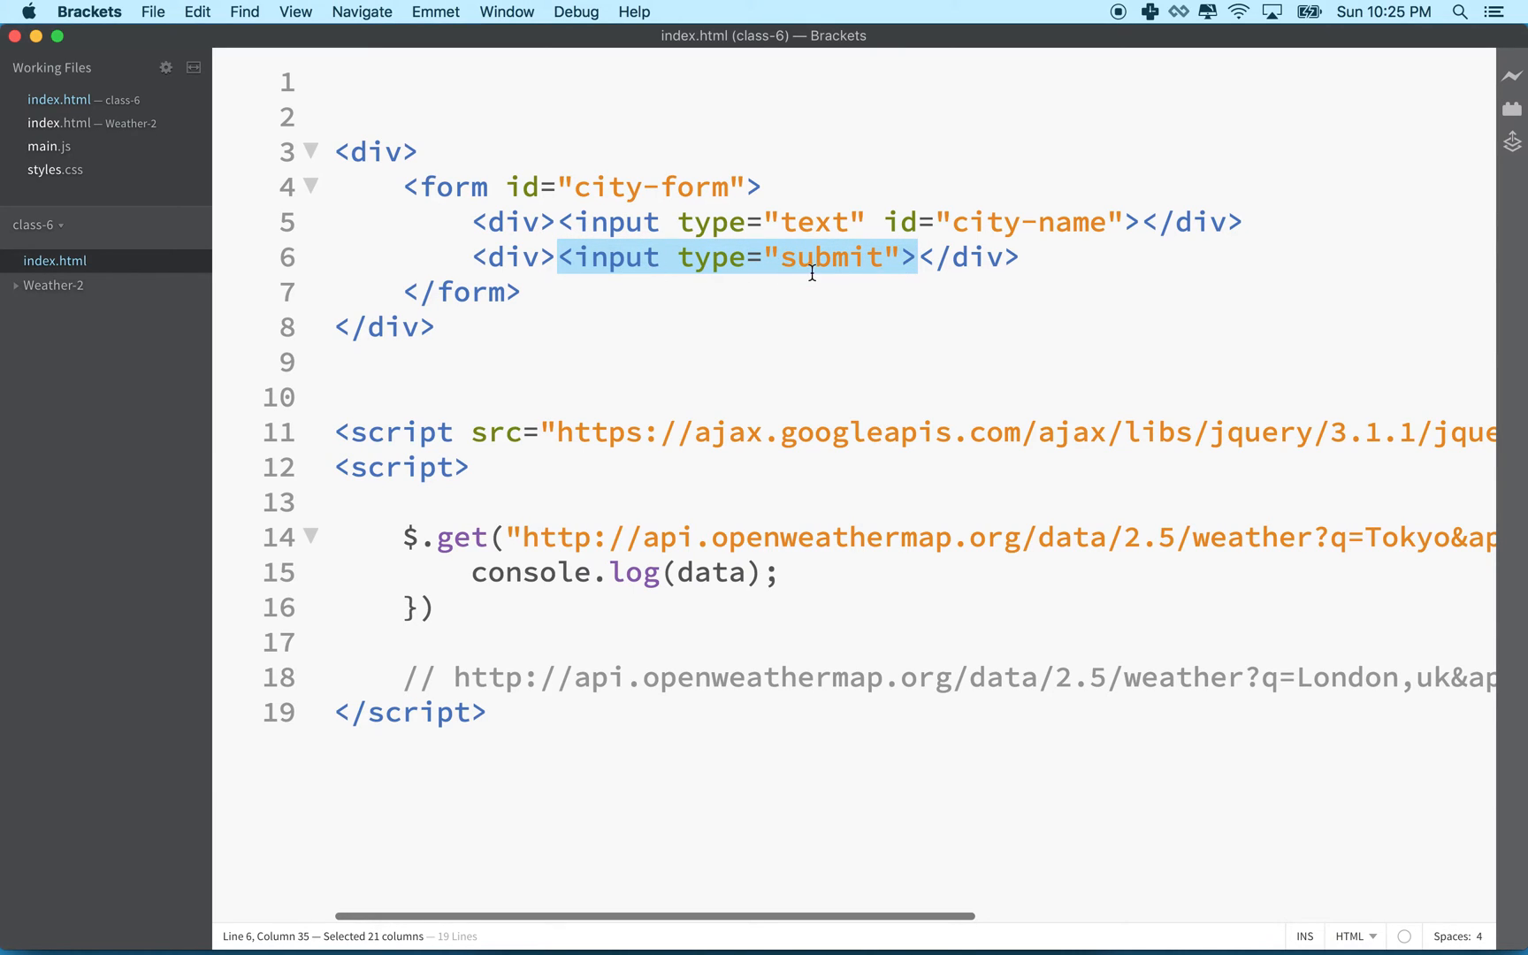
mouse_move(634, 270)
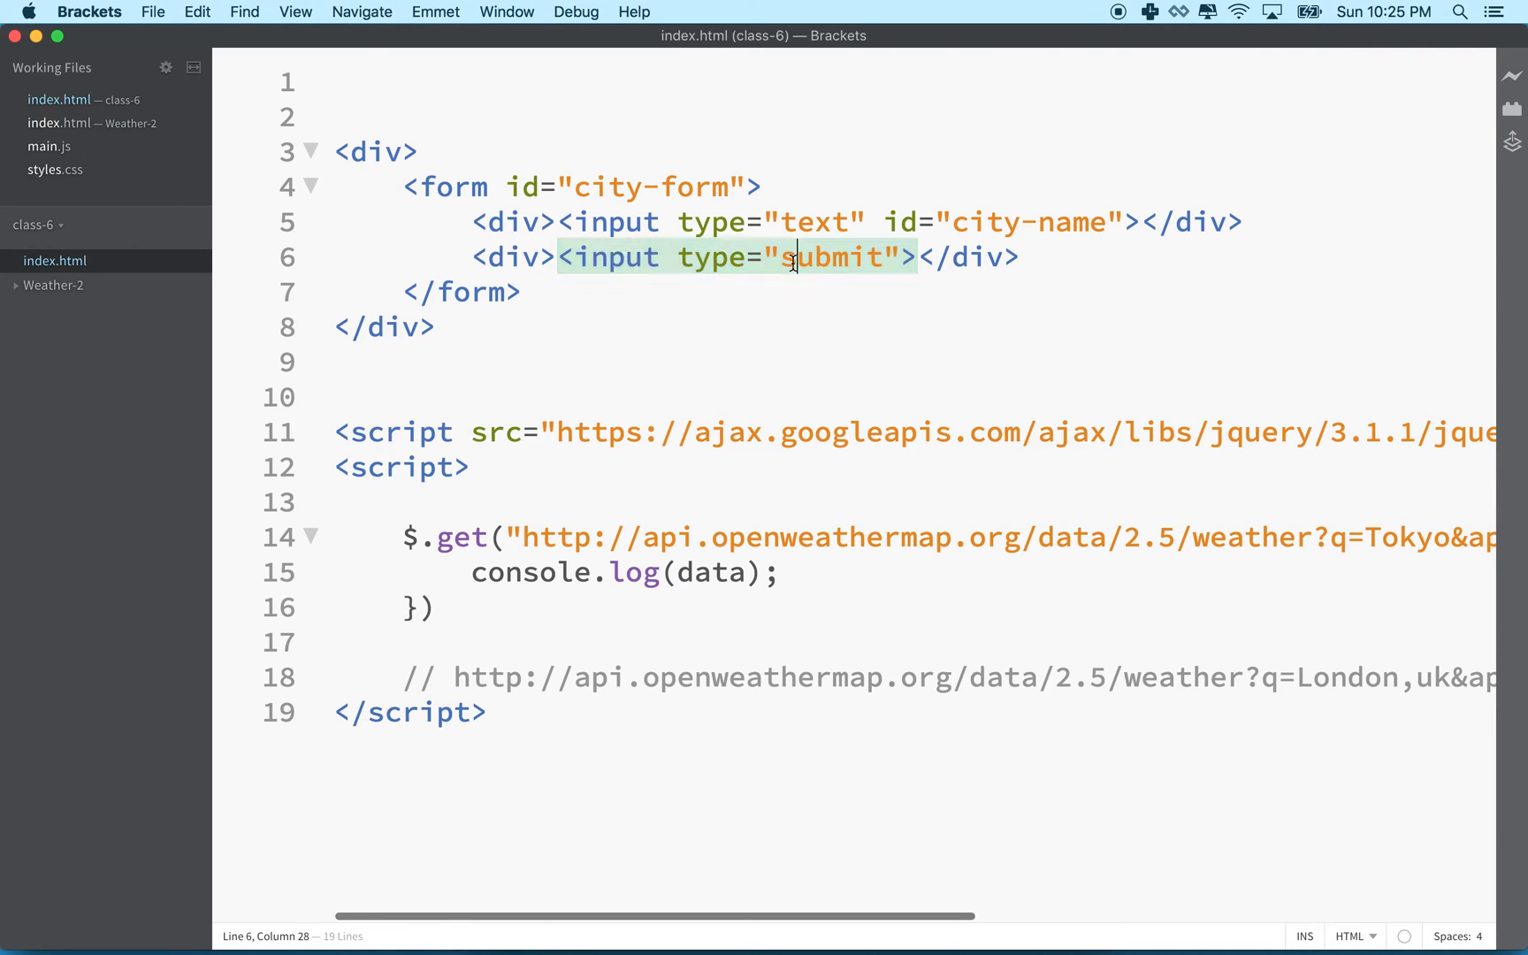
double_click(828, 256)
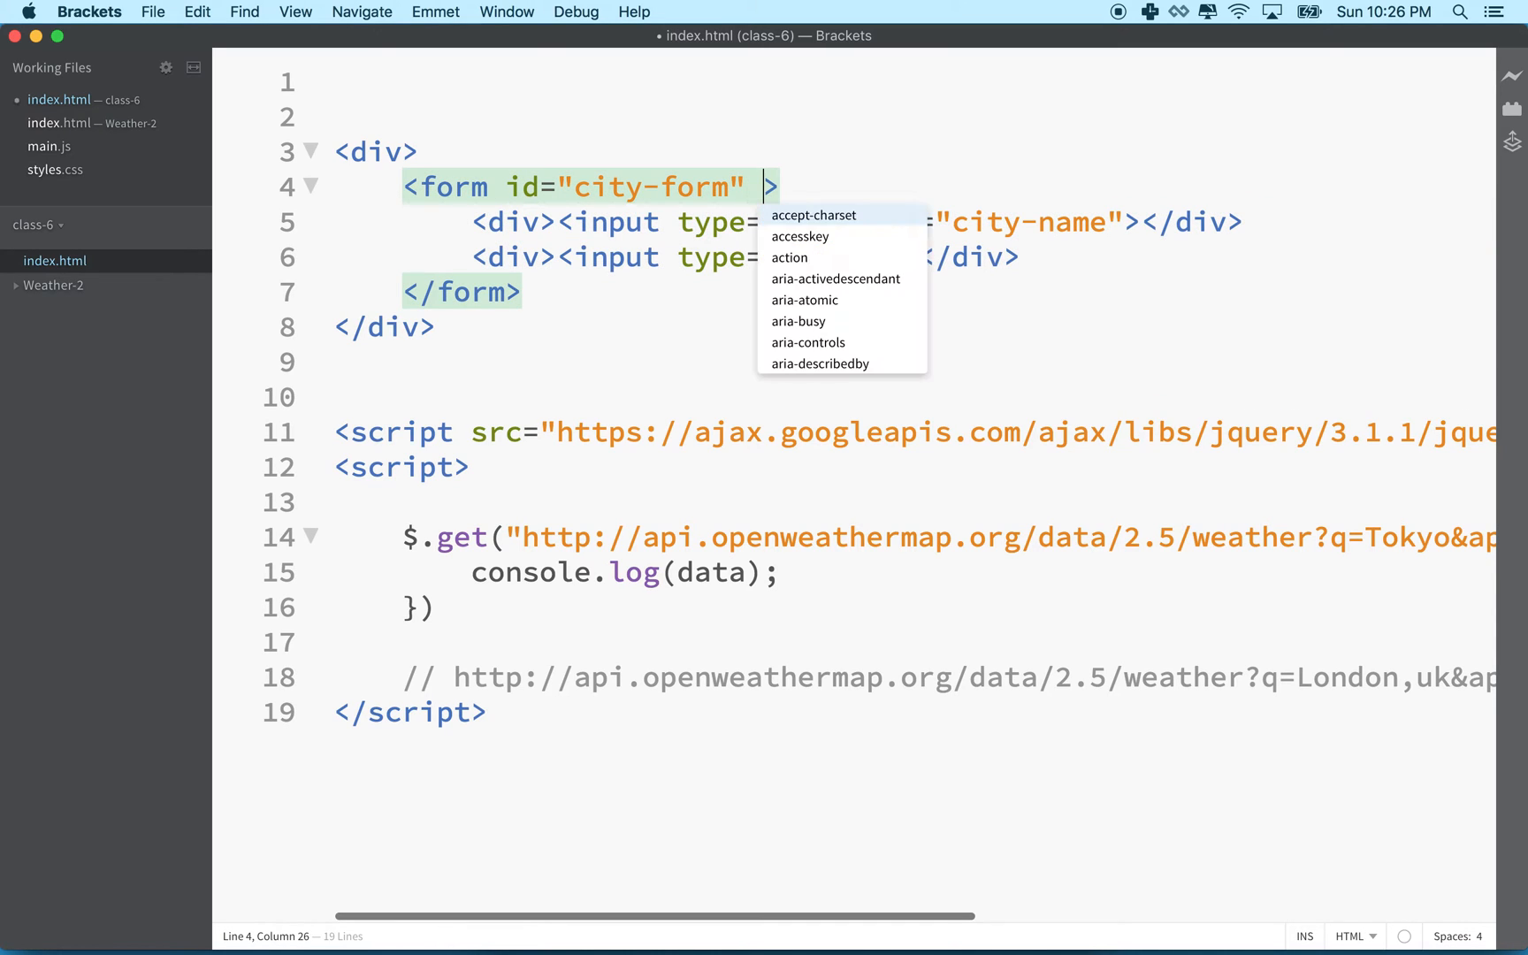
type("action=\"")
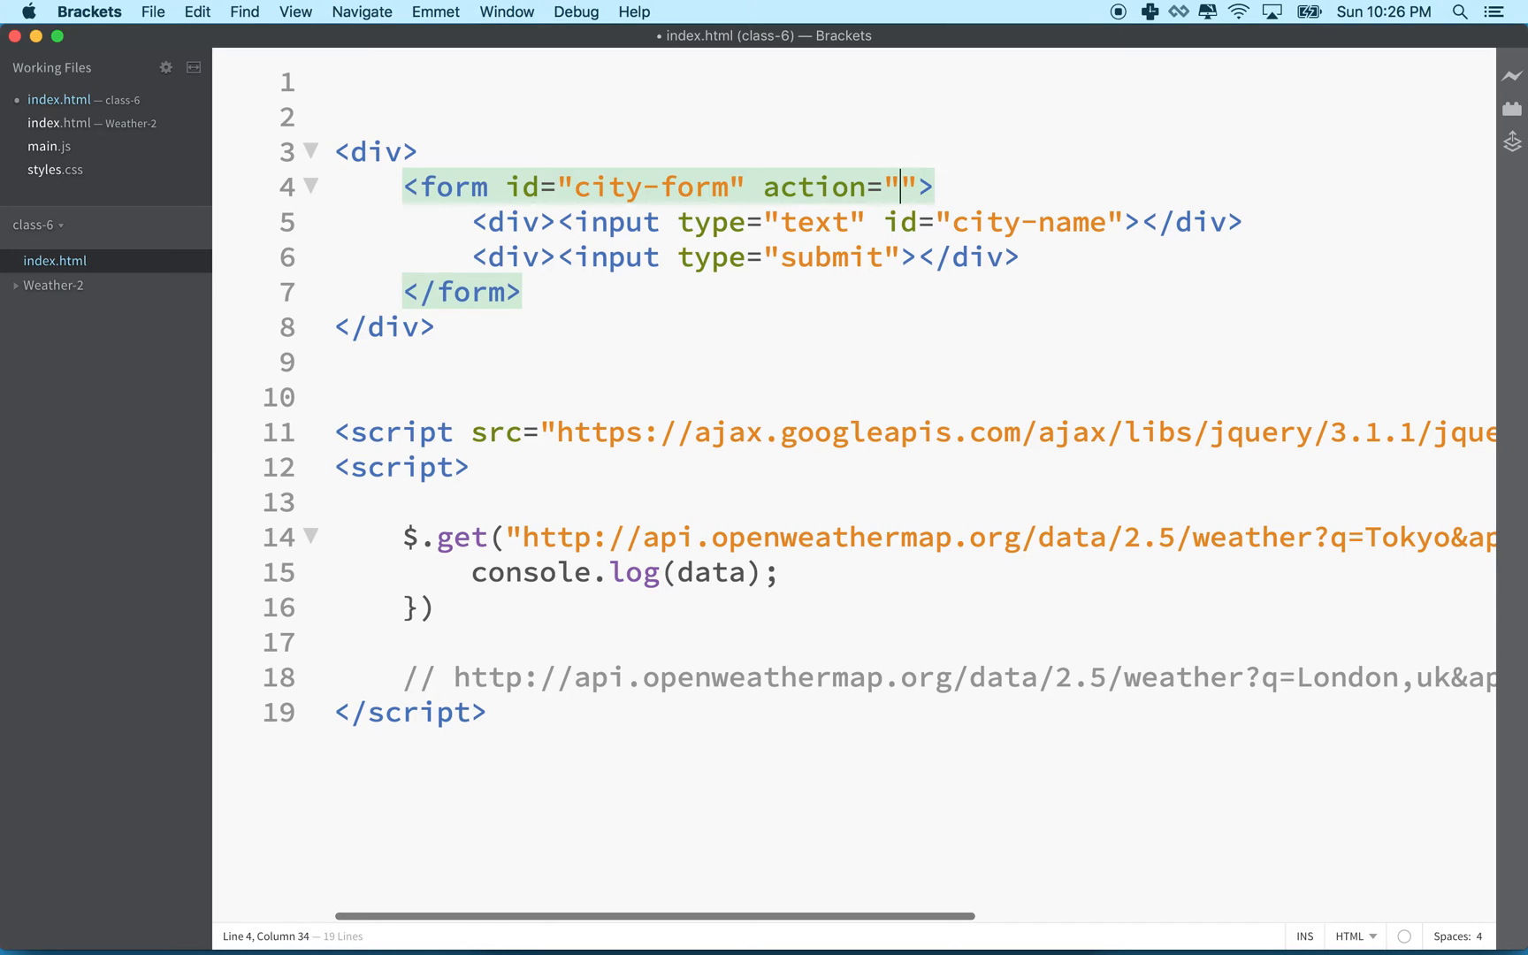
type("path")
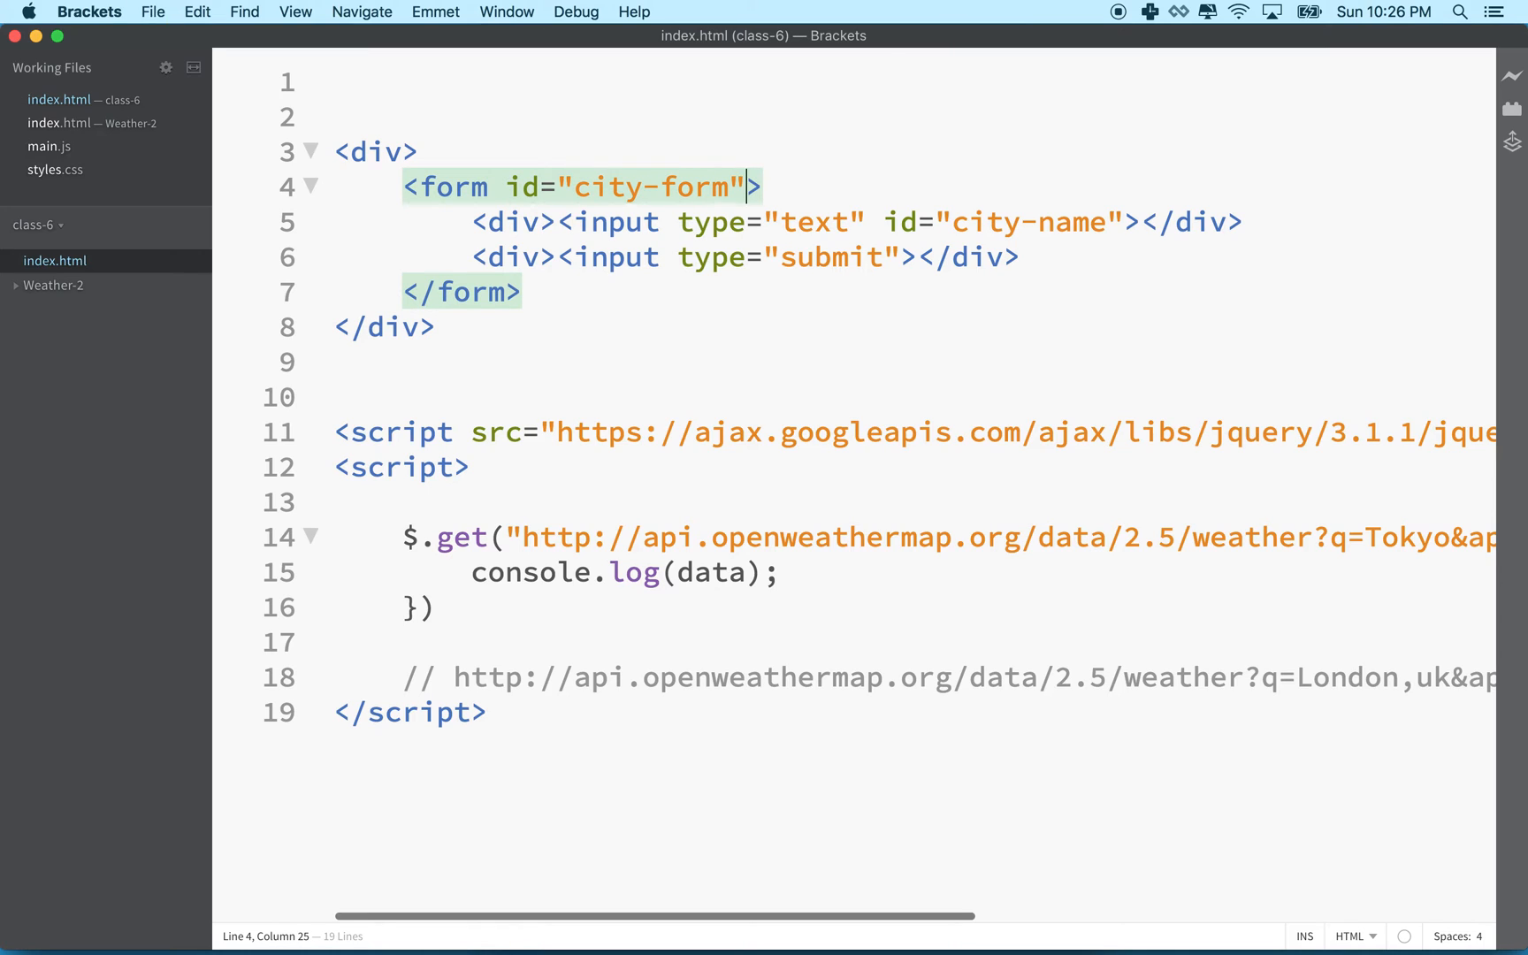
mouse_move(462, 566)
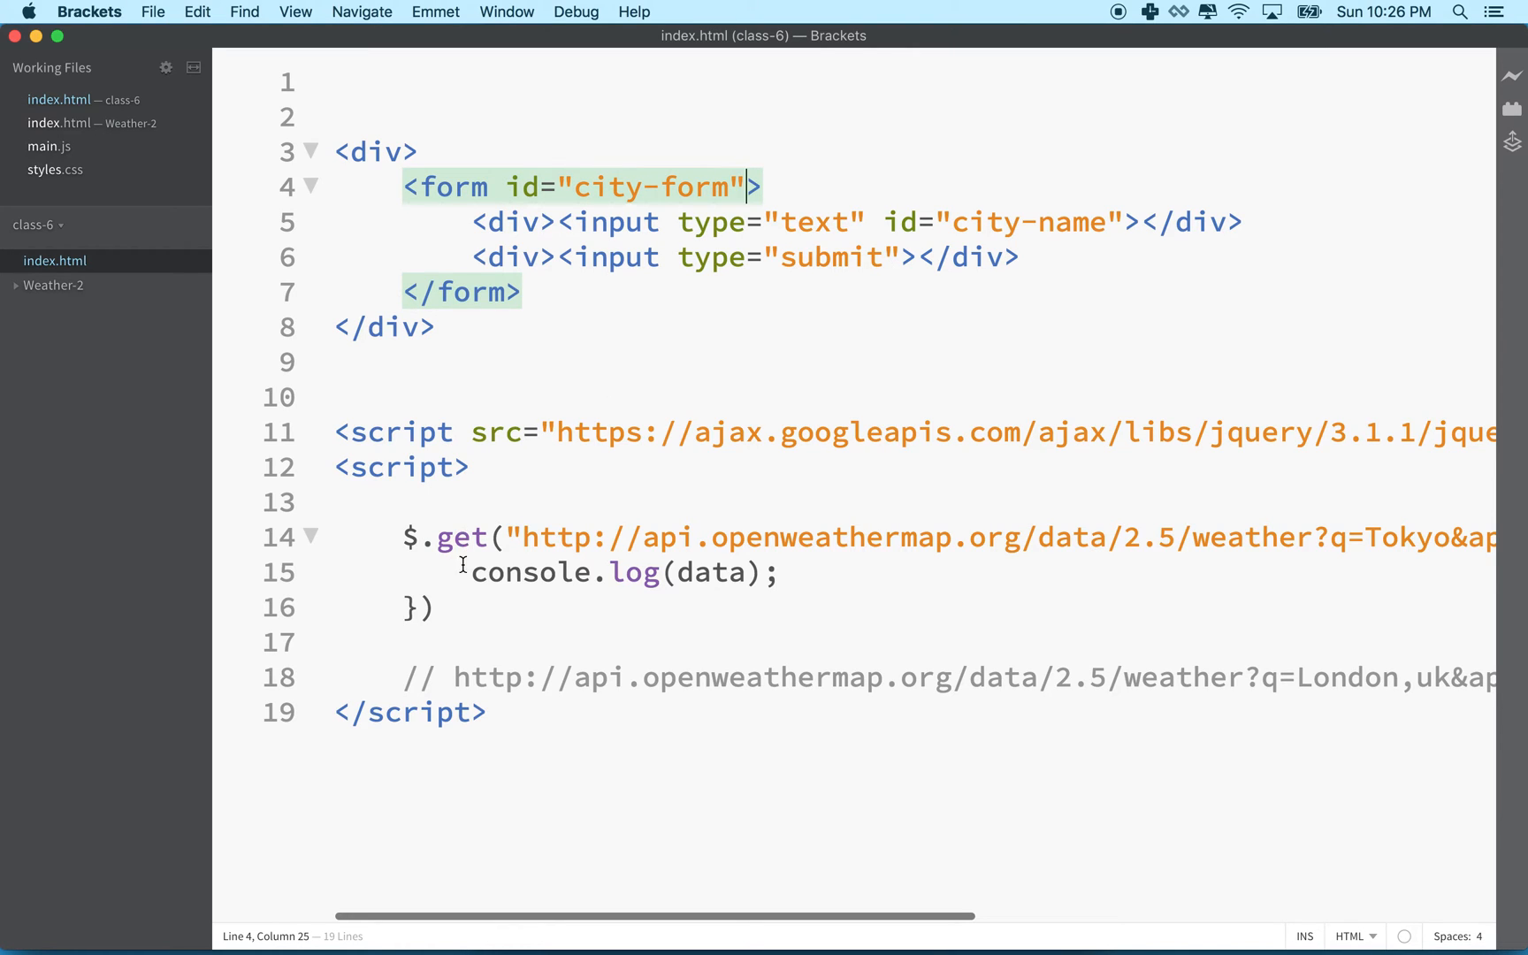
Open space above the get request and review the form with its submit input
key("enter")
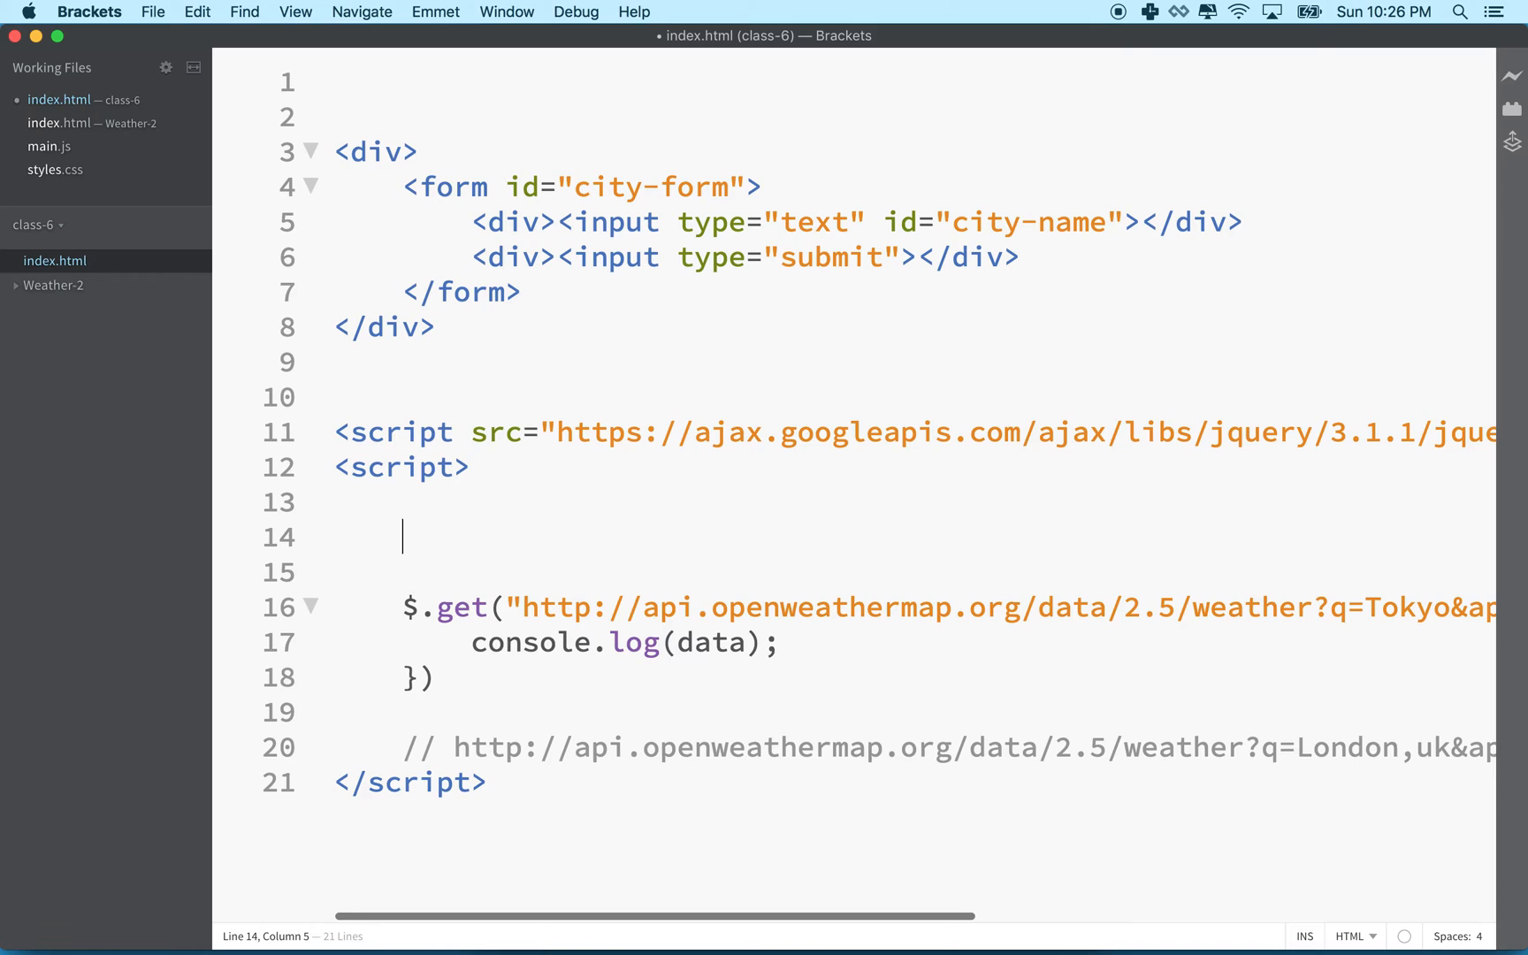
left_click_drag(401, 185, 531, 257)
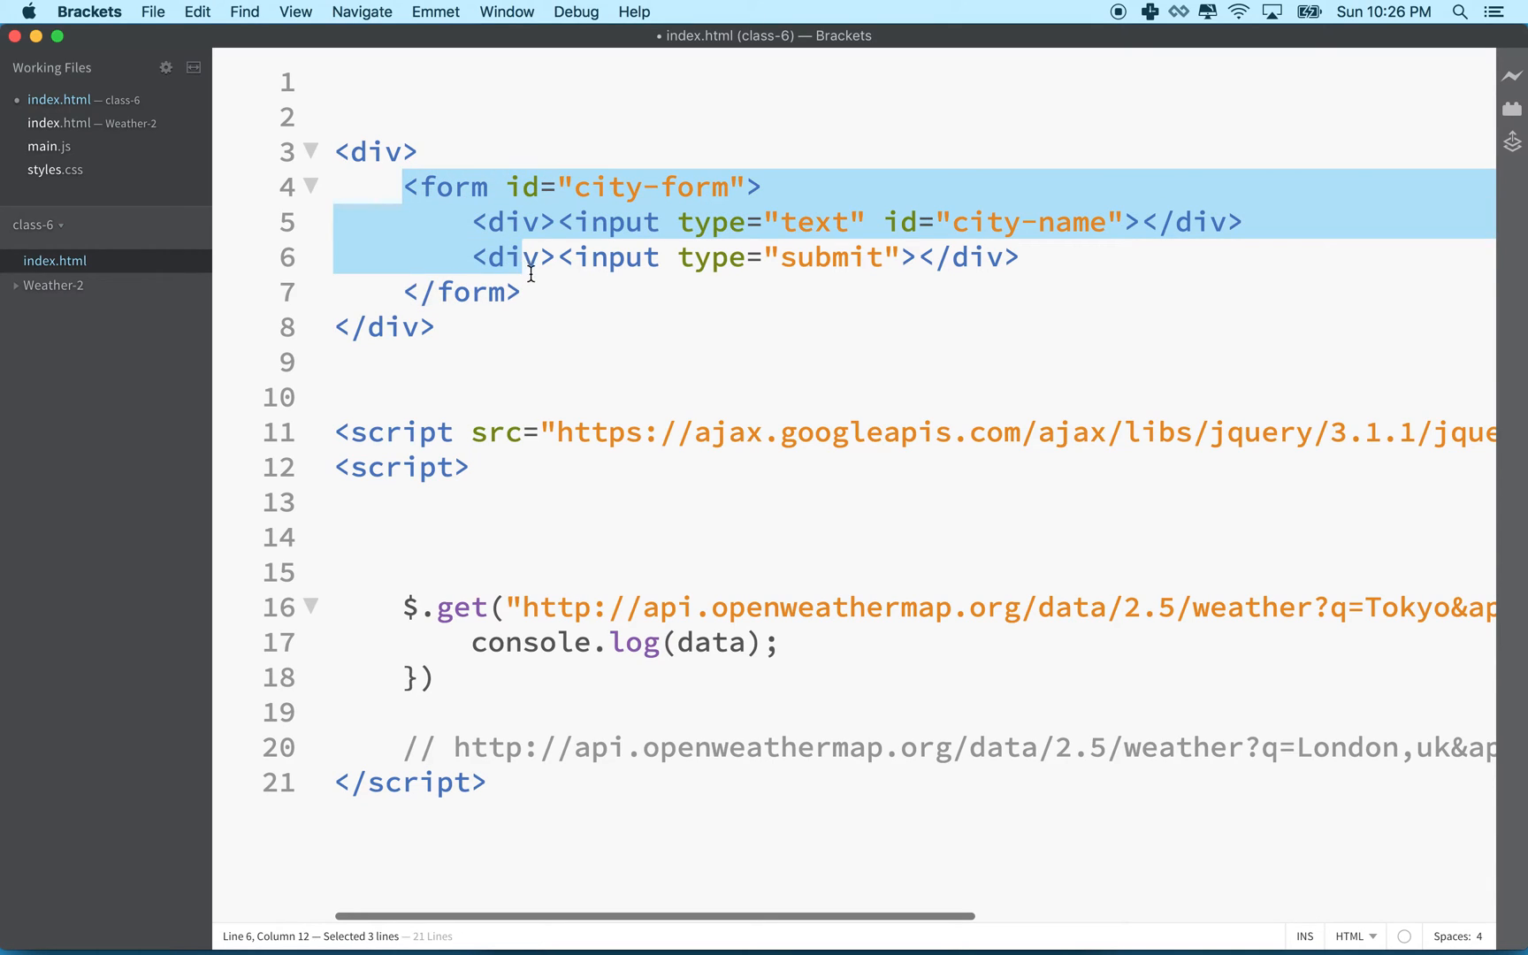
double_click(828, 256)
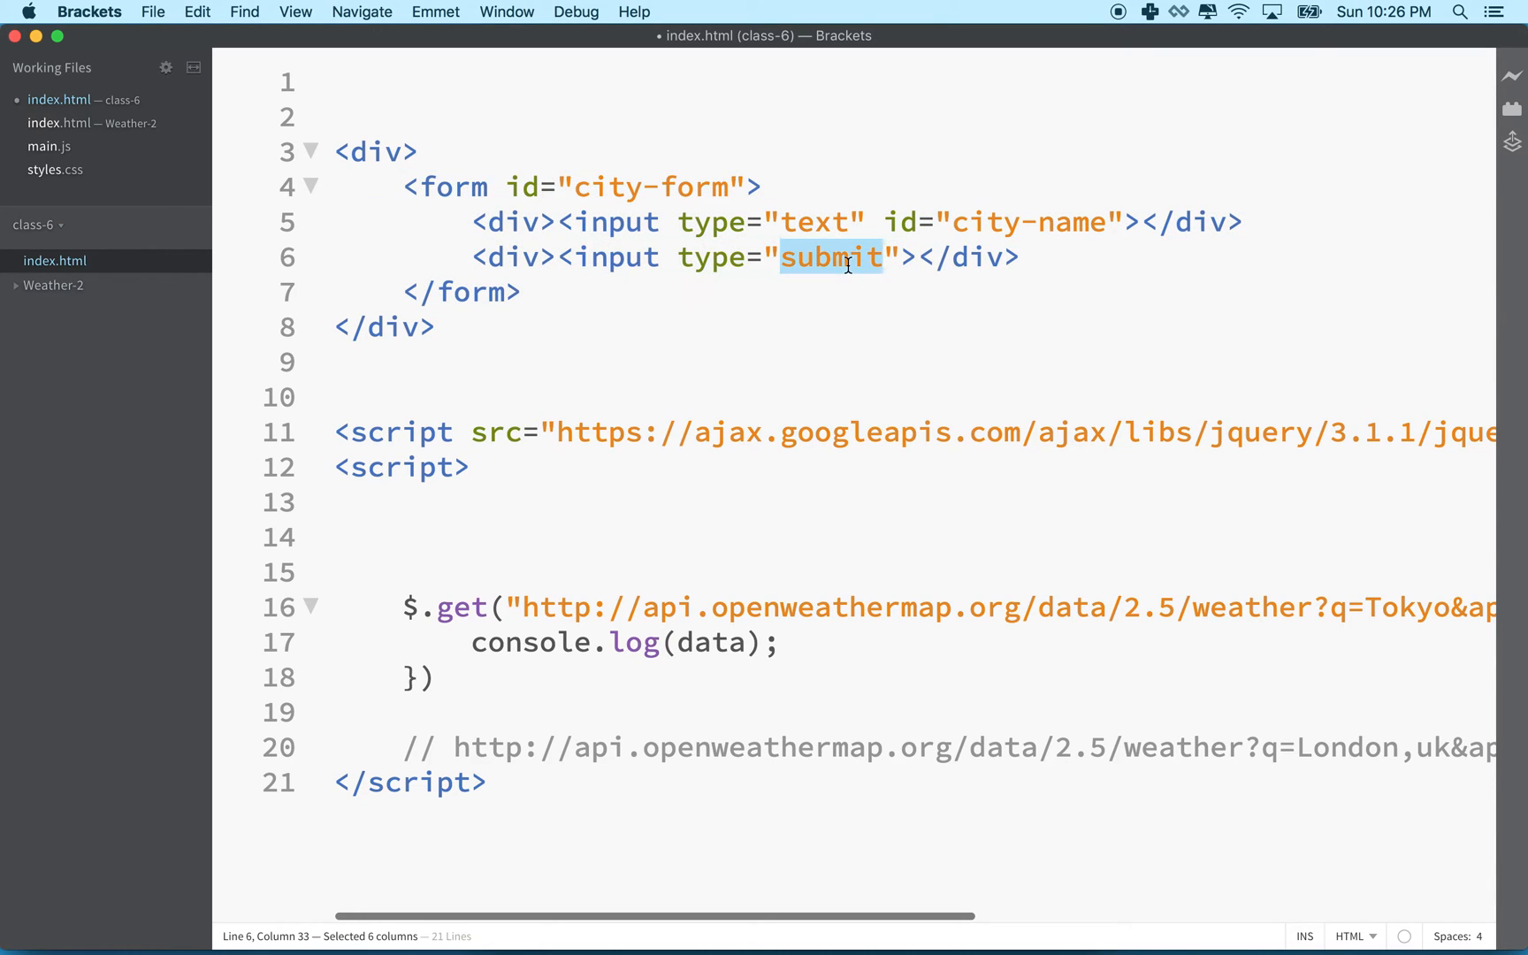
left_click(455, 523)
type("$()")
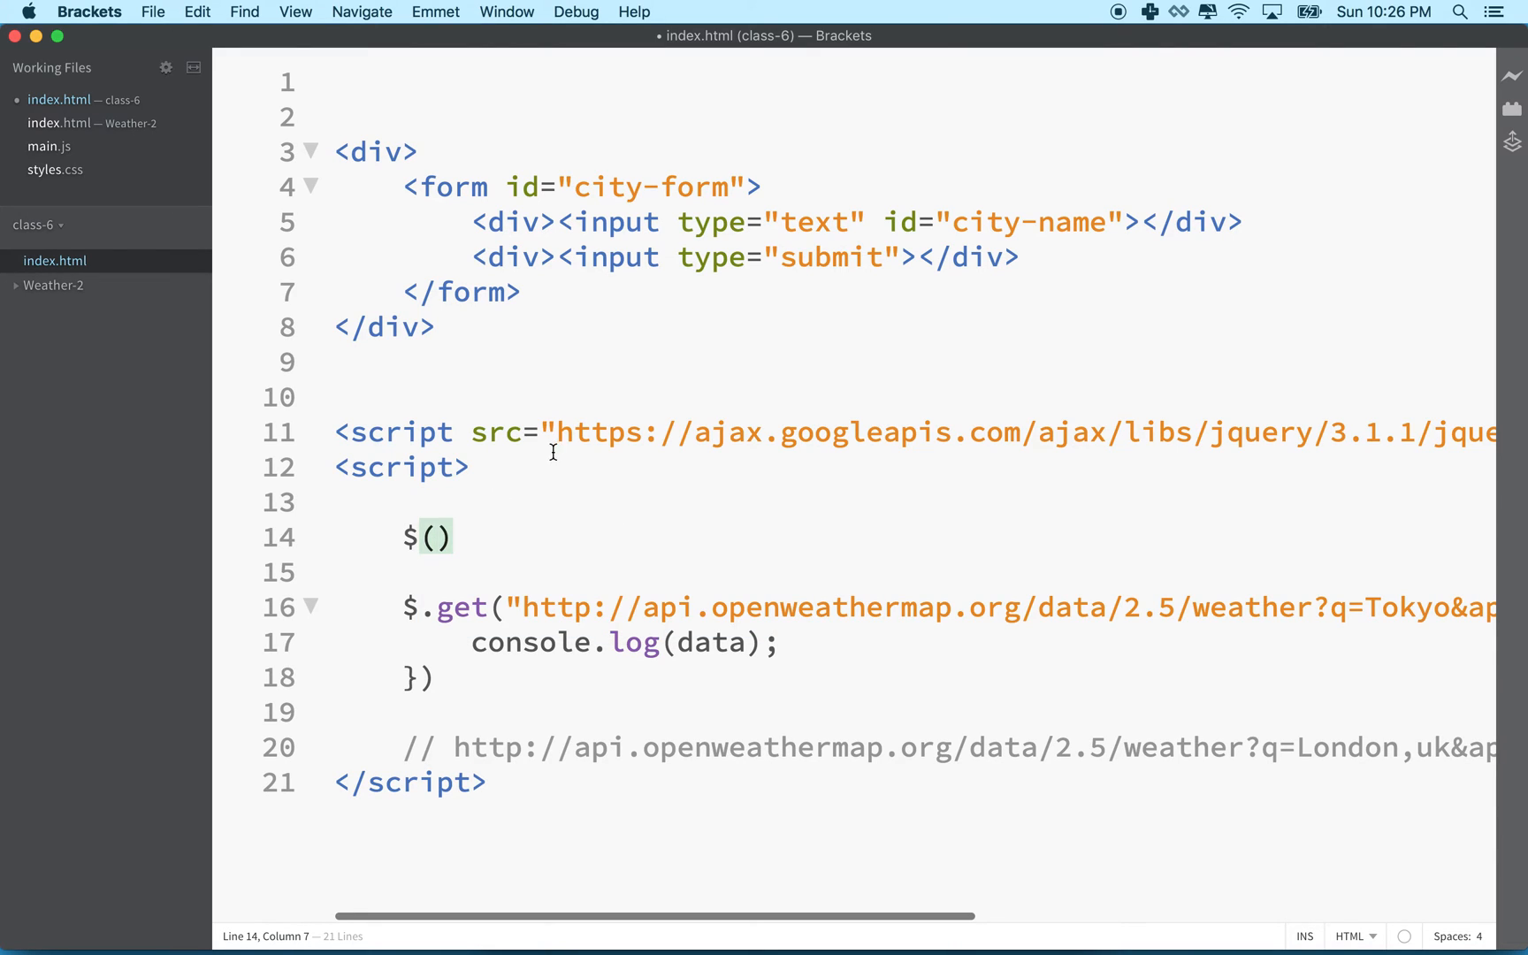
left_click_drag(403, 536, 452, 536)
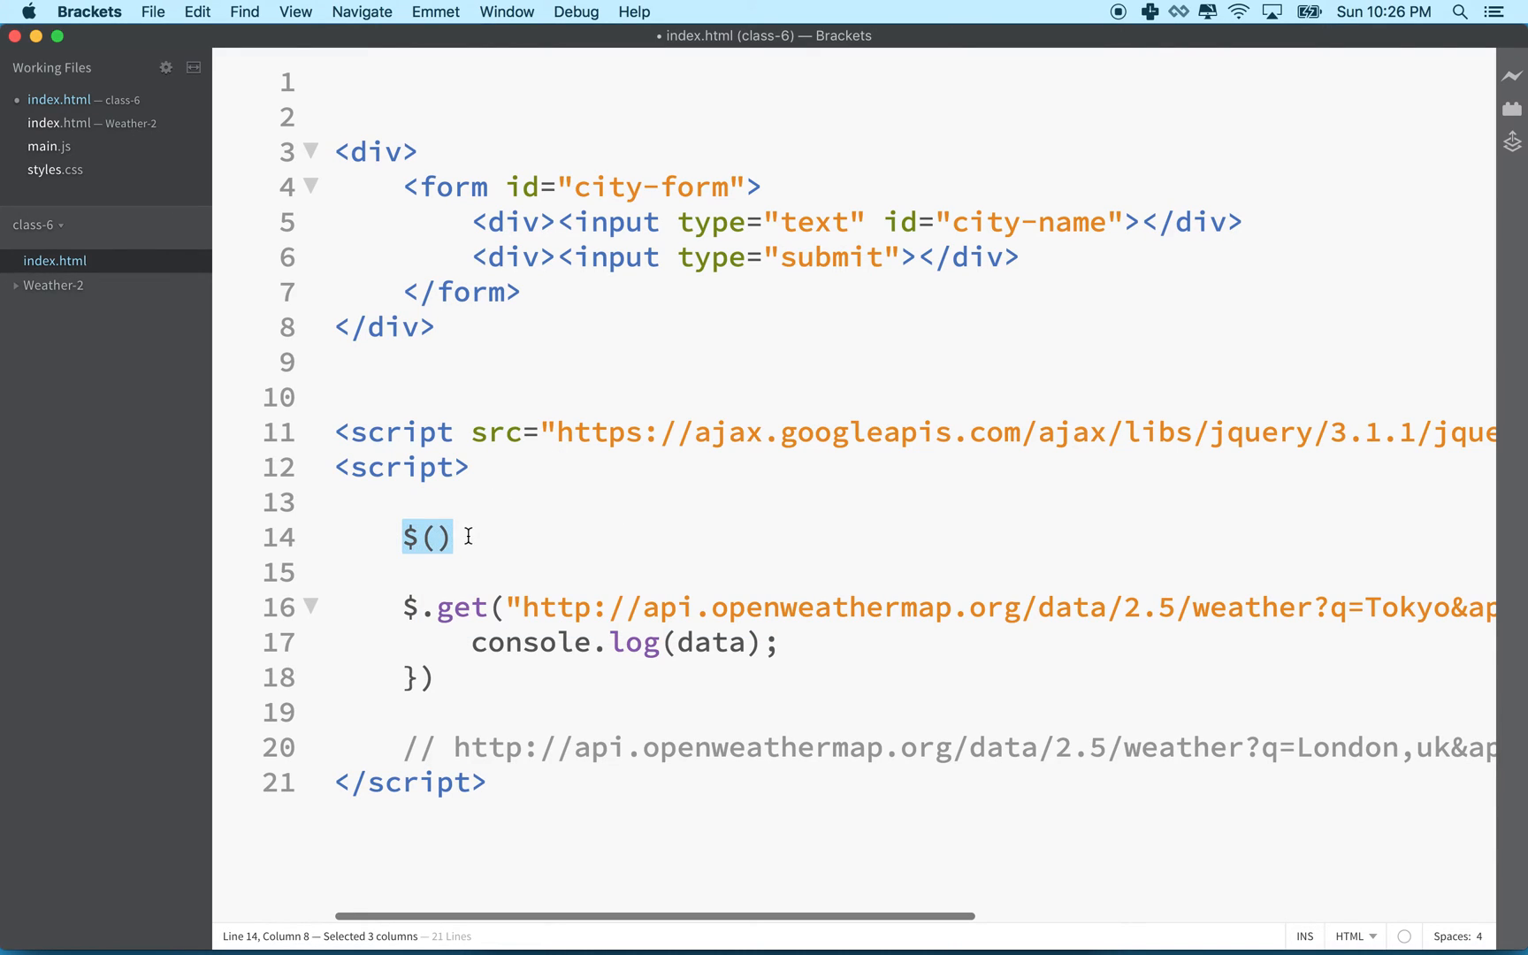
Write $("#city-form").submit(); on line 14 and point out the word submit
type("\"\"")
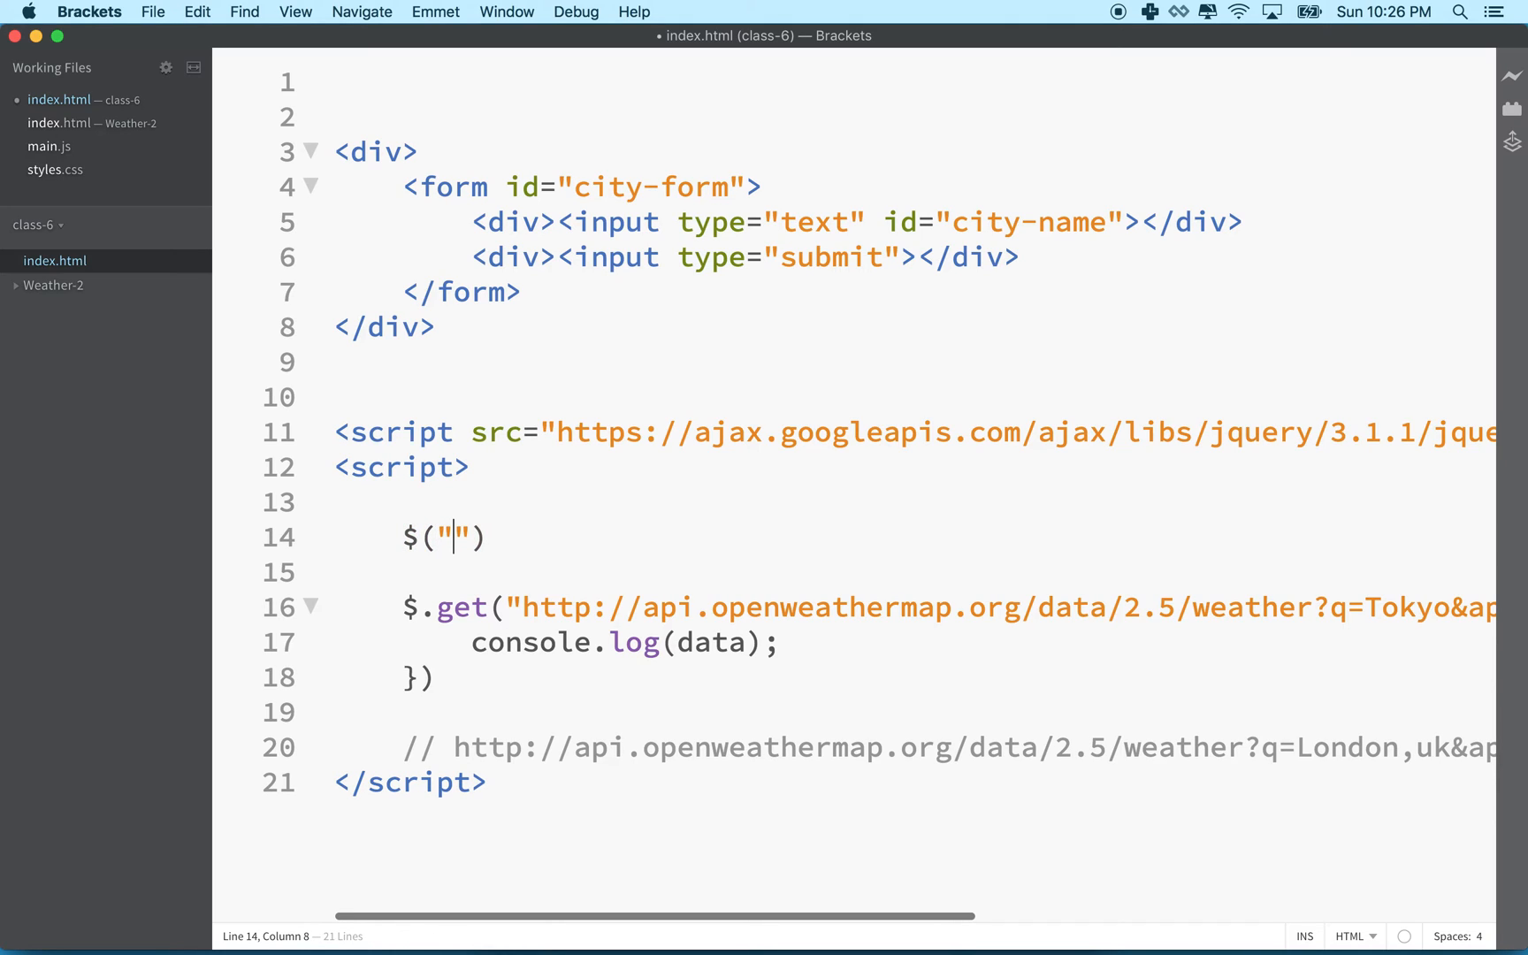
type("#")
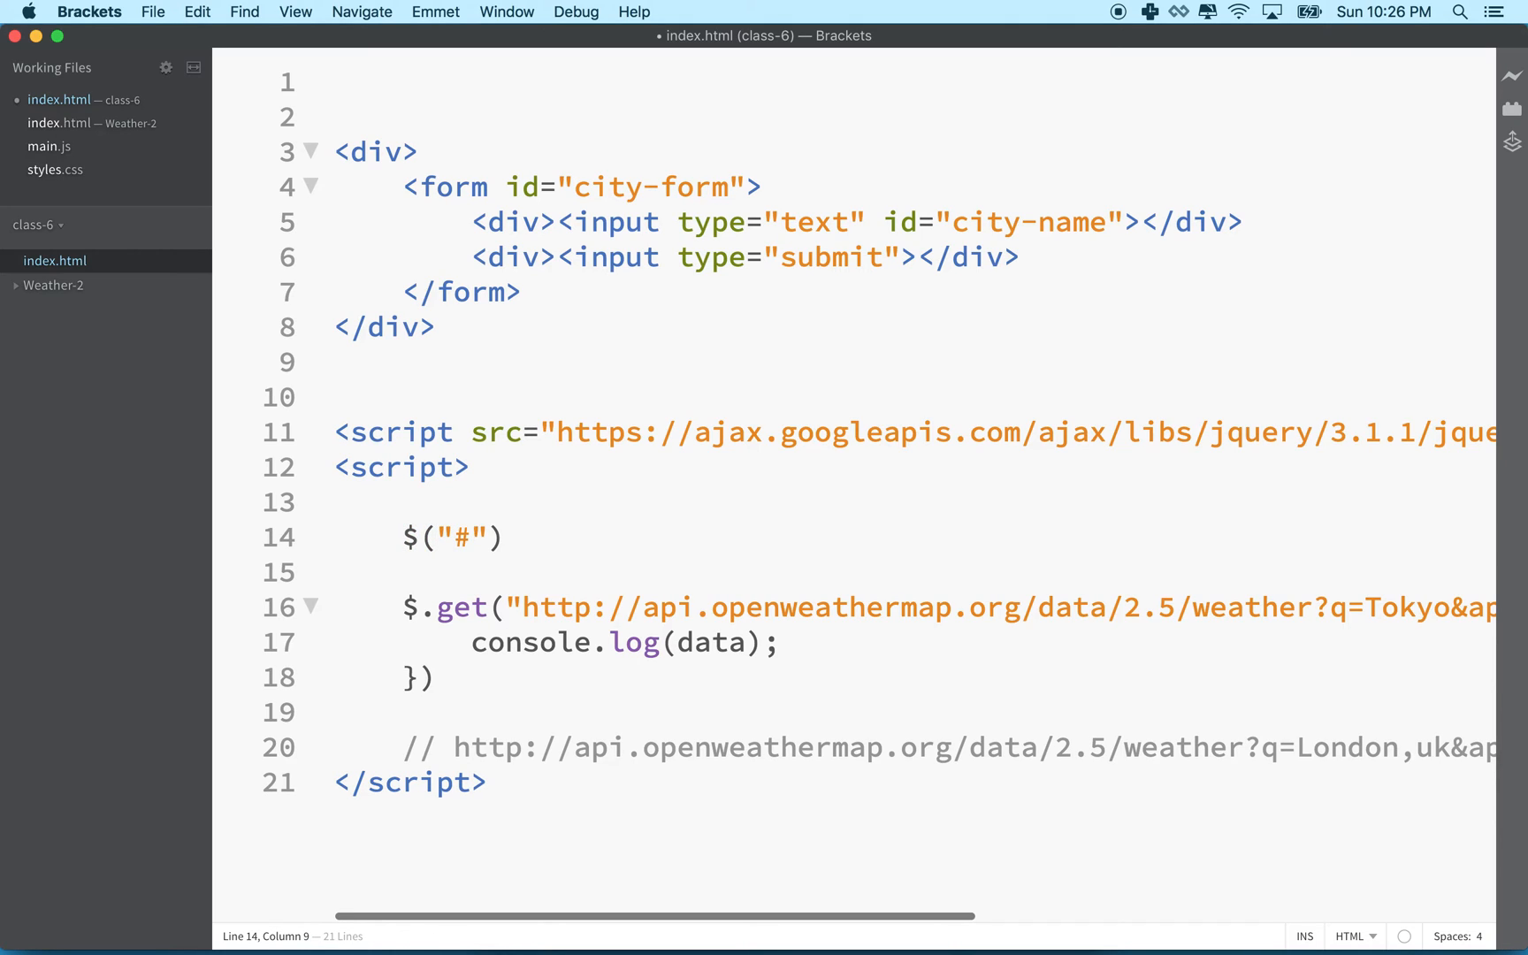
type("city-")
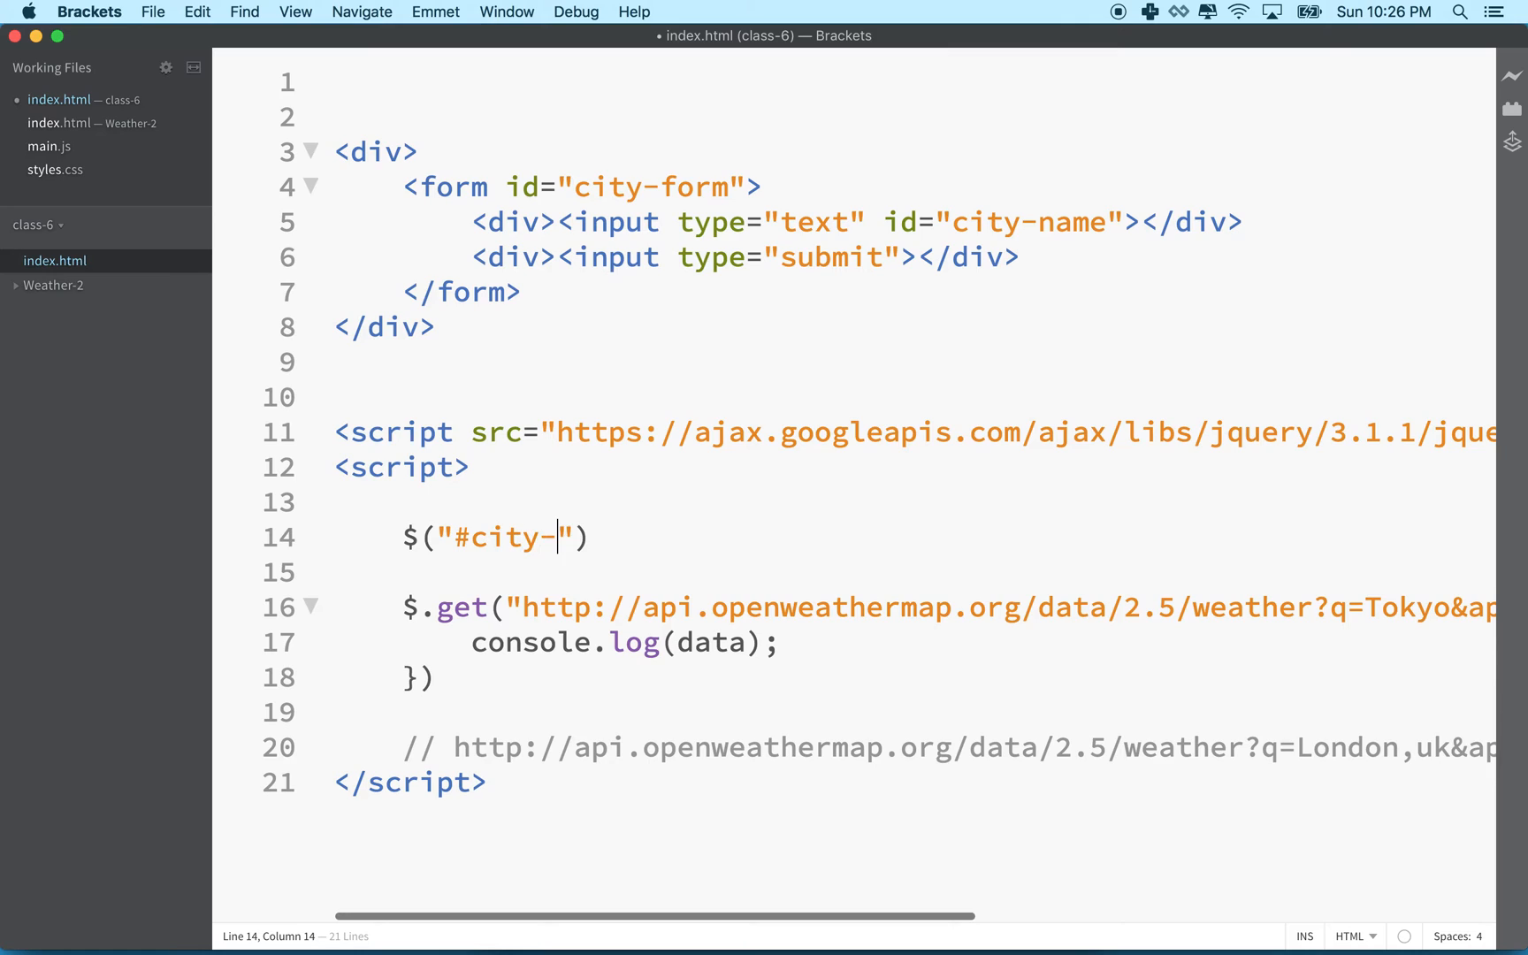
type("form")
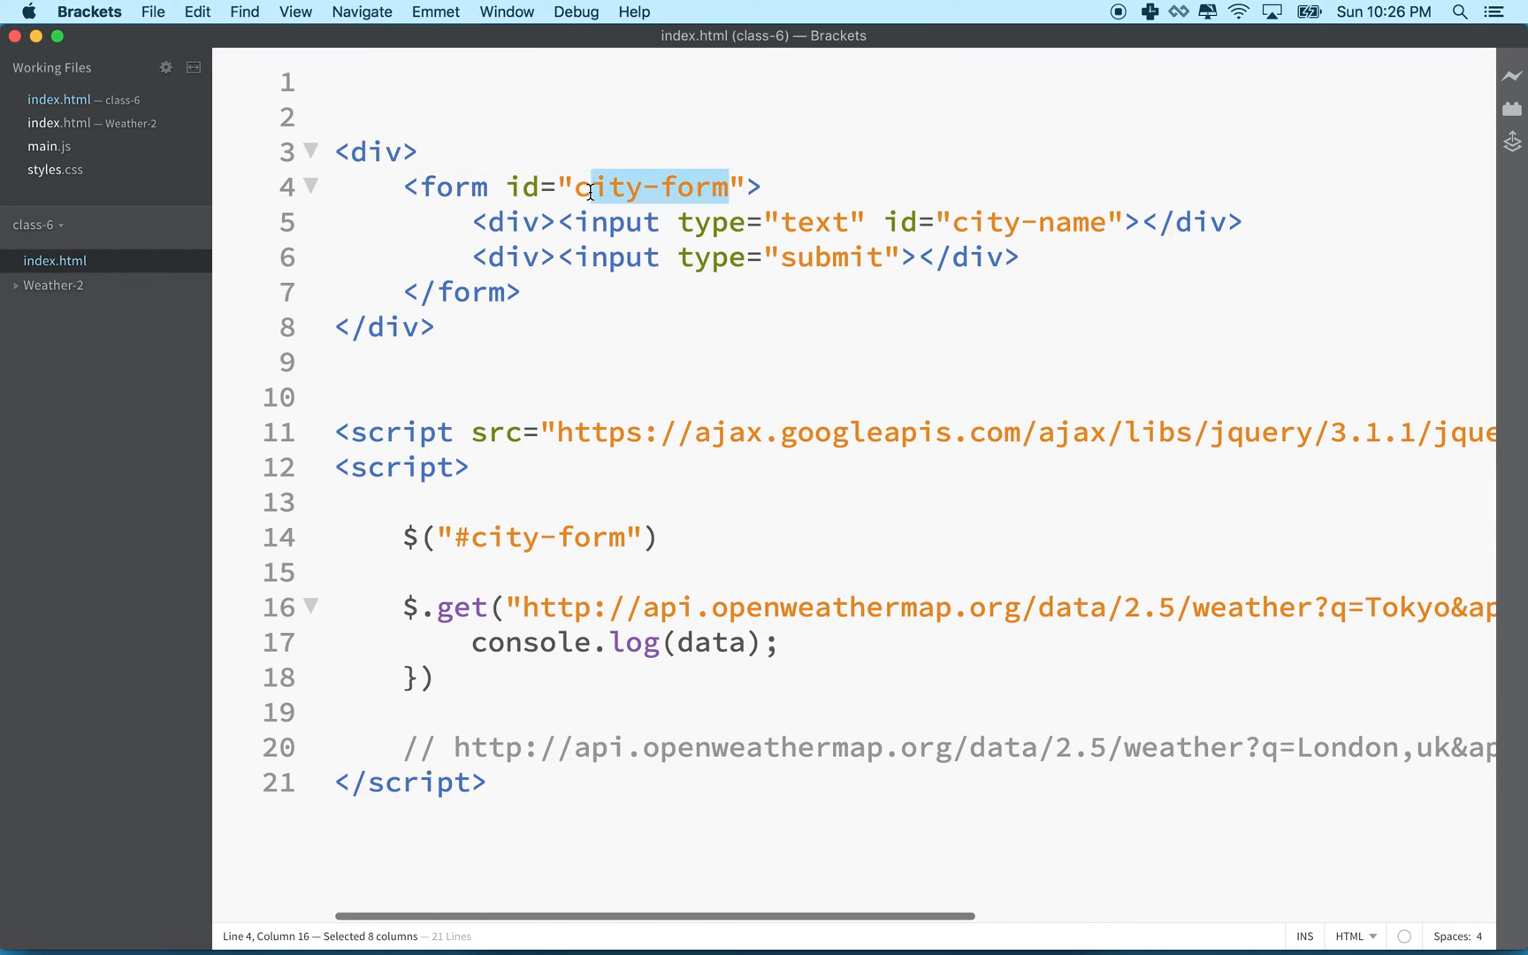
left_click(458, 537)
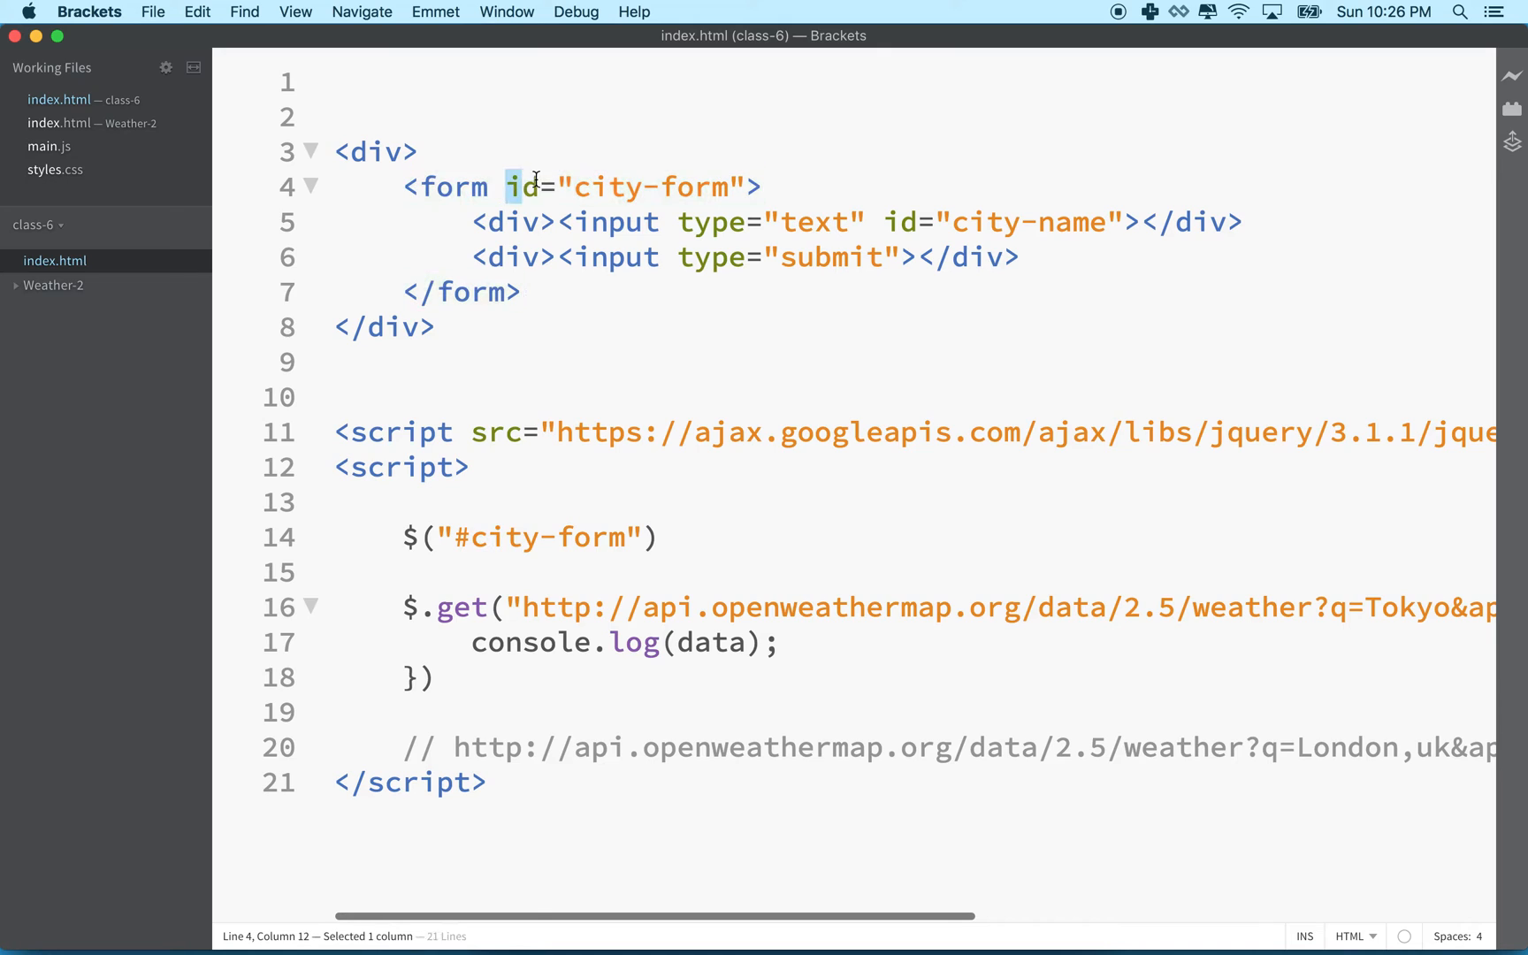
type(".")
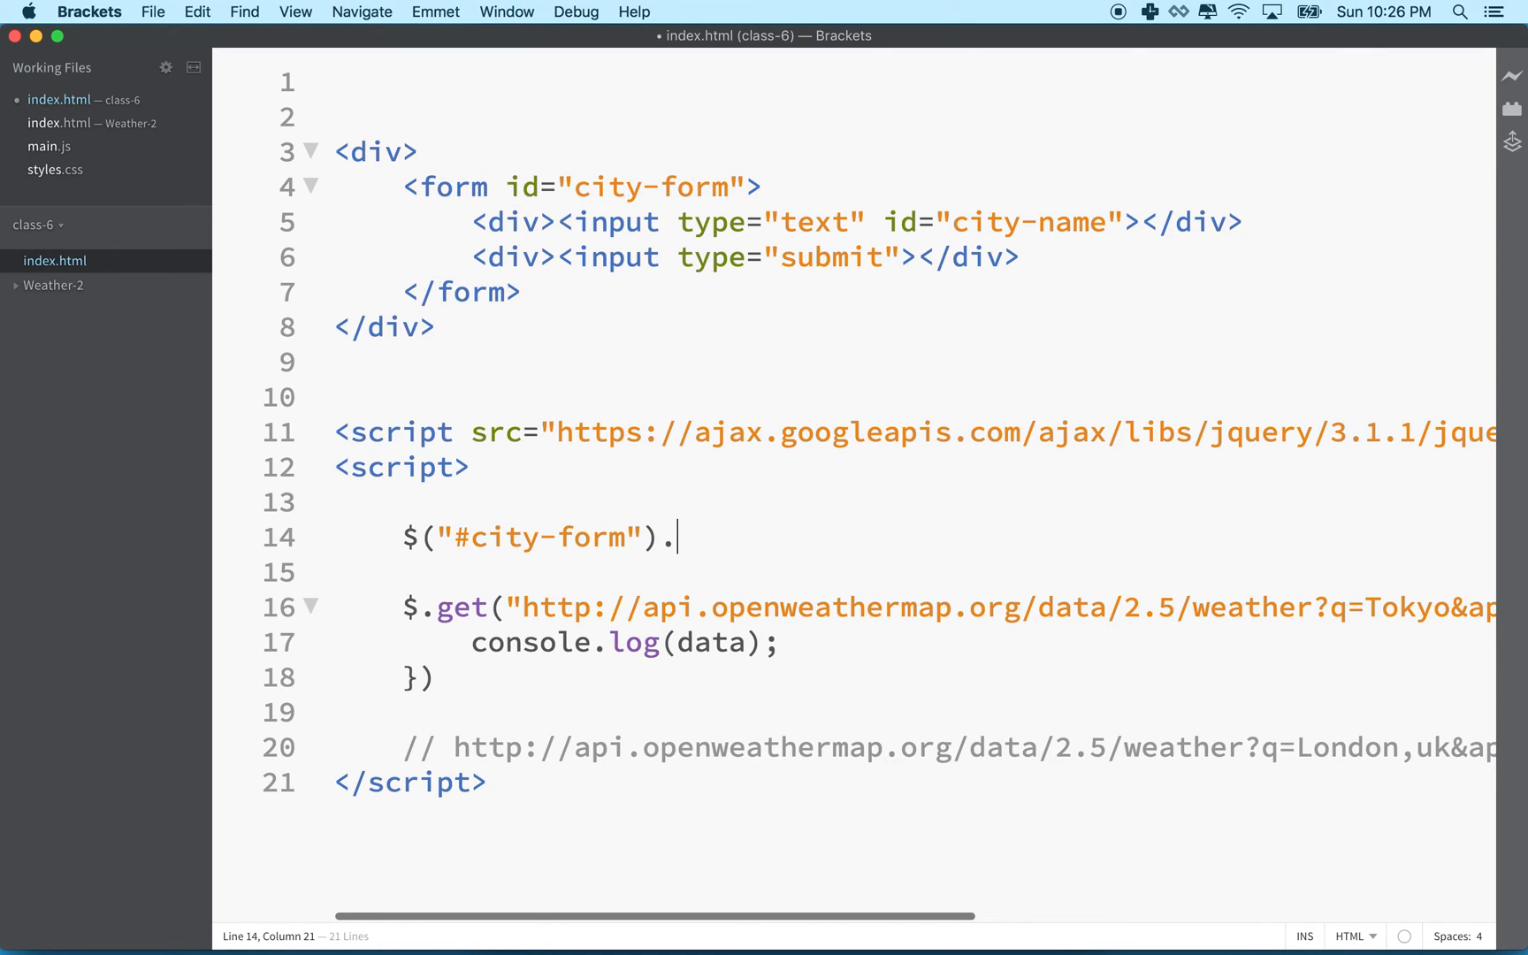
type("submi")
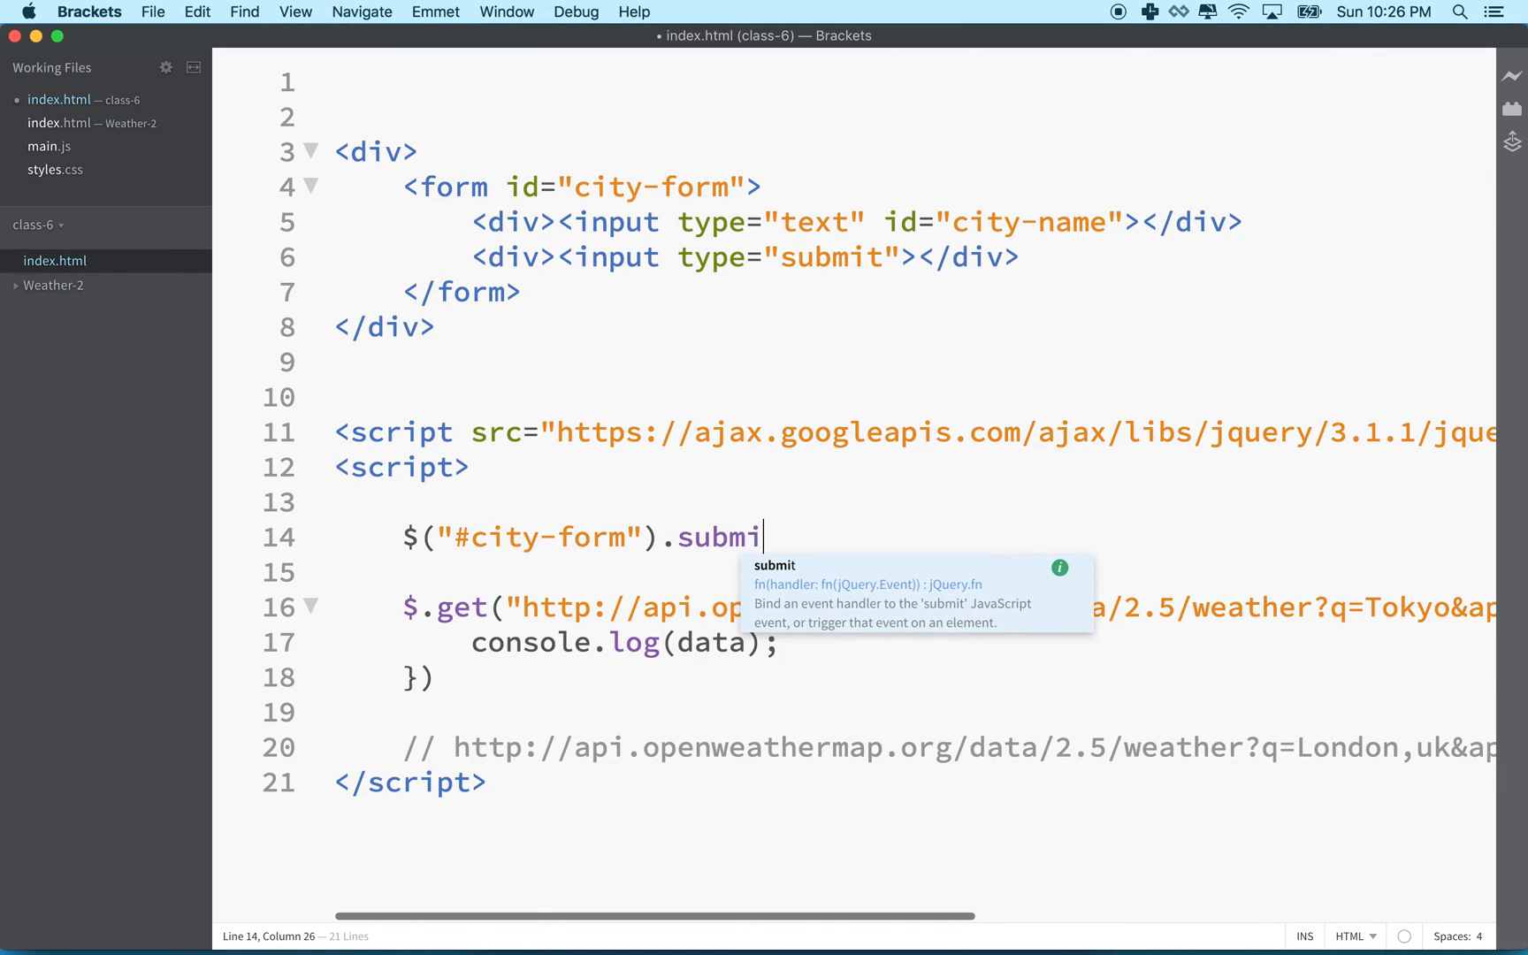
type("();")
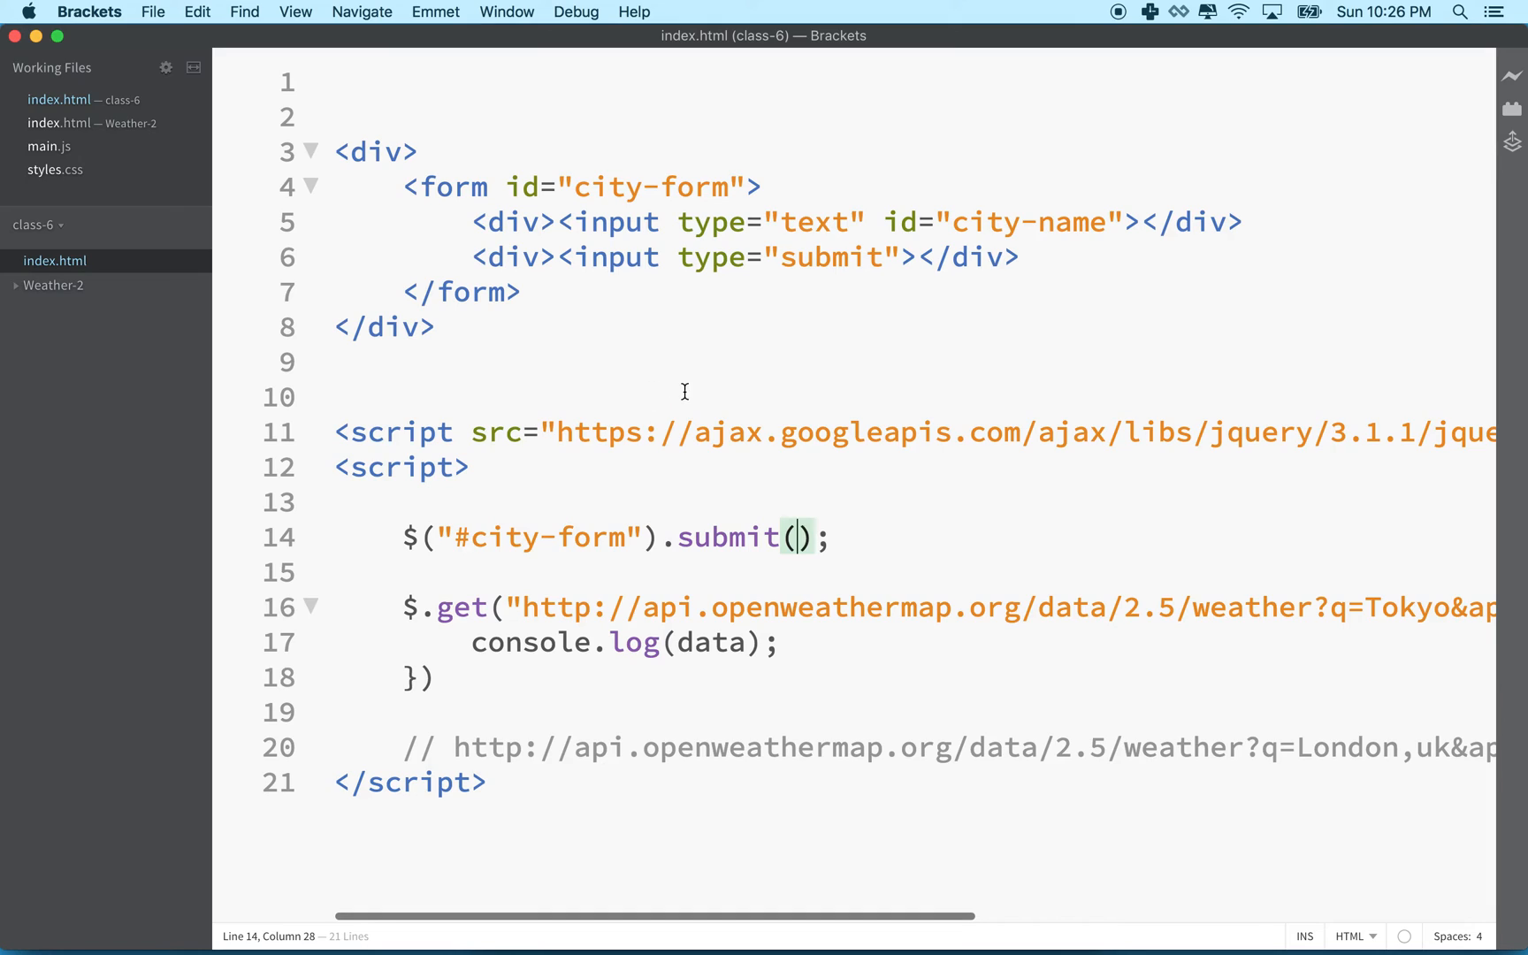
mouse_move(658, 400)
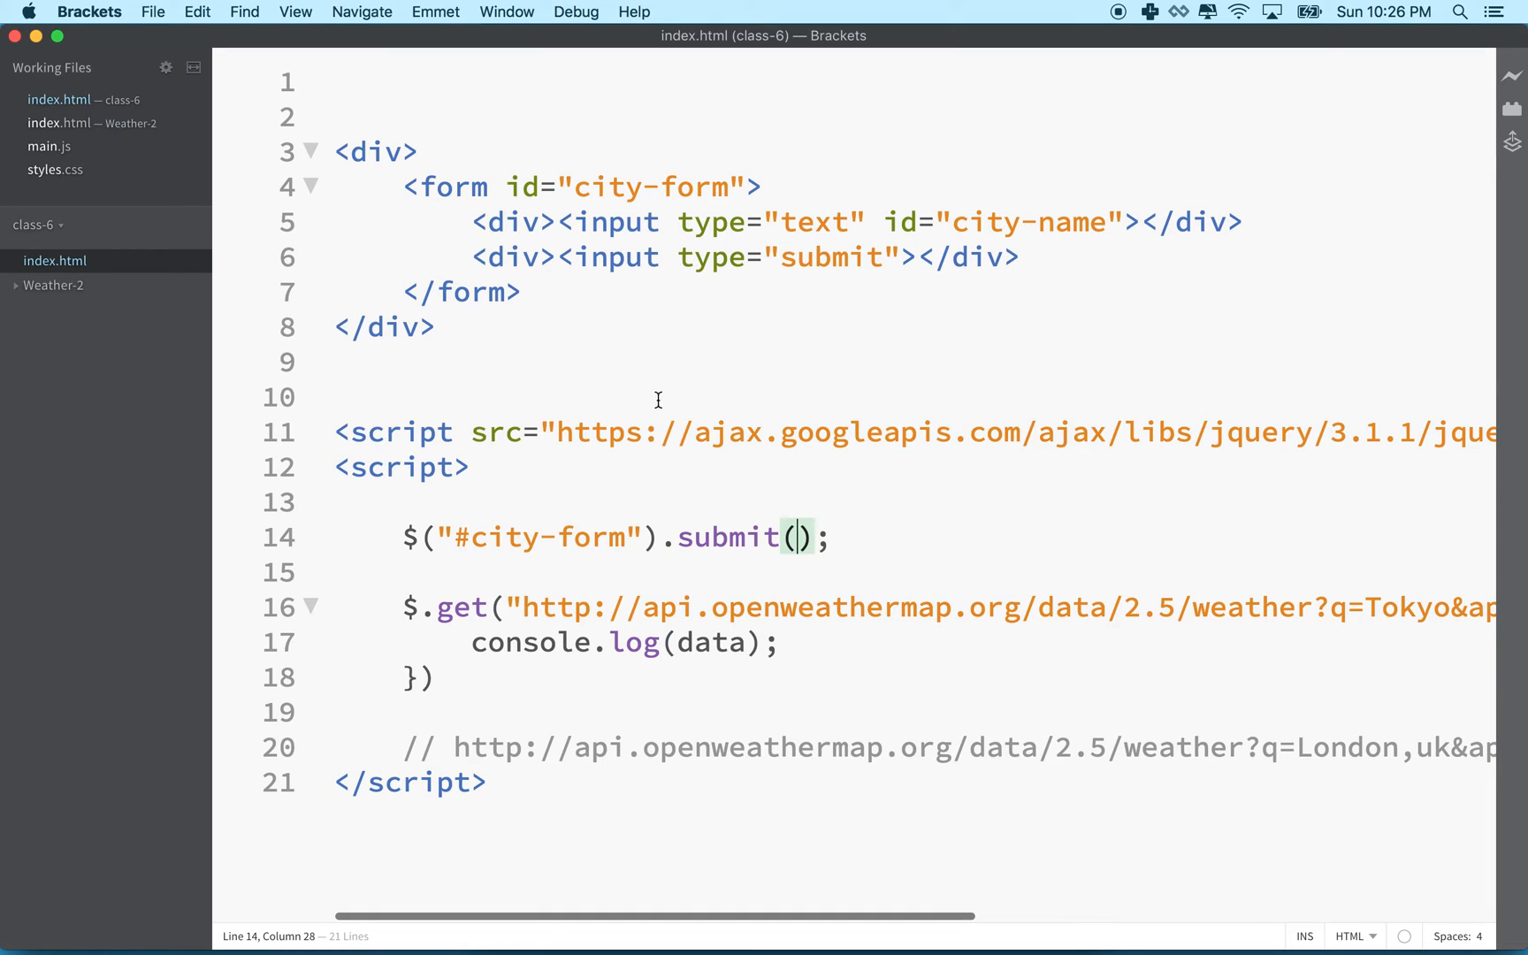
mouse_move(645, 568)
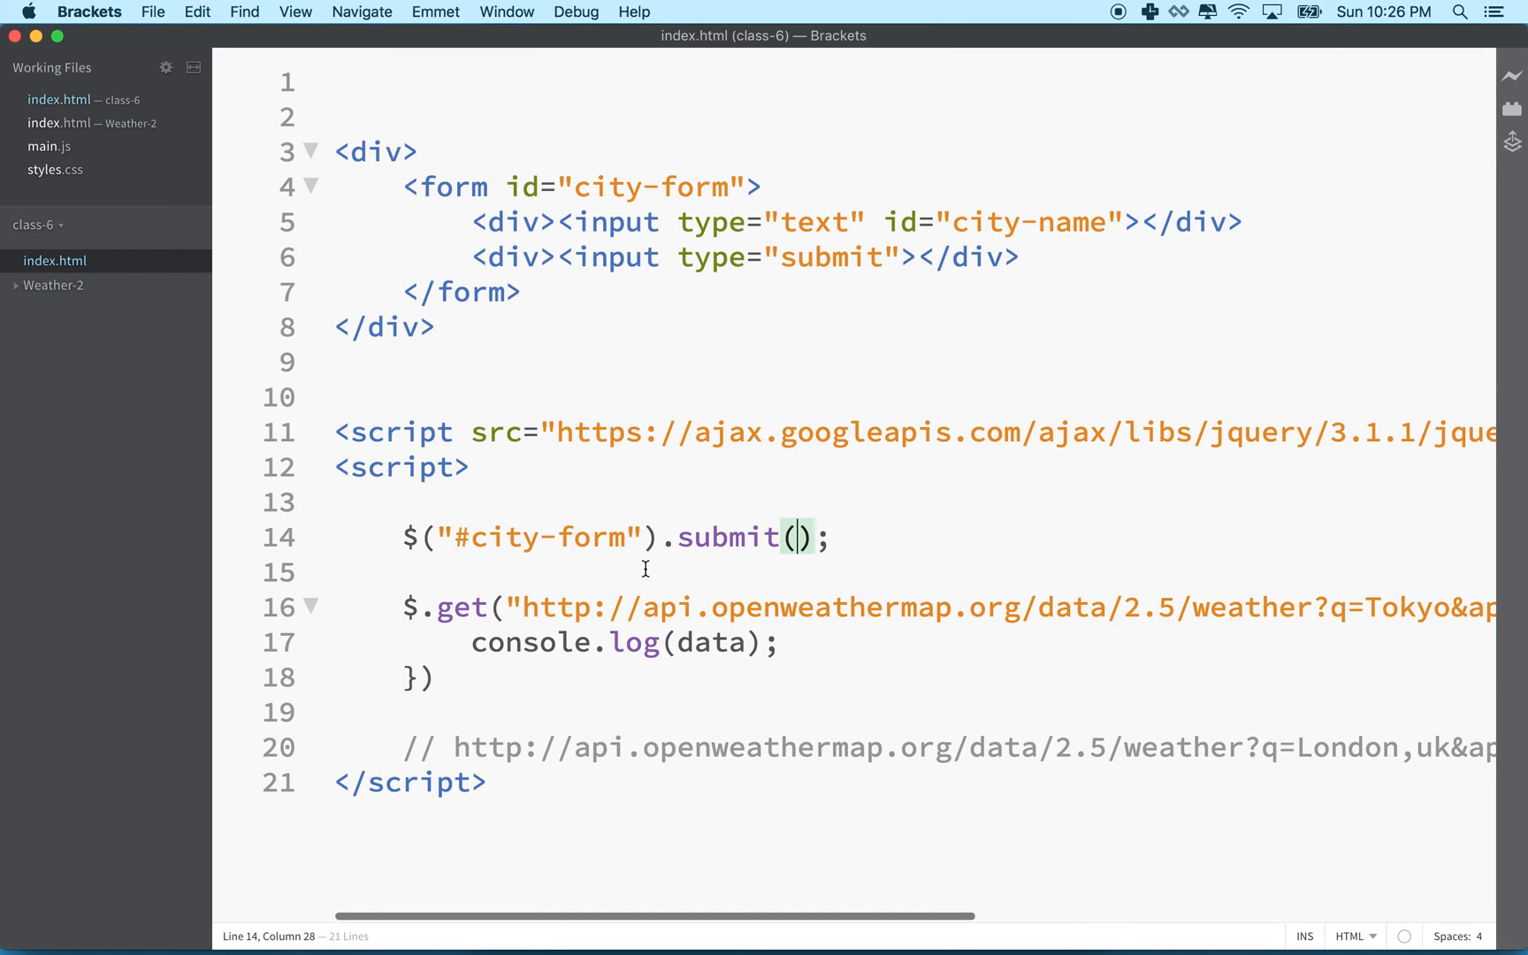
double_click(727, 537)
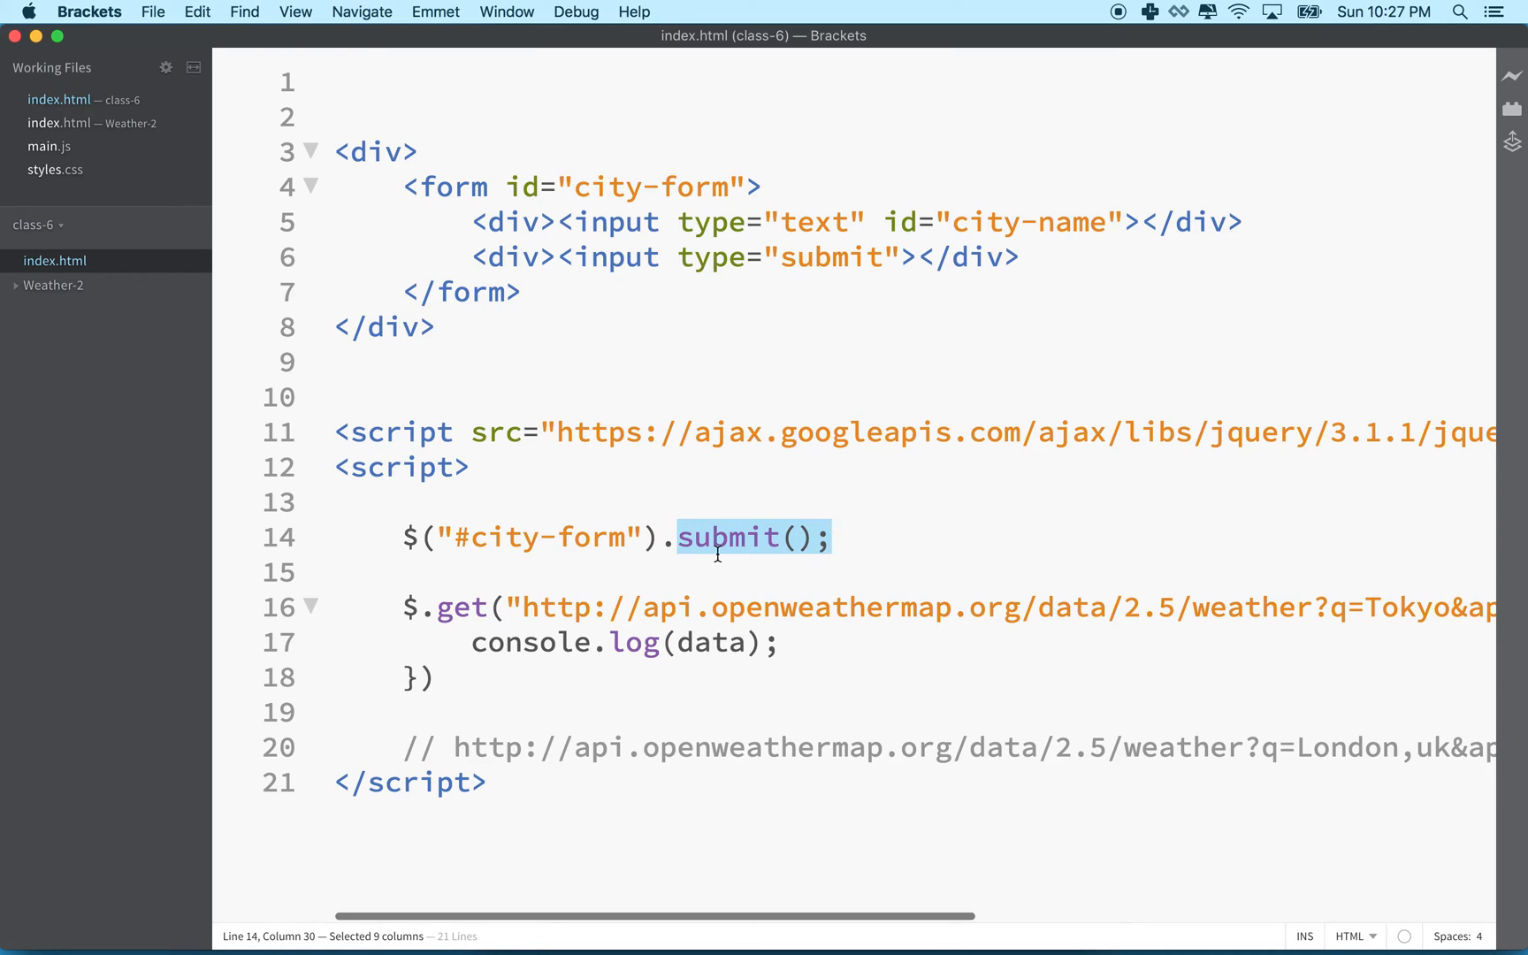
mouse_move(709, 522)
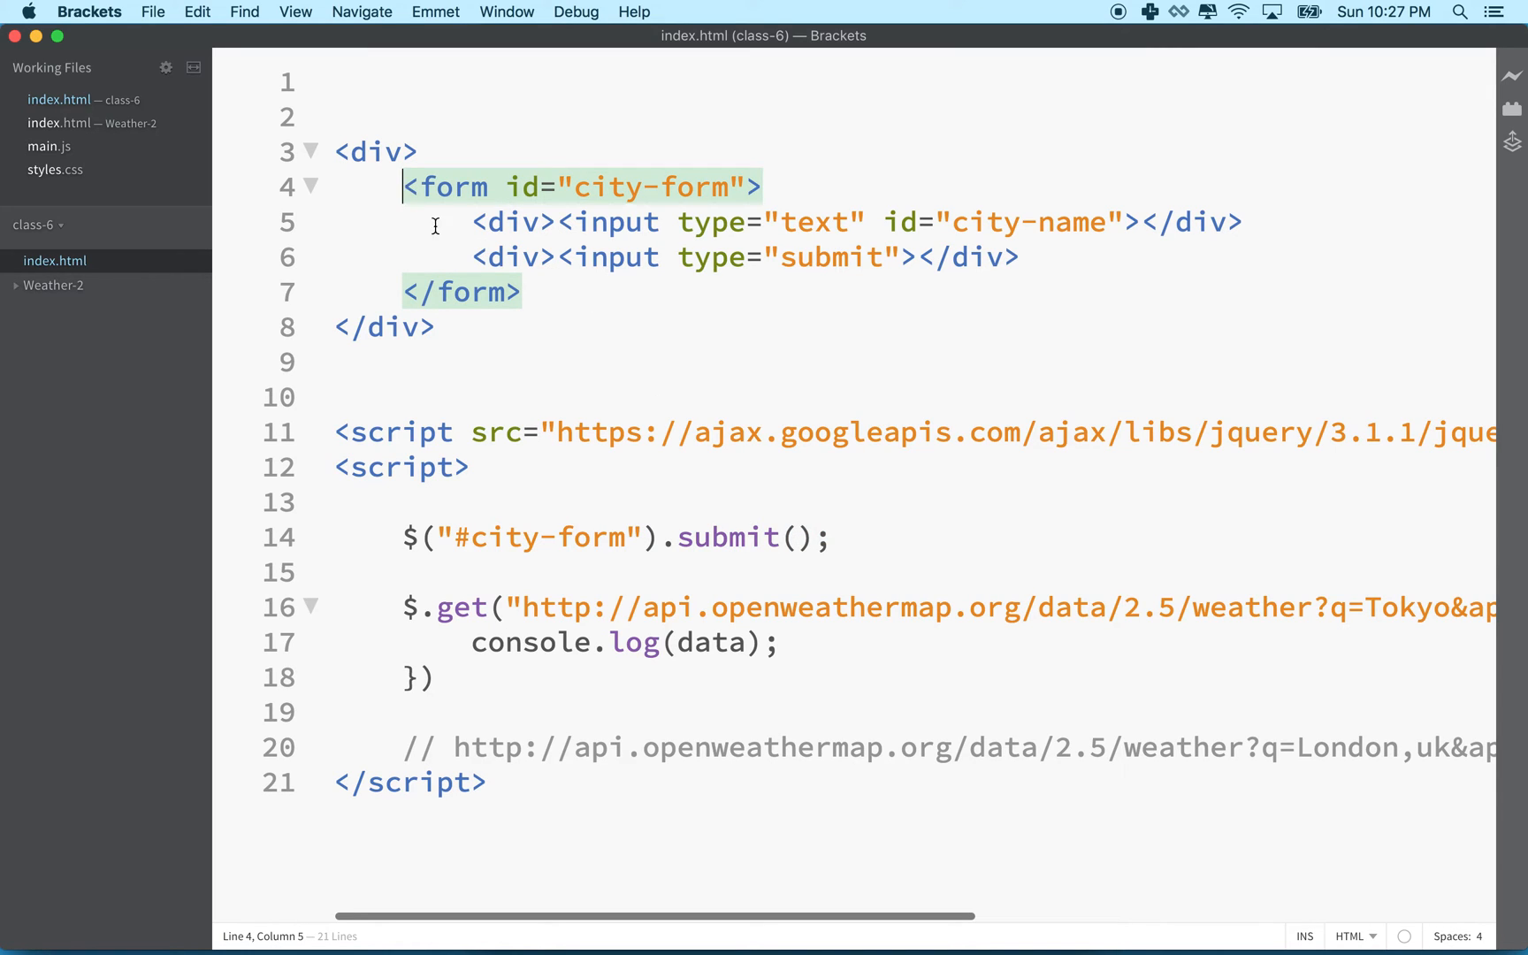
Pass a function(event) handler into submit() and point out the event parameter
type("function(){")
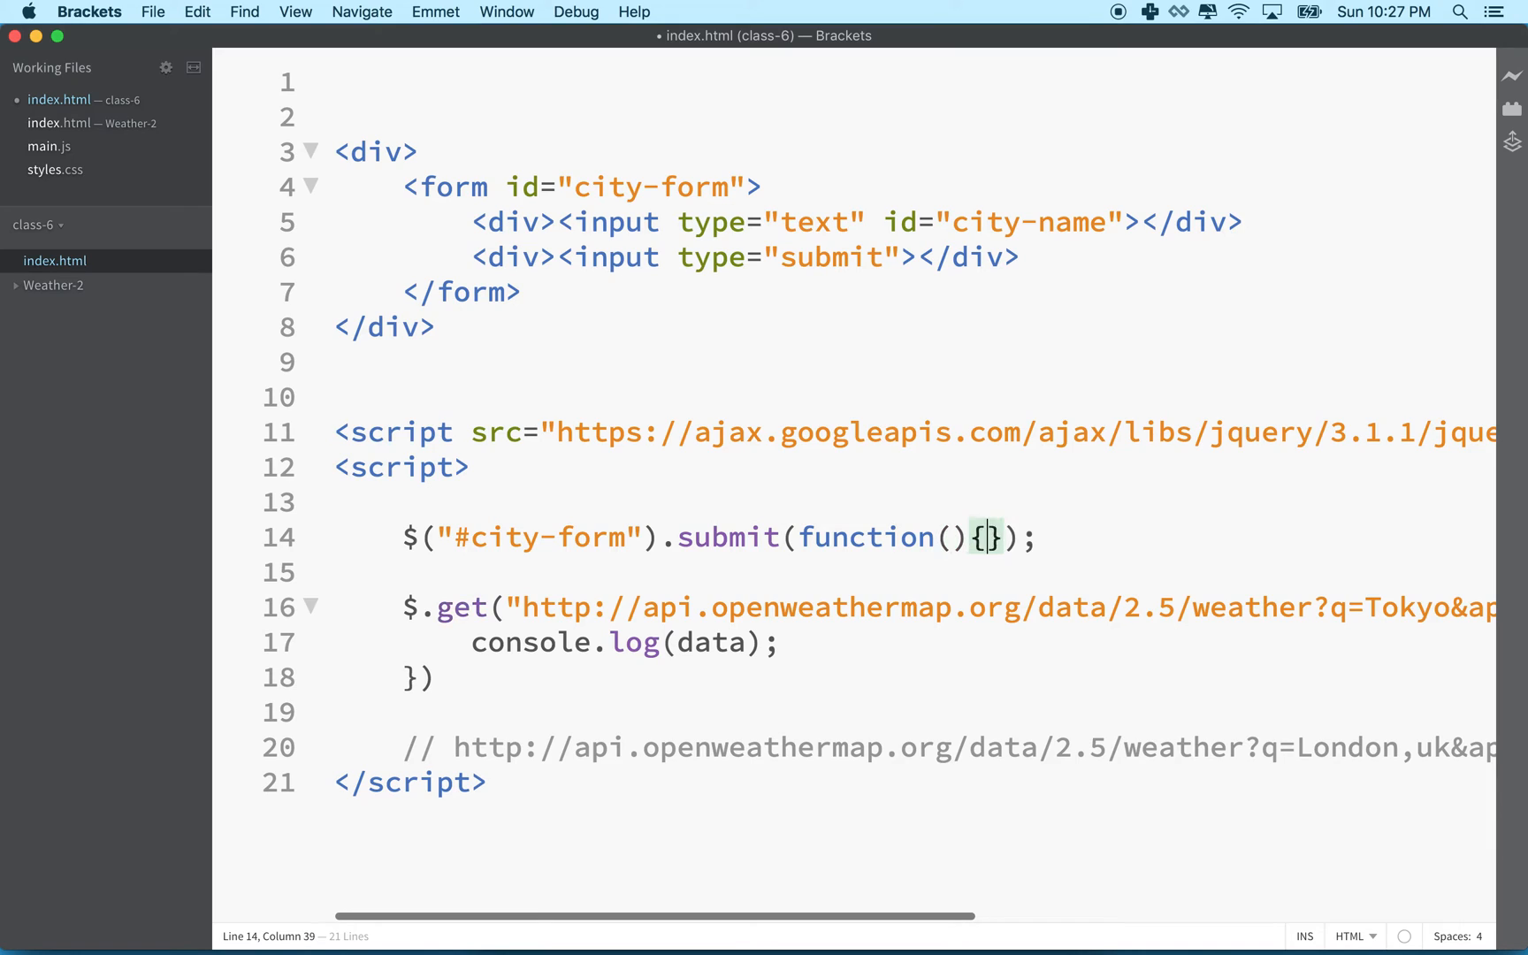
type("event")
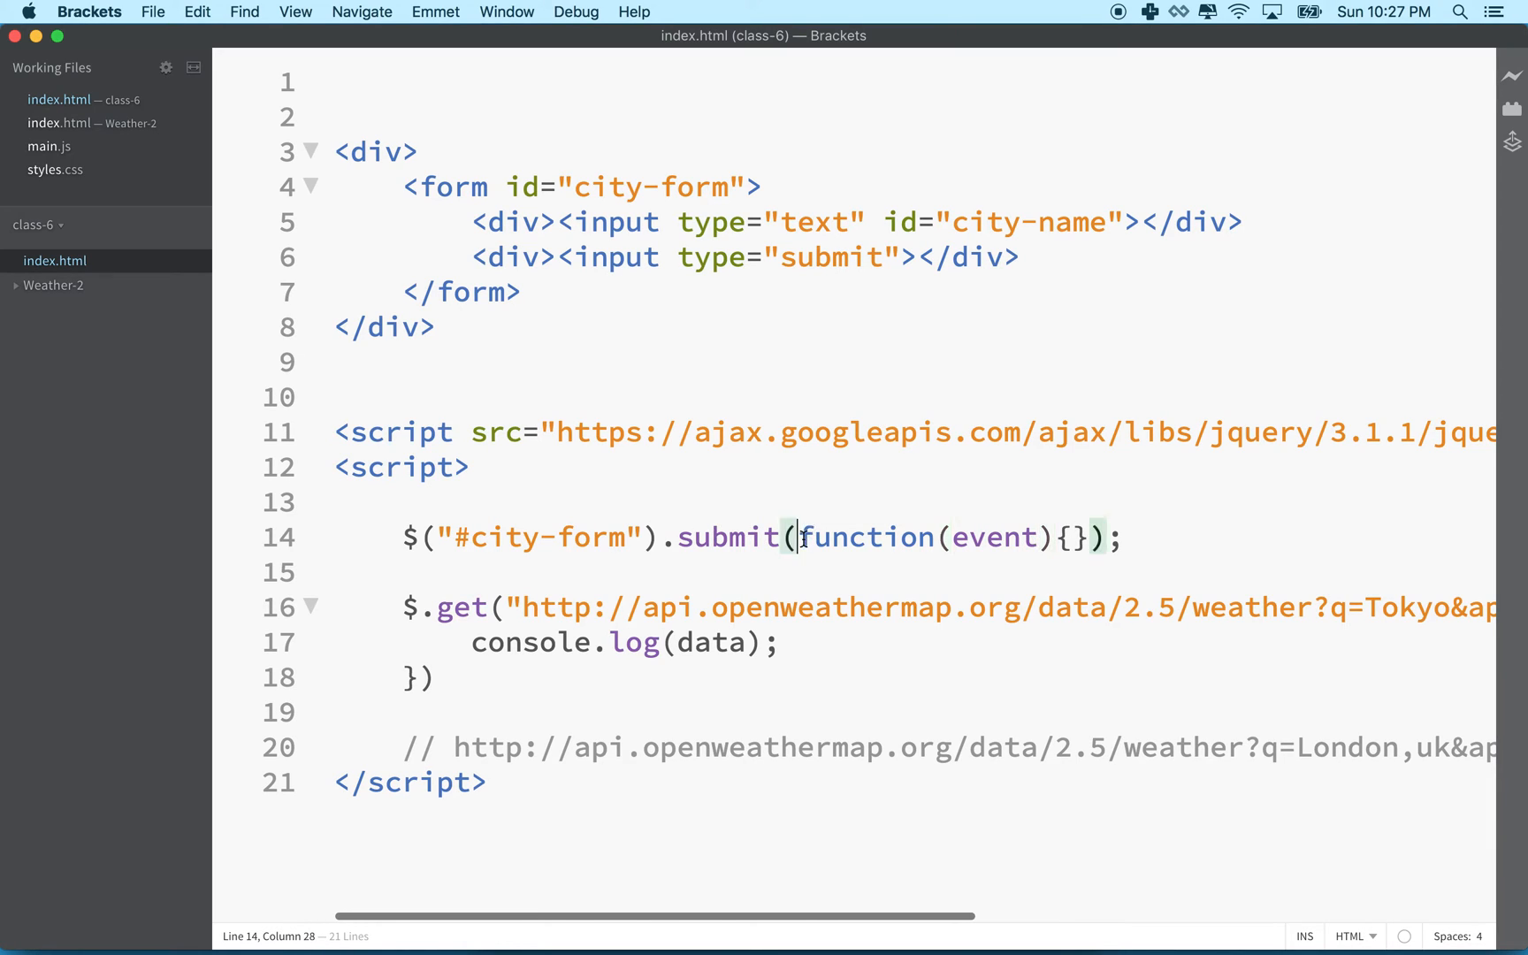
left_click_drag(797, 538, 1090, 538)
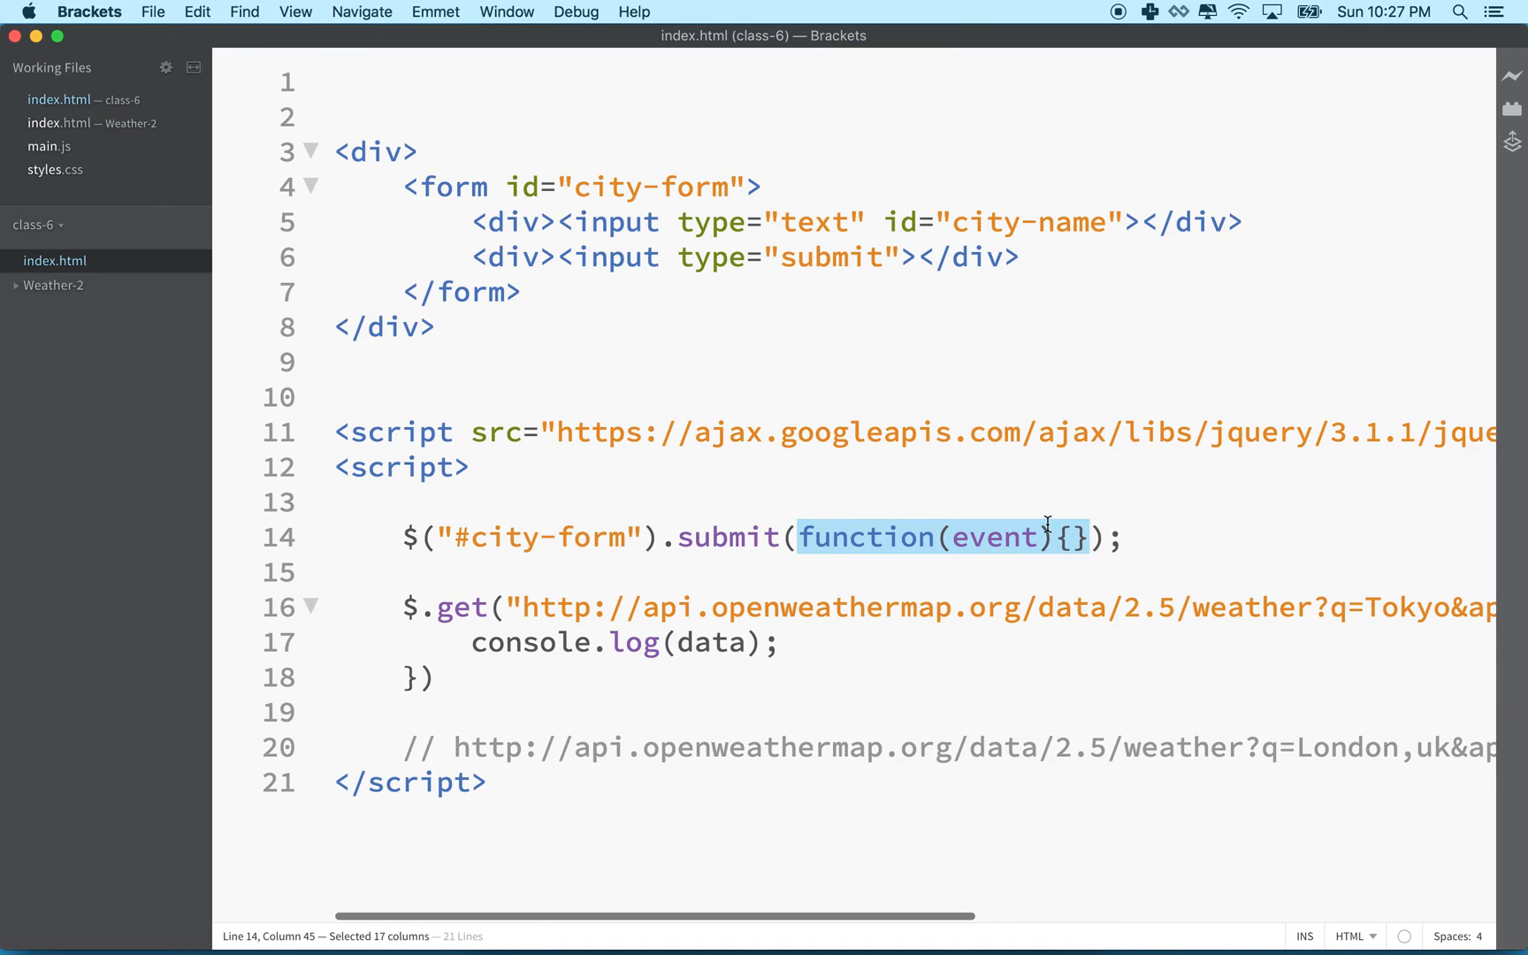
left_click(728, 257)
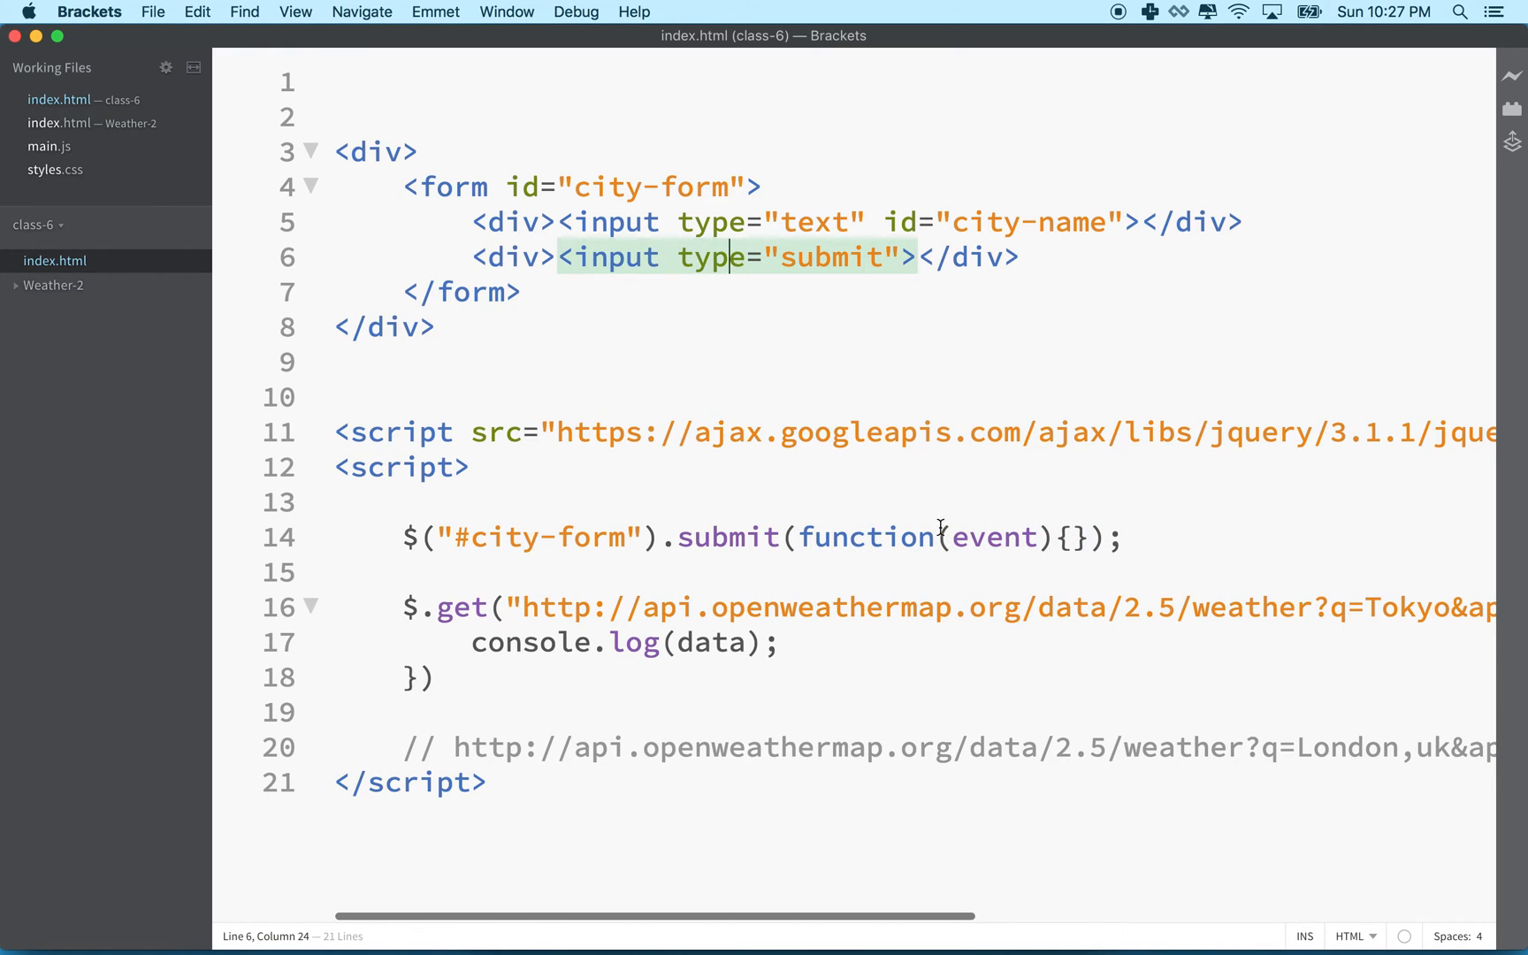
double_click(995, 538)
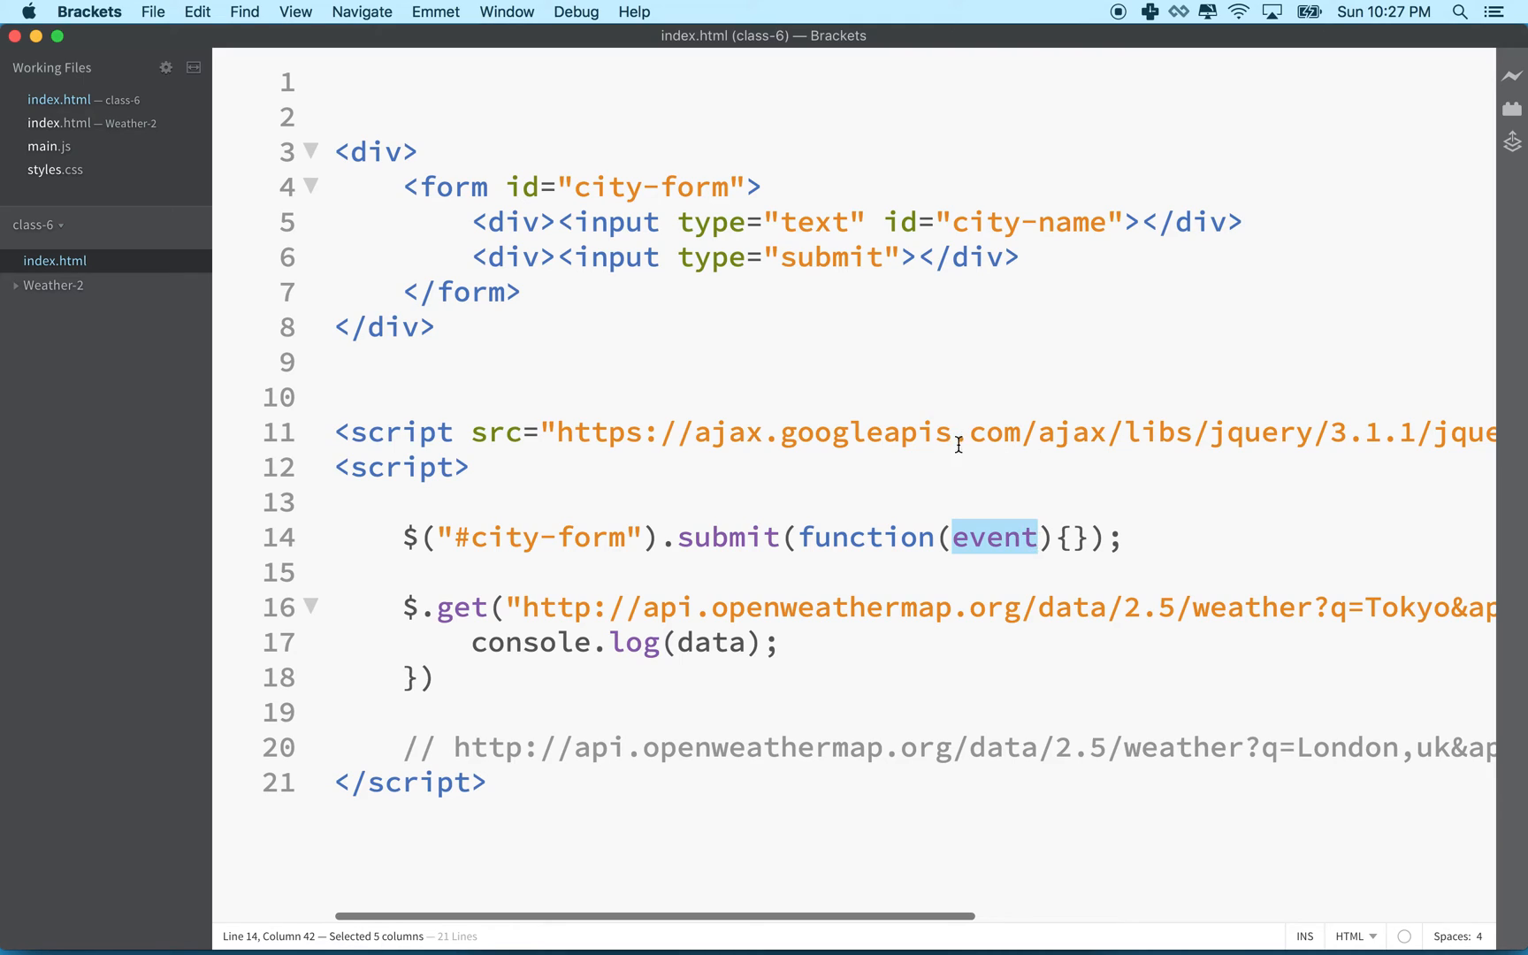
mouse_move(1040, 548)
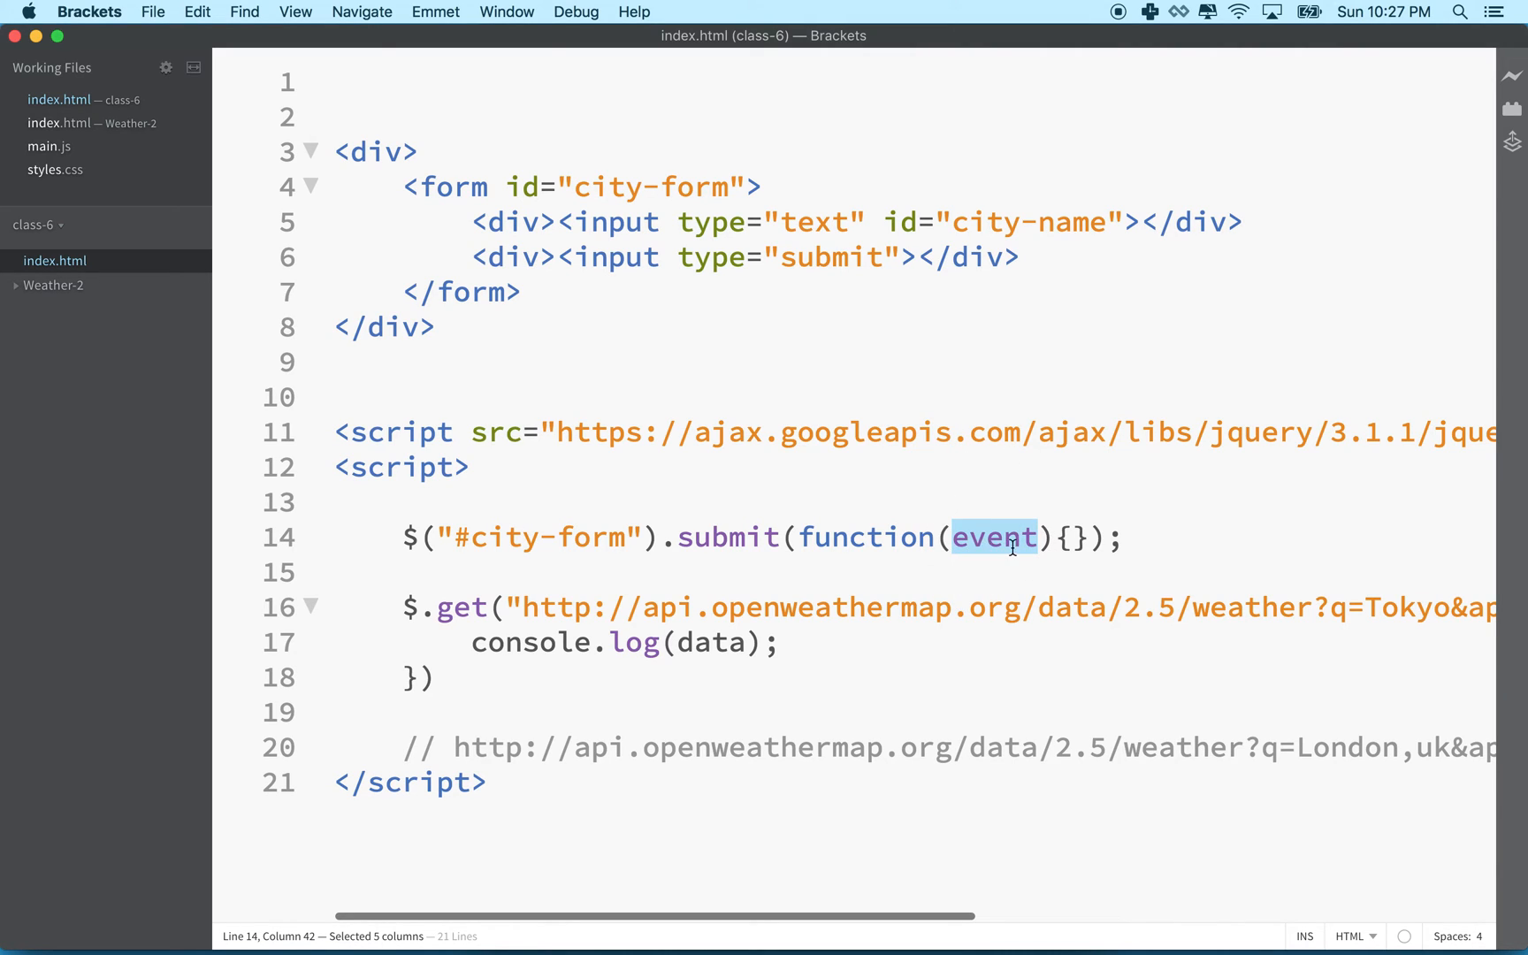
mouse_move(1031, 543)
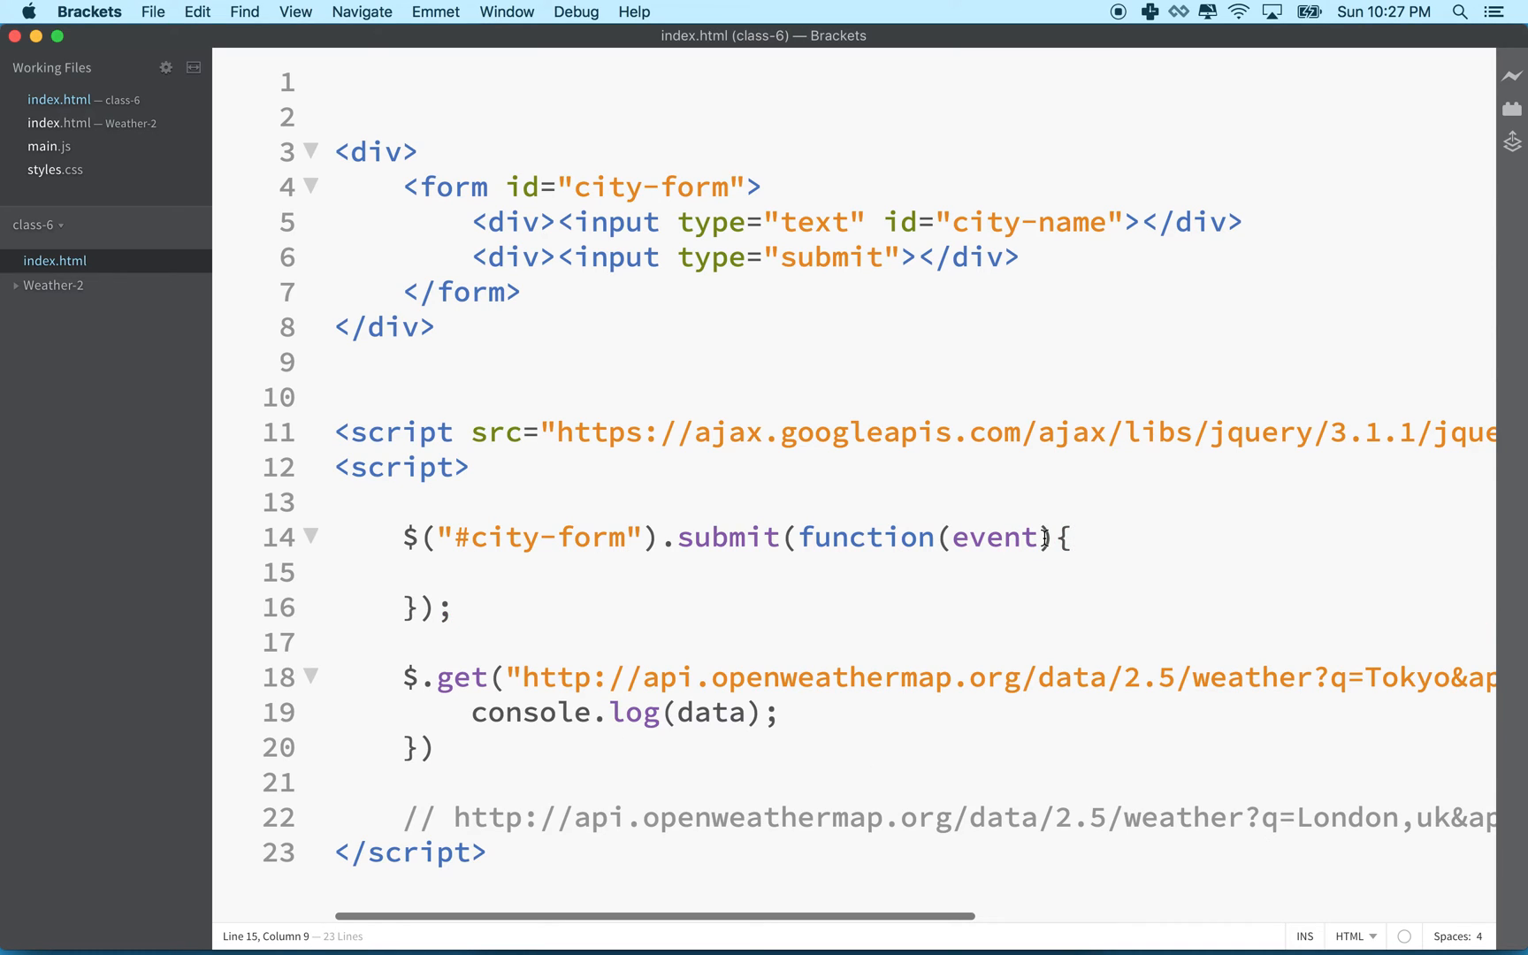
Add event.preventDefault(); as the first statement of the city-form submit handler
left_click(472, 572)
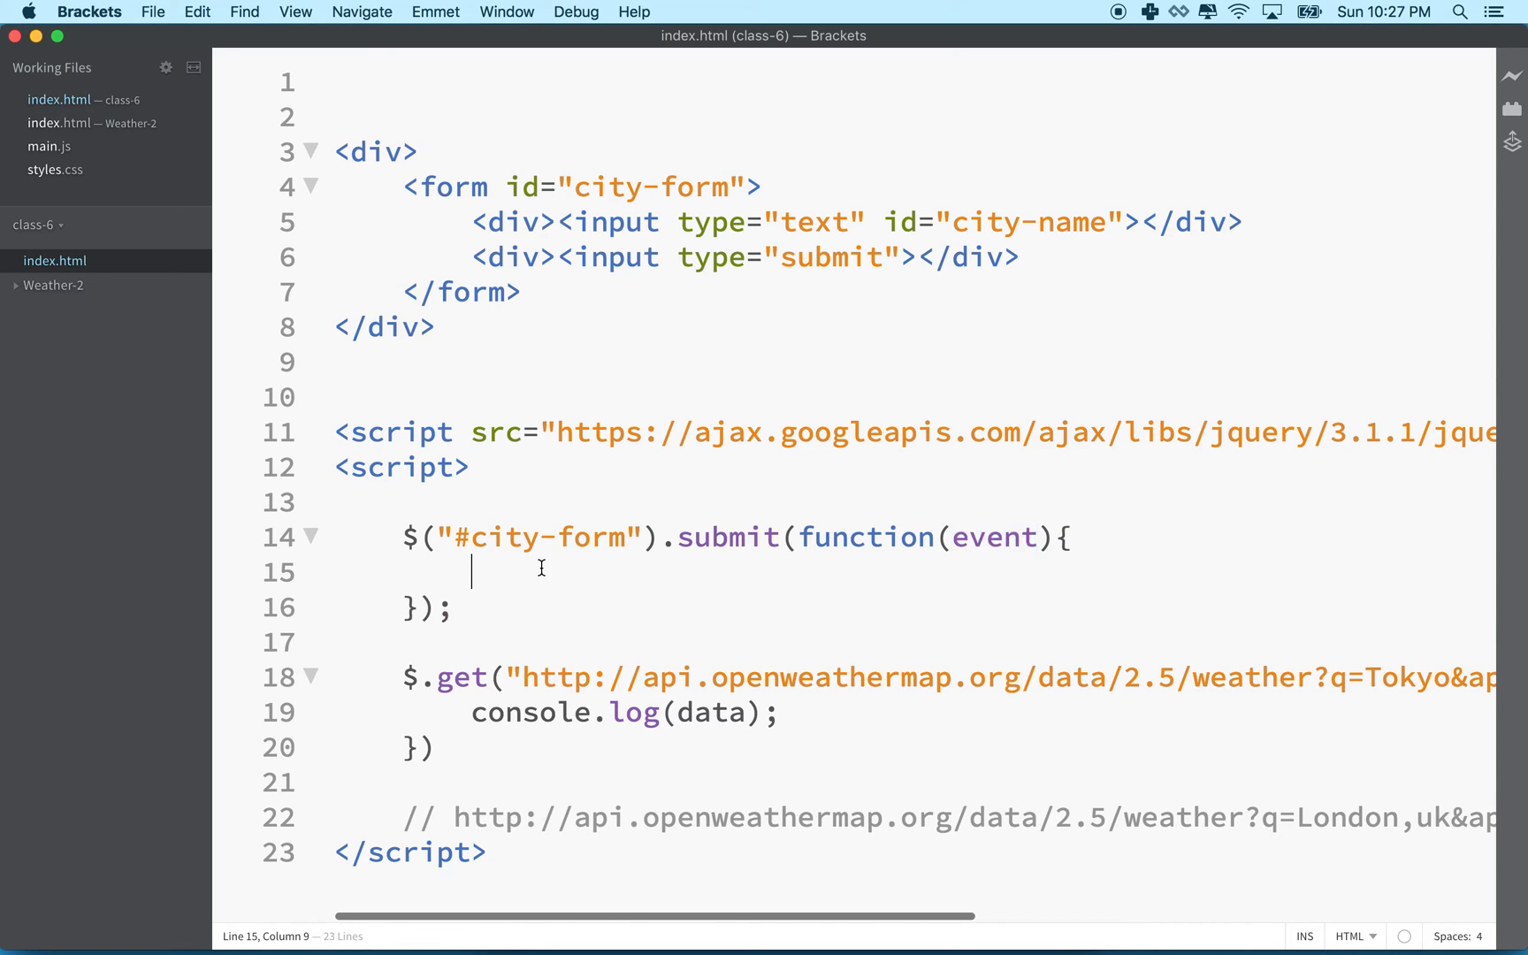
type("event")
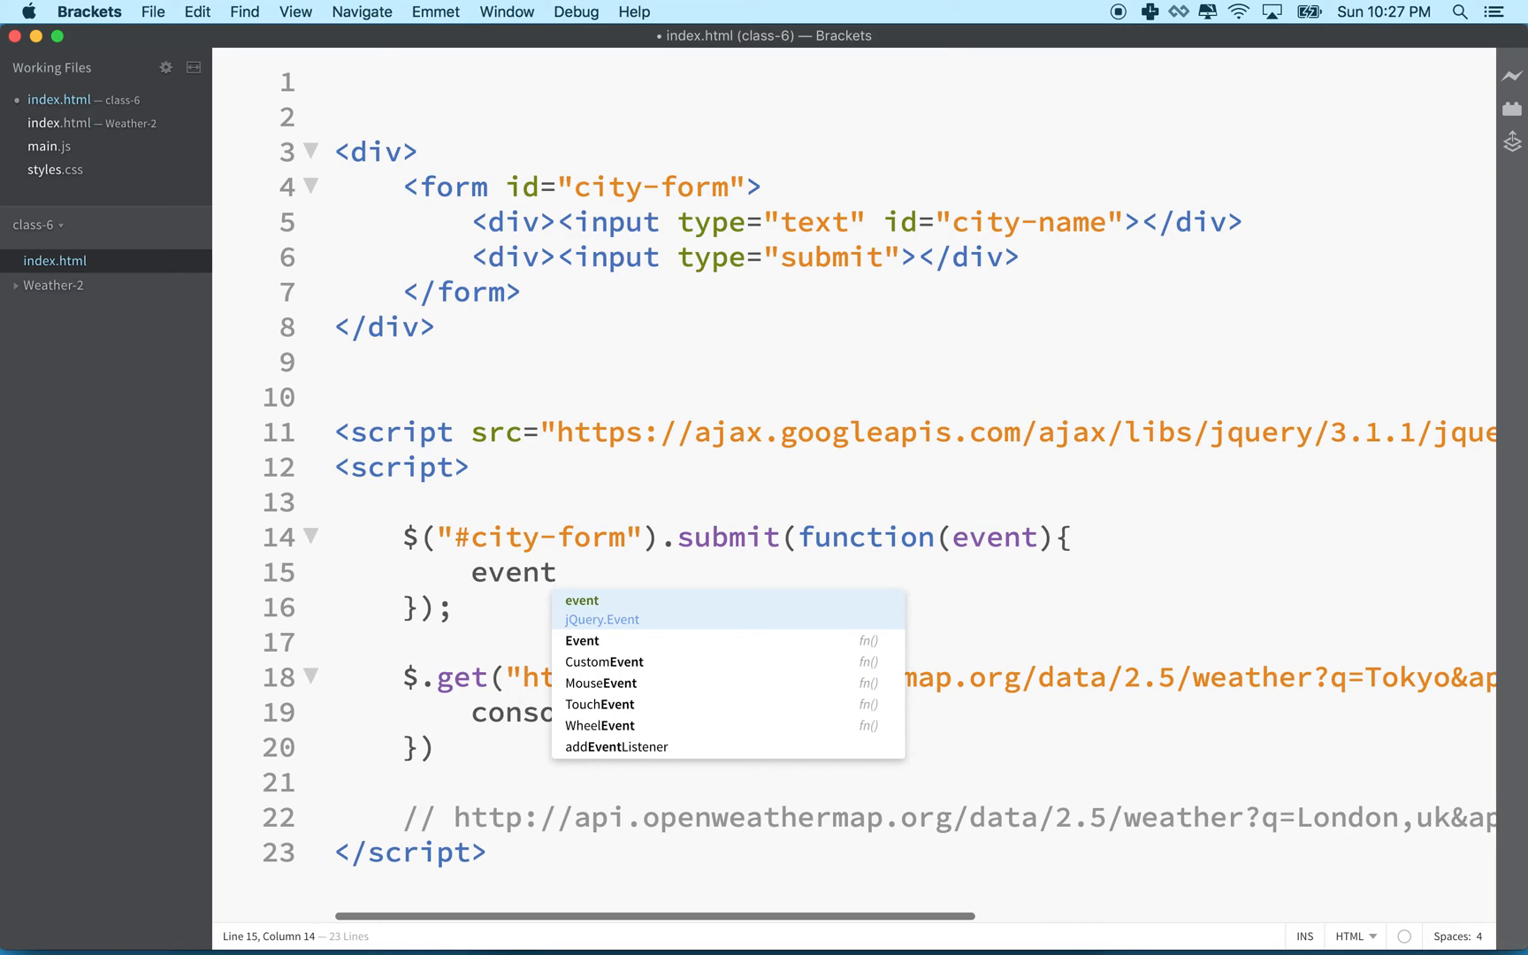
type(".preven")
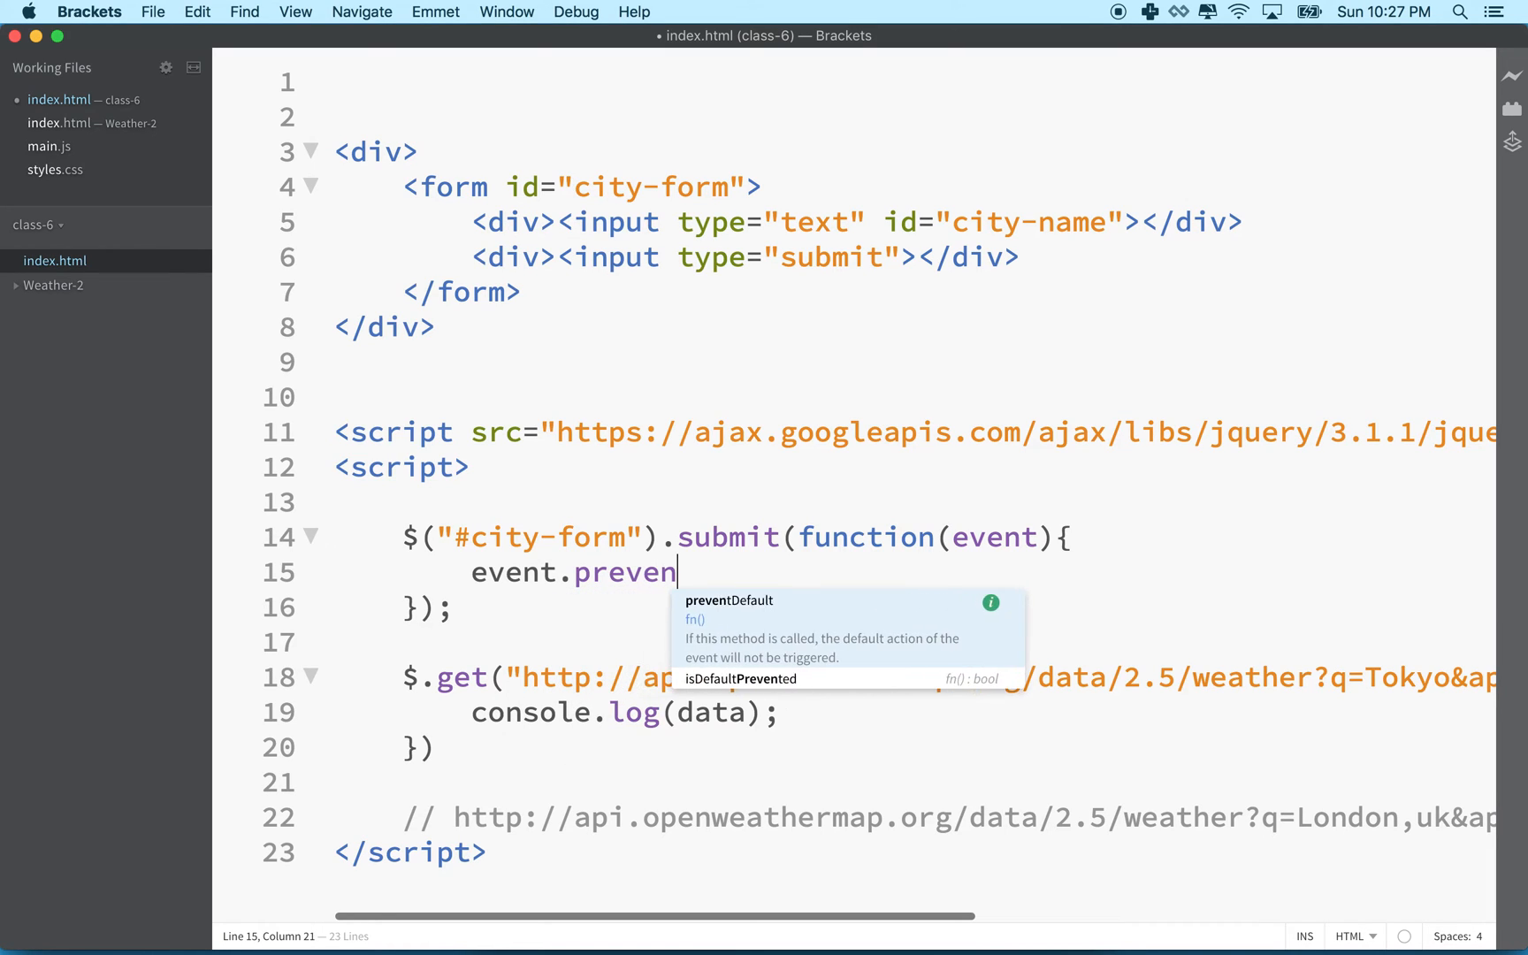
type("tDefault();")
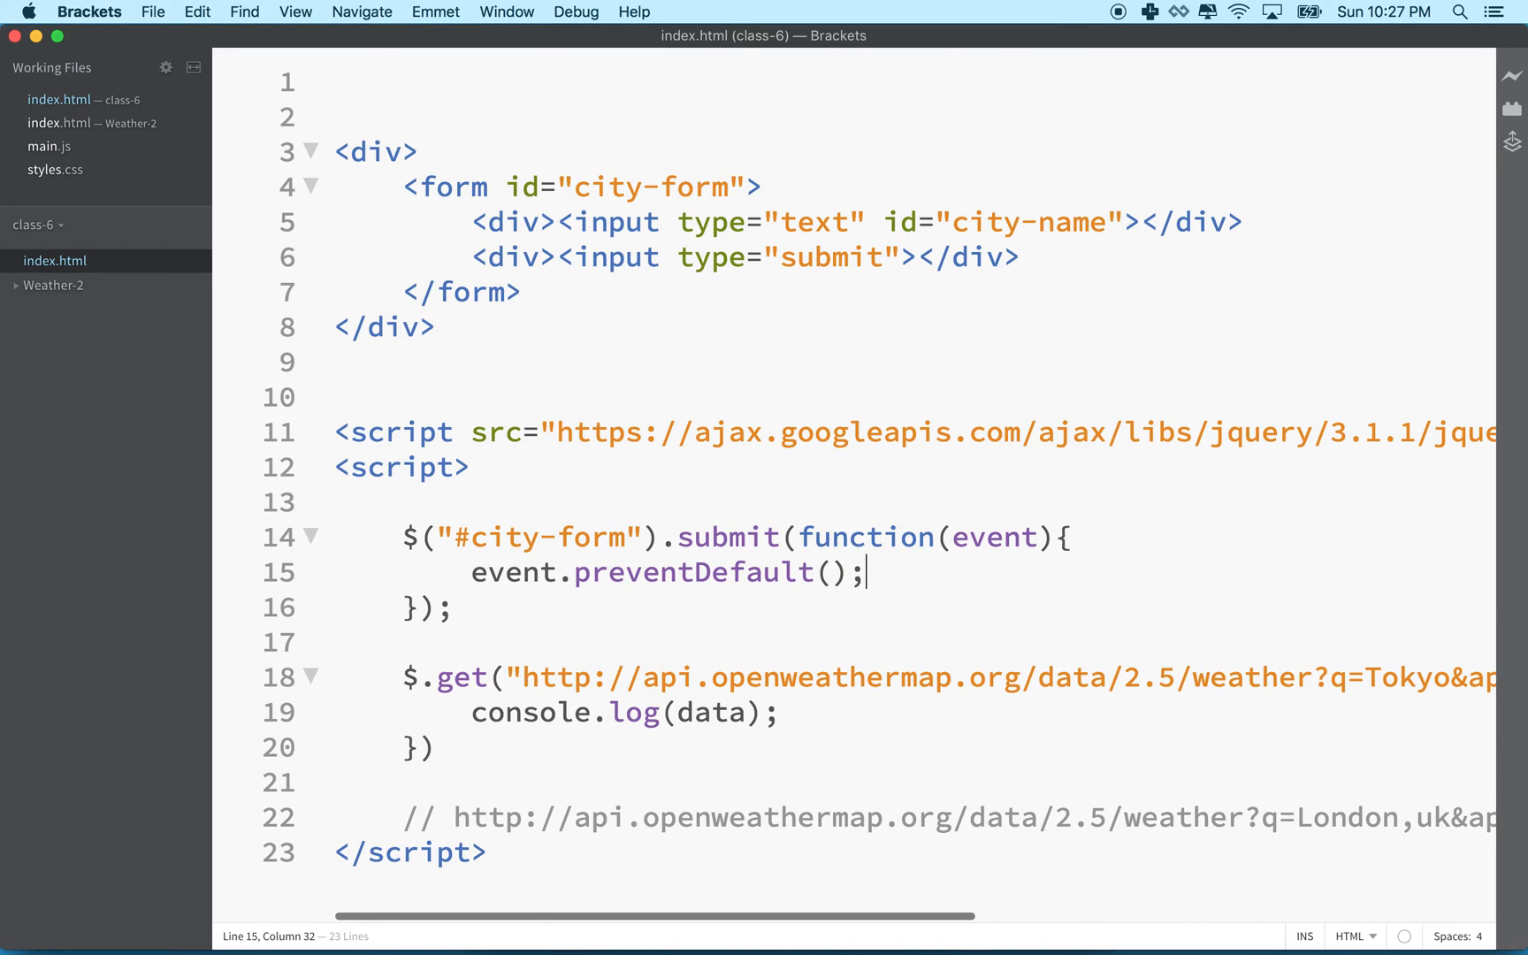
left_click_drag(470, 571, 863, 572)
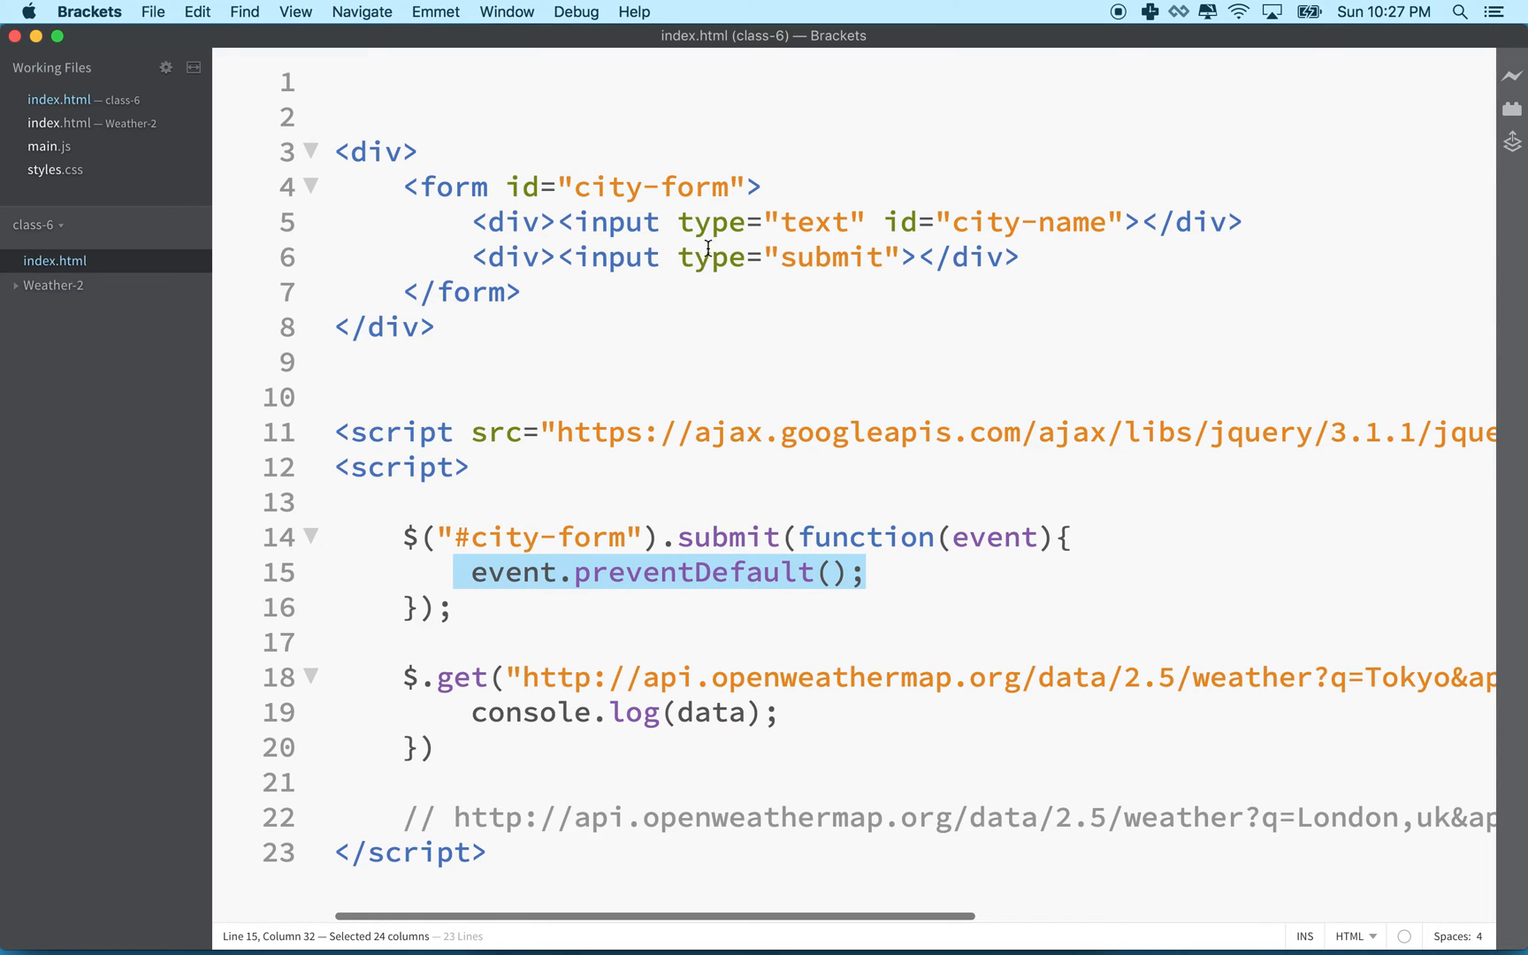
type("action")
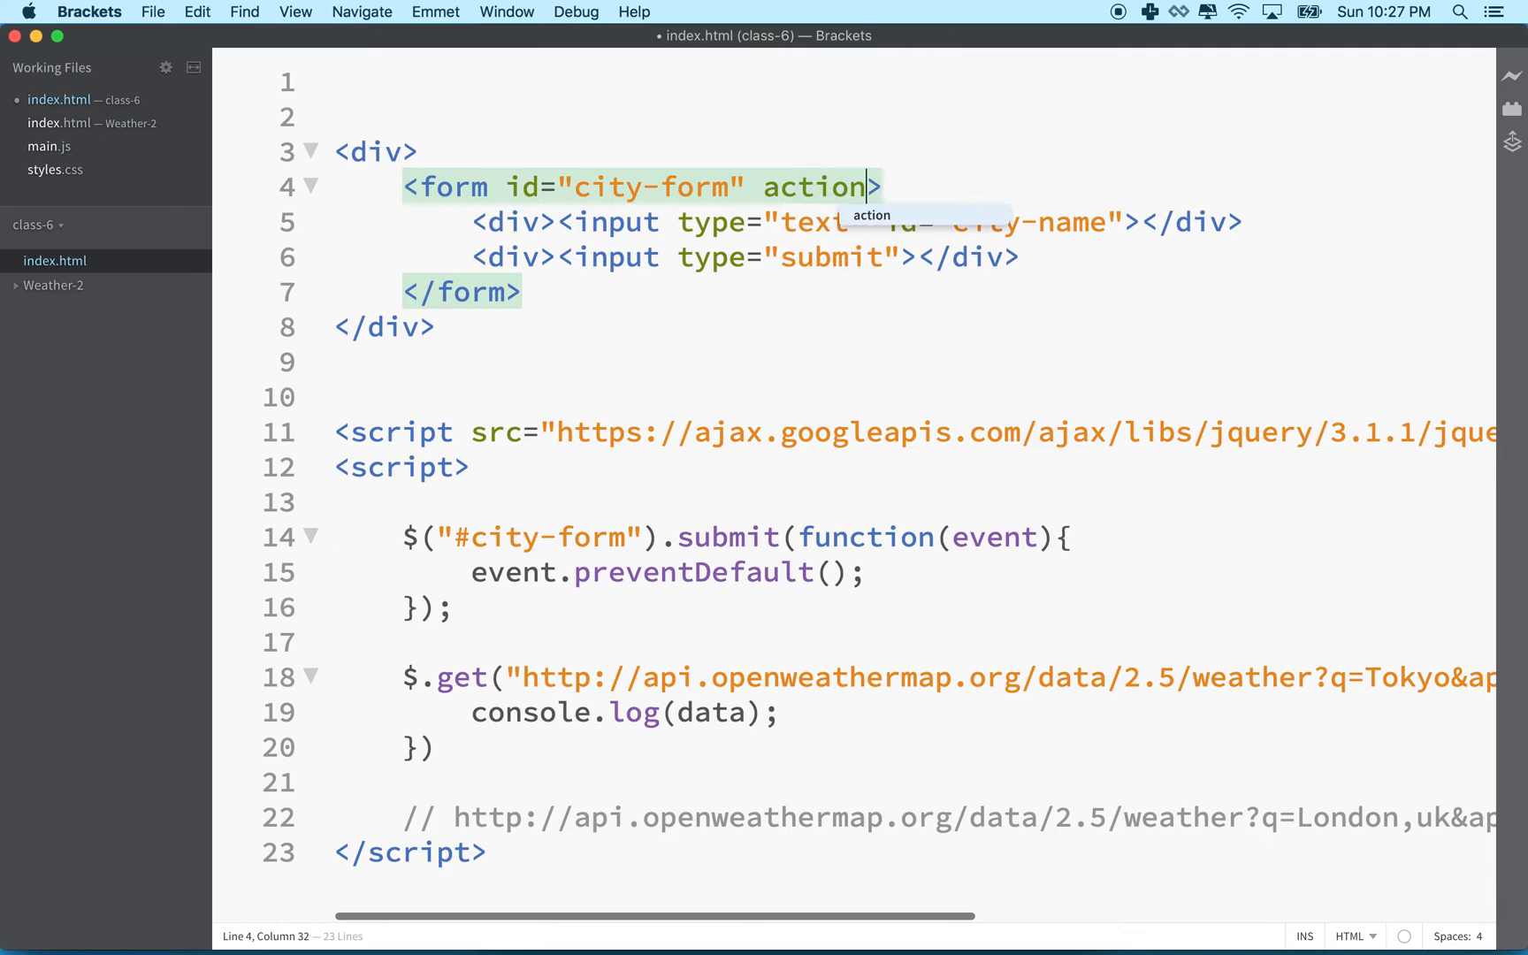
type("=\"pat\"")
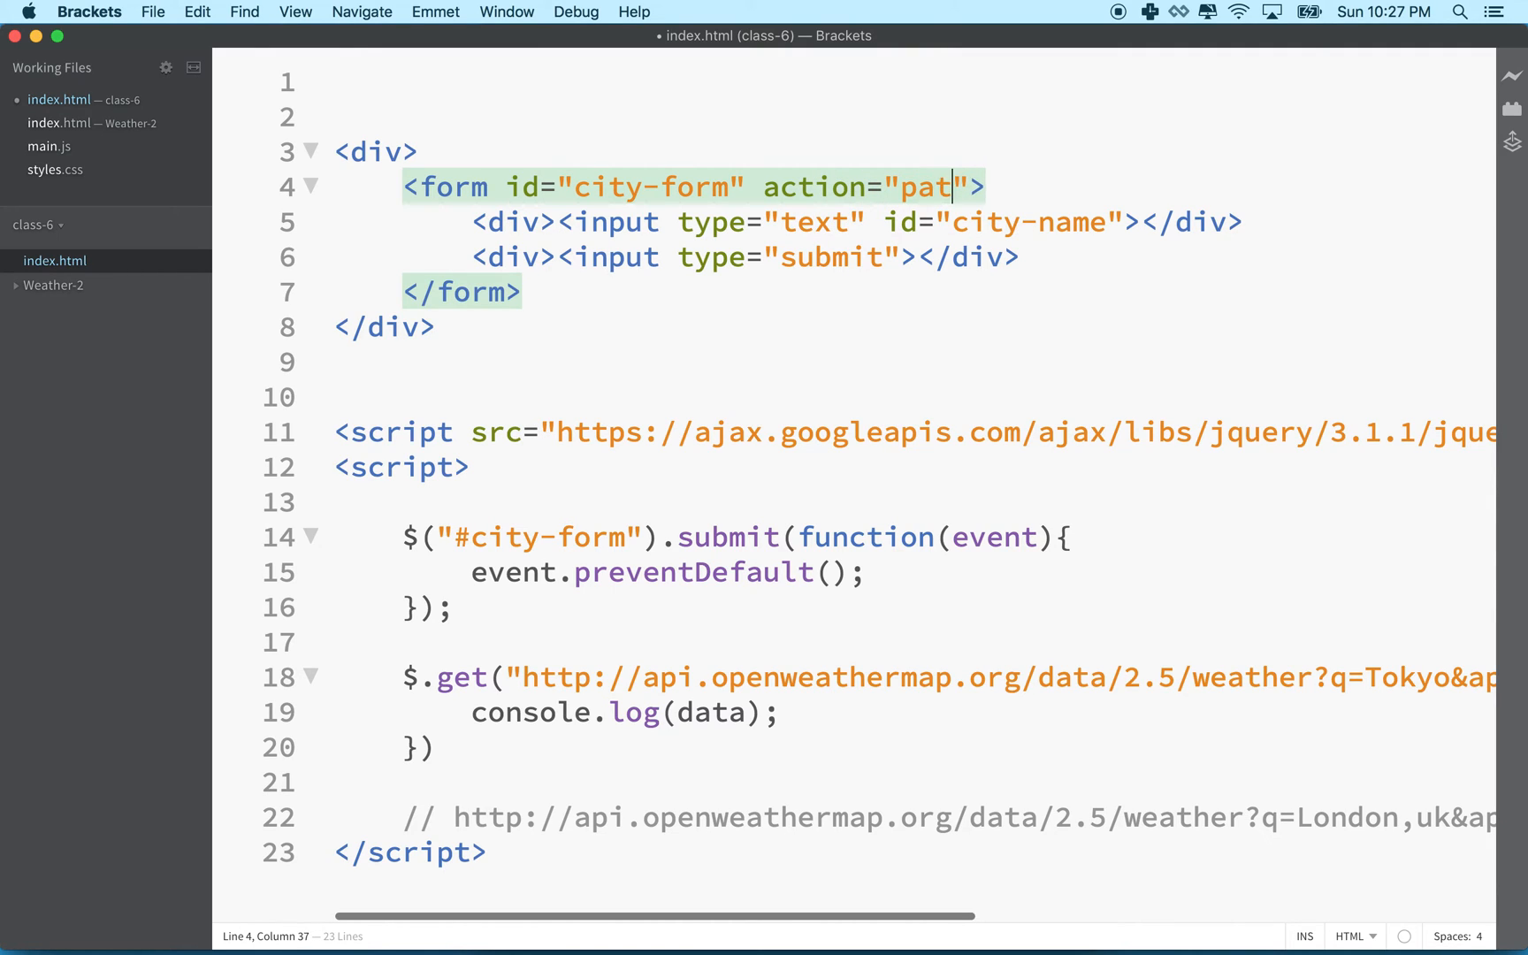
key("Backspace")
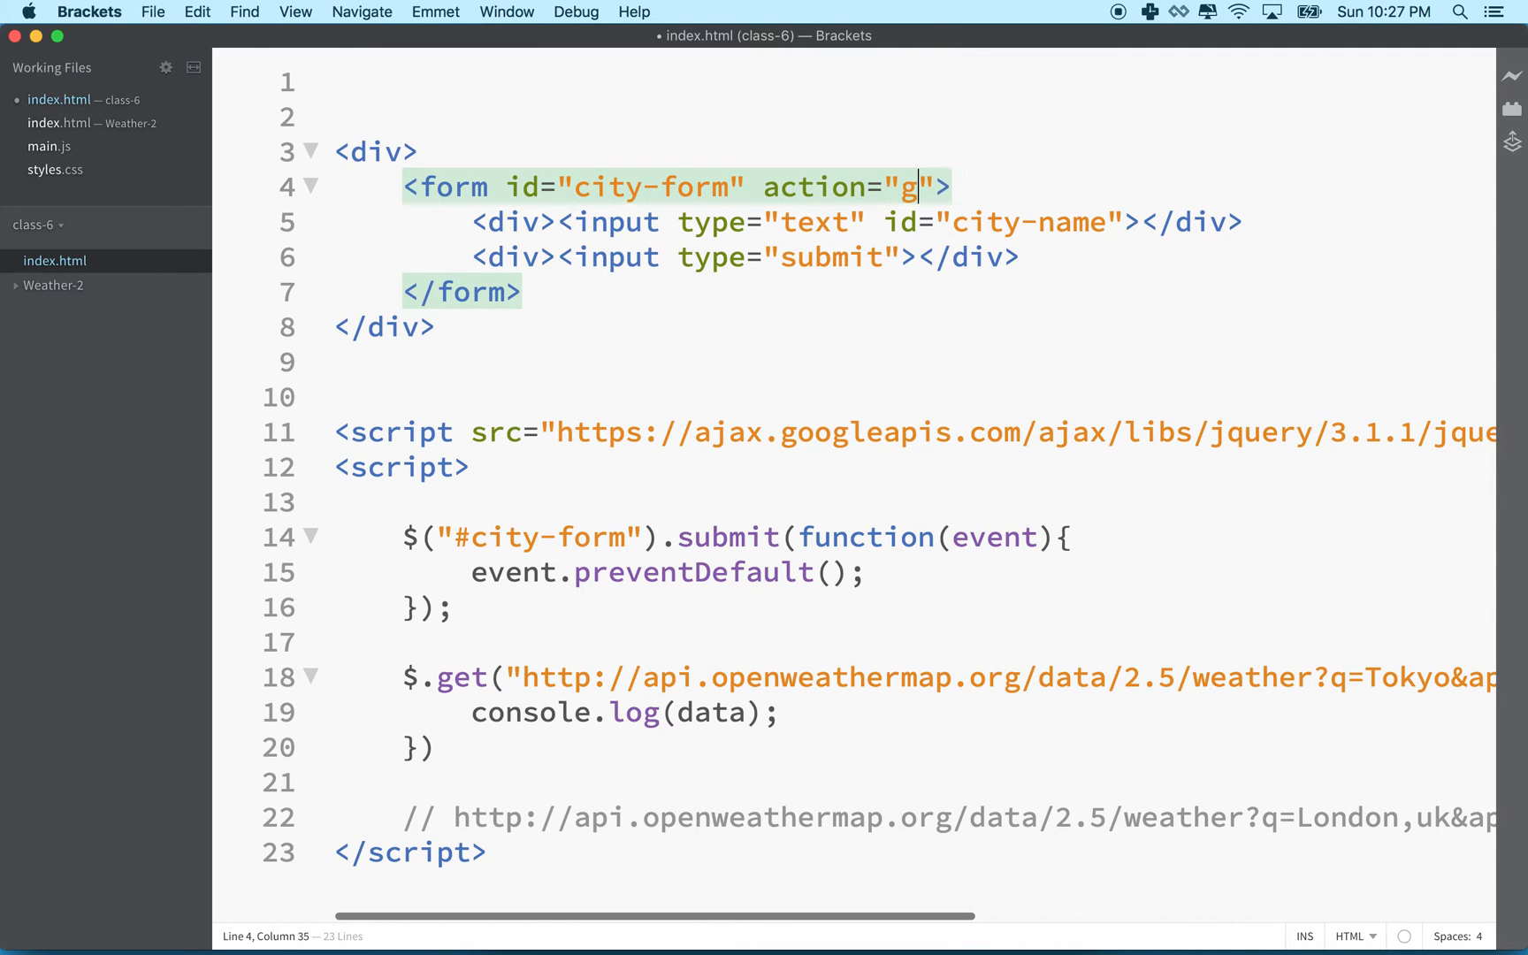
type("oogle.com")
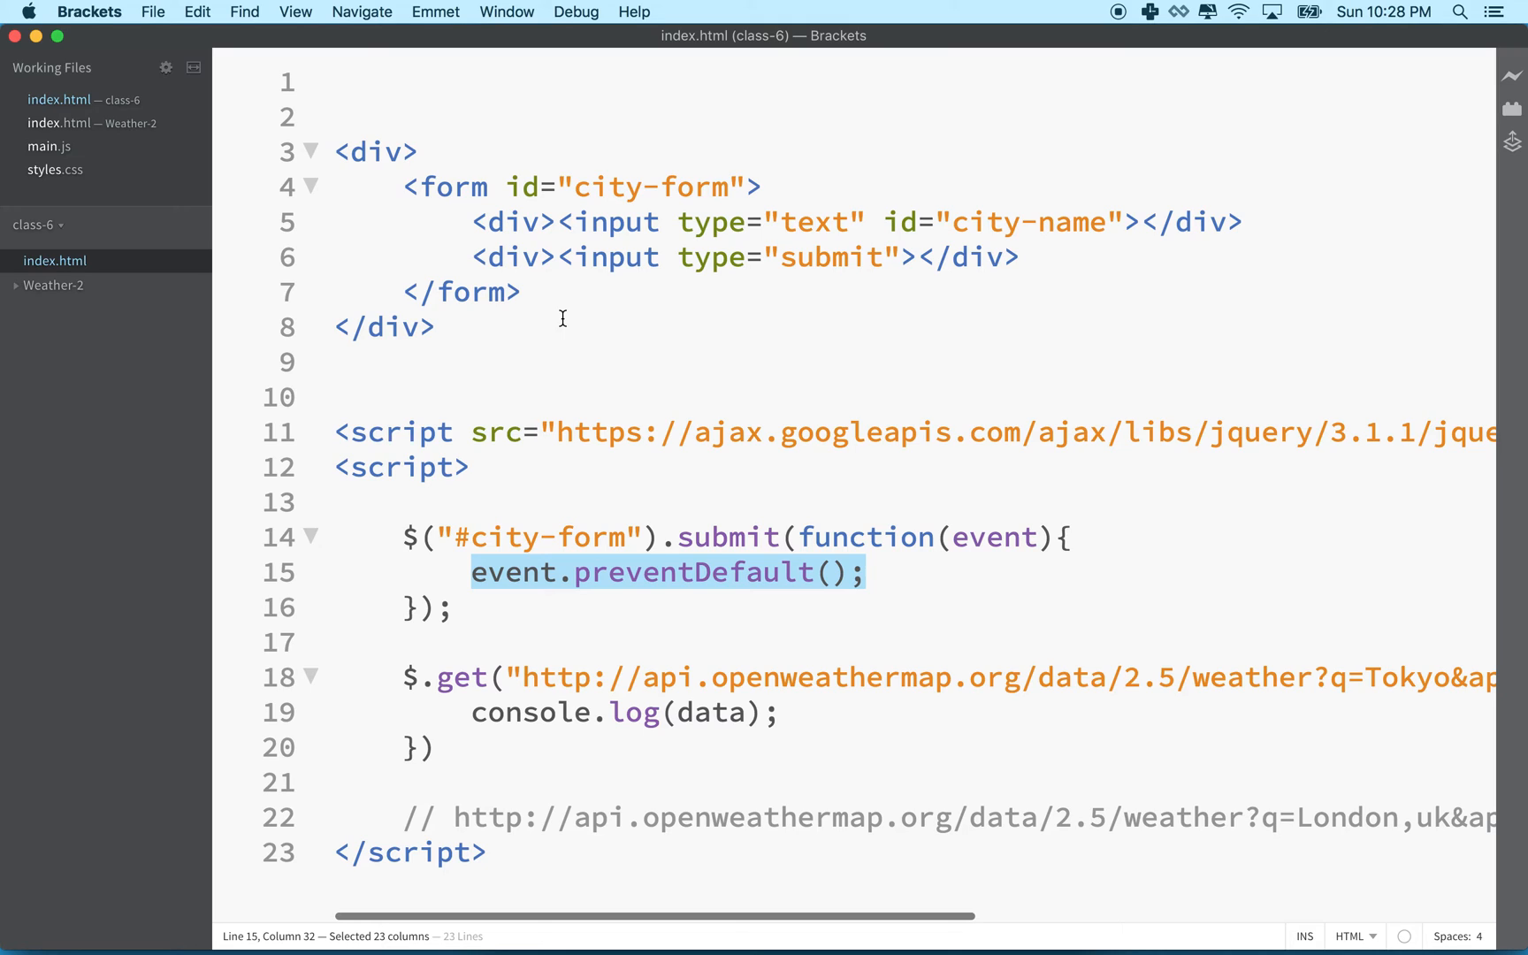
mouse_move(774, 572)
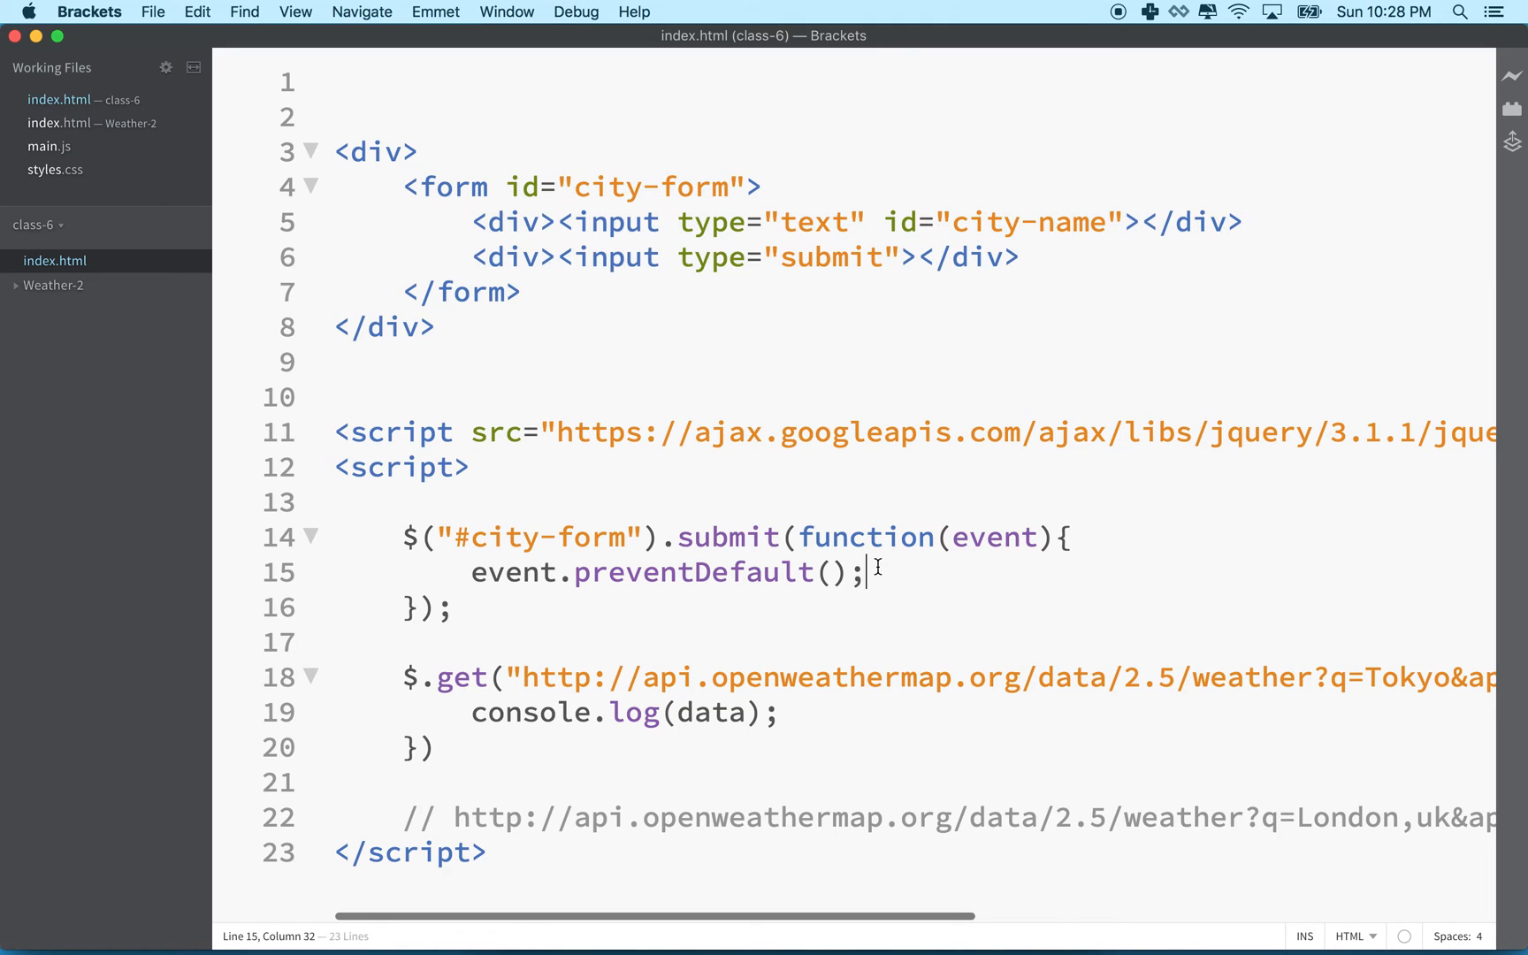
key("enter")
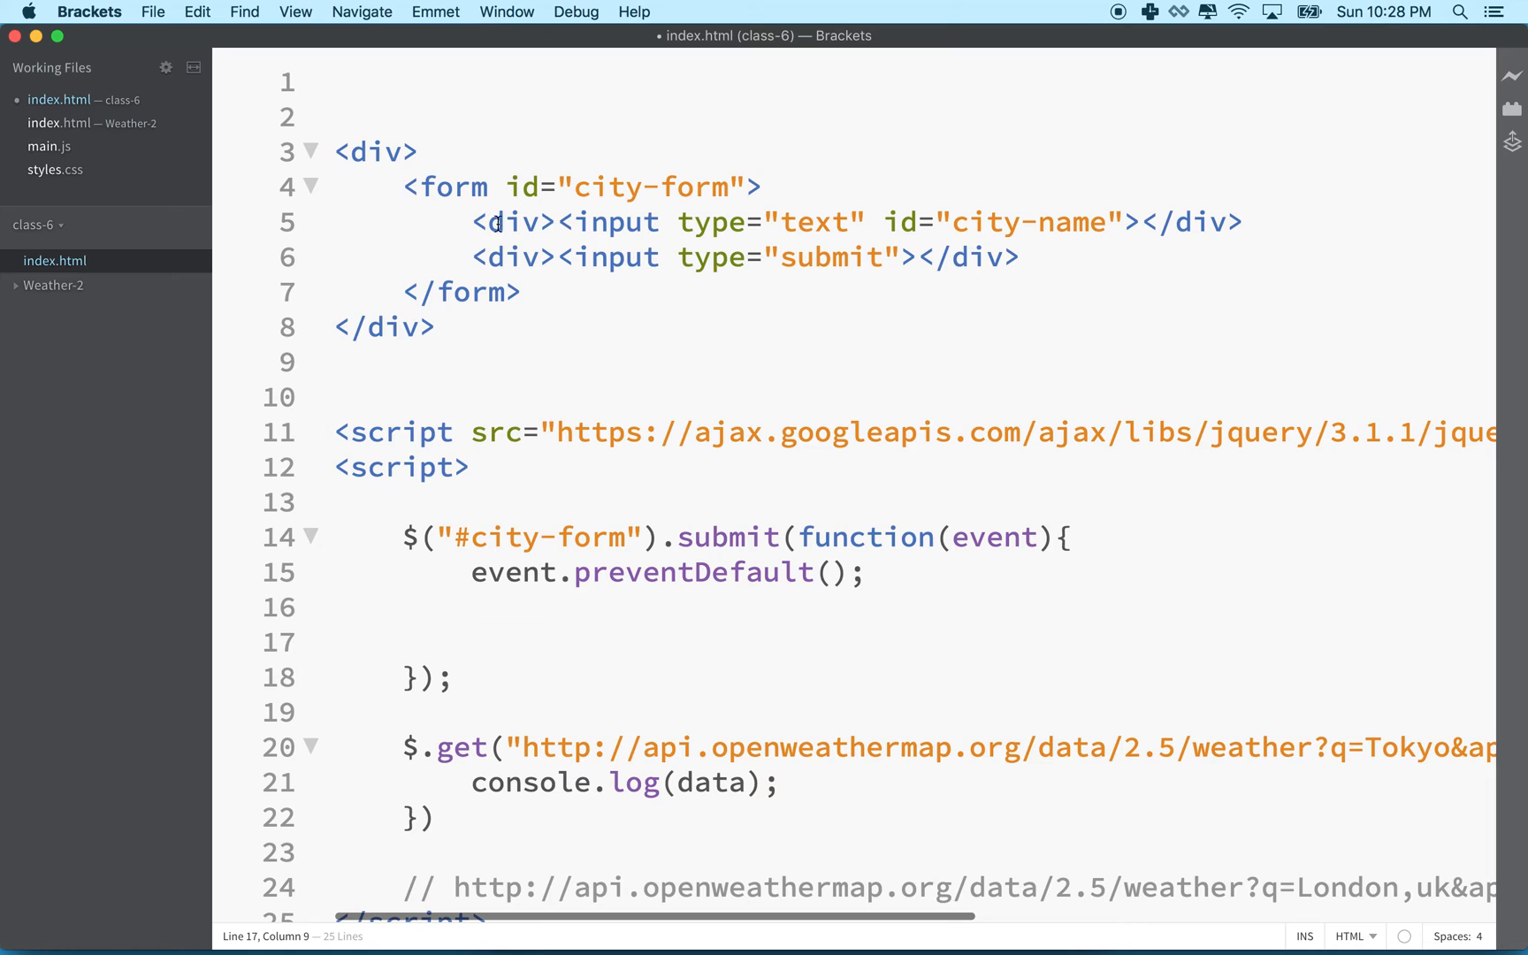
mouse_move(483, 607)
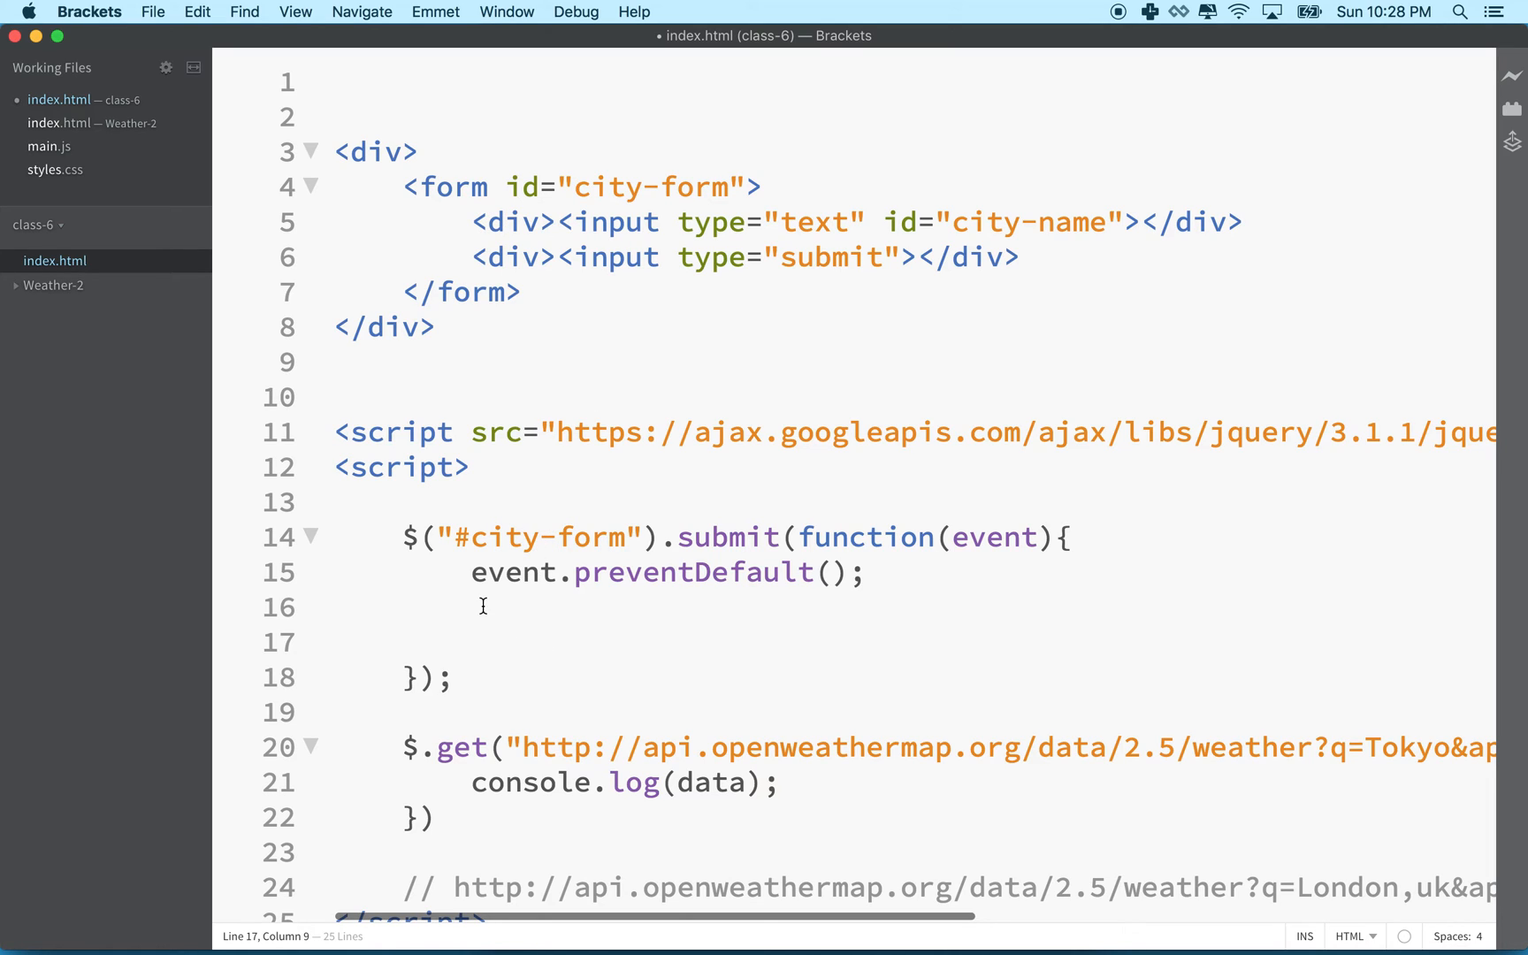
left_click_drag(470, 571, 867, 571)
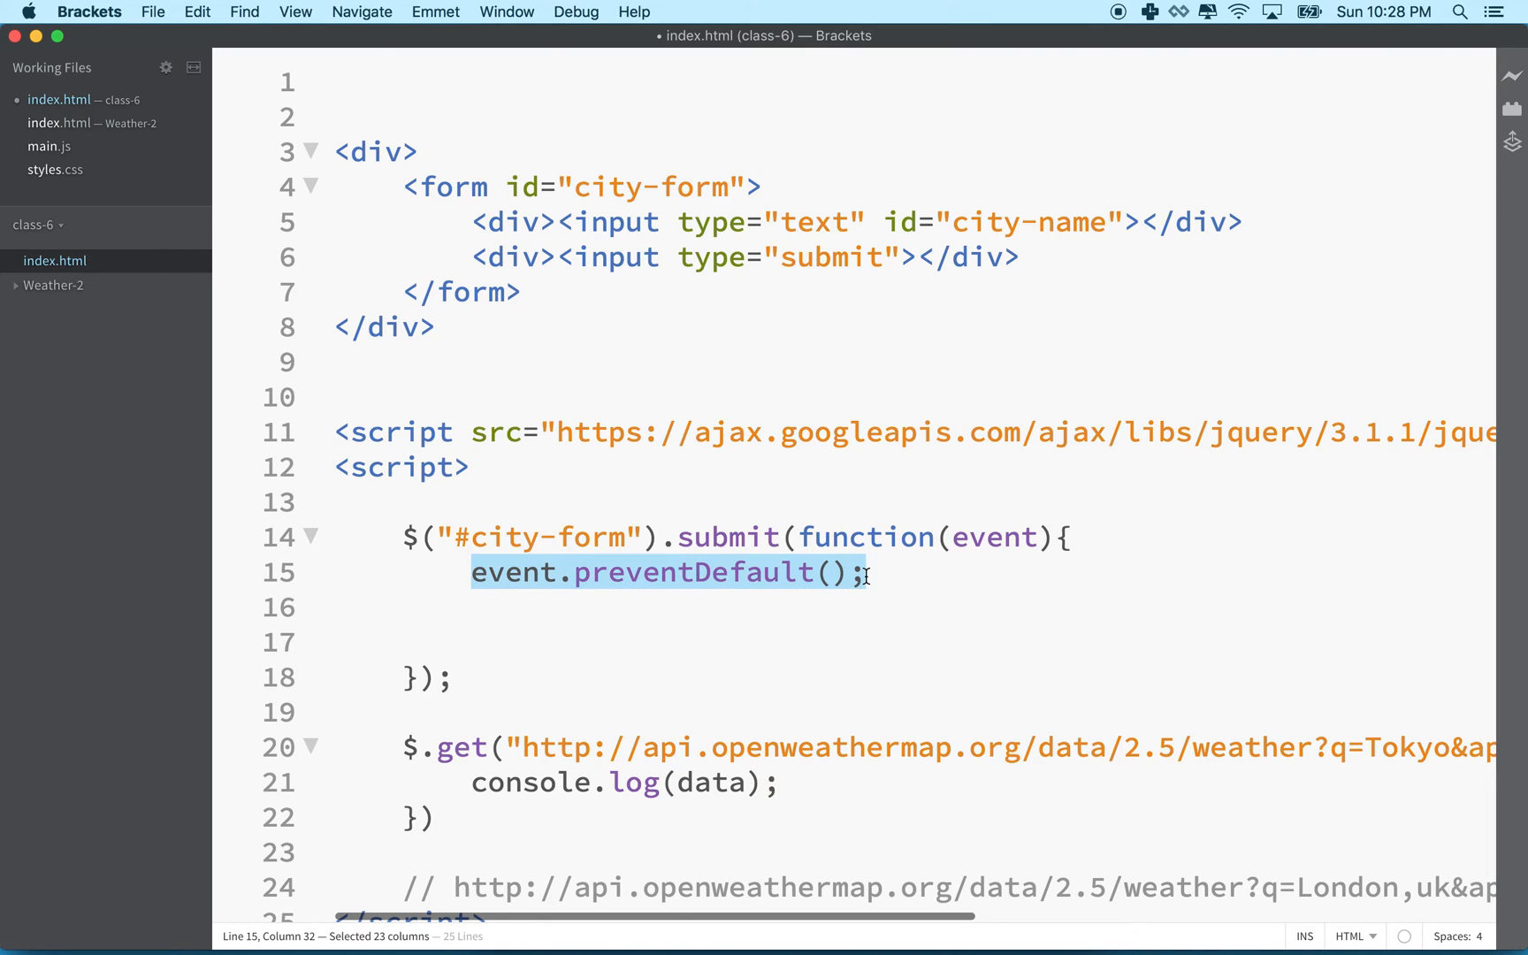
left_click(477, 638)
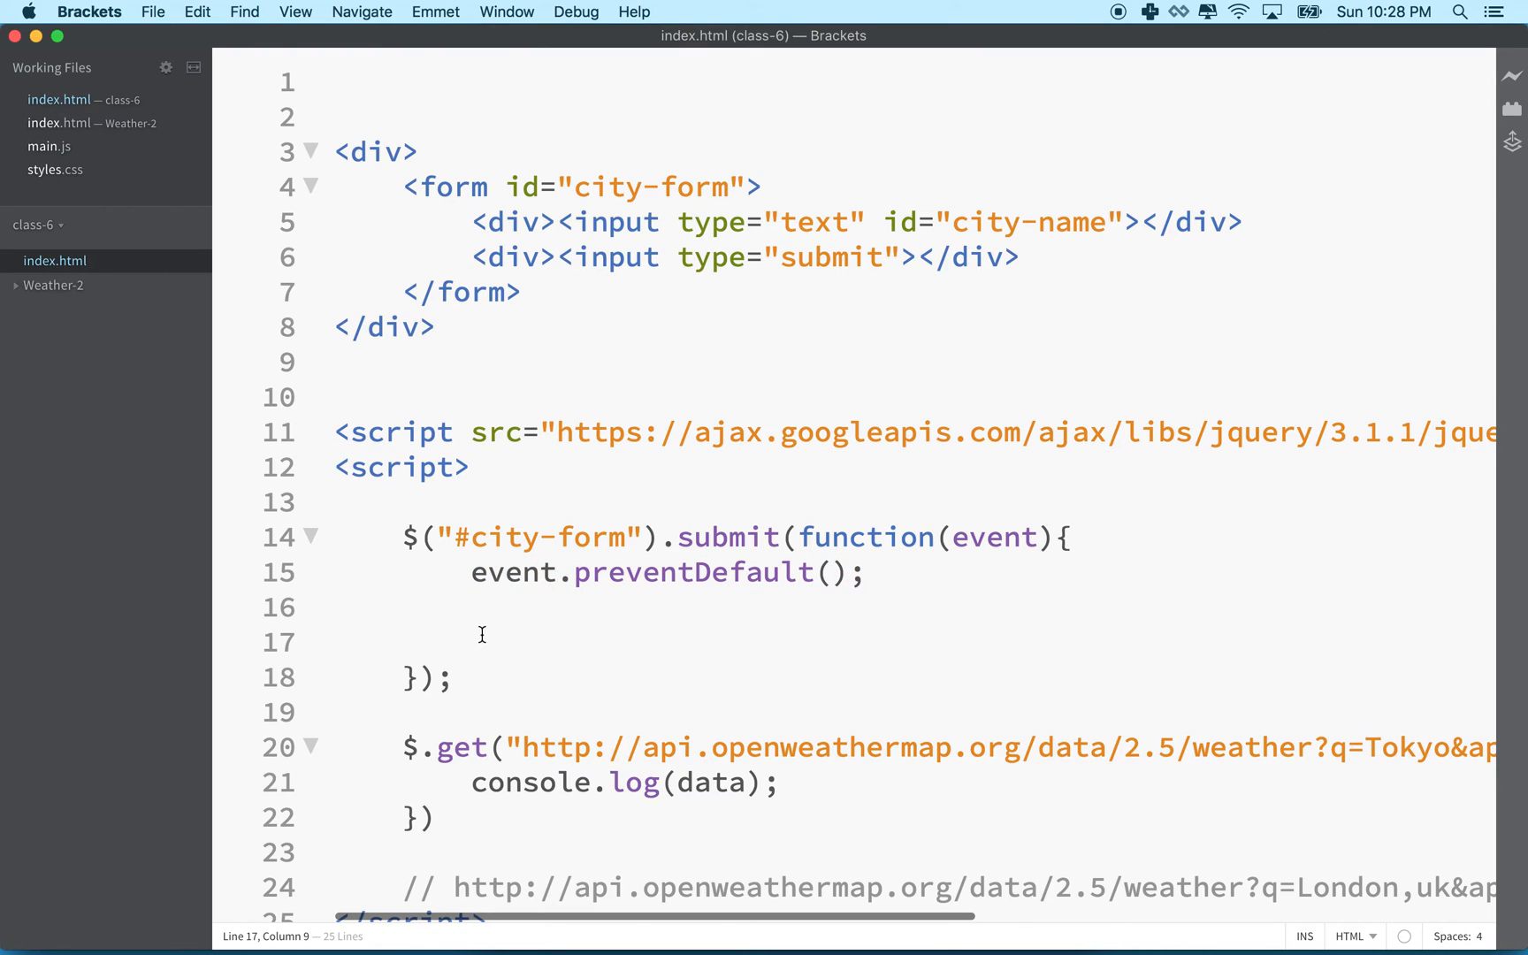
mouse_move(456, 603)
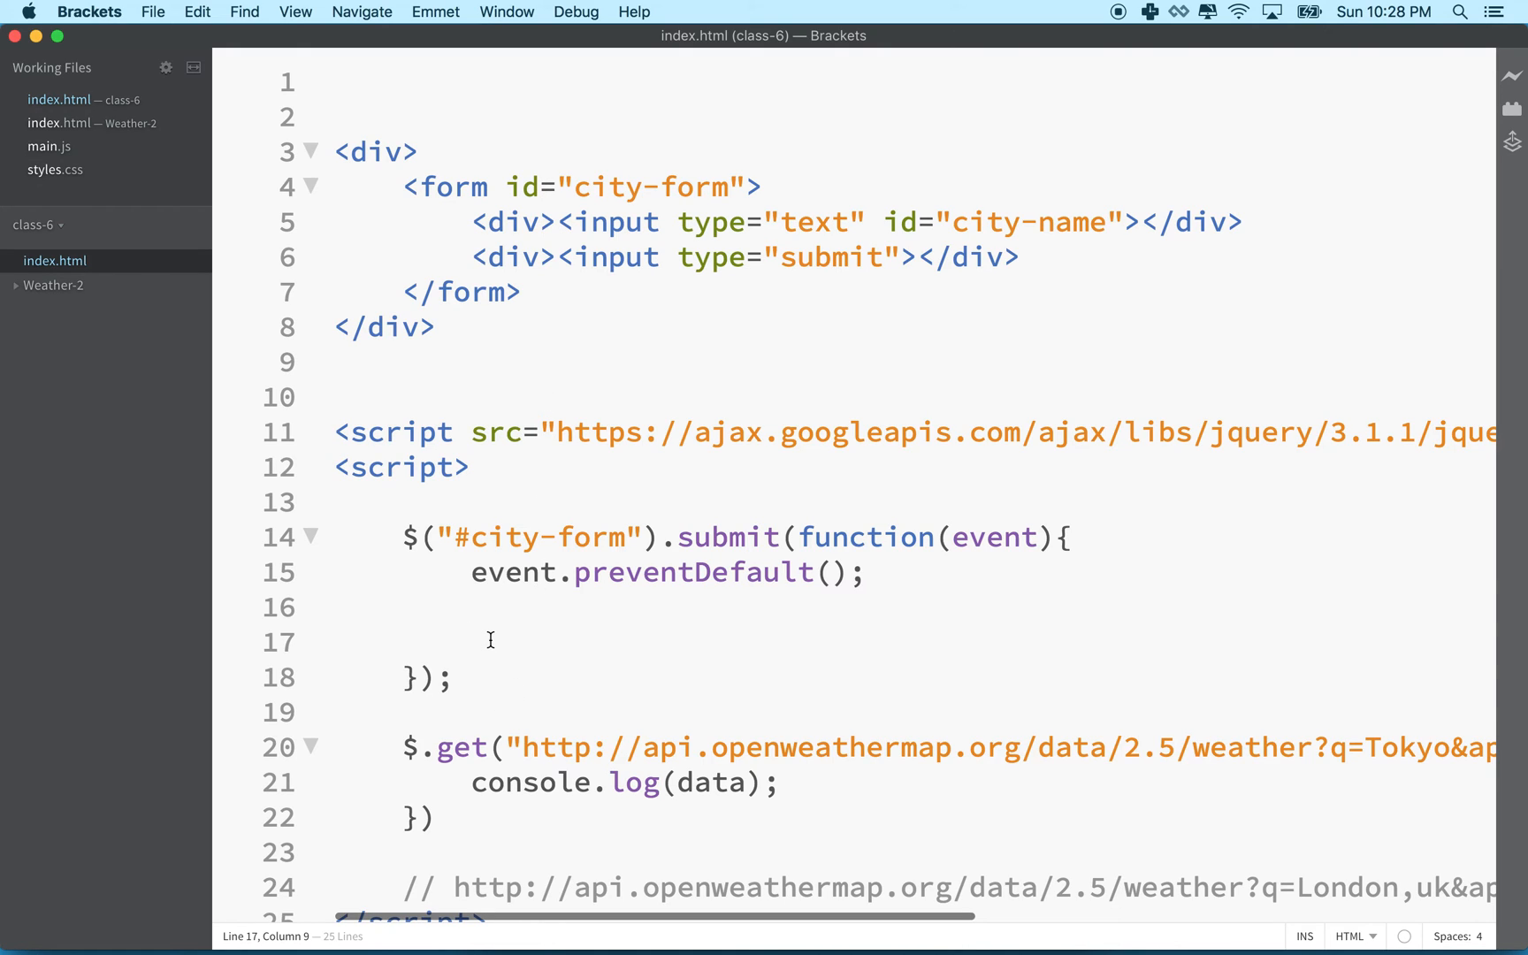
Declare var cityName = $("#city-name").val(); below preventDefault, matching the form input's id
type("var city")
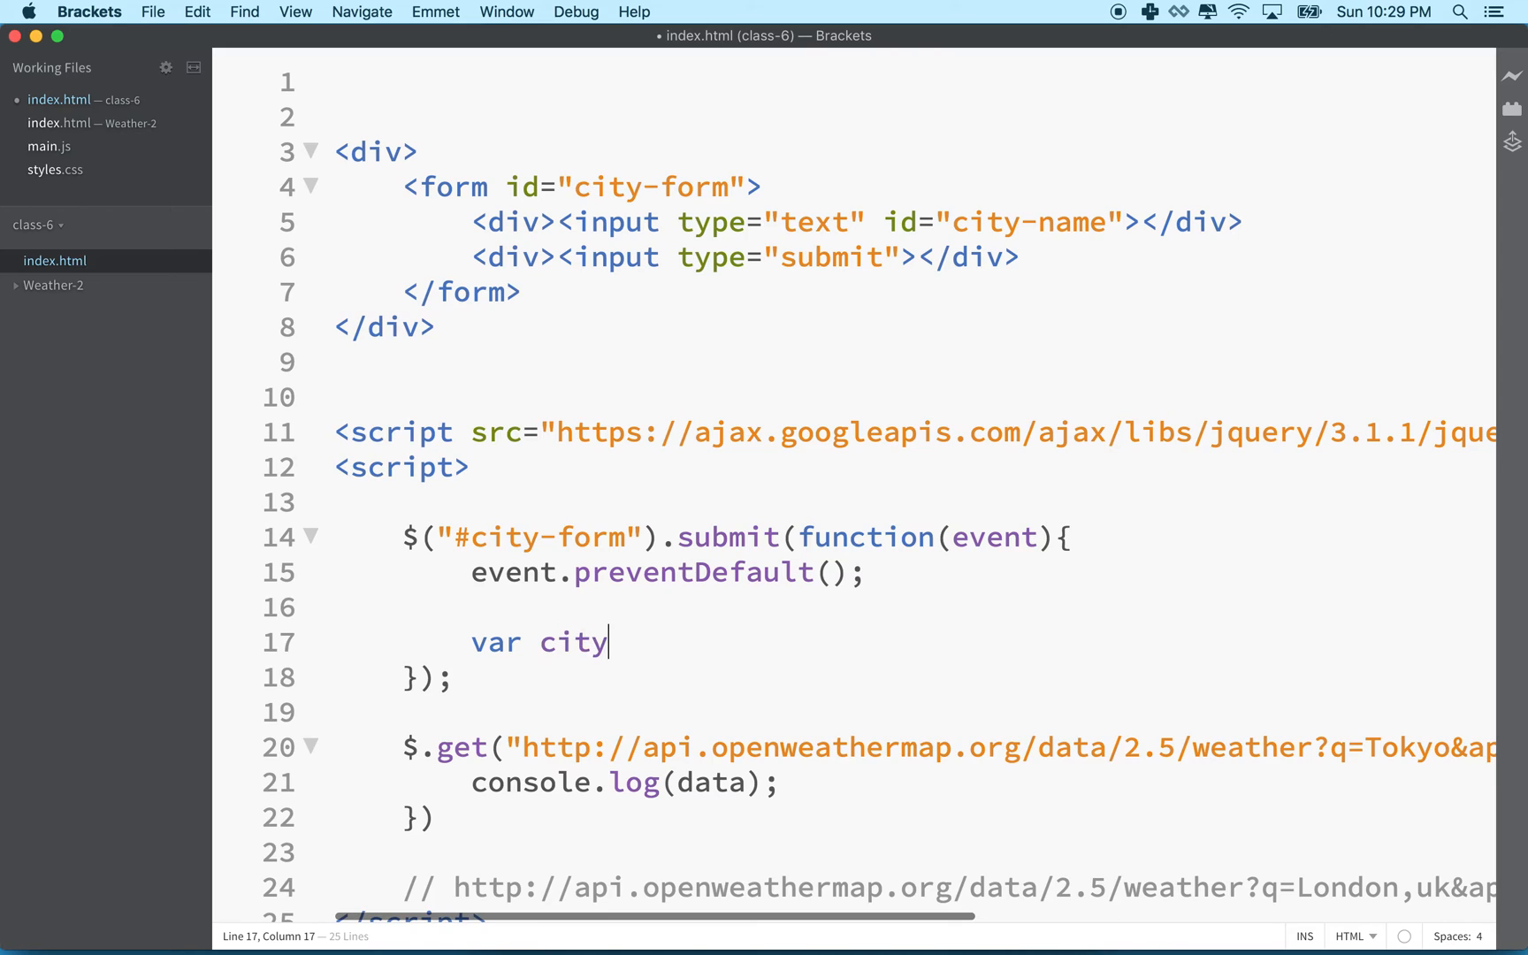
type("Name =")
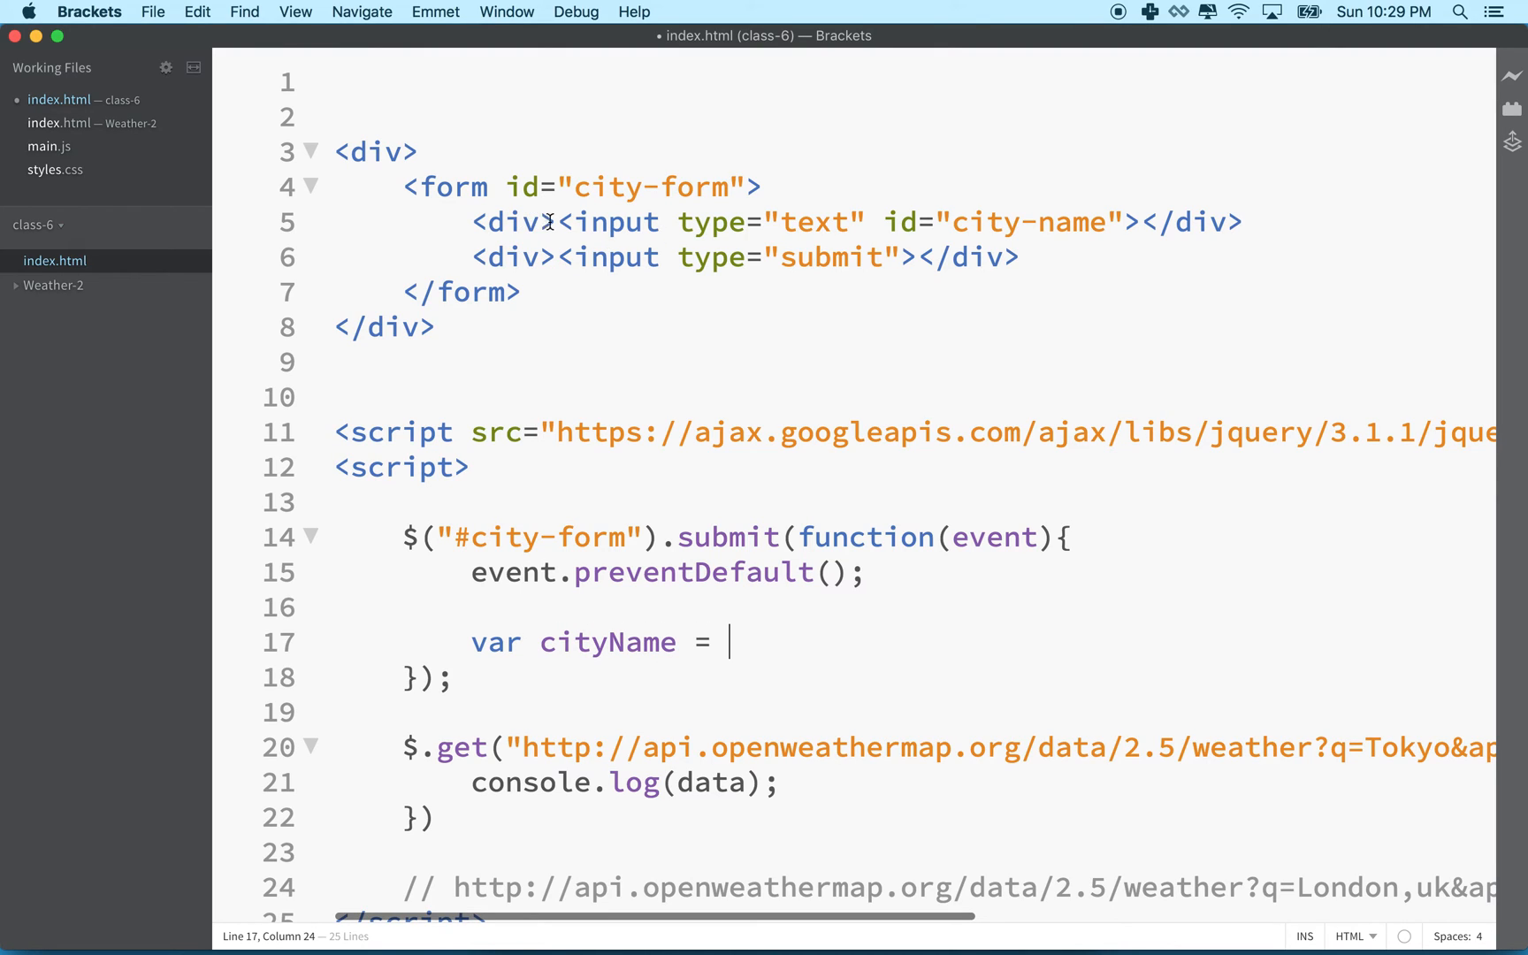
left_click_drag(561, 223, 1141, 223)
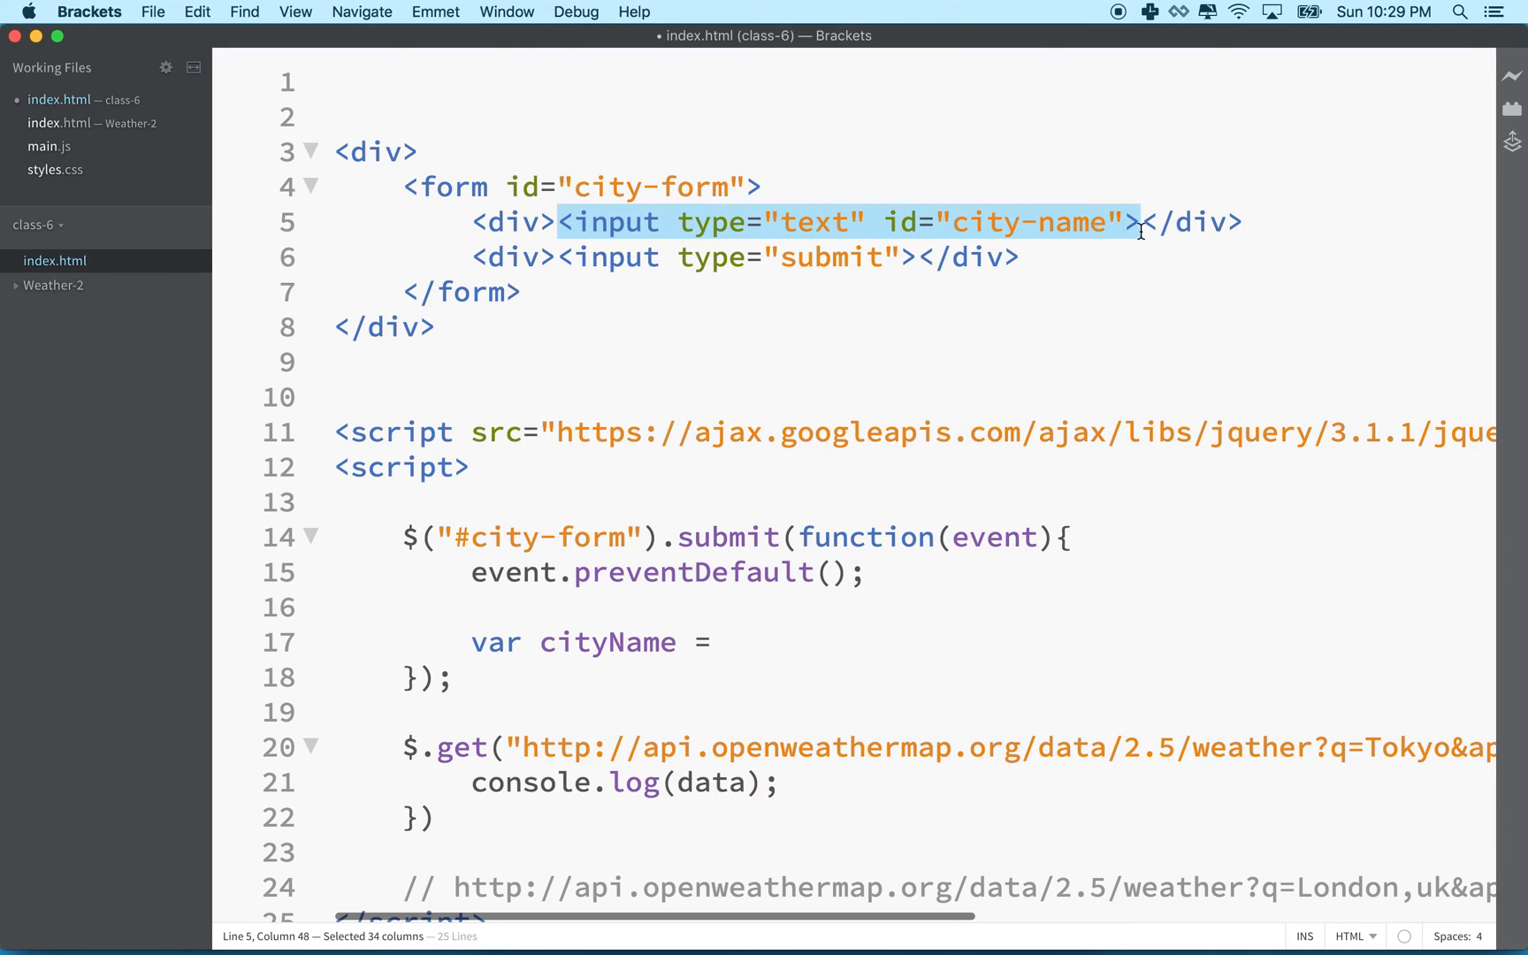
mouse_move(892, 432)
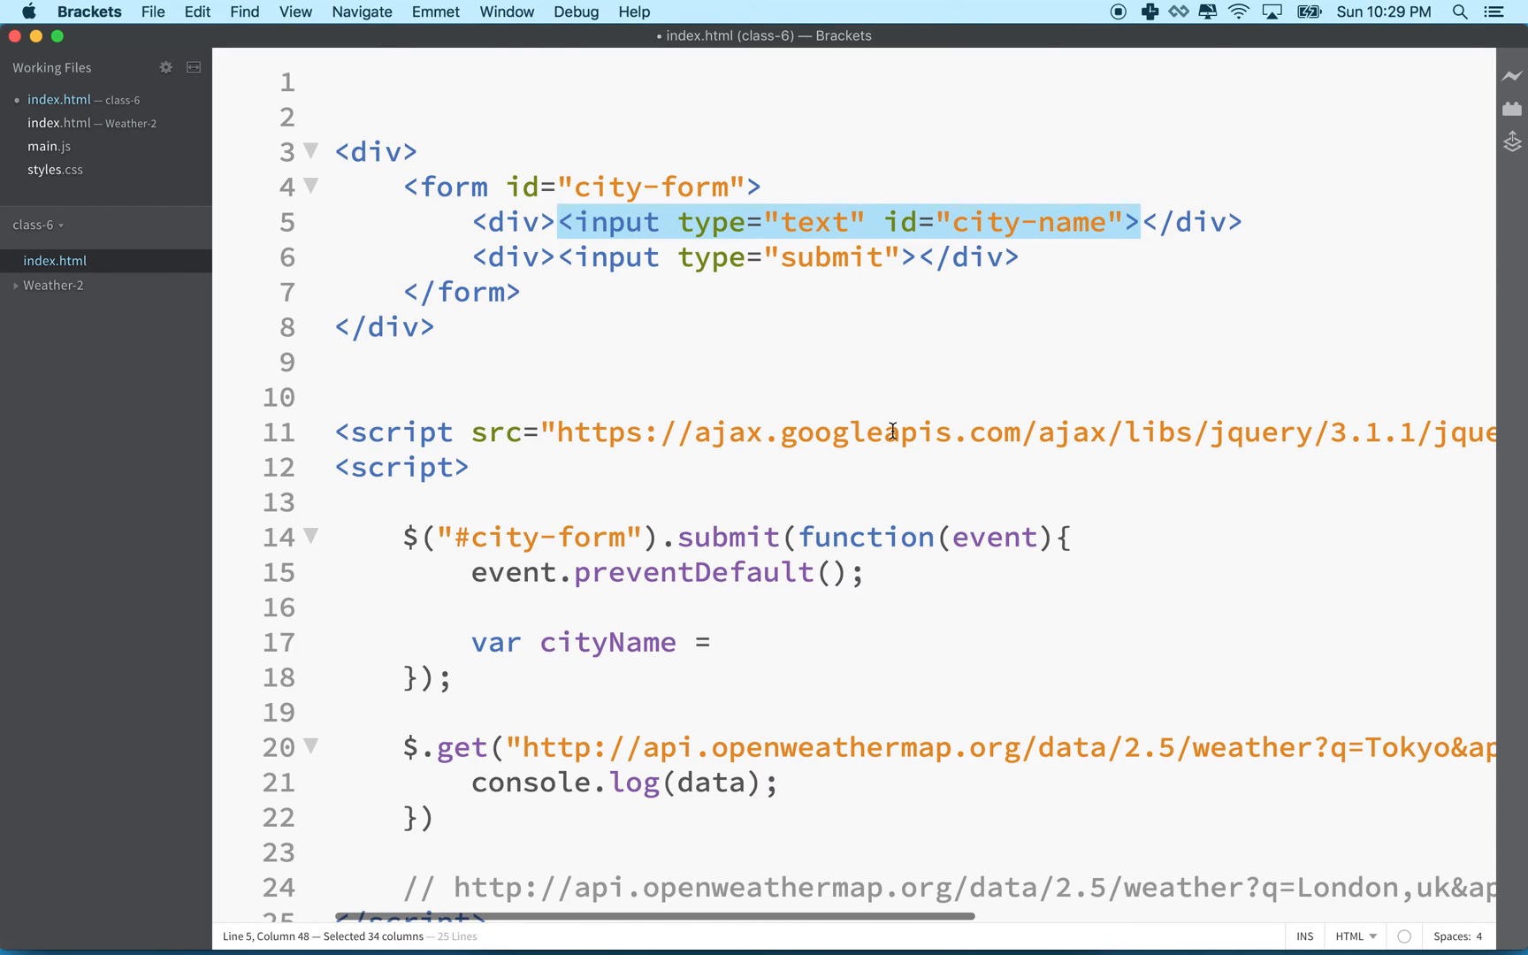
type("$()")
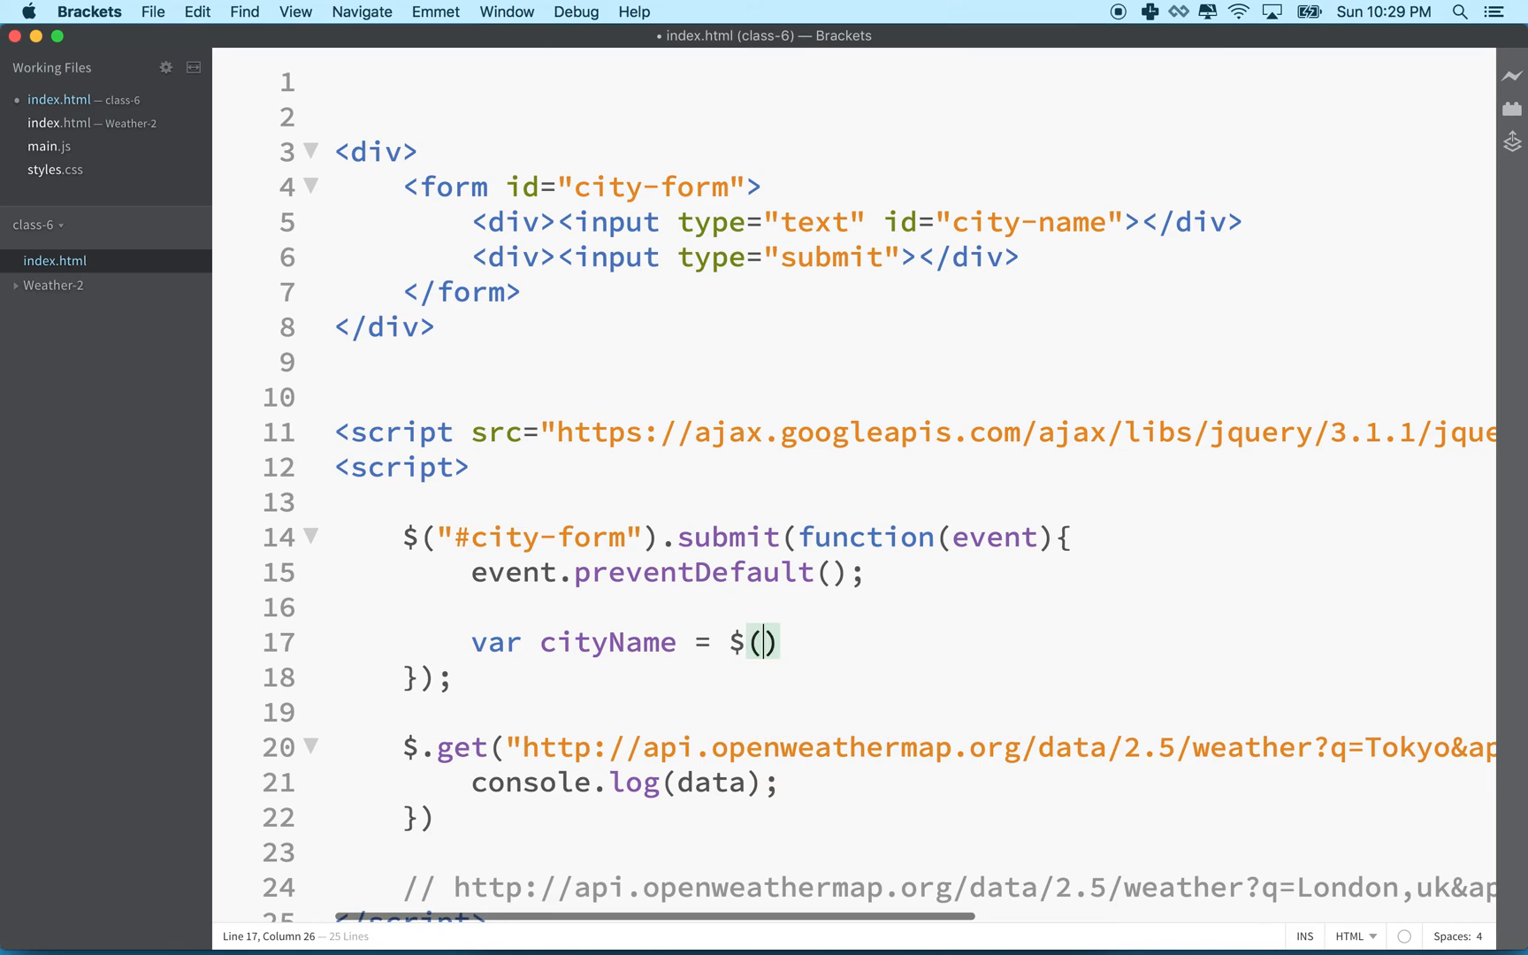
type("\"\"")
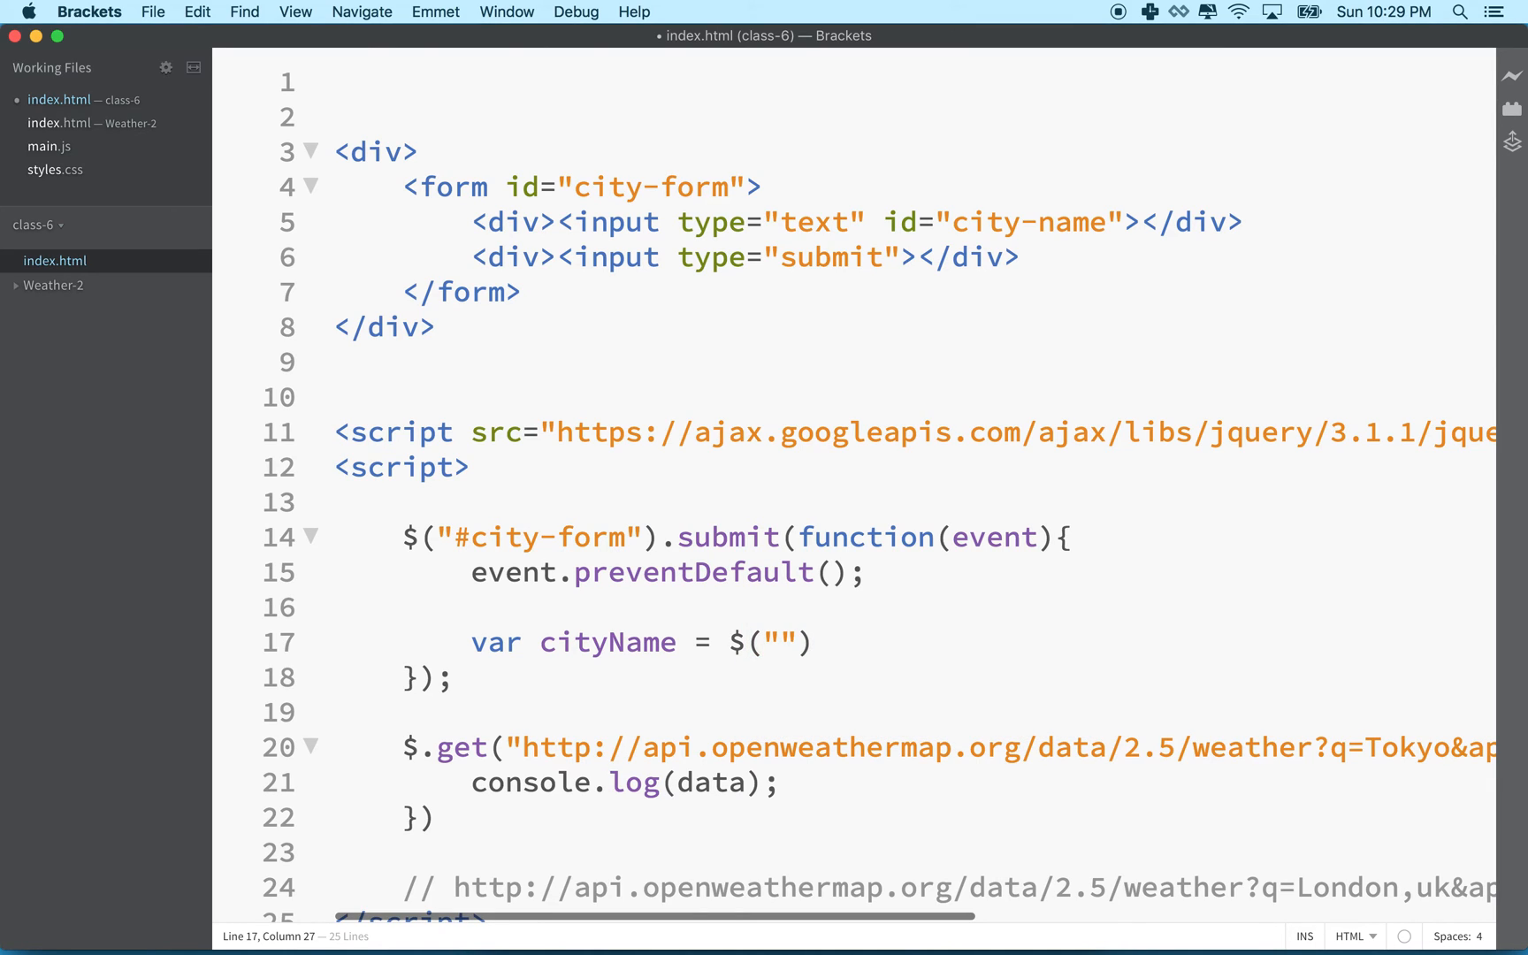
type("#city-name")
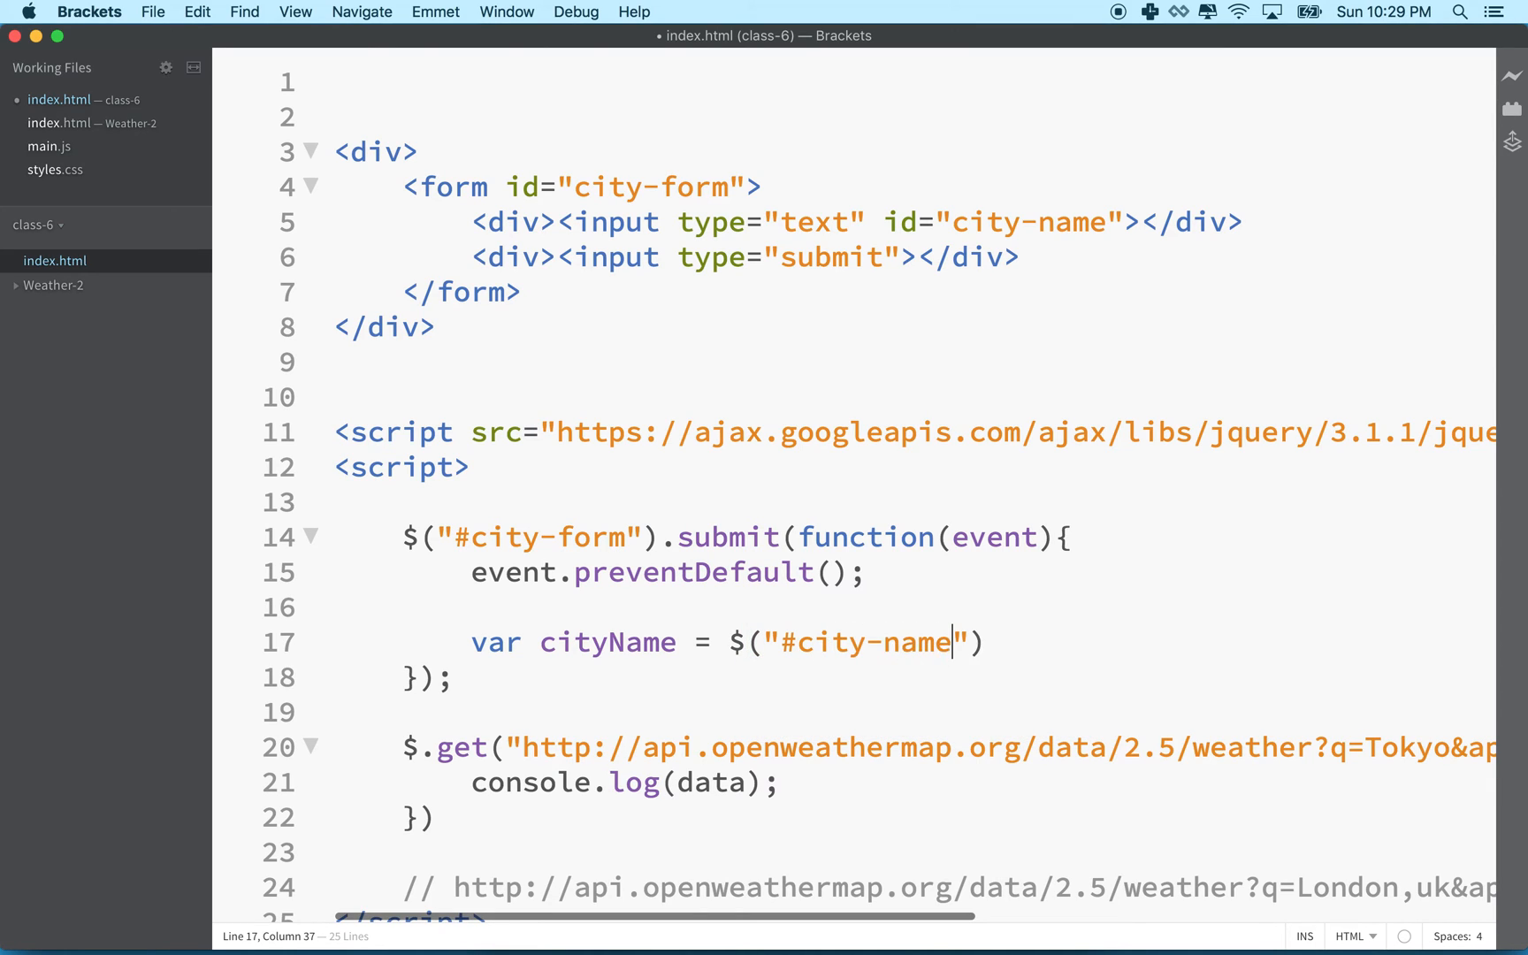
left_click_drag(949, 642, 918, 642)
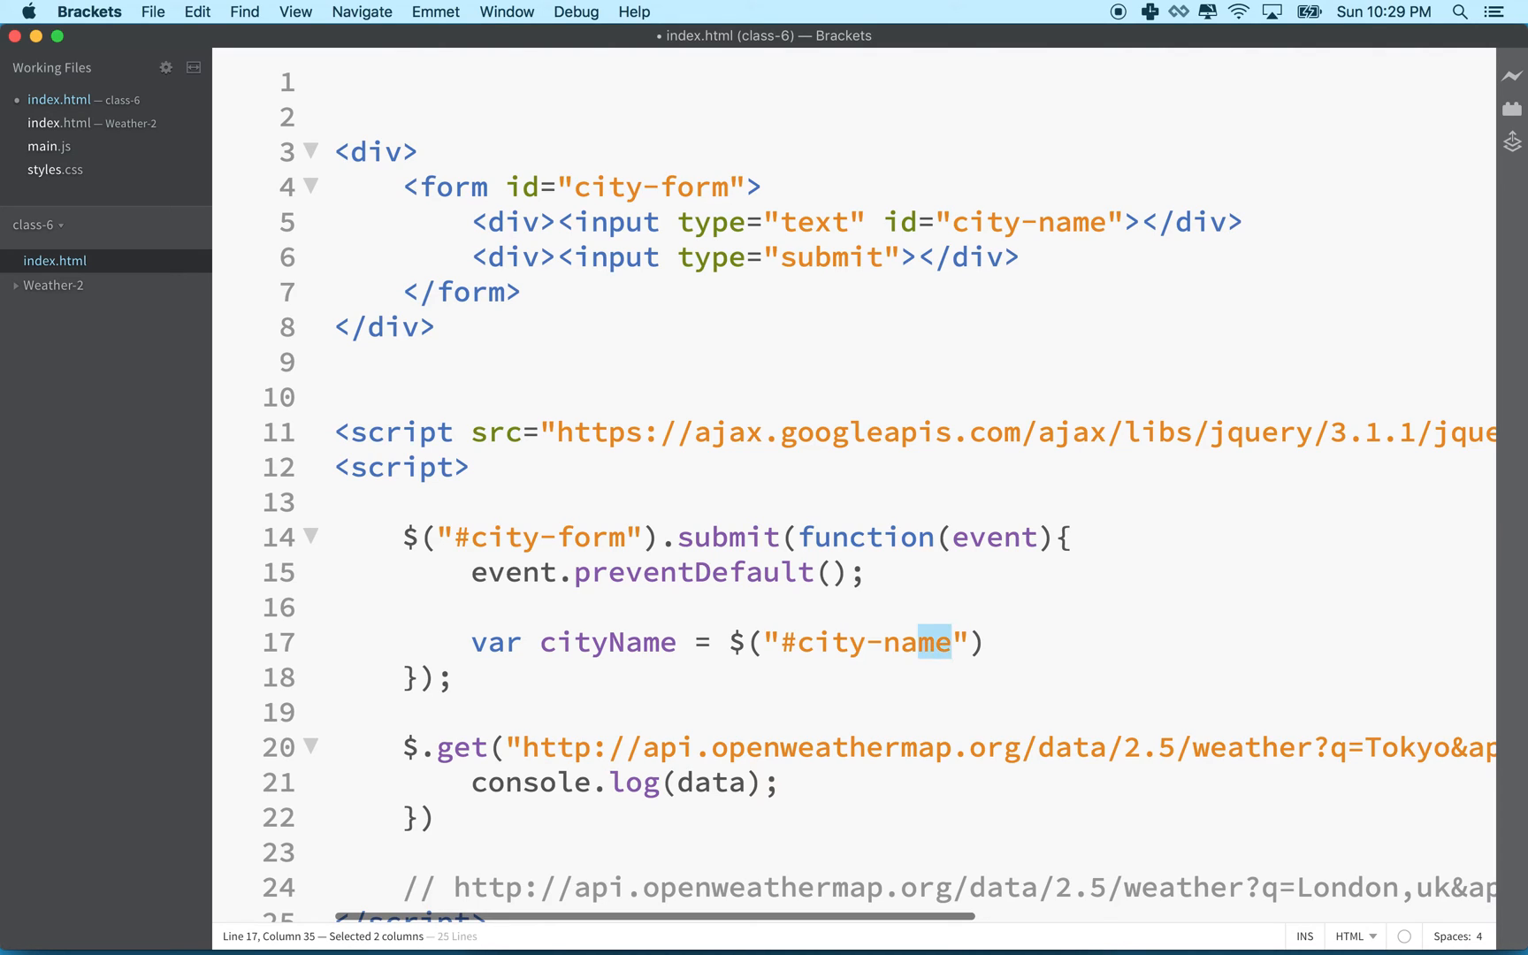
left_click_drag(780, 642, 950, 642)
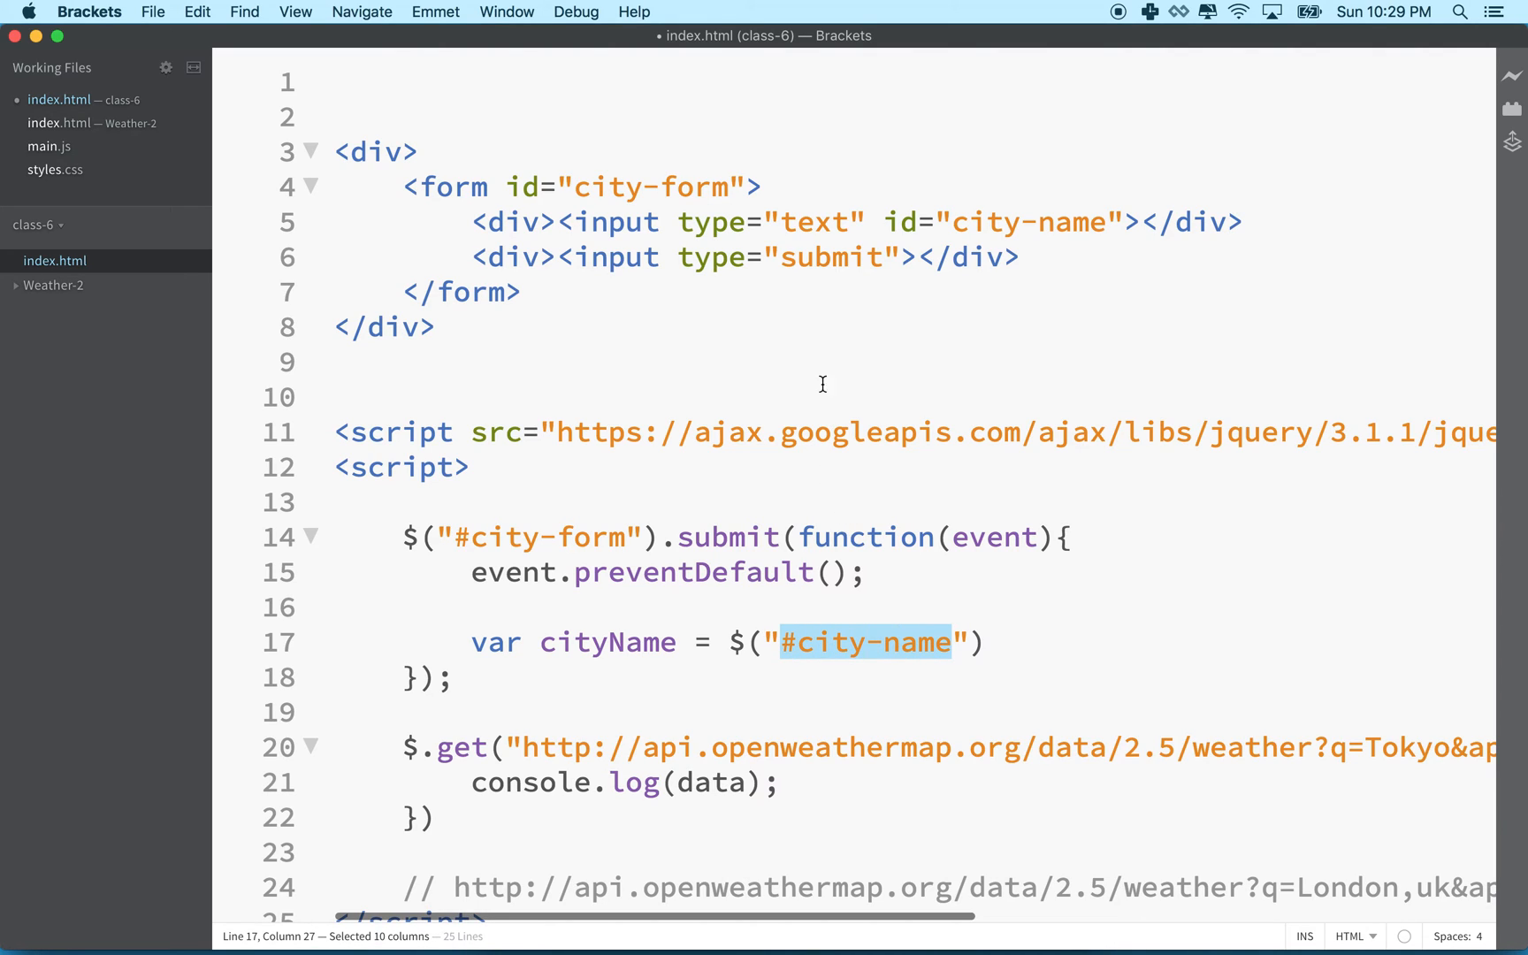
mouse_move(1102, 223)
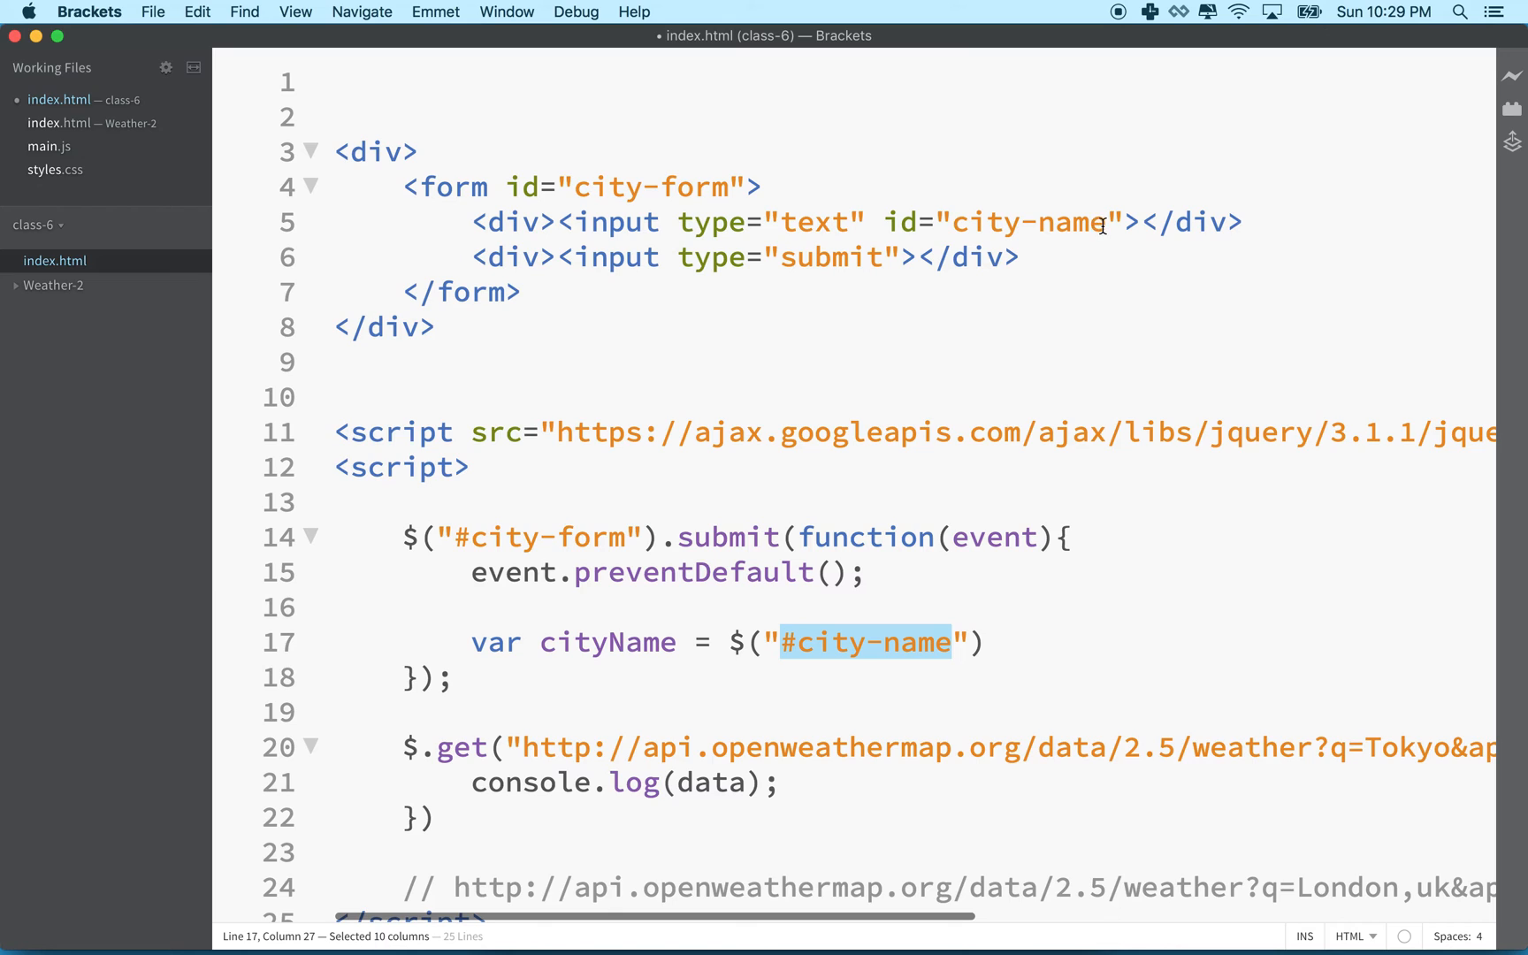
double_click(1021, 221)
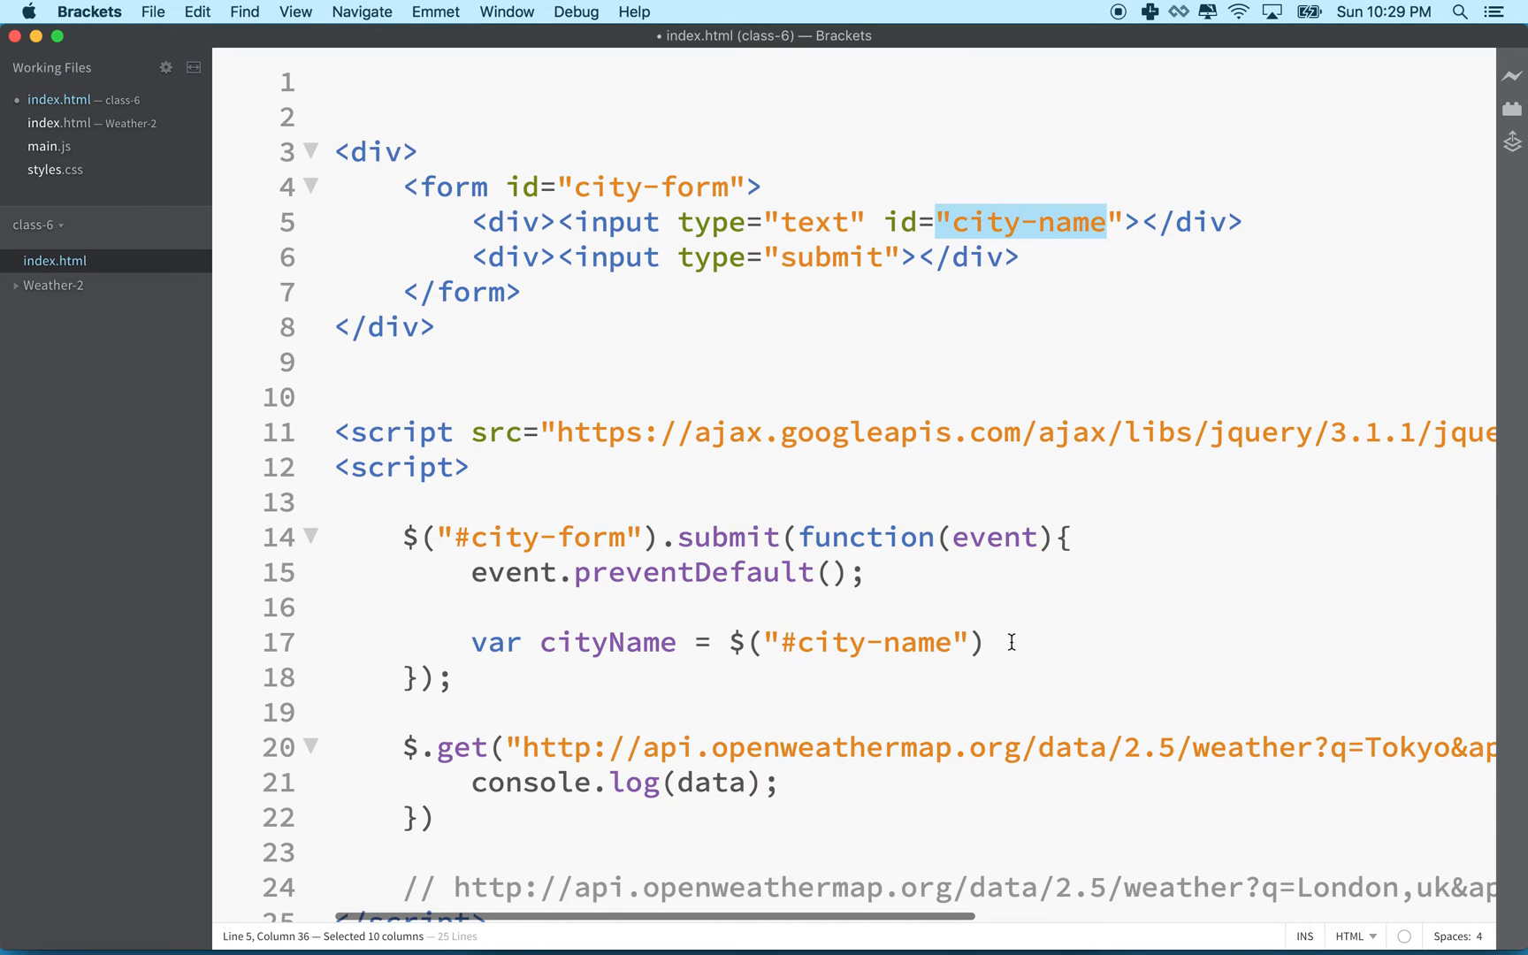
type(".val();")
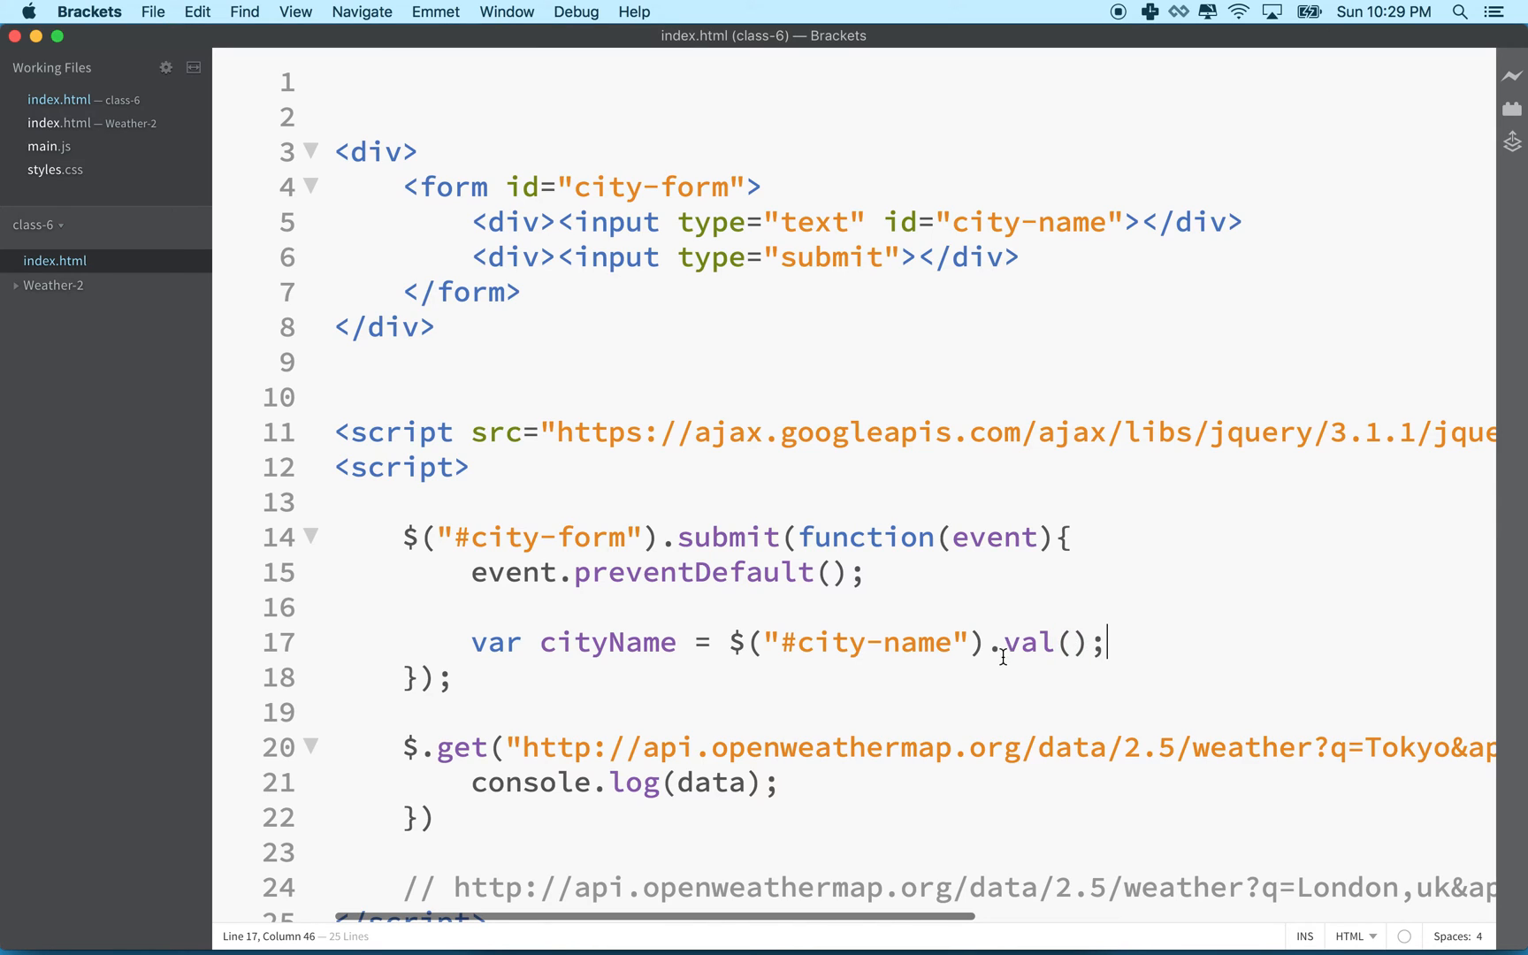
left_click_drag(1105, 642, 1004, 642)
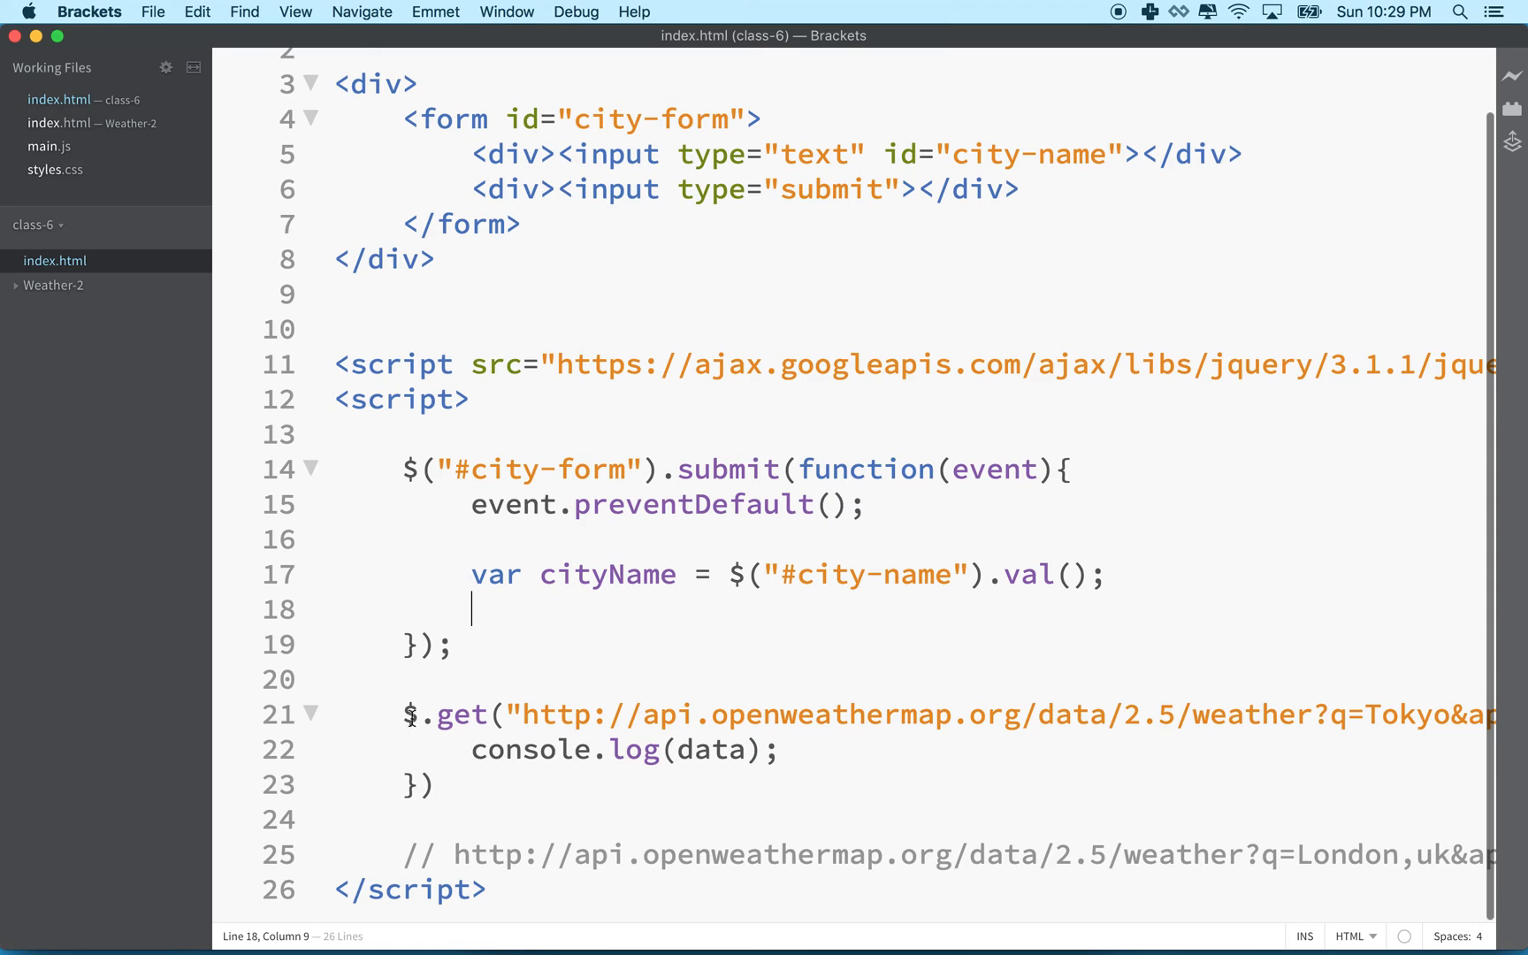
double_click(607, 575)
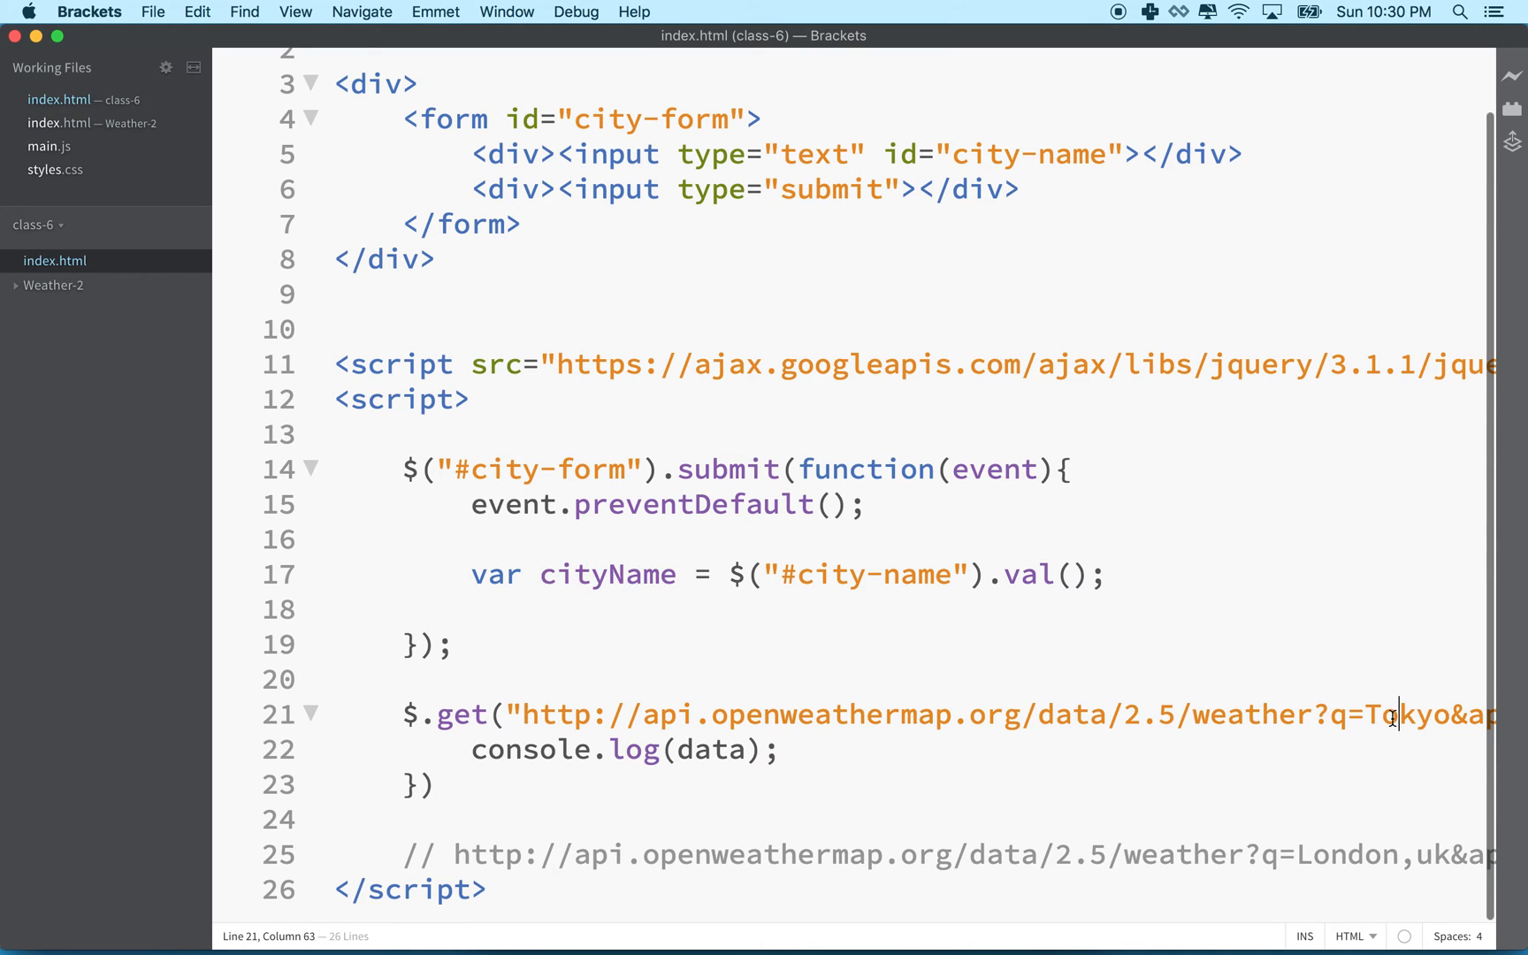
Wrap the $.get weather request inside a new function getWeather(city) { ... }
double_click(1408, 714)
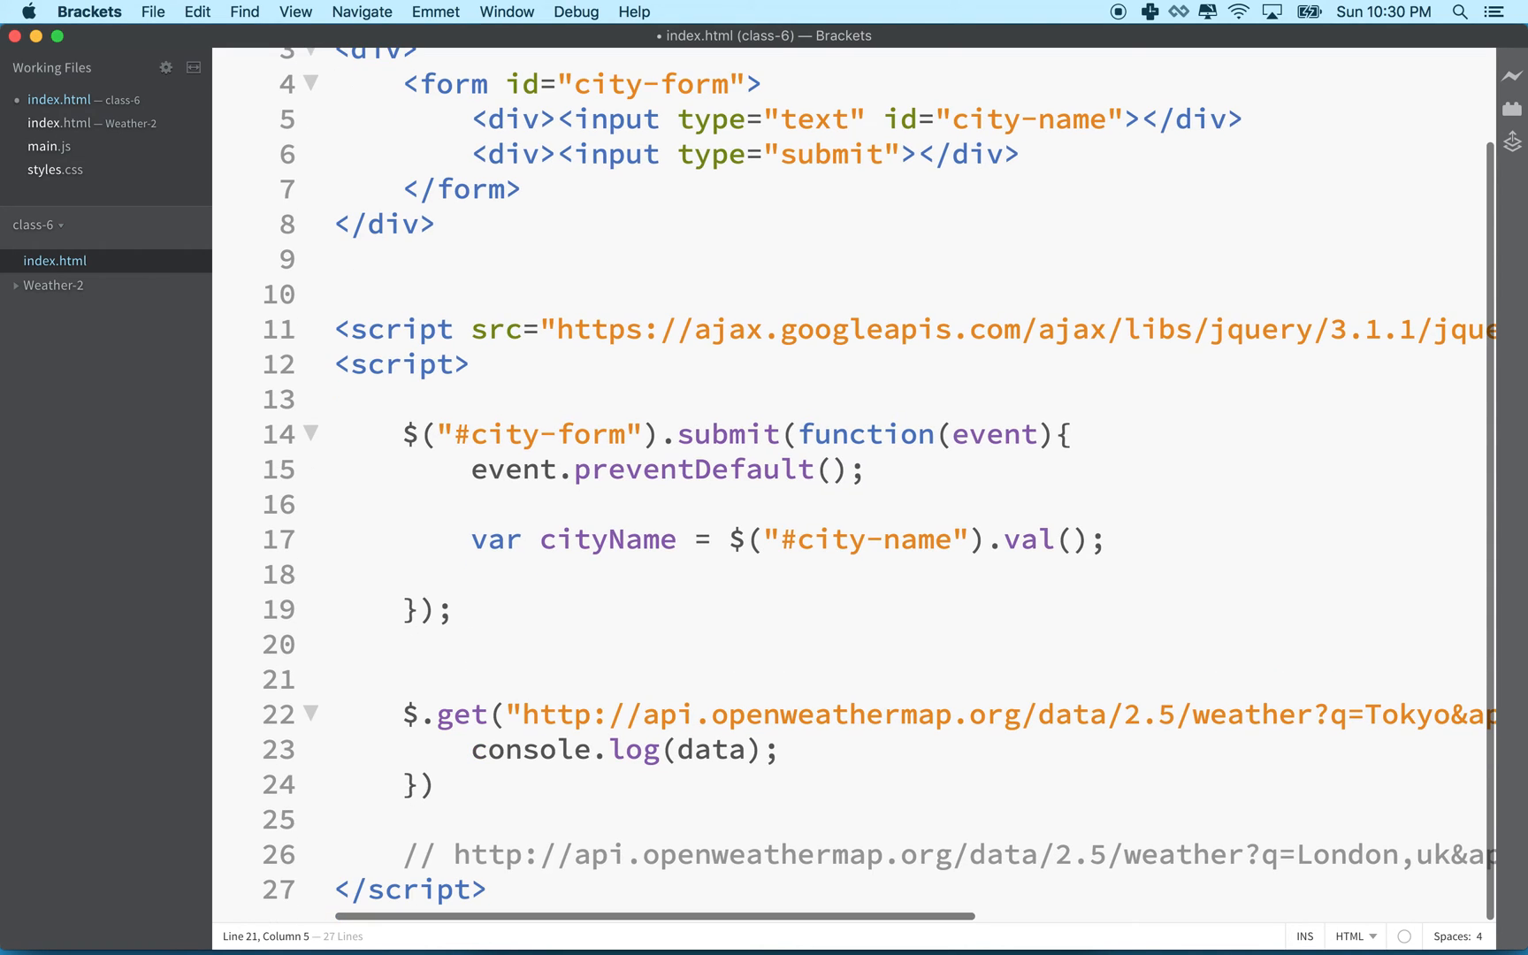
type("function")
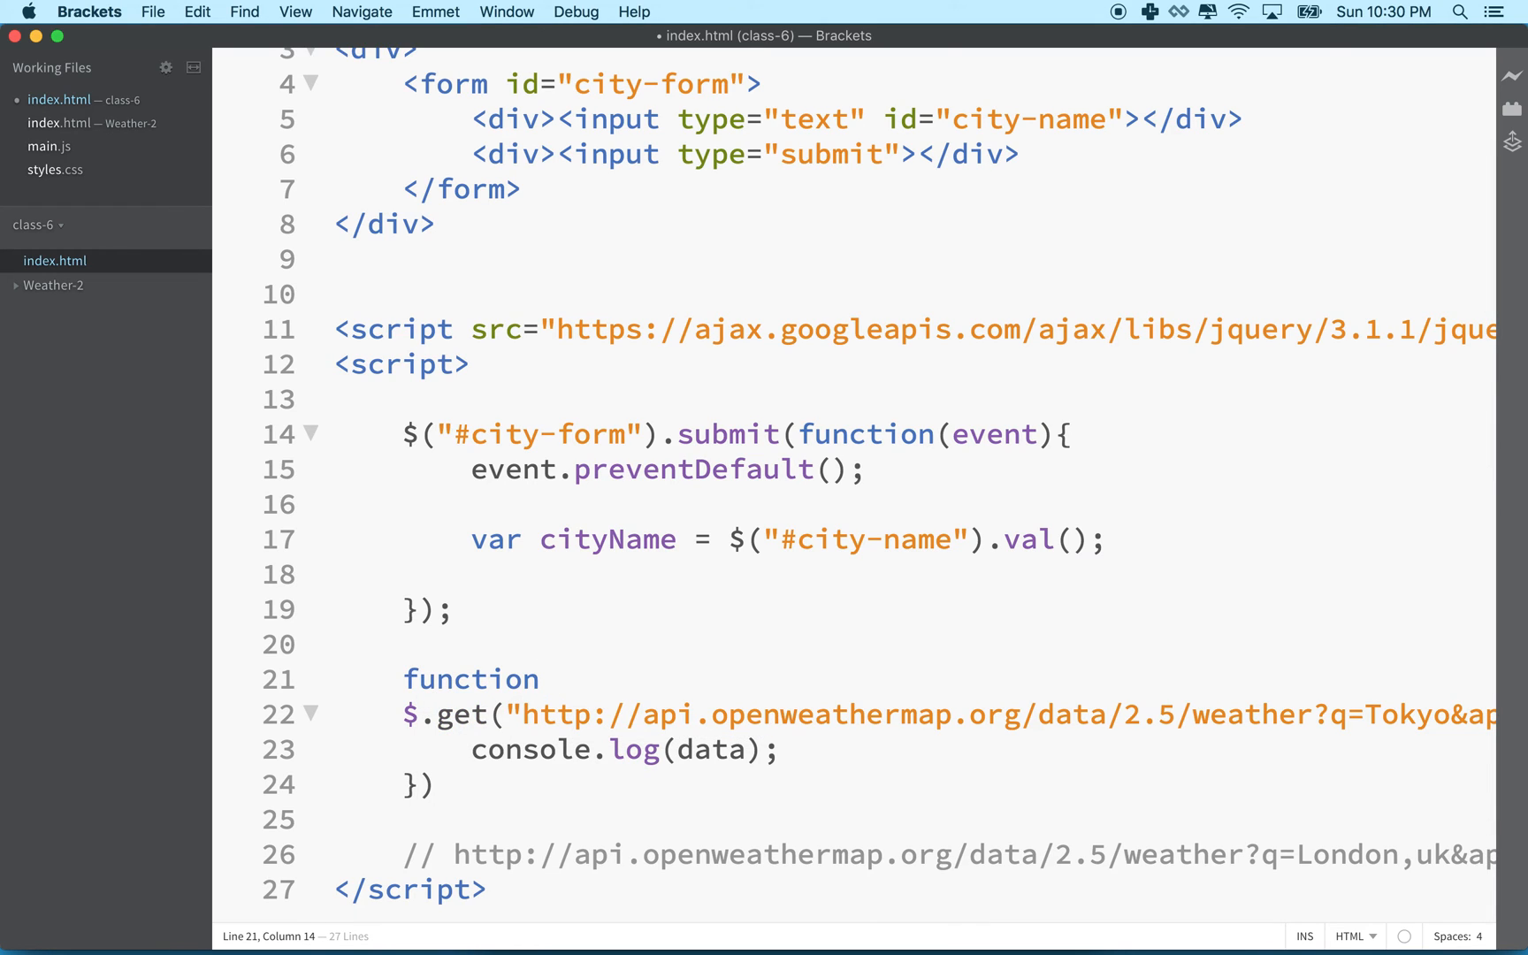
type("getWeather")
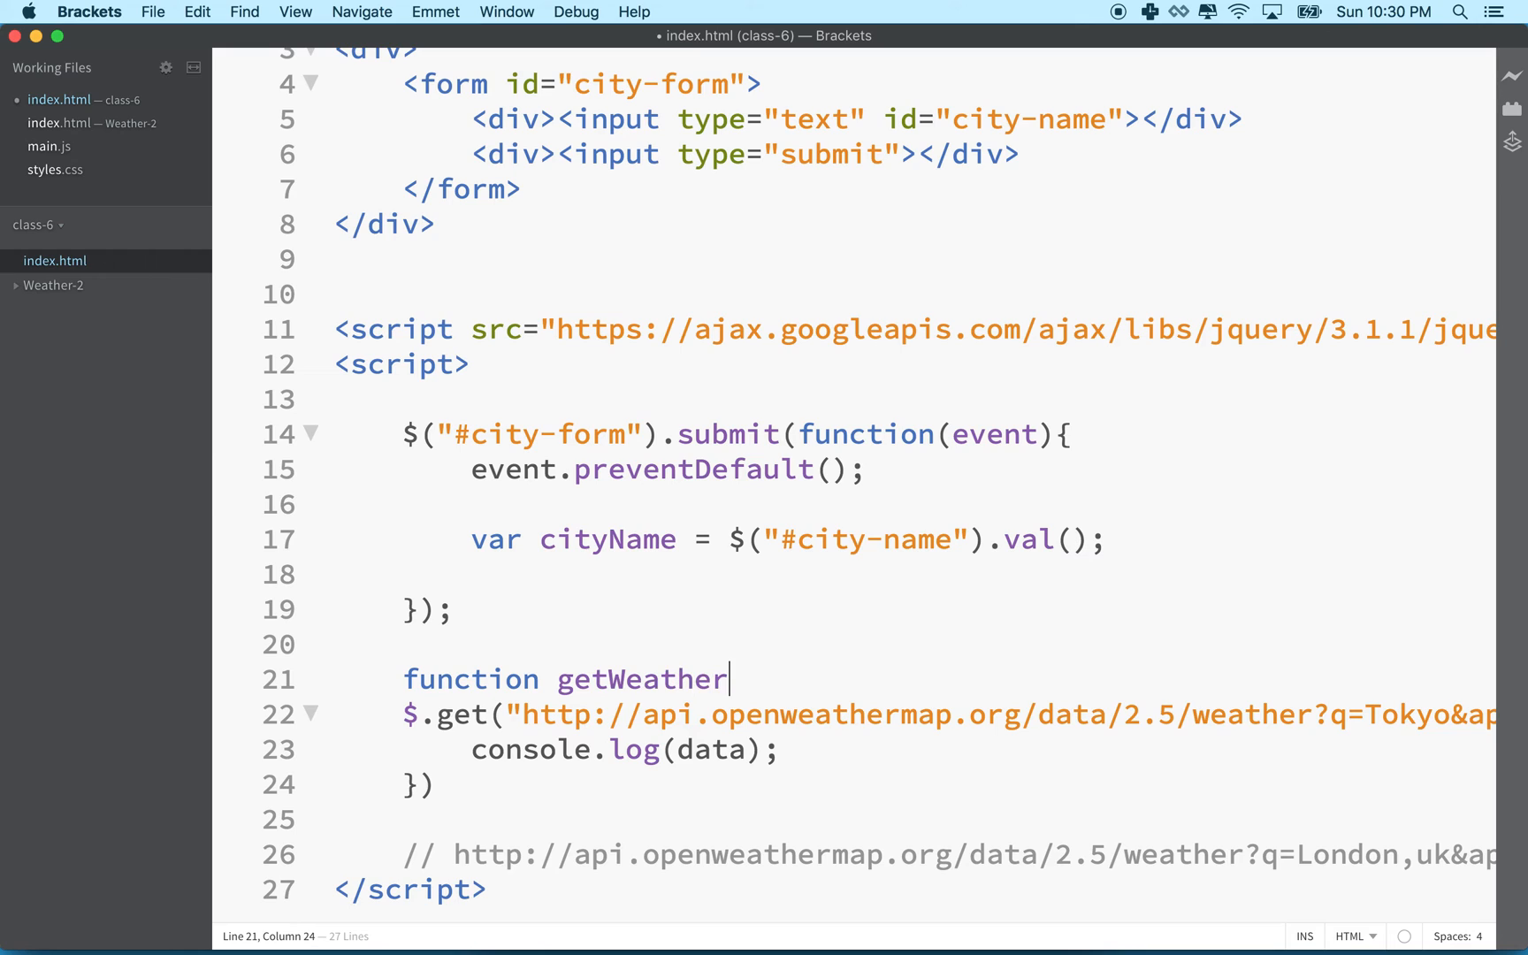
type("()")
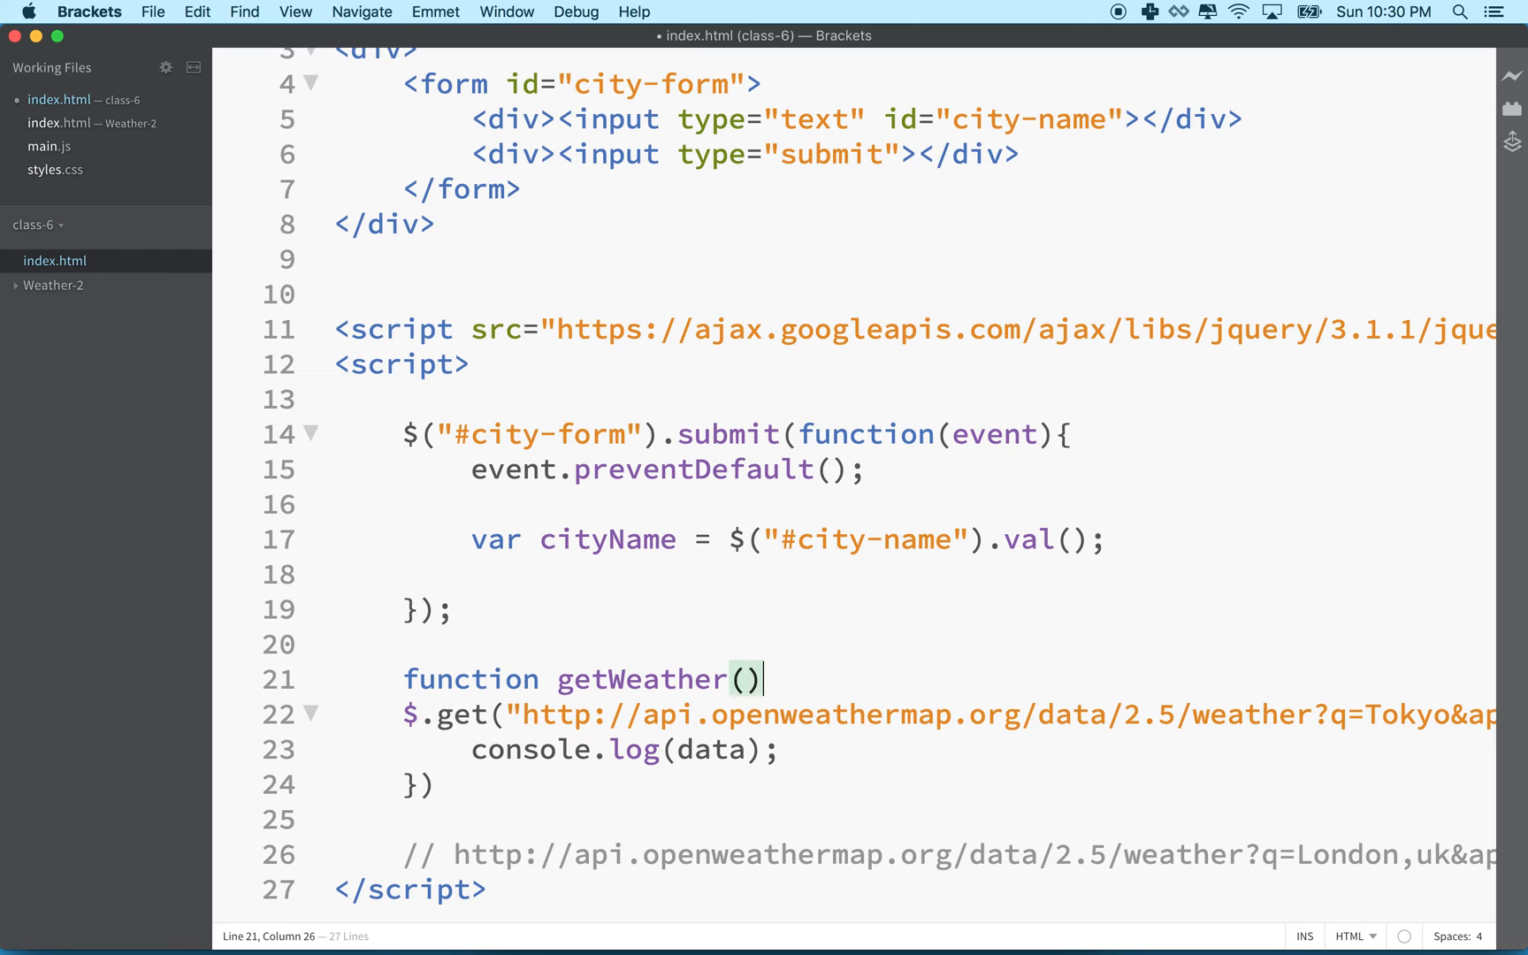
type("{")
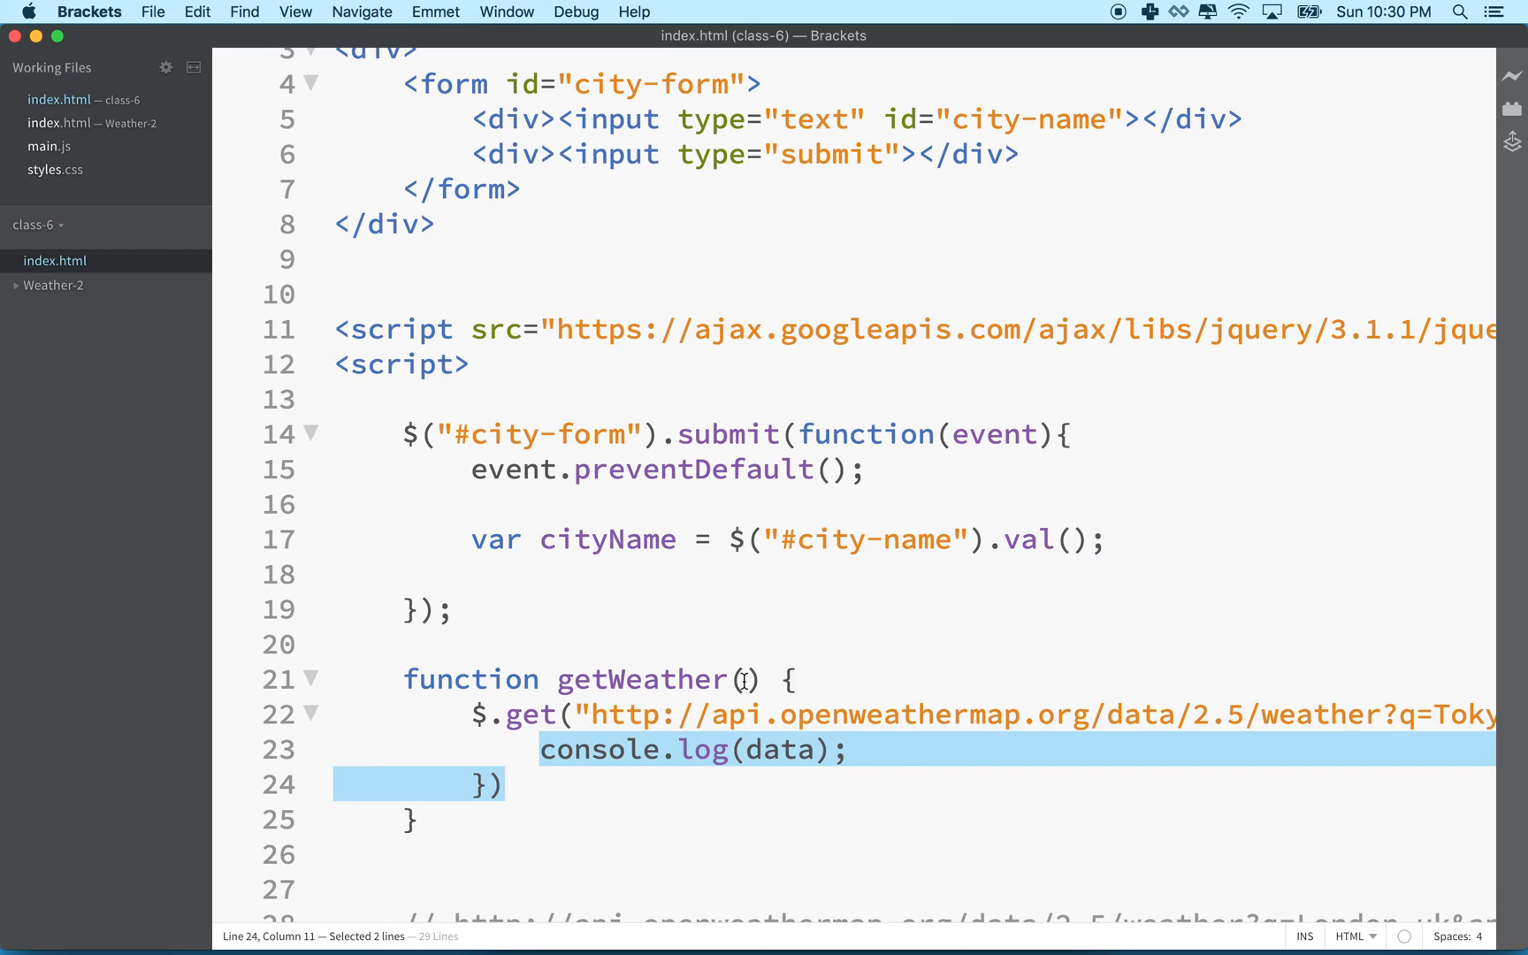
type("city")
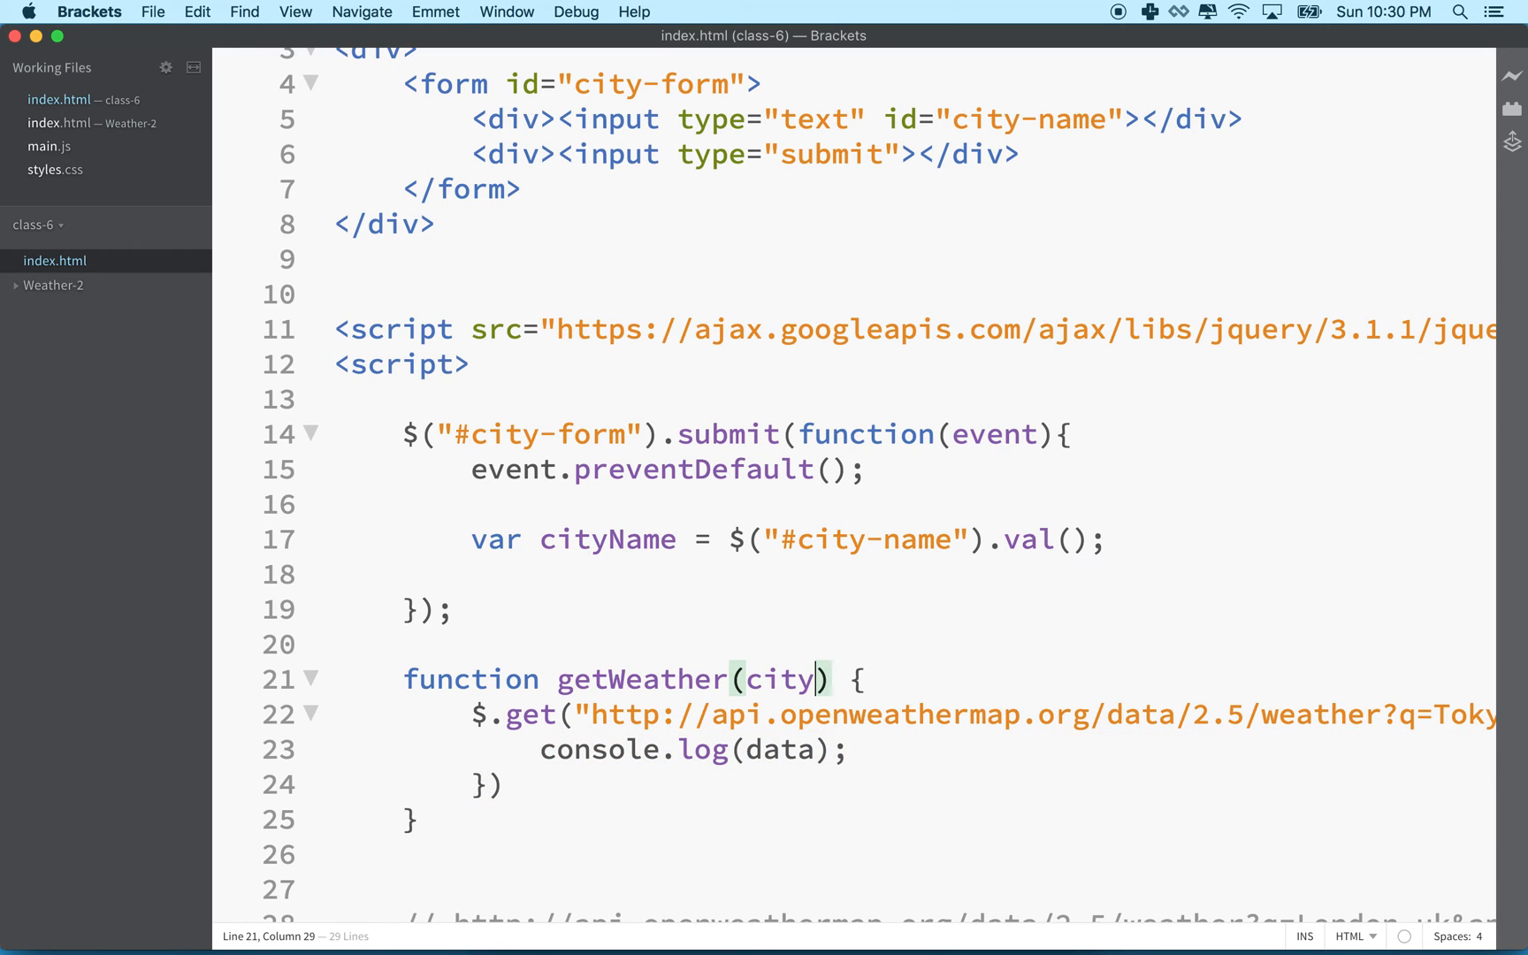
left_click(743, 679)
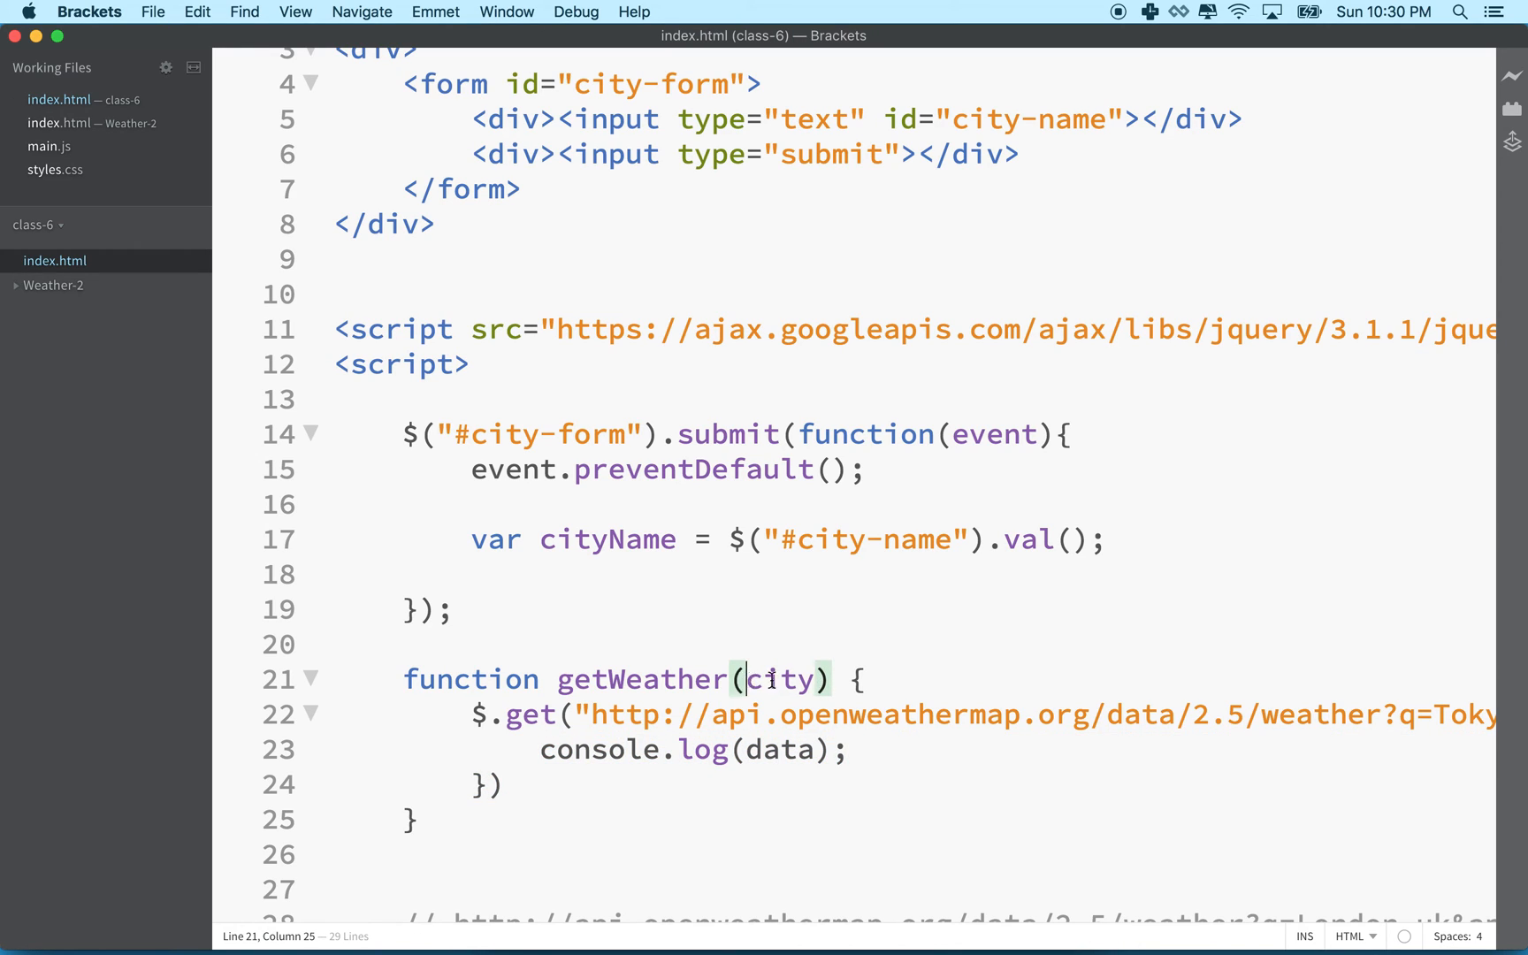
double_click(778, 679)
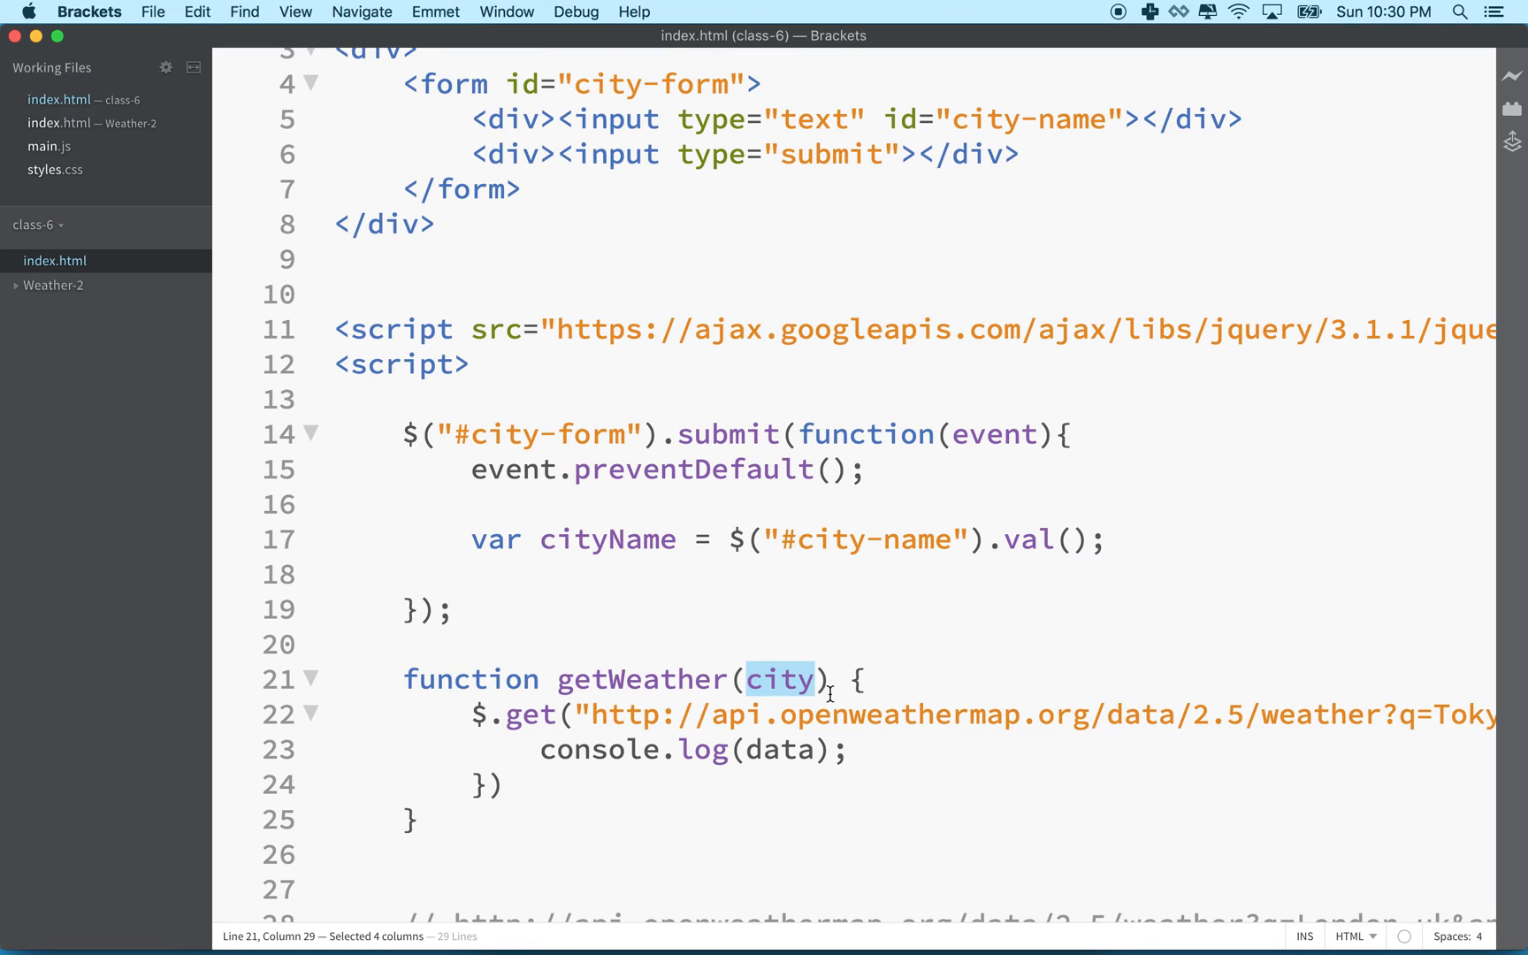
scroll("down", 3)
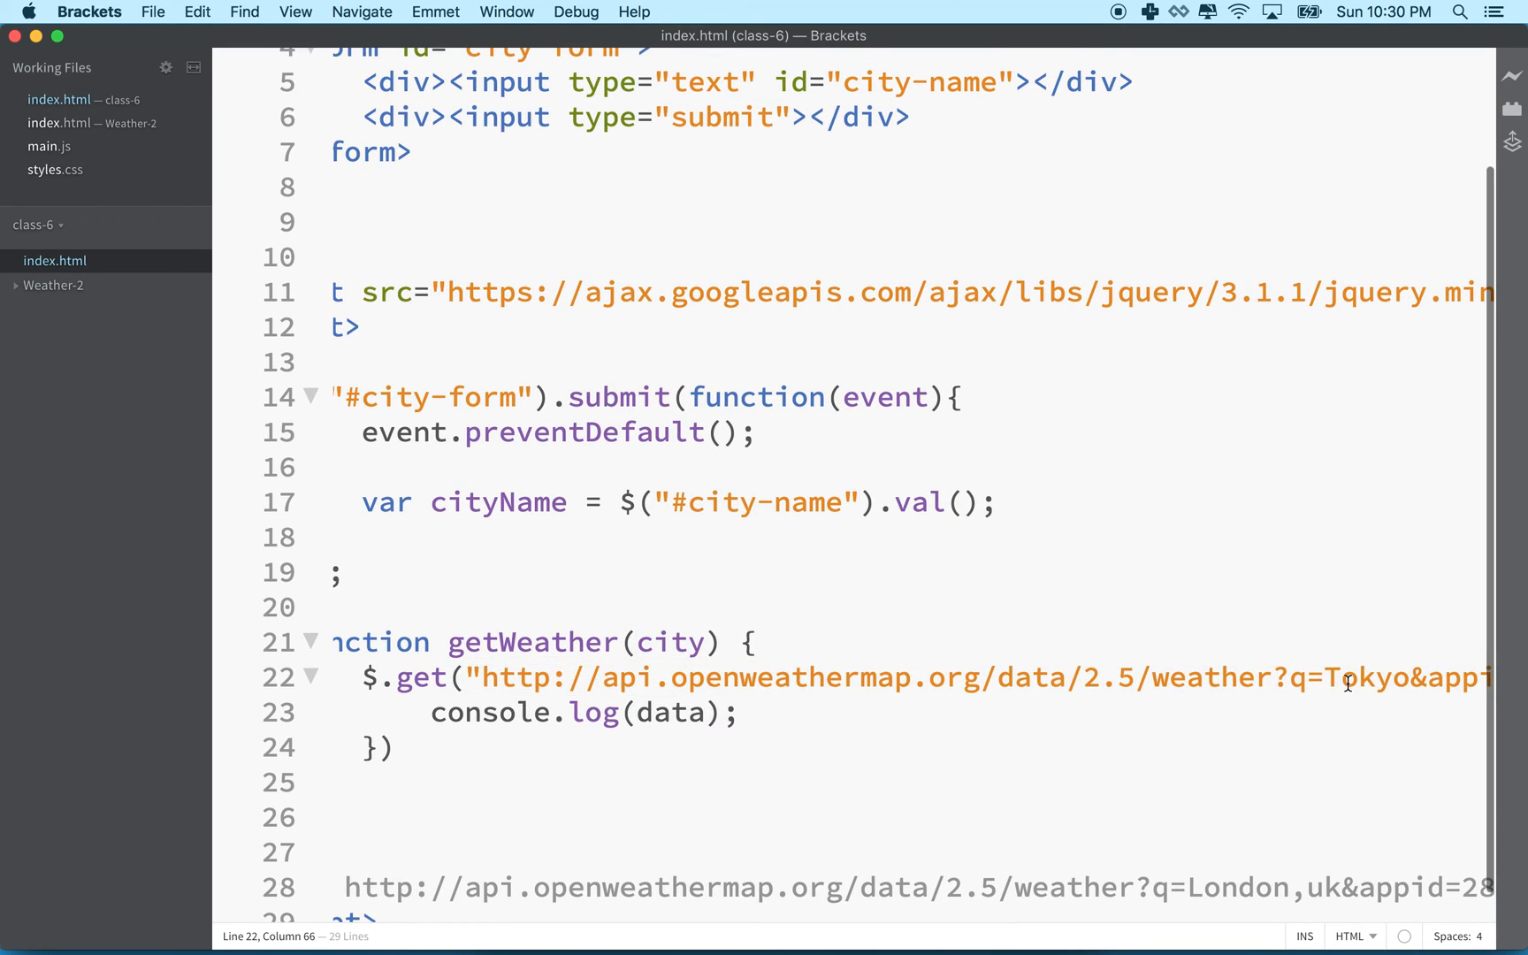
Replace hard-coded Tokyo after q= in the request URL with " + city + " concatenation
double_click(1364, 677)
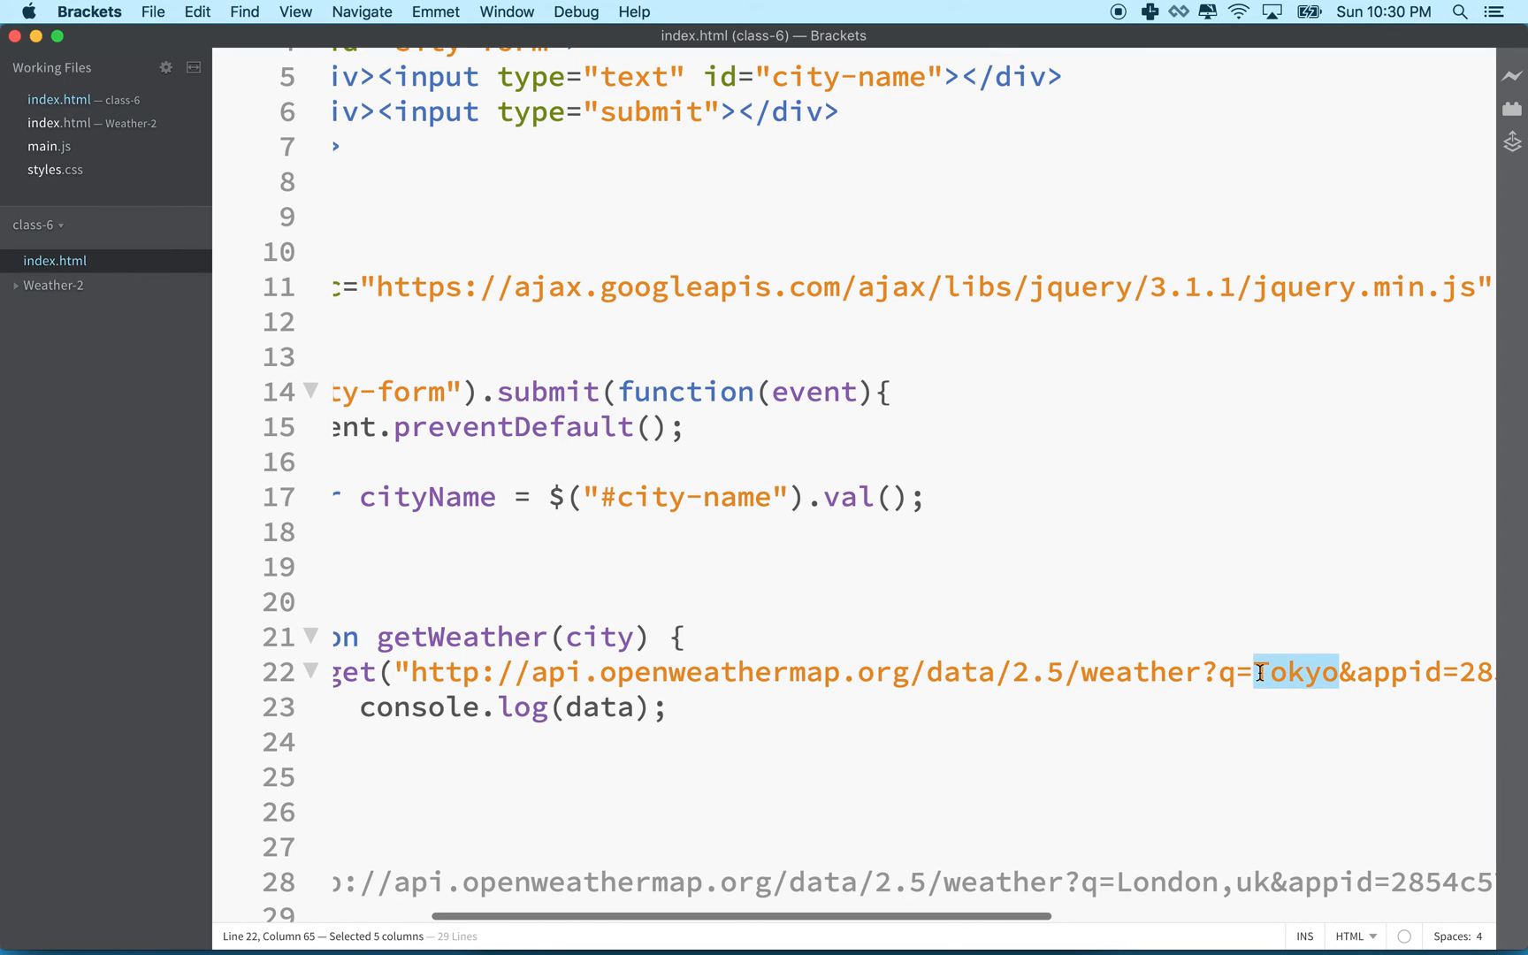
type("\"\"")
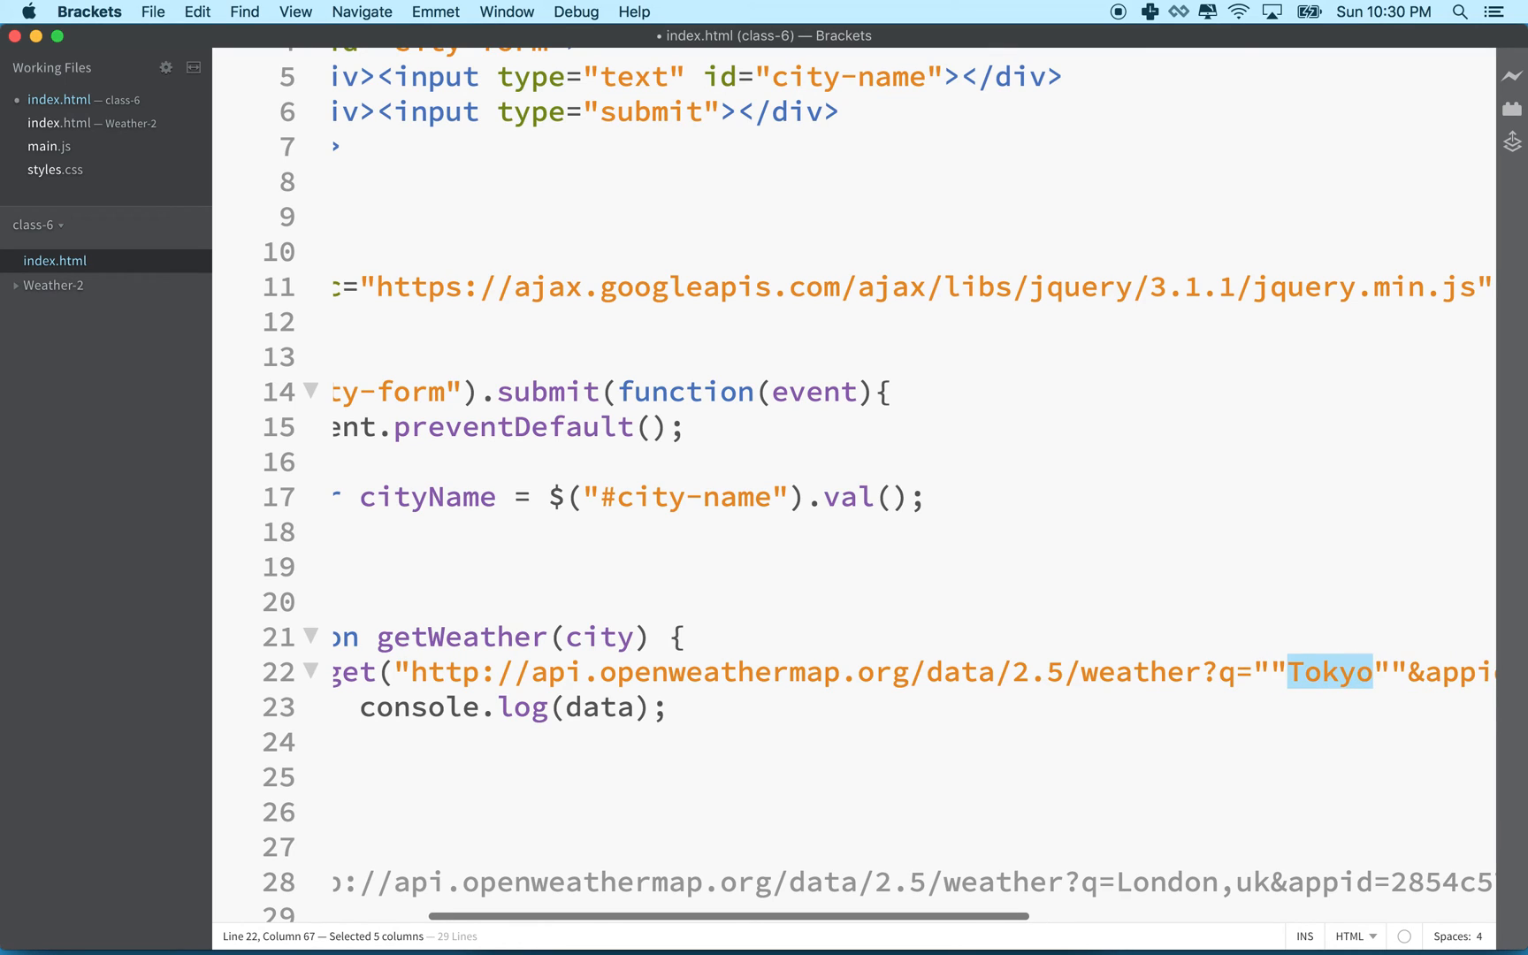
key("delete")
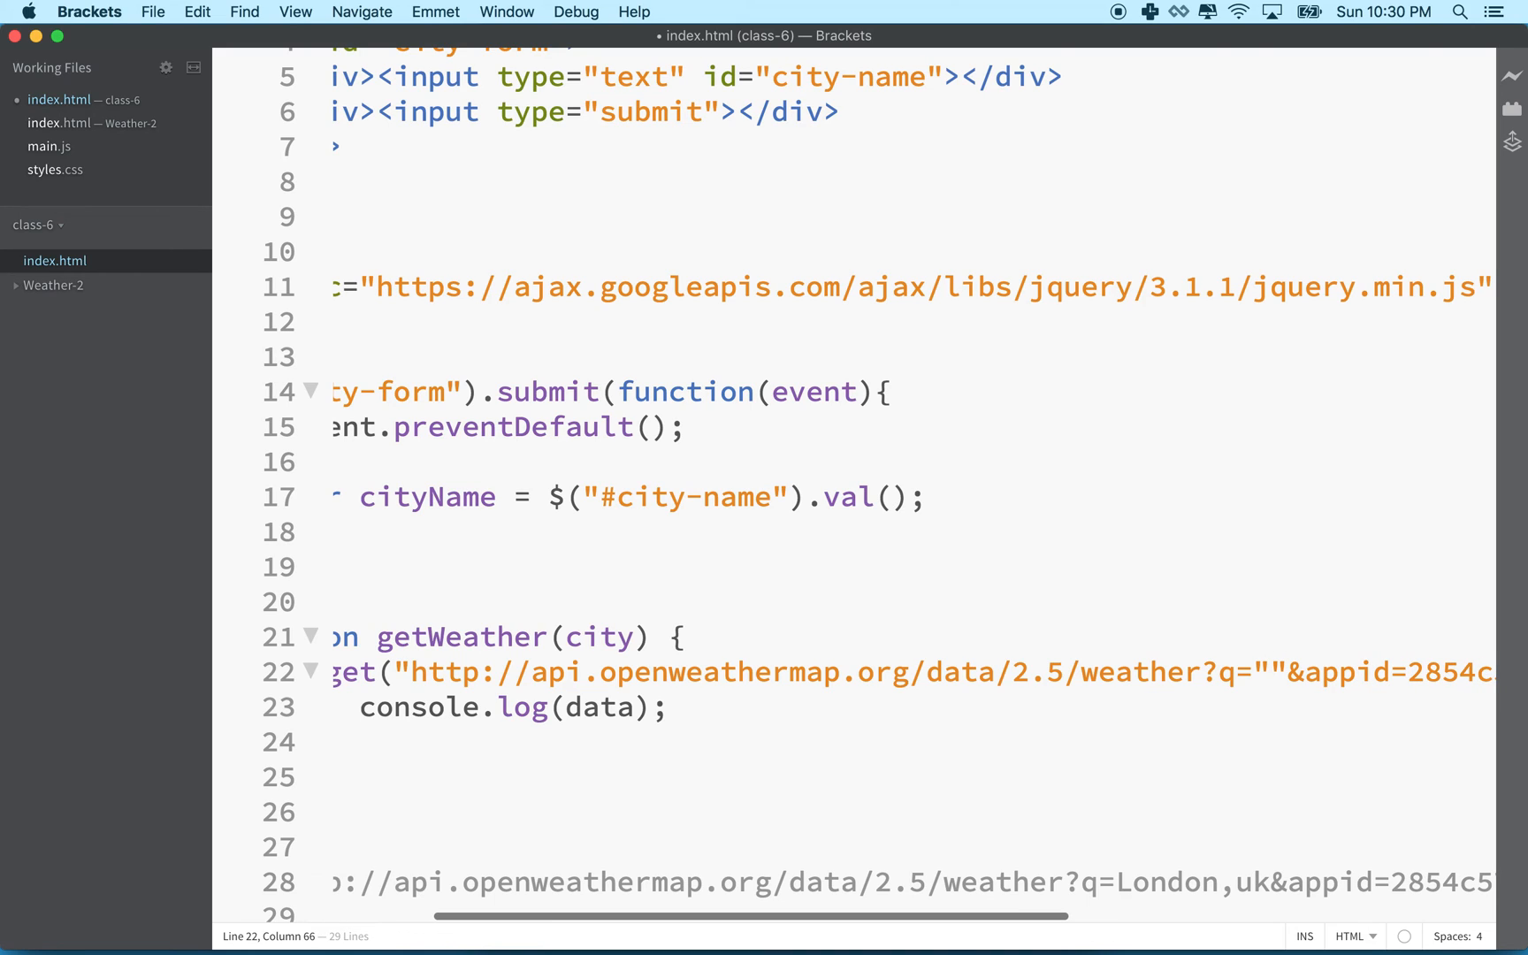
type("++")
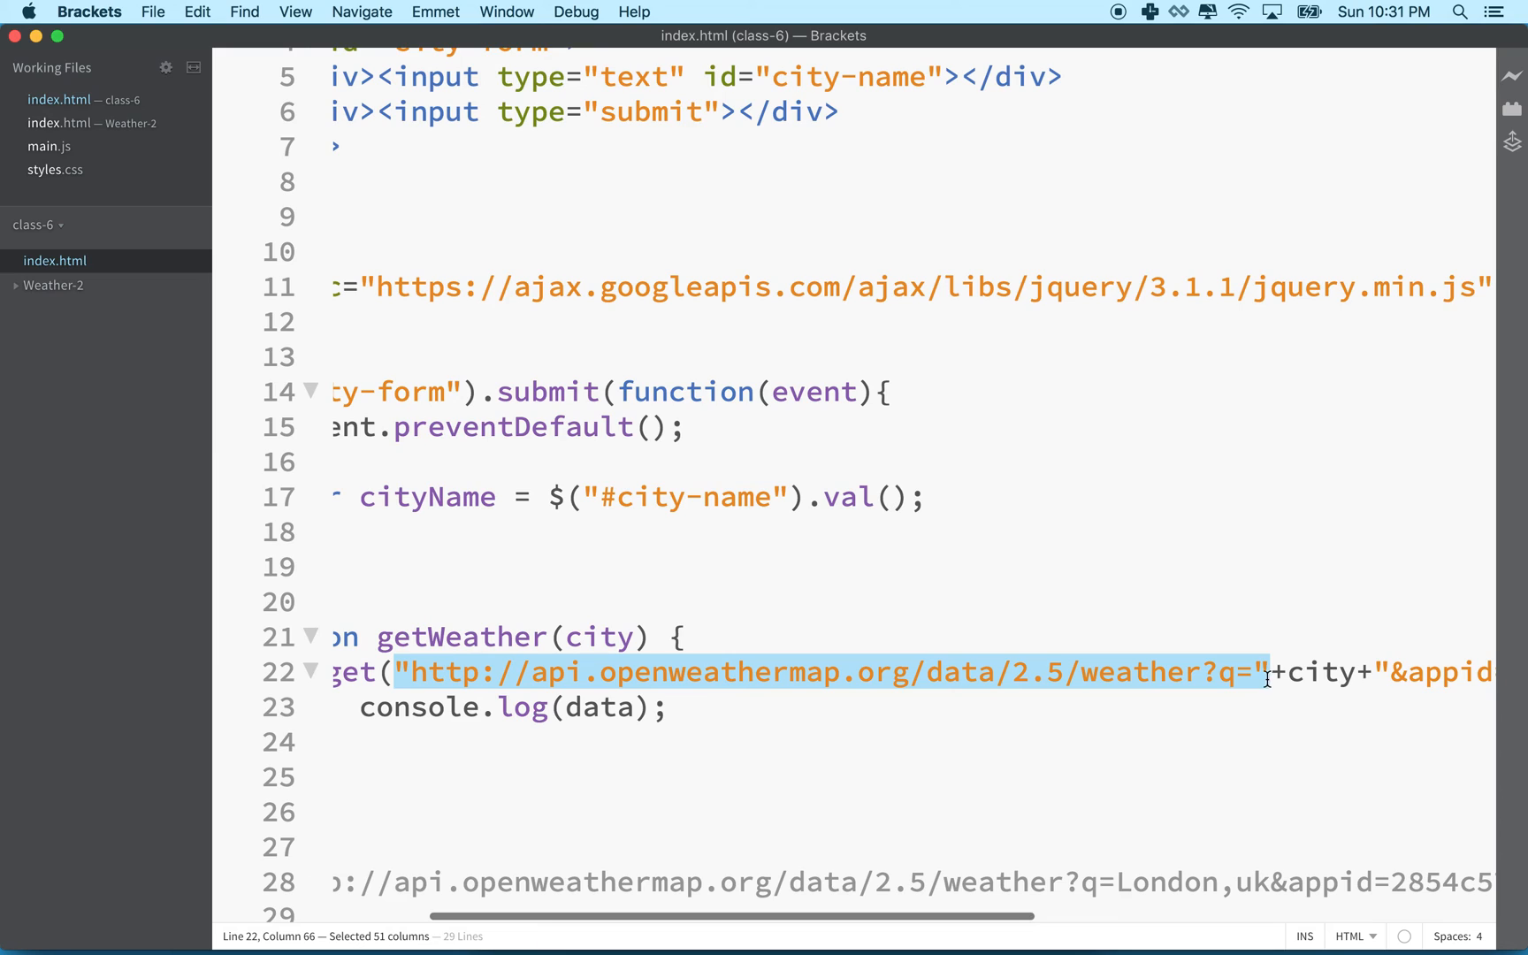
left_click(1265, 673)
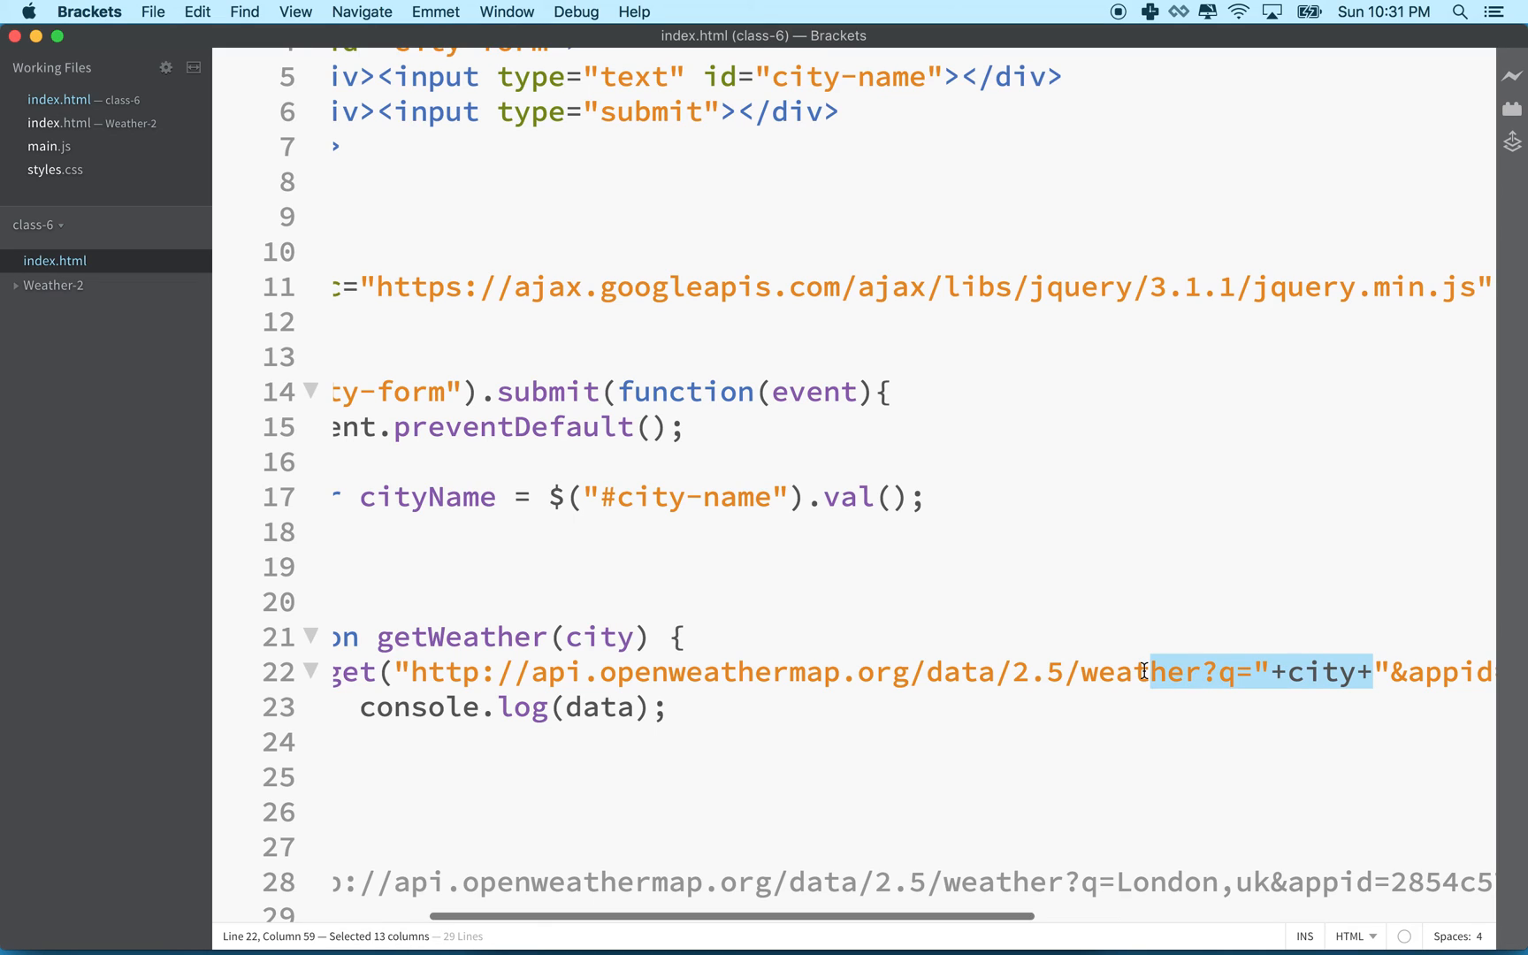
mouse_move(1344, 673)
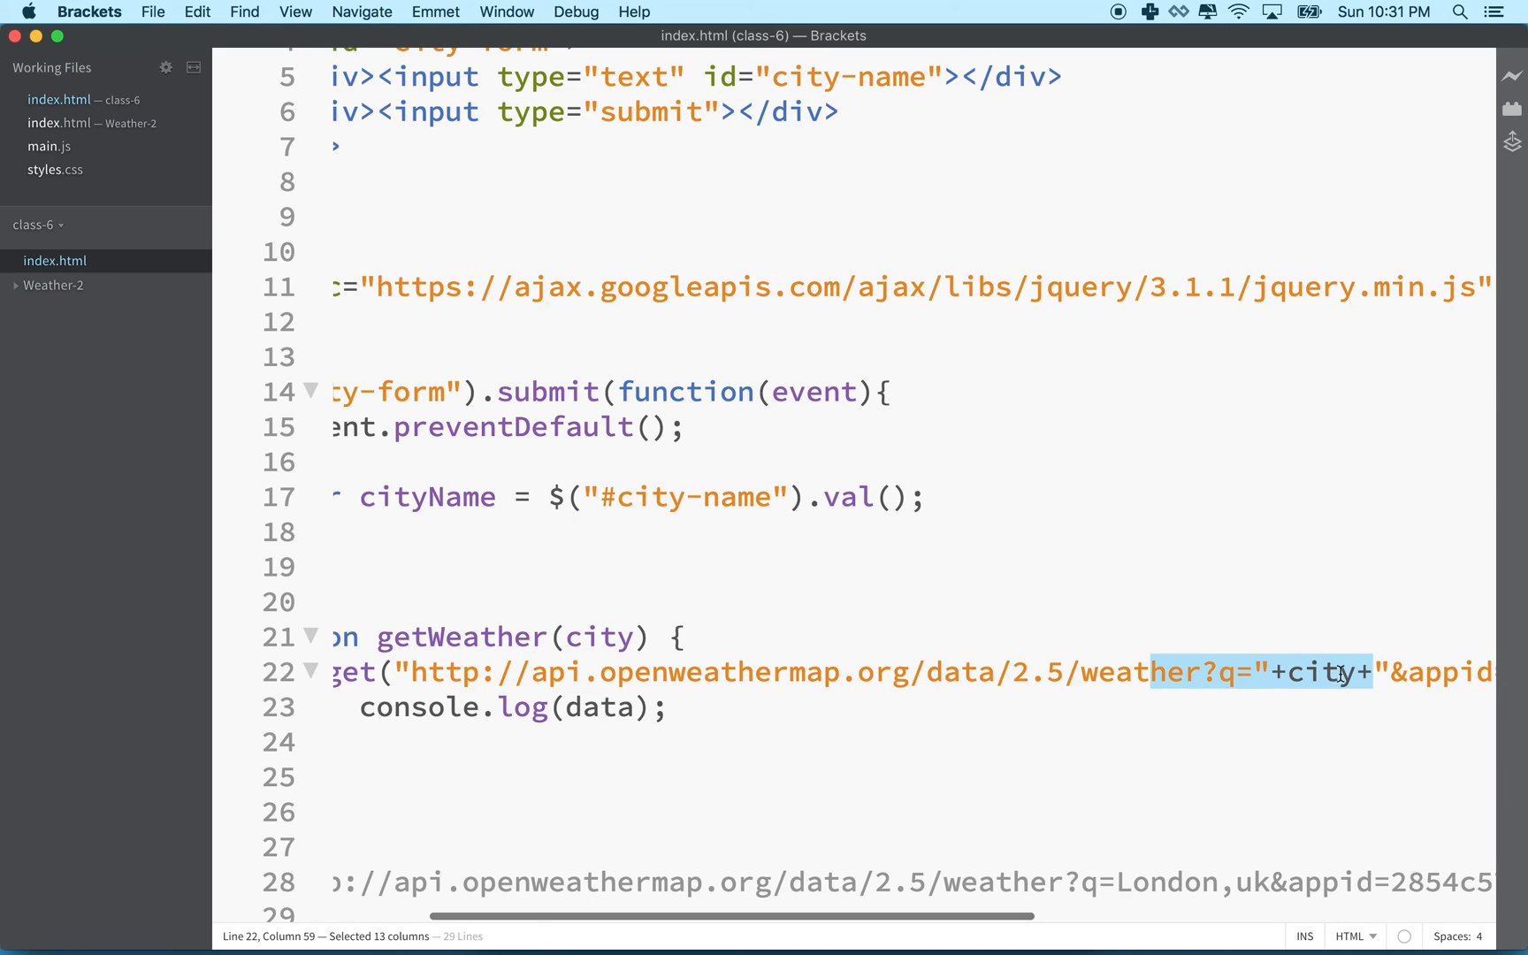
double_click(1321, 672)
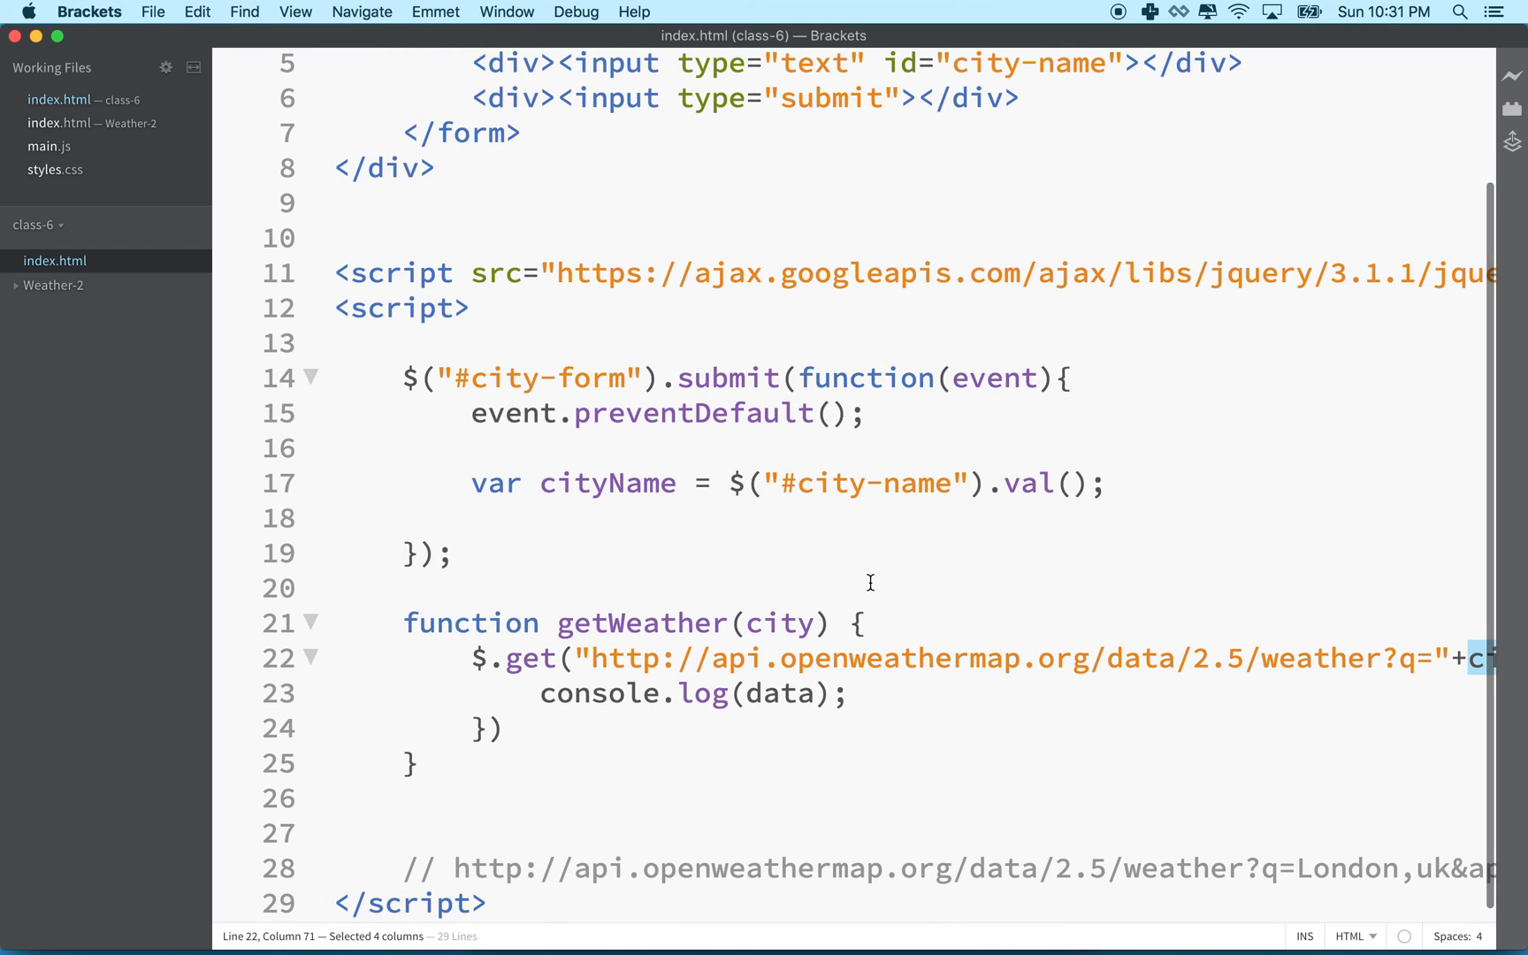
Call getWeather(cityName); in the submit handler right after reading cityName
left_click(470, 518)
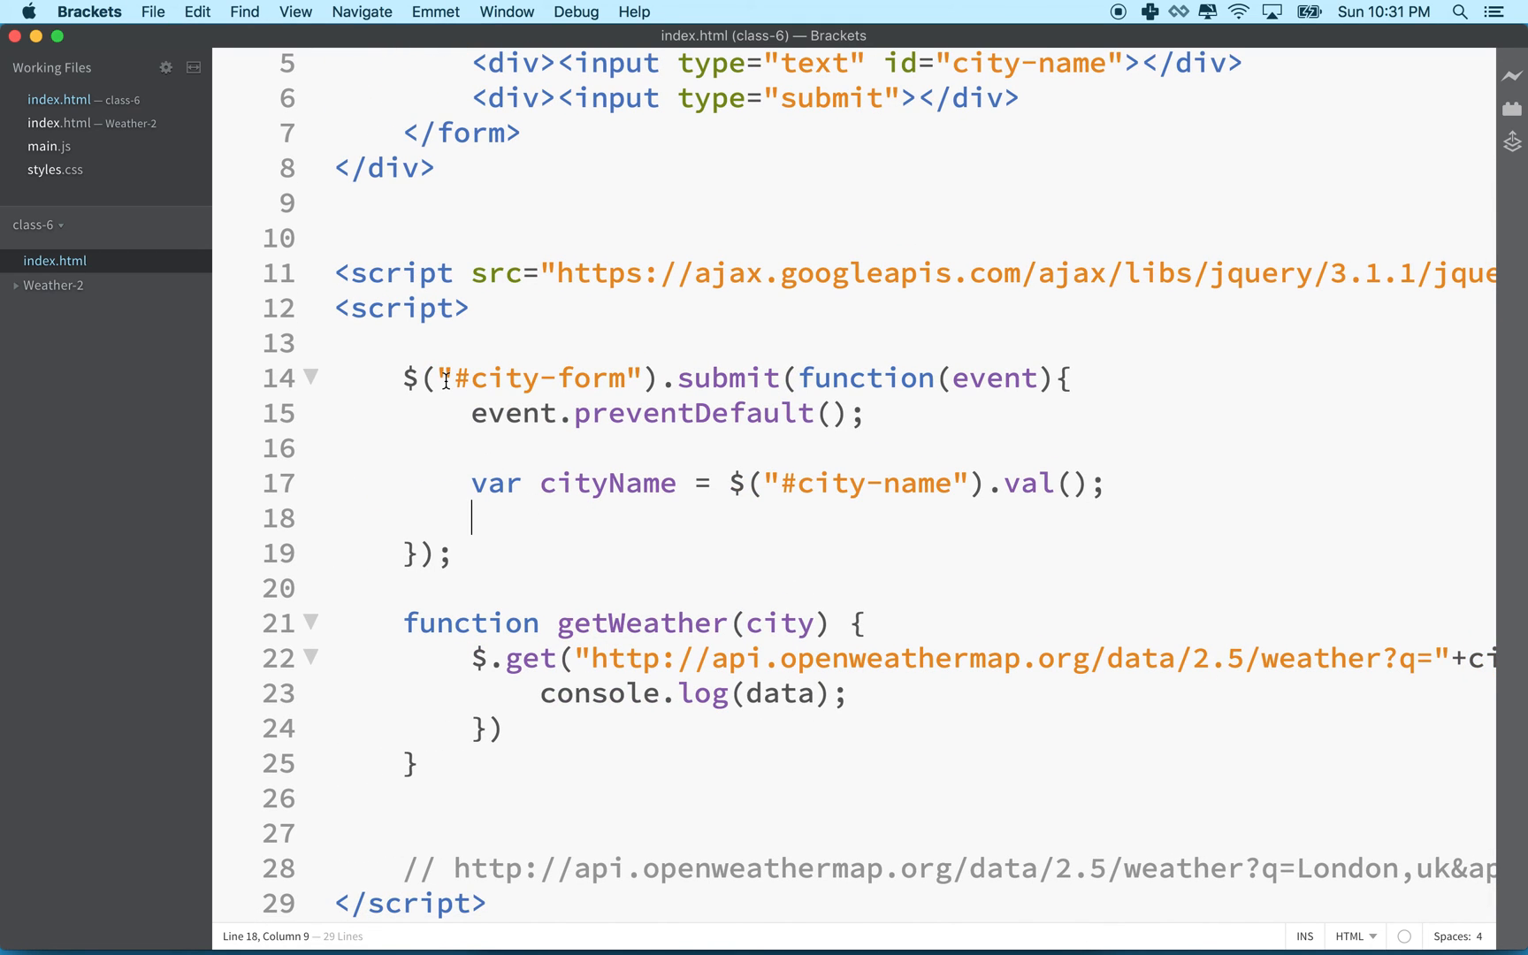
left_click_drag(404, 379, 658, 379)
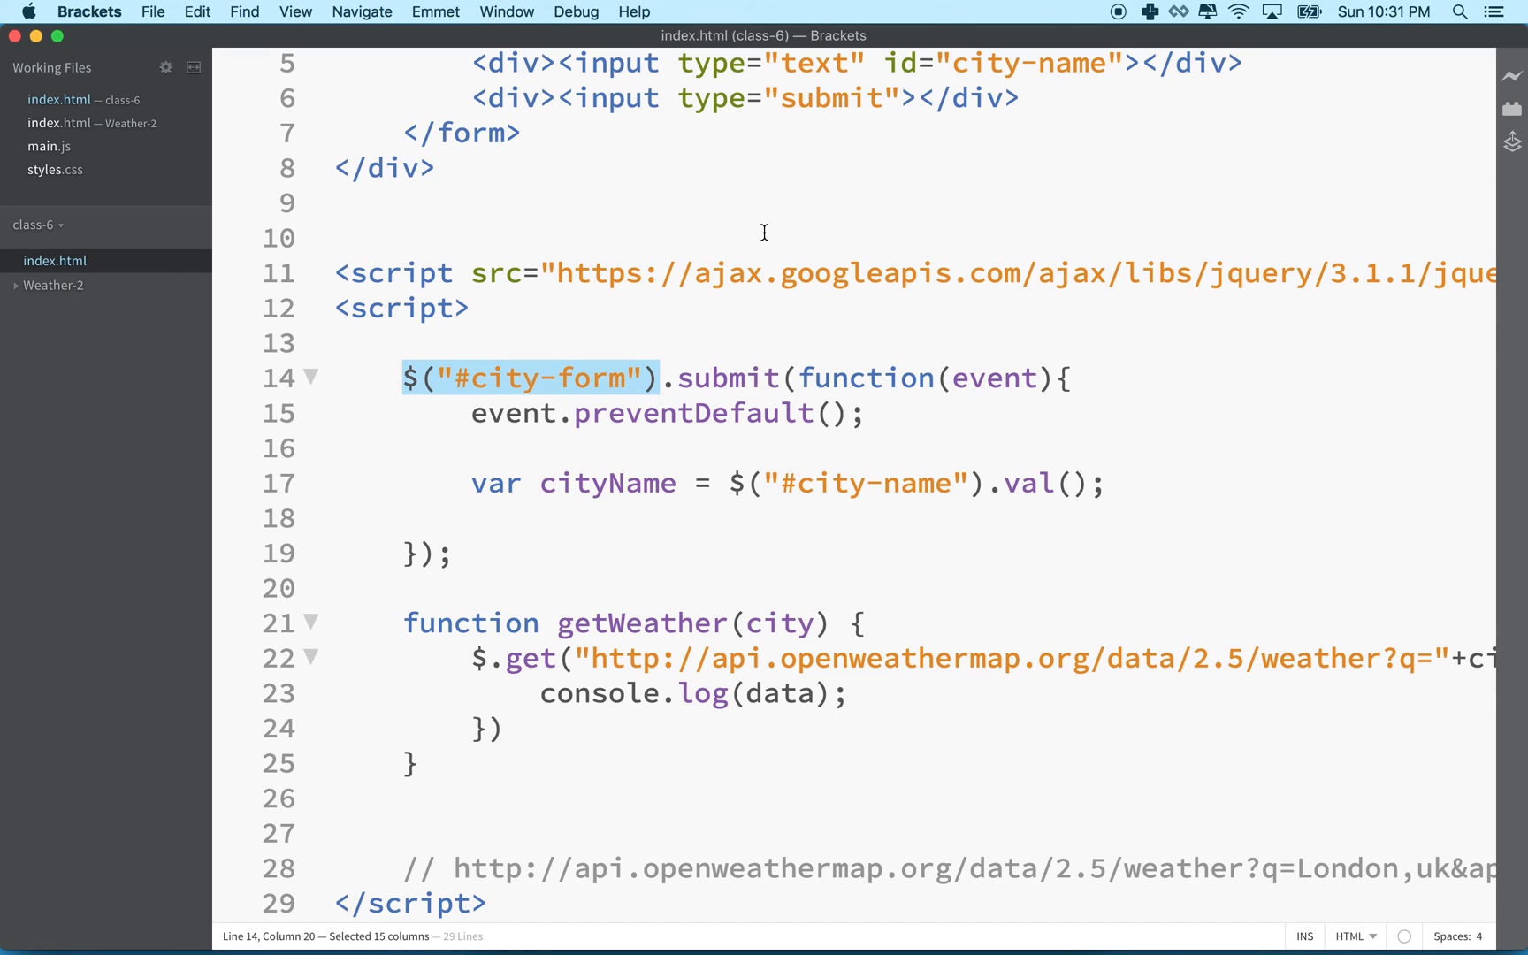
left_click(490, 518)
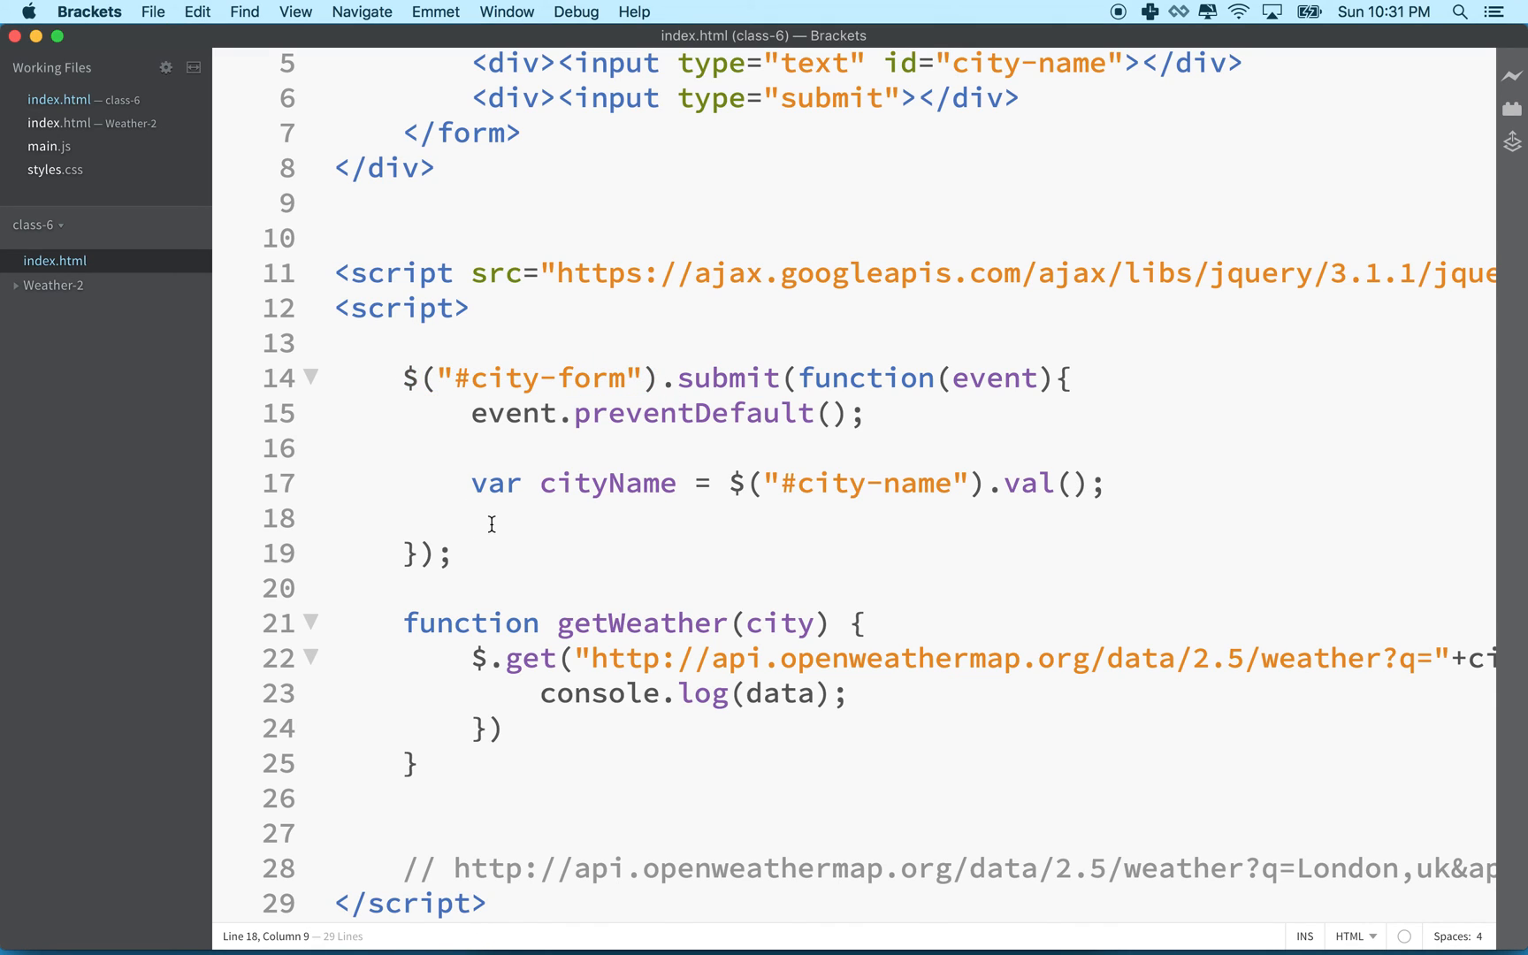
type("getWeather()")
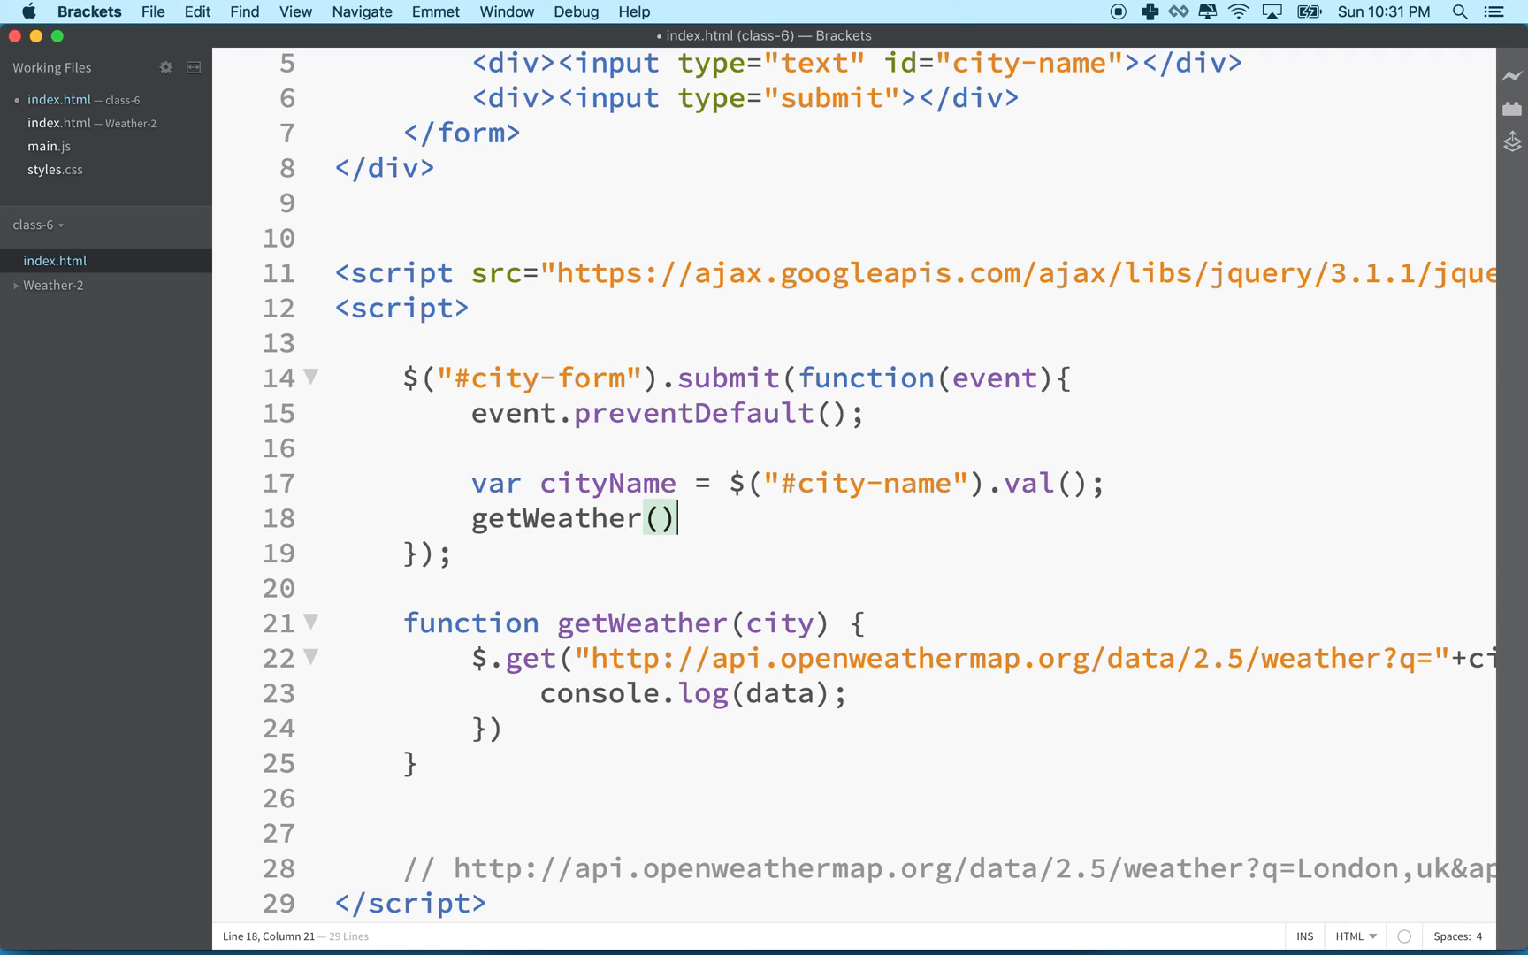
type("cityName")
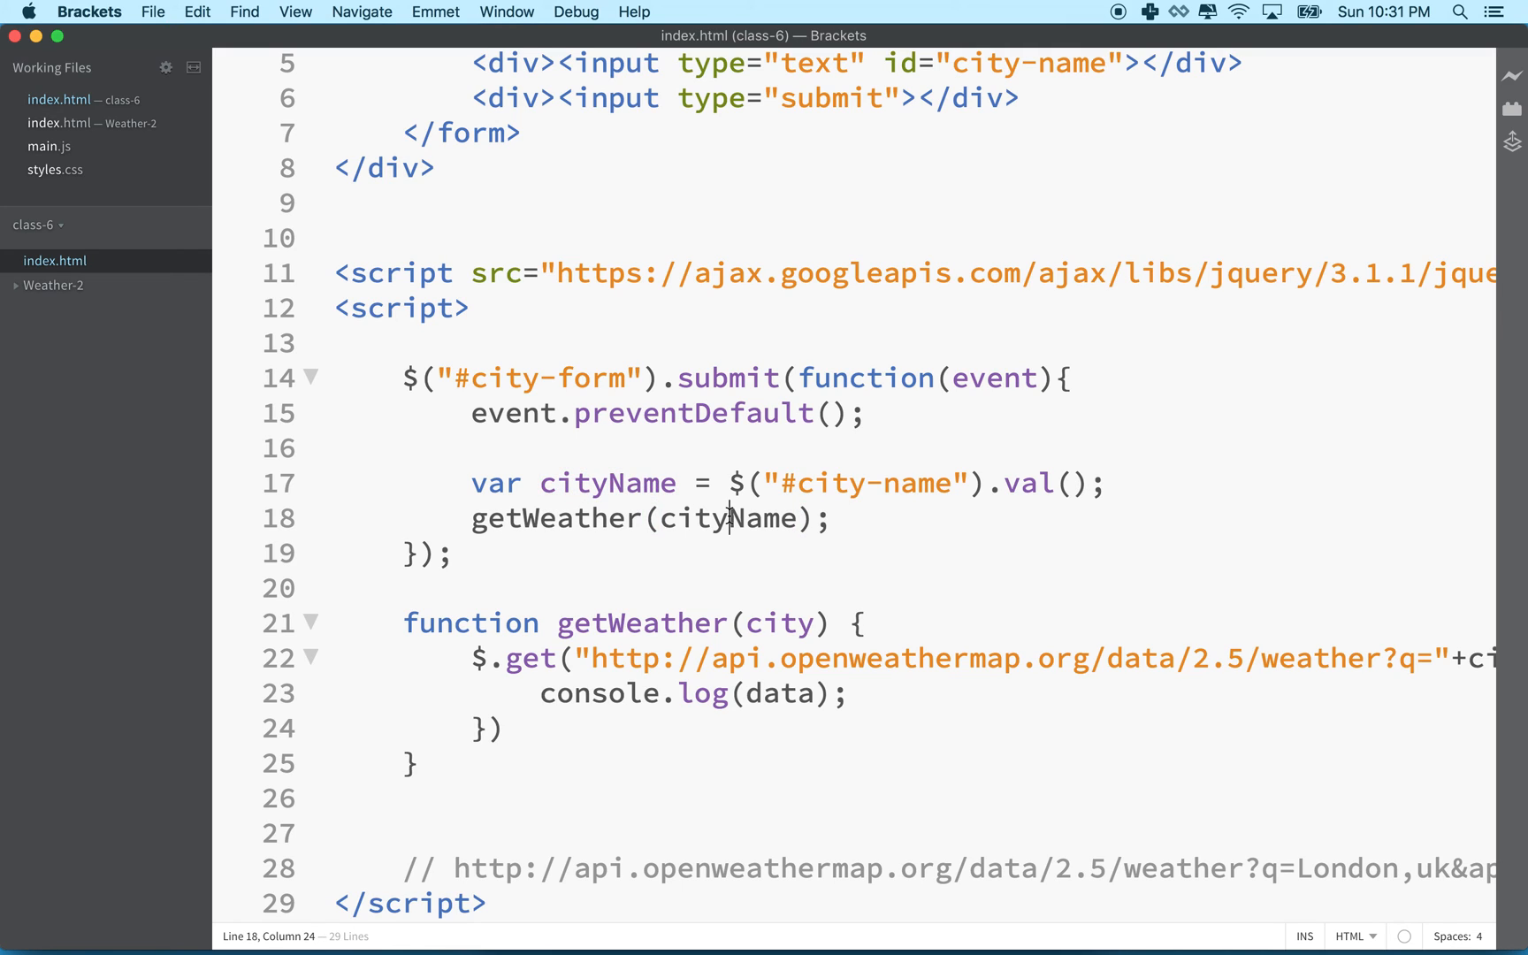
double_click(727, 519)
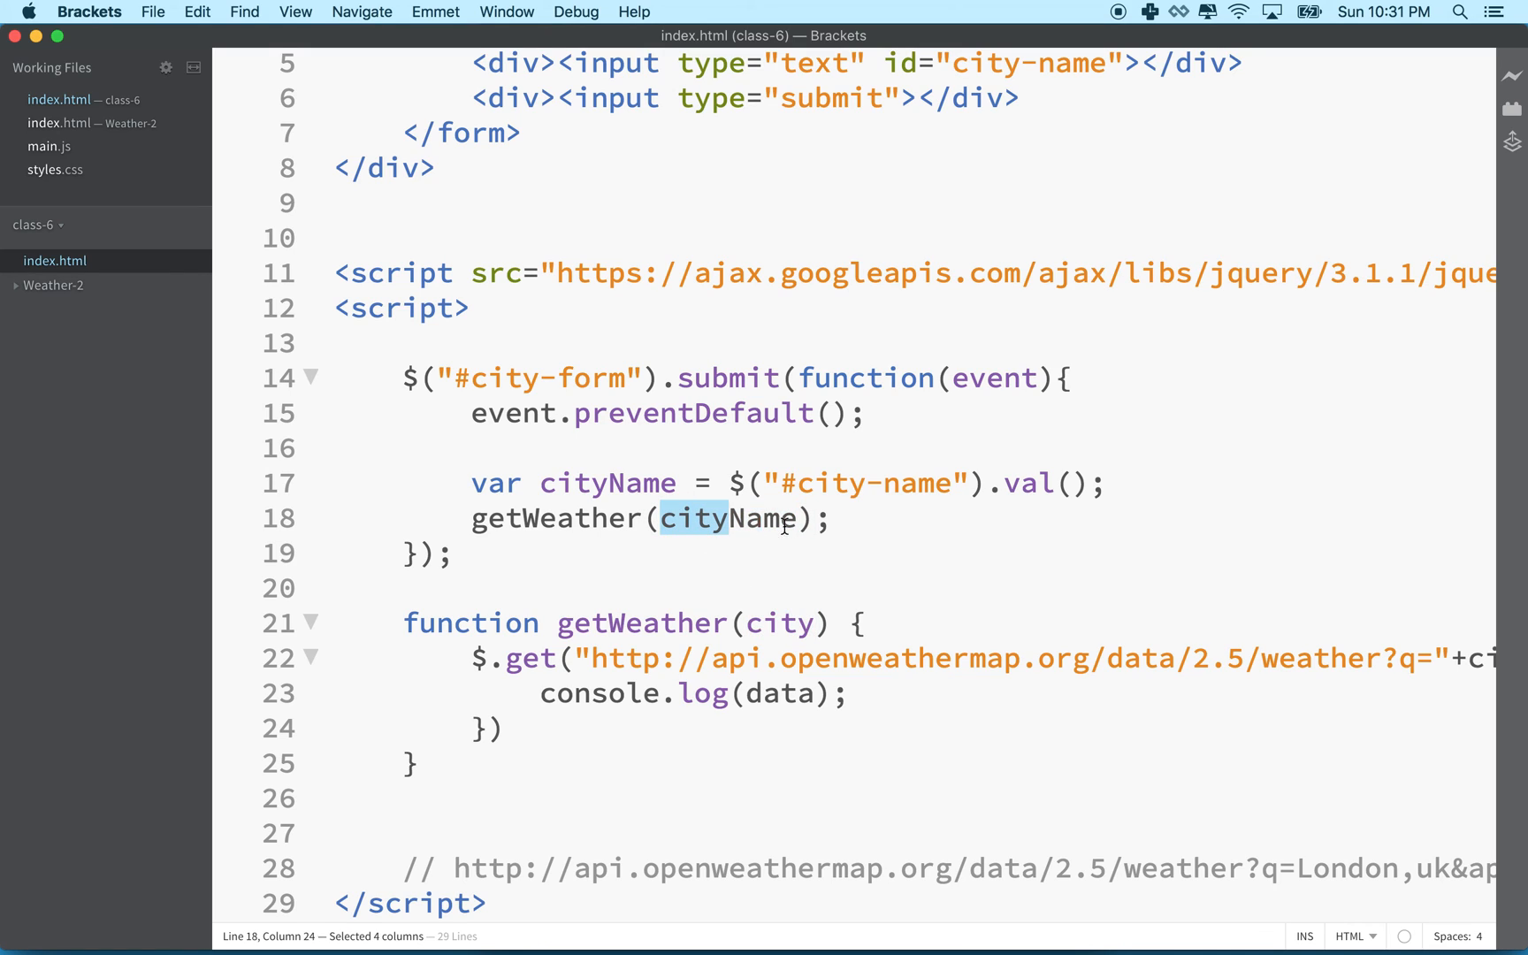
double_click(780, 622)
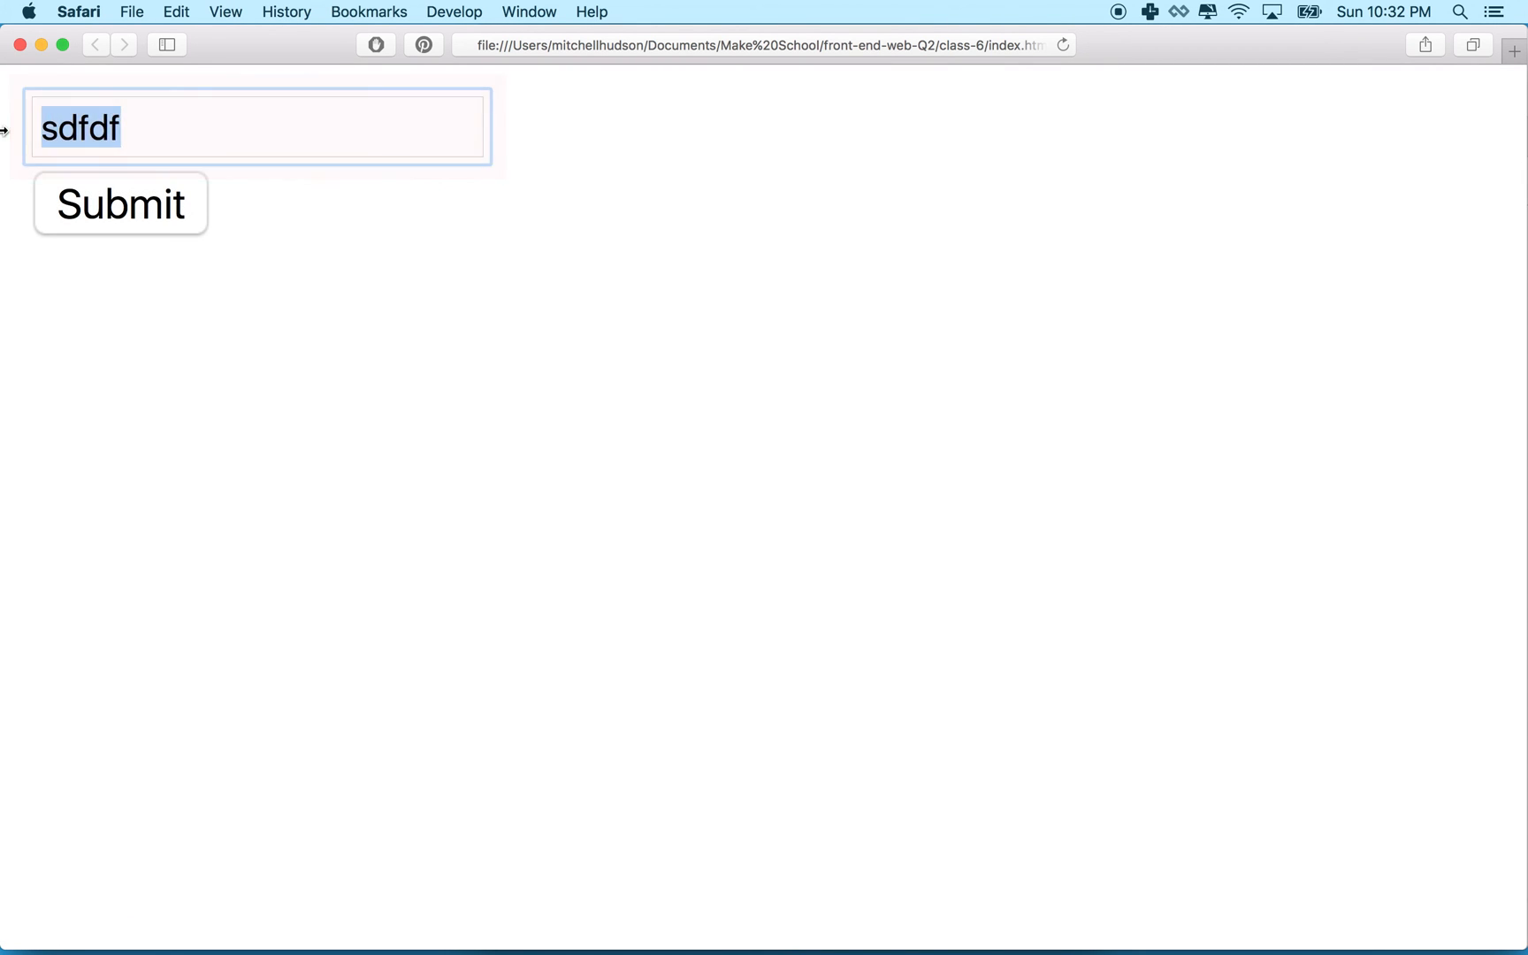
Show the Web Inspector console in Safari, enter Paris in the city field and submit the form
left_click(529, 13)
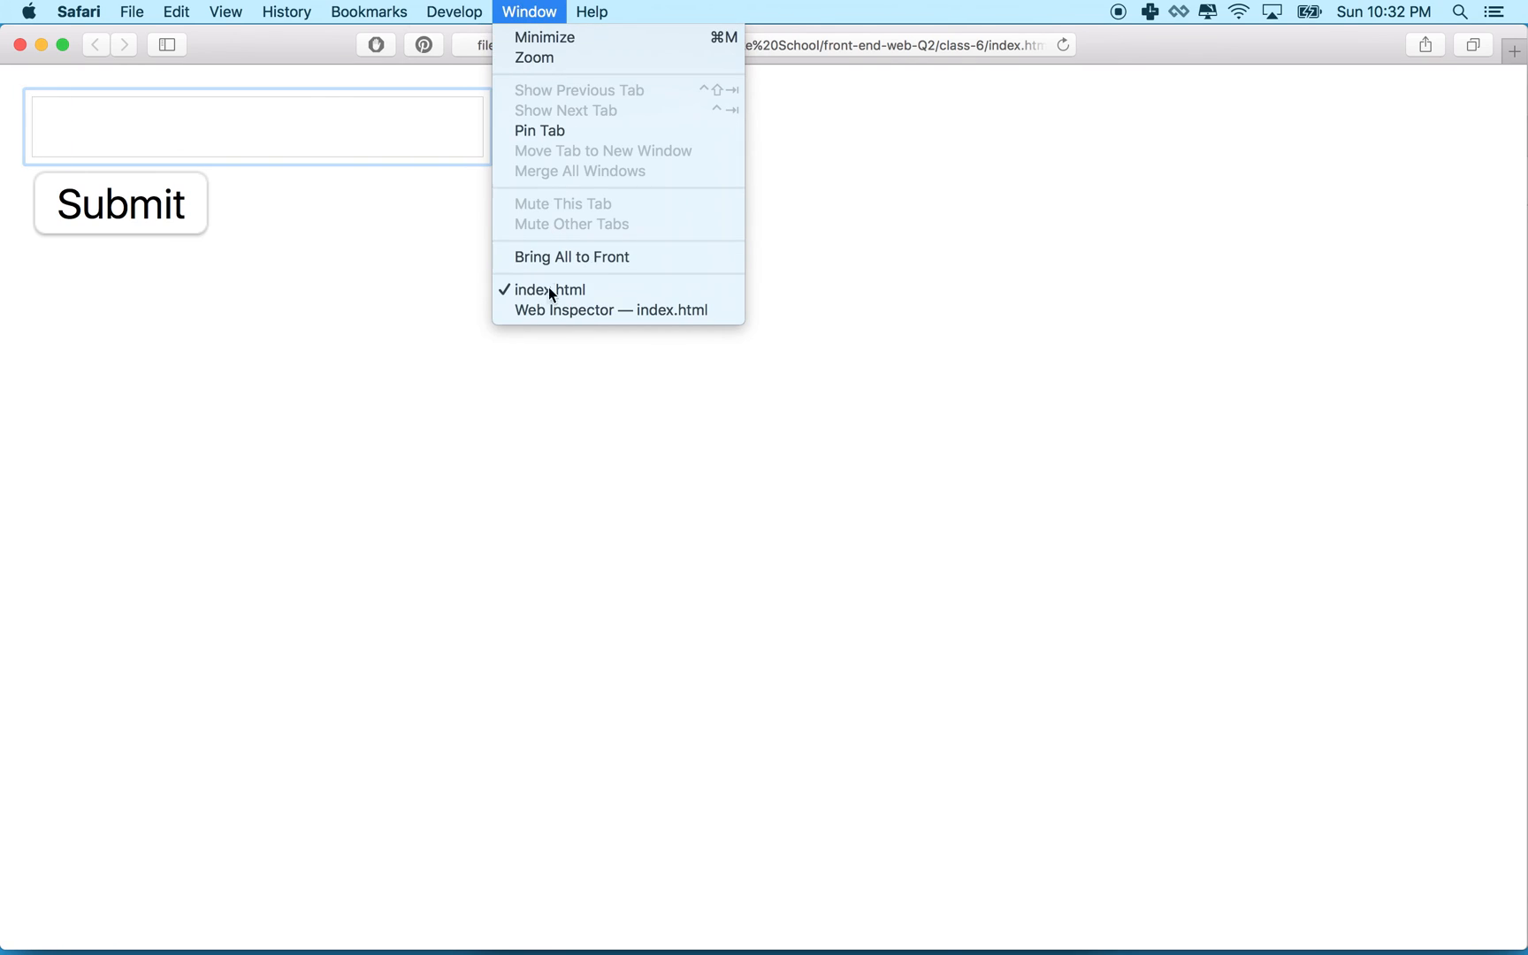
left_click(611, 309)
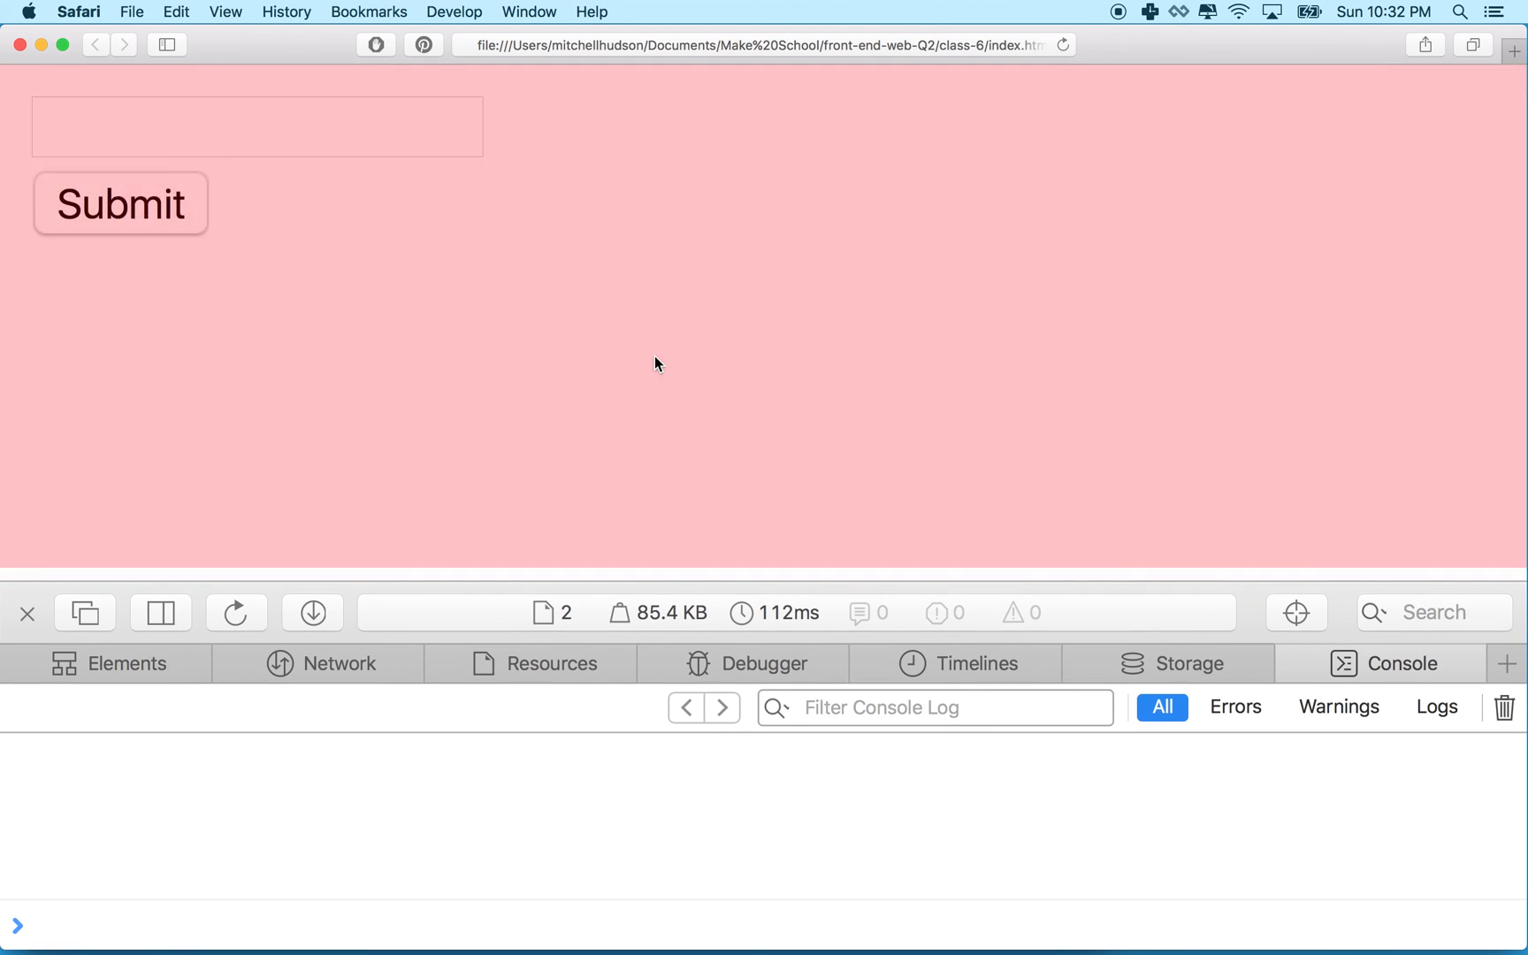
left_click(256, 126)
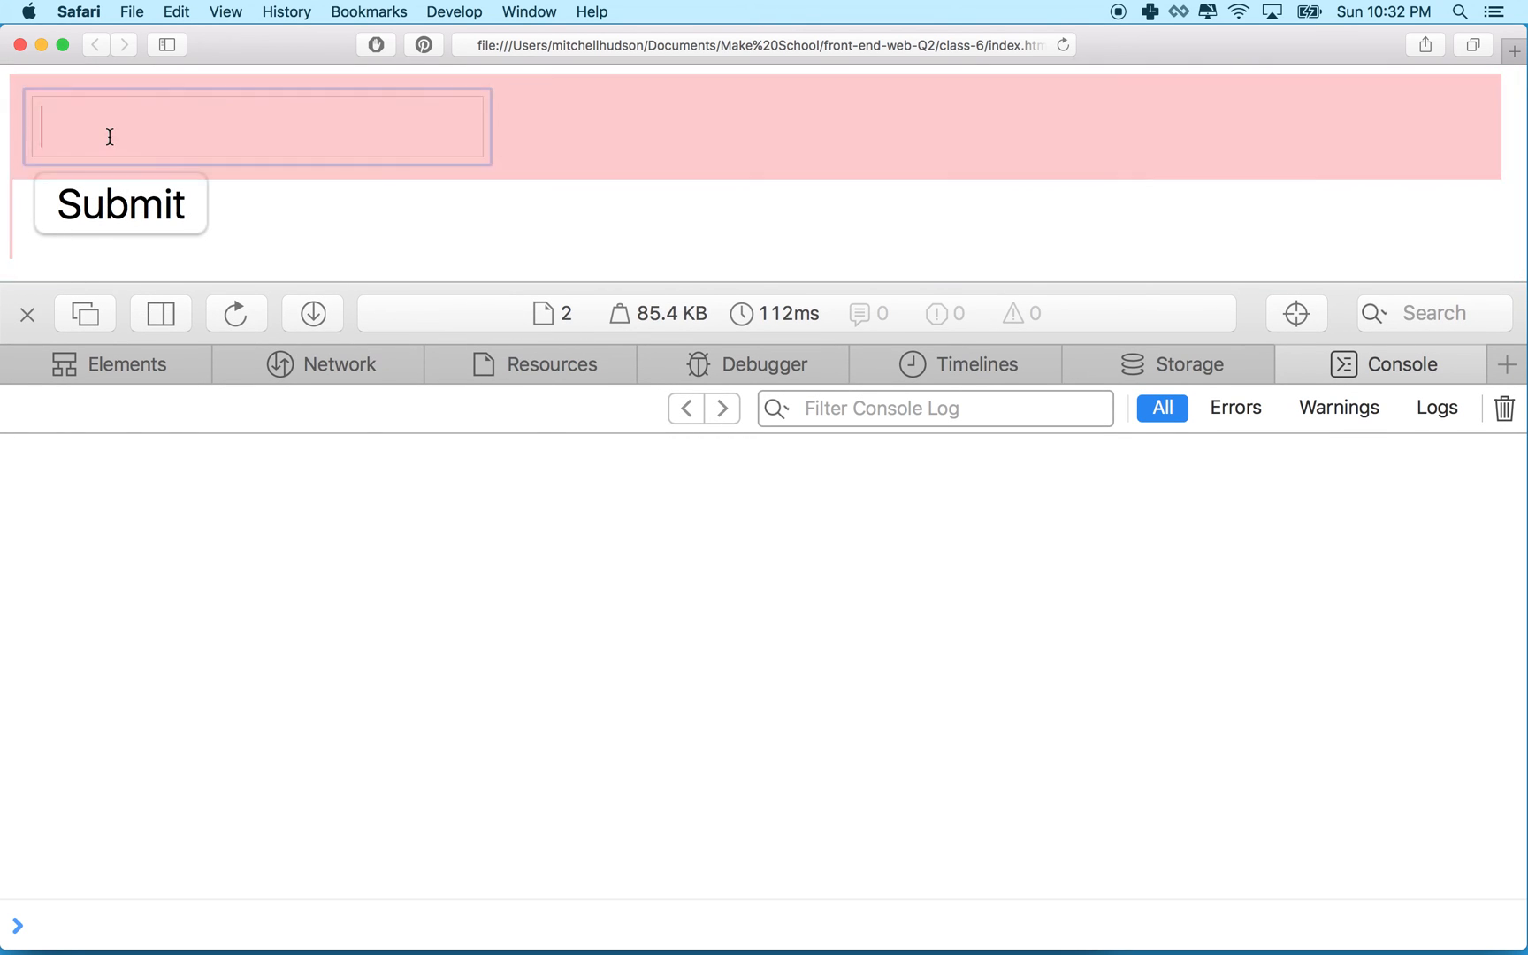
type("Paric")
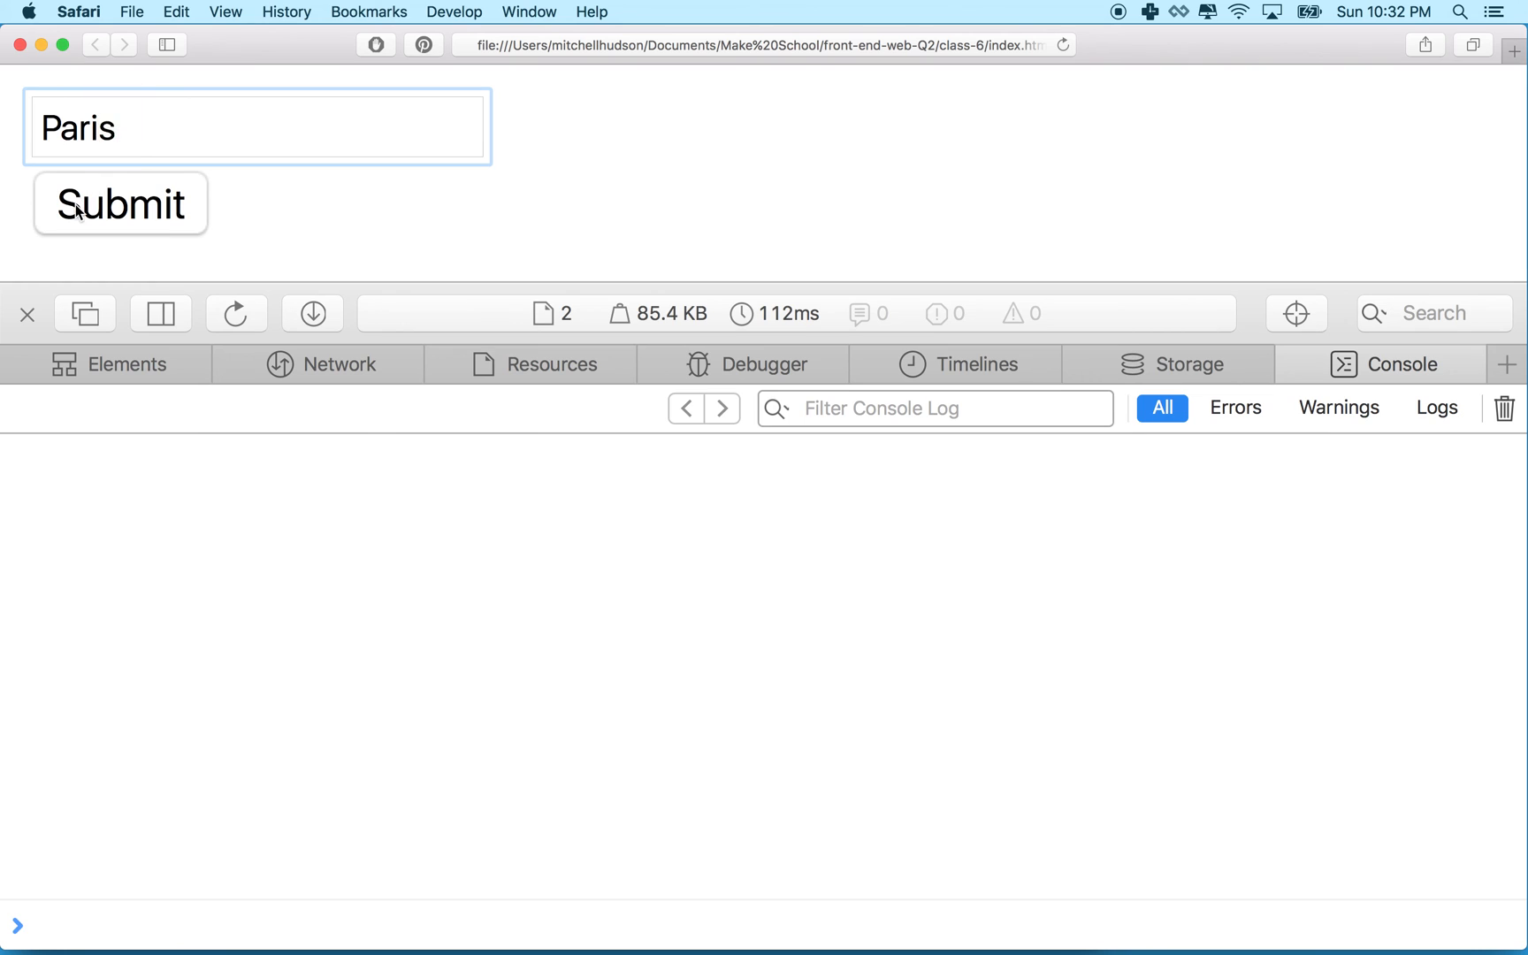
left_click(120, 203)
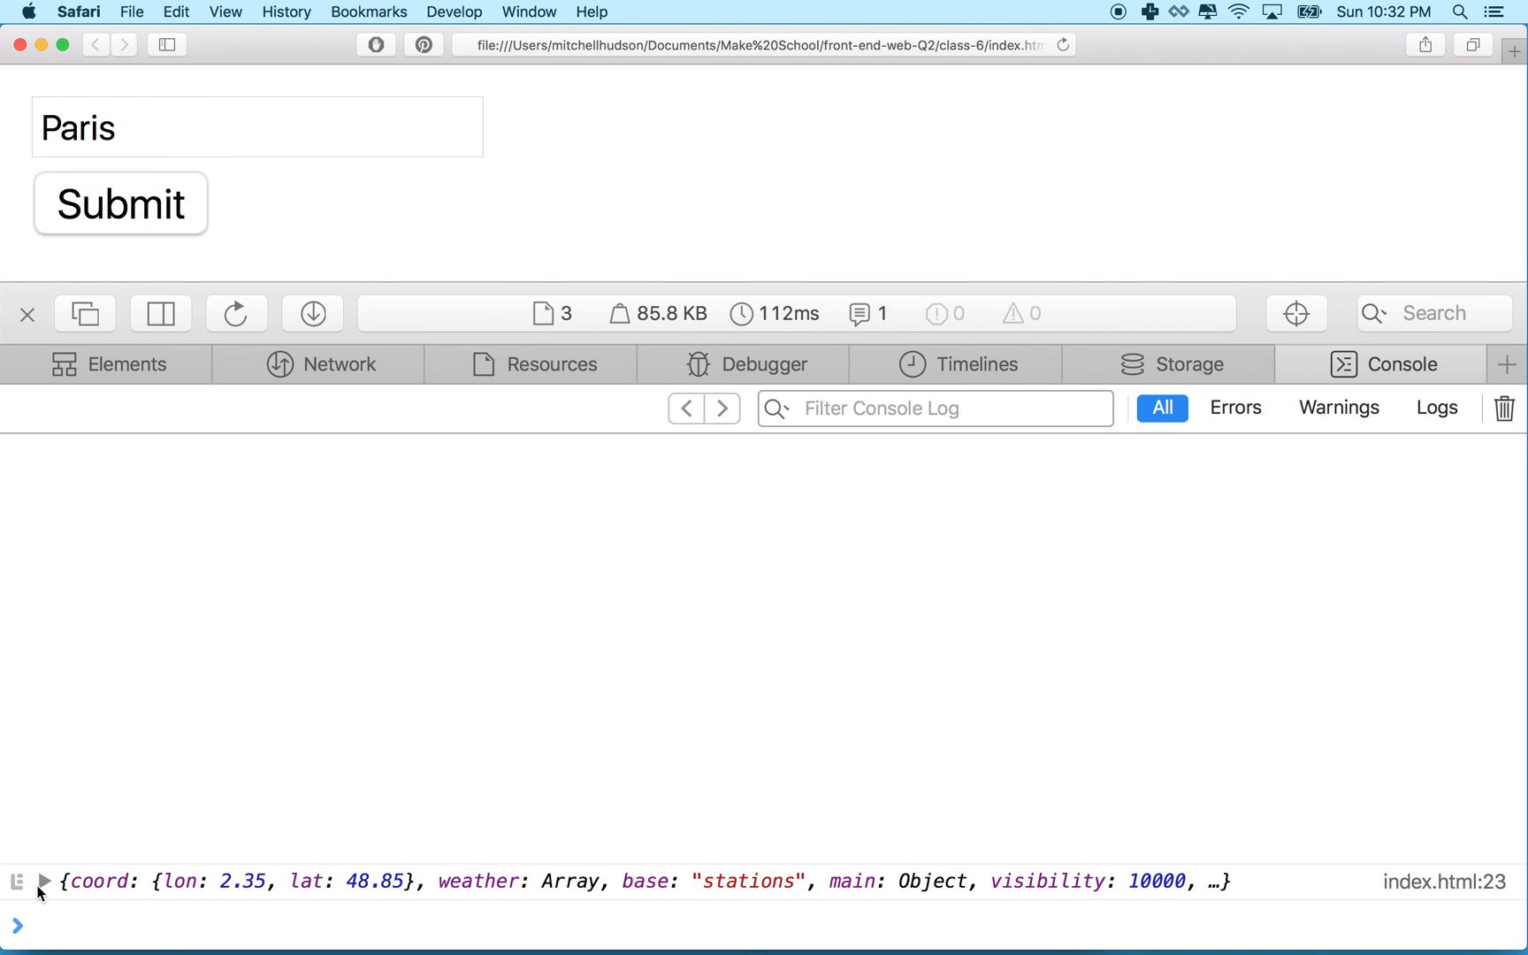
Expand the logged Paris object, its main values and weather array showing clear sky
left_click(43, 883)
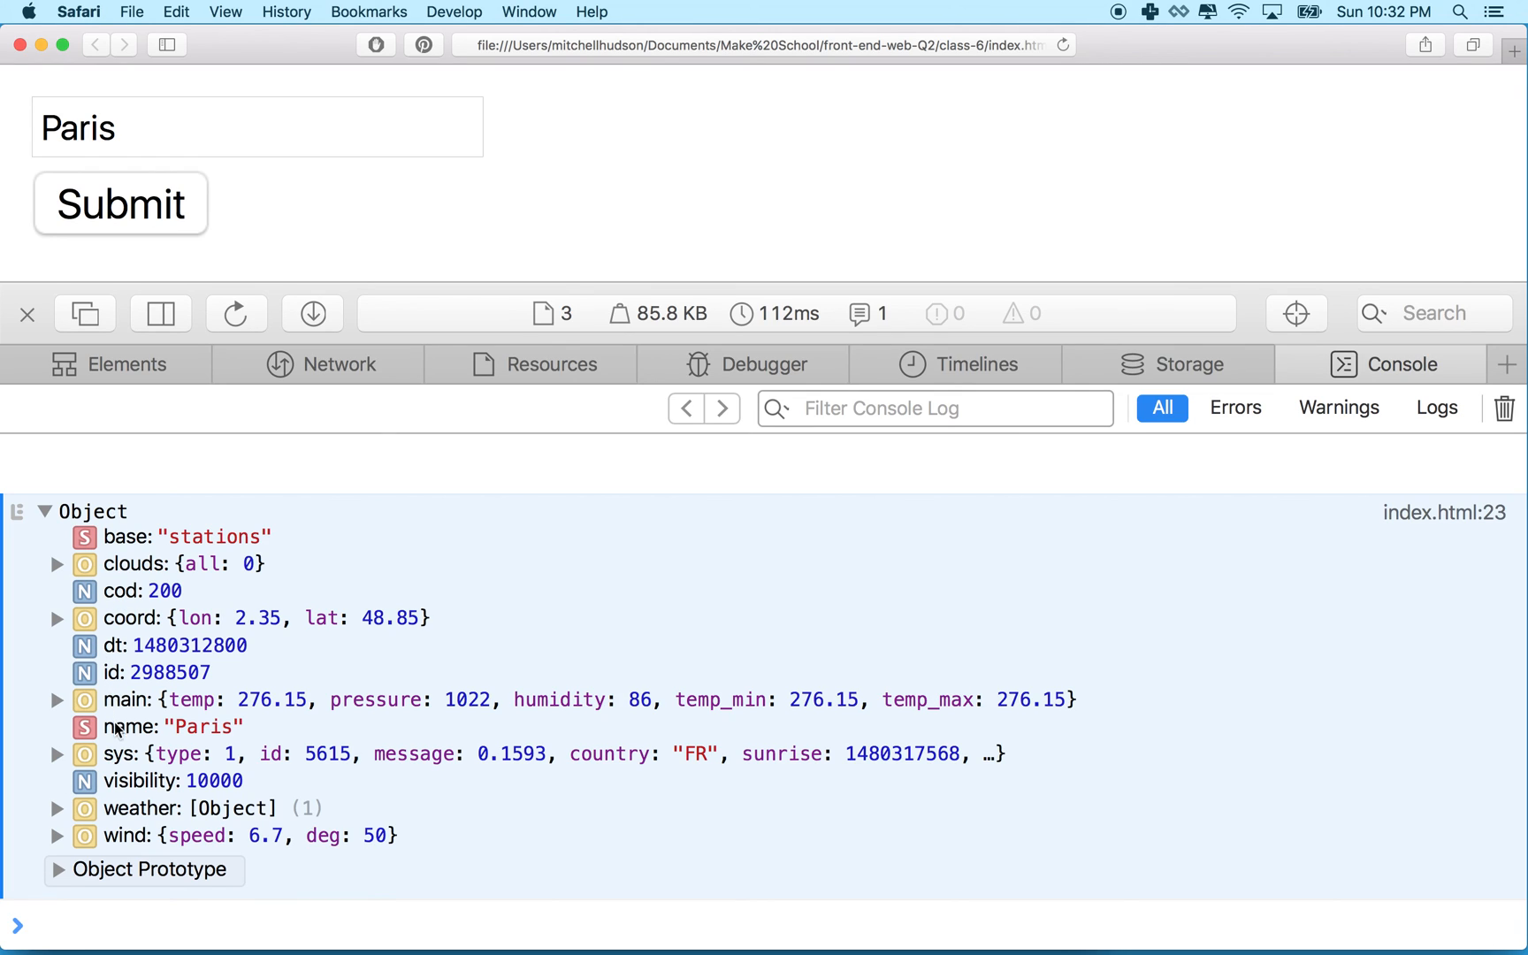
mouse_move(309, 709)
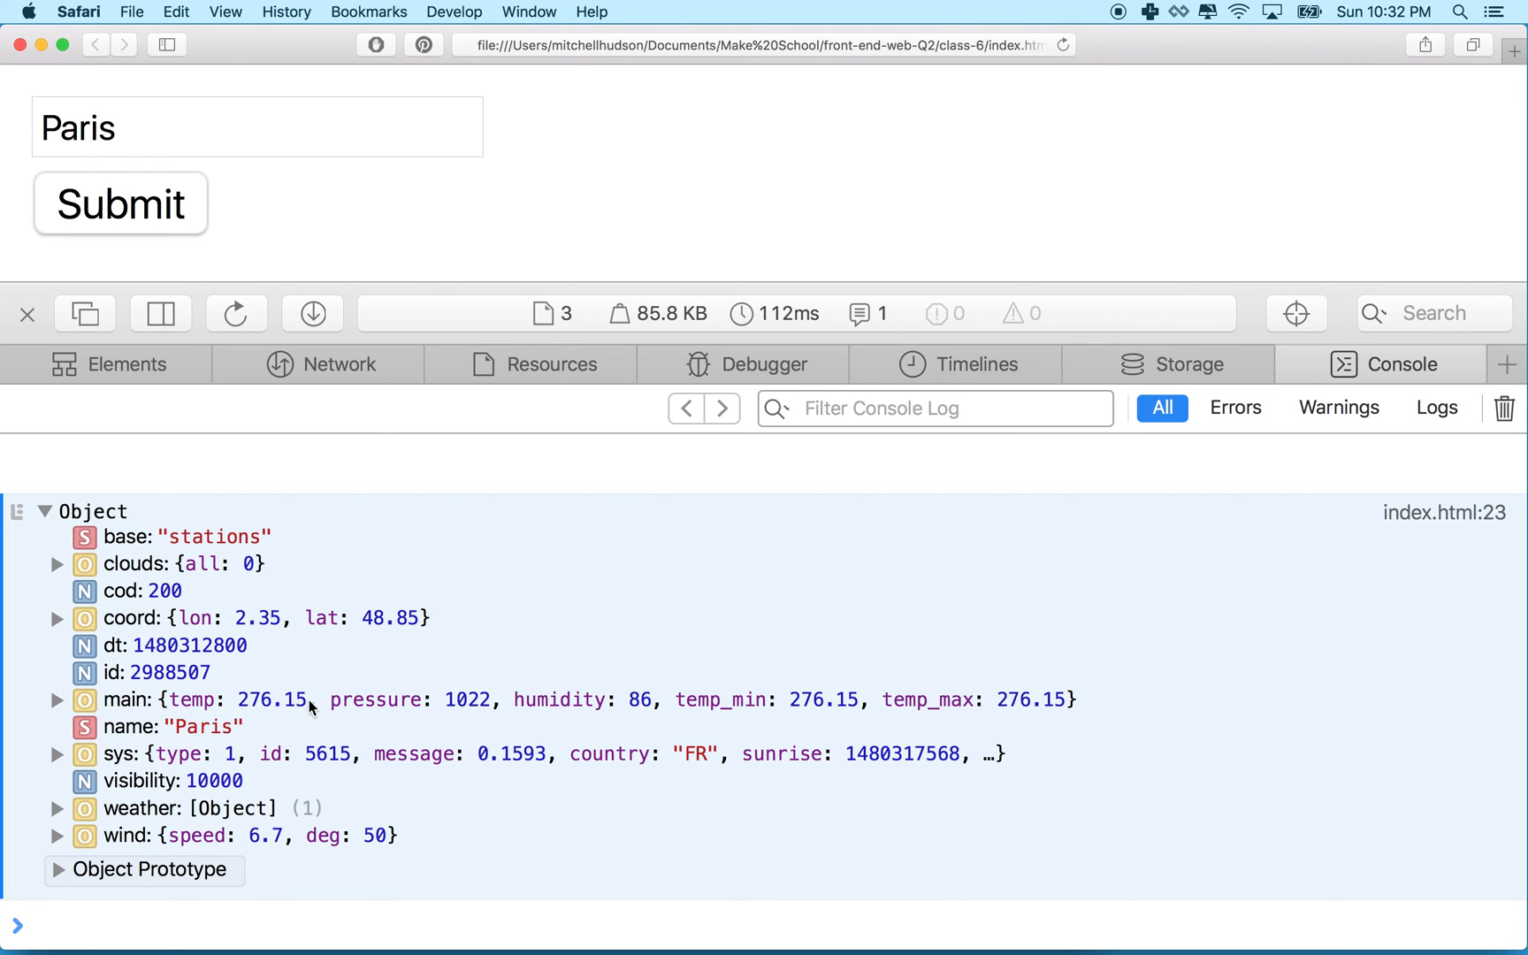
mouse_move(633, 716)
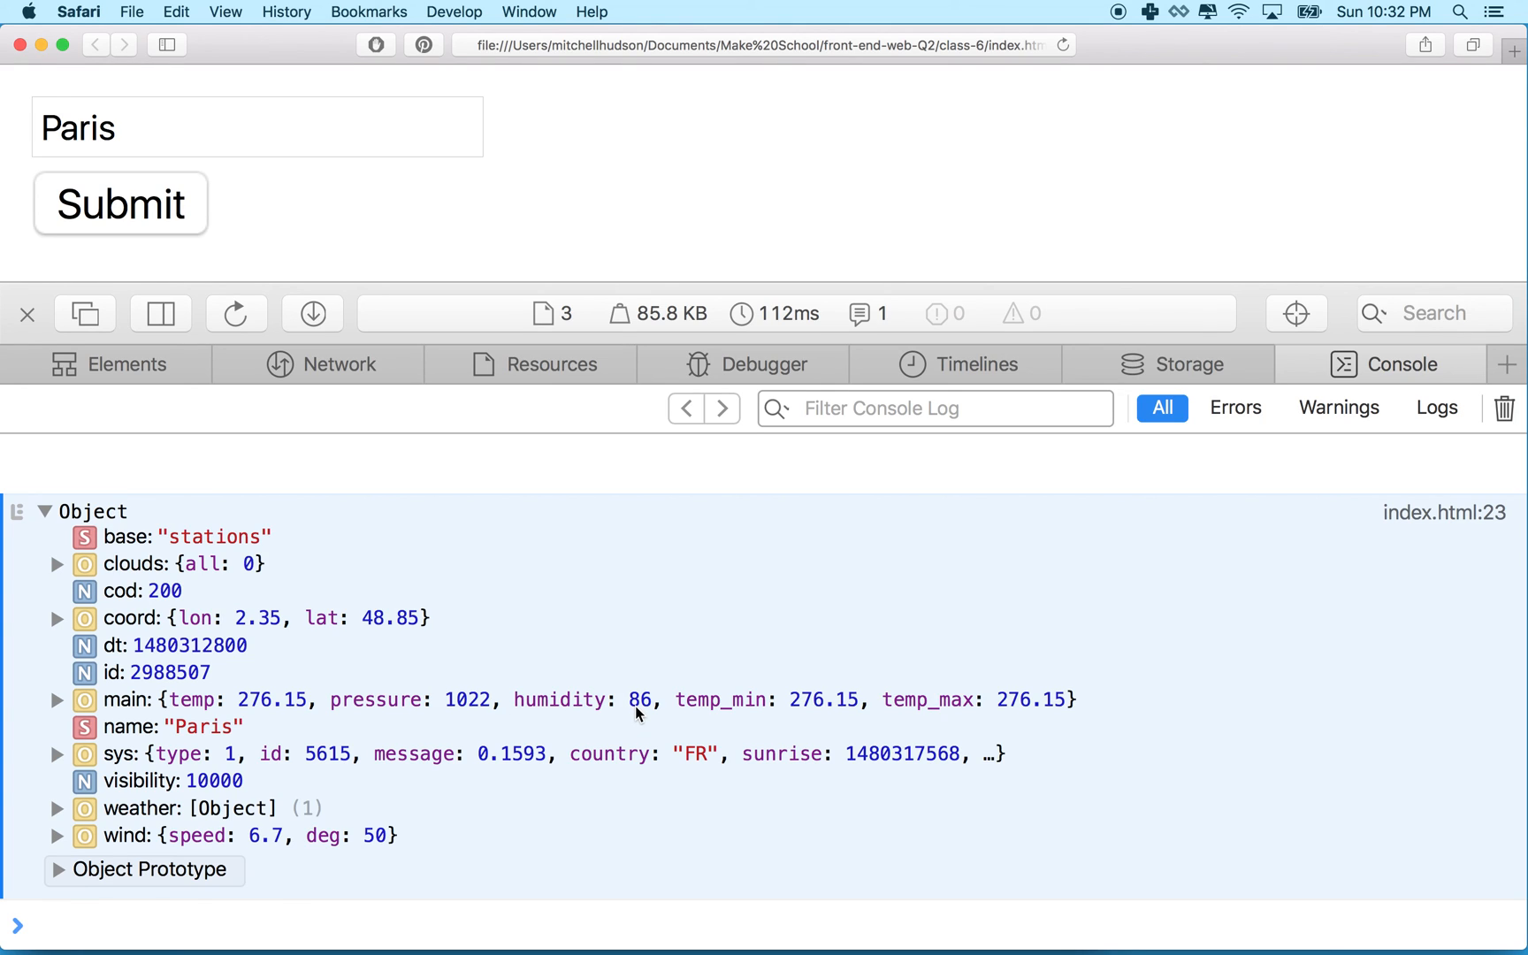
mouse_move(376, 679)
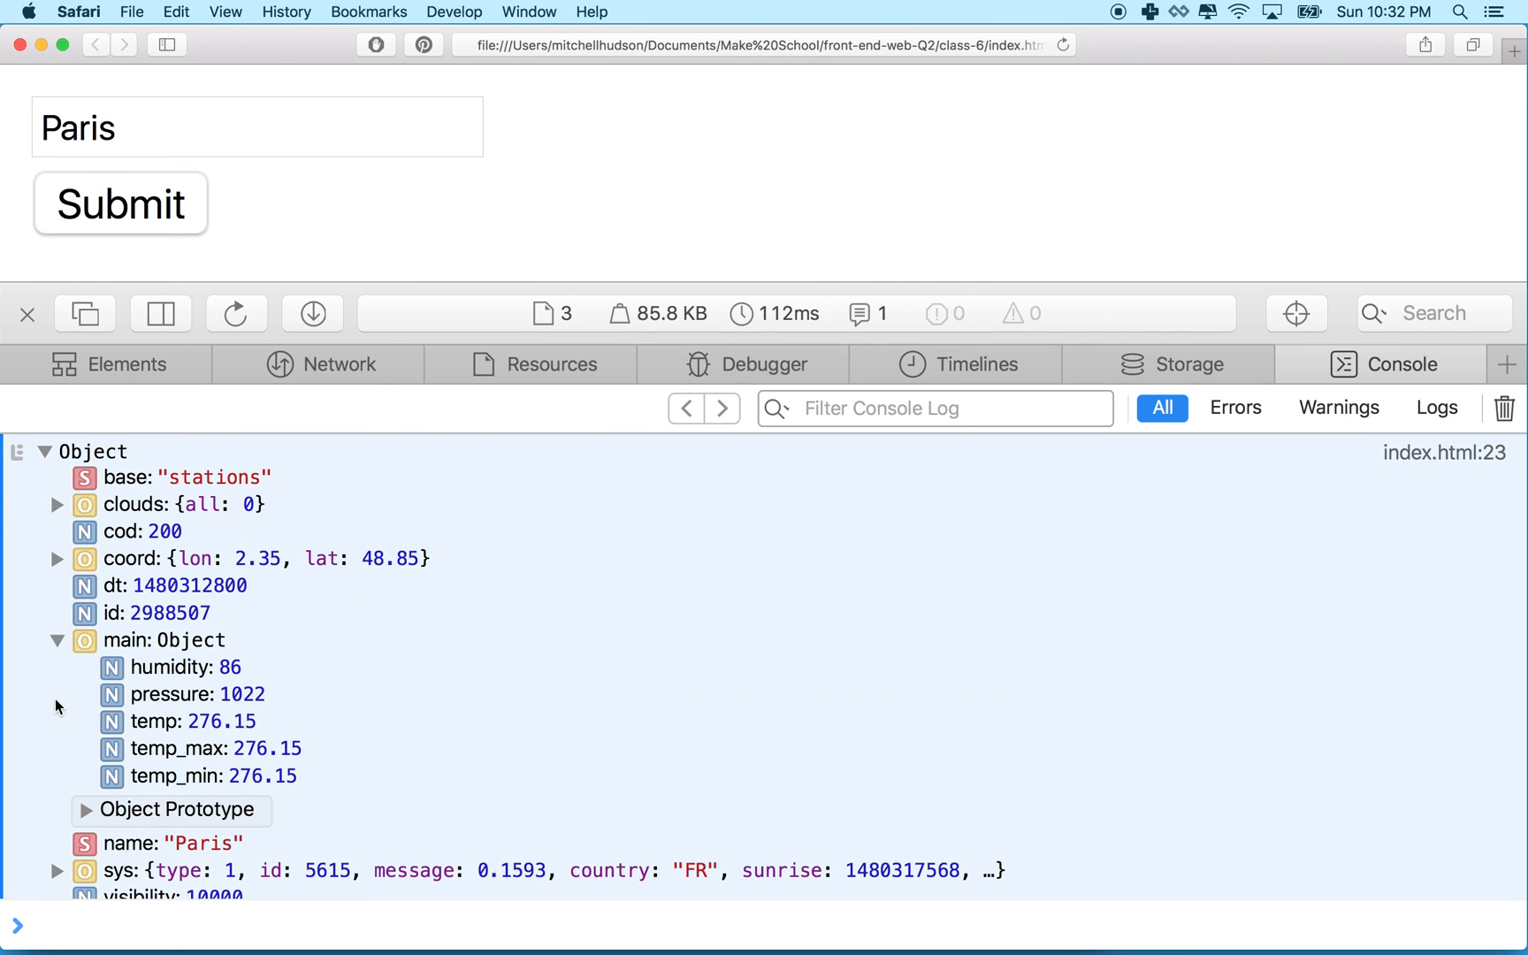
scroll("down", 3)
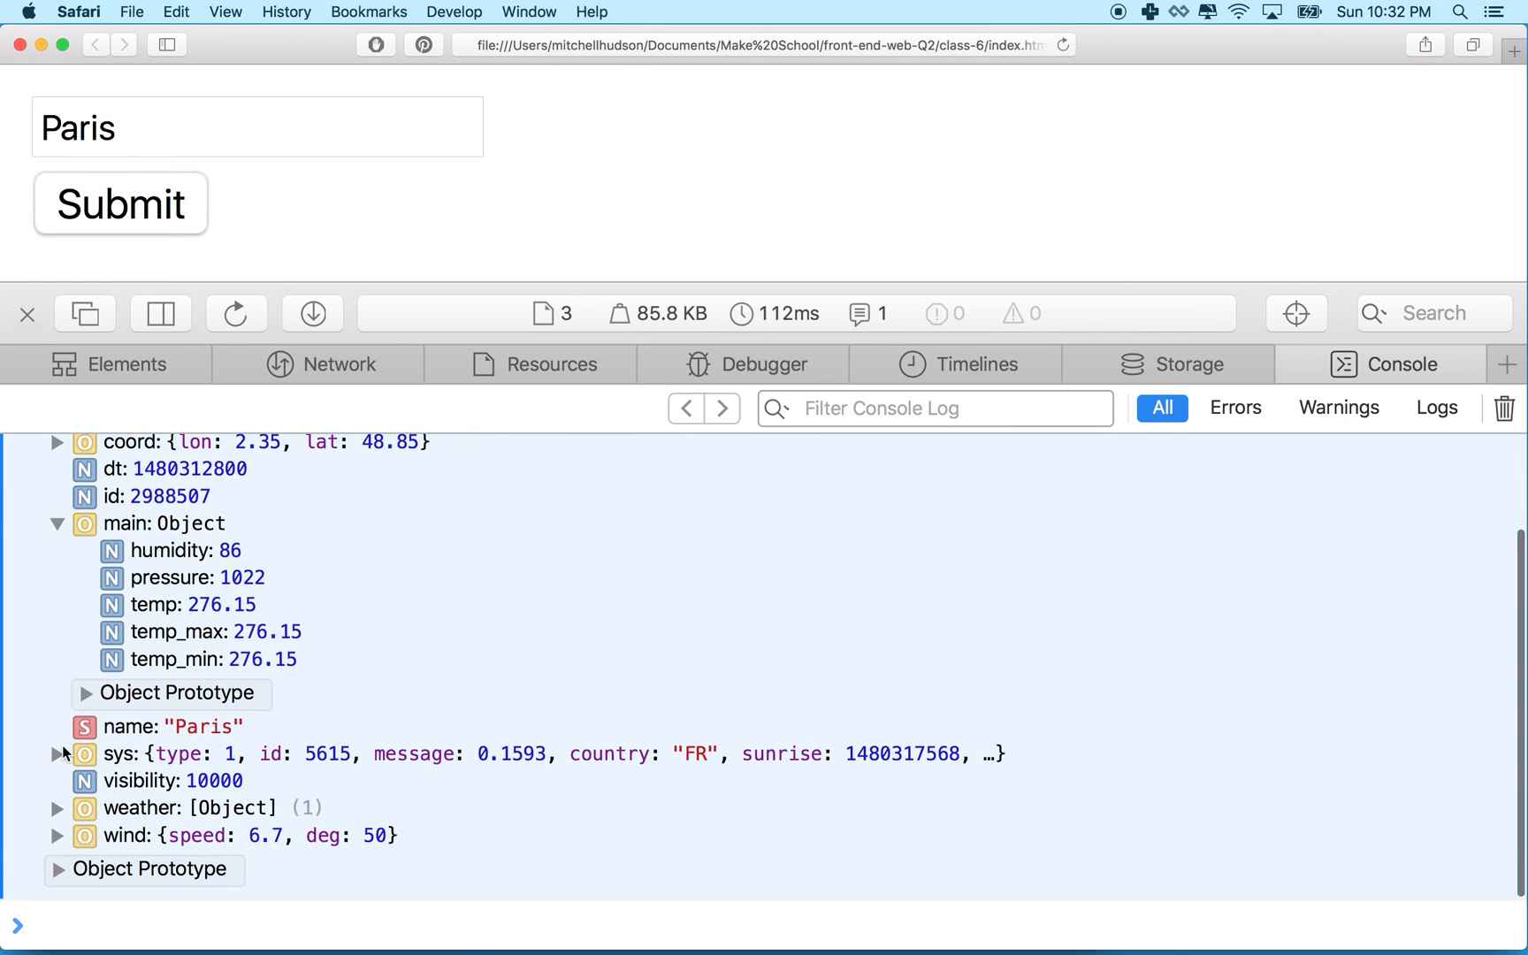
left_click(59, 807)
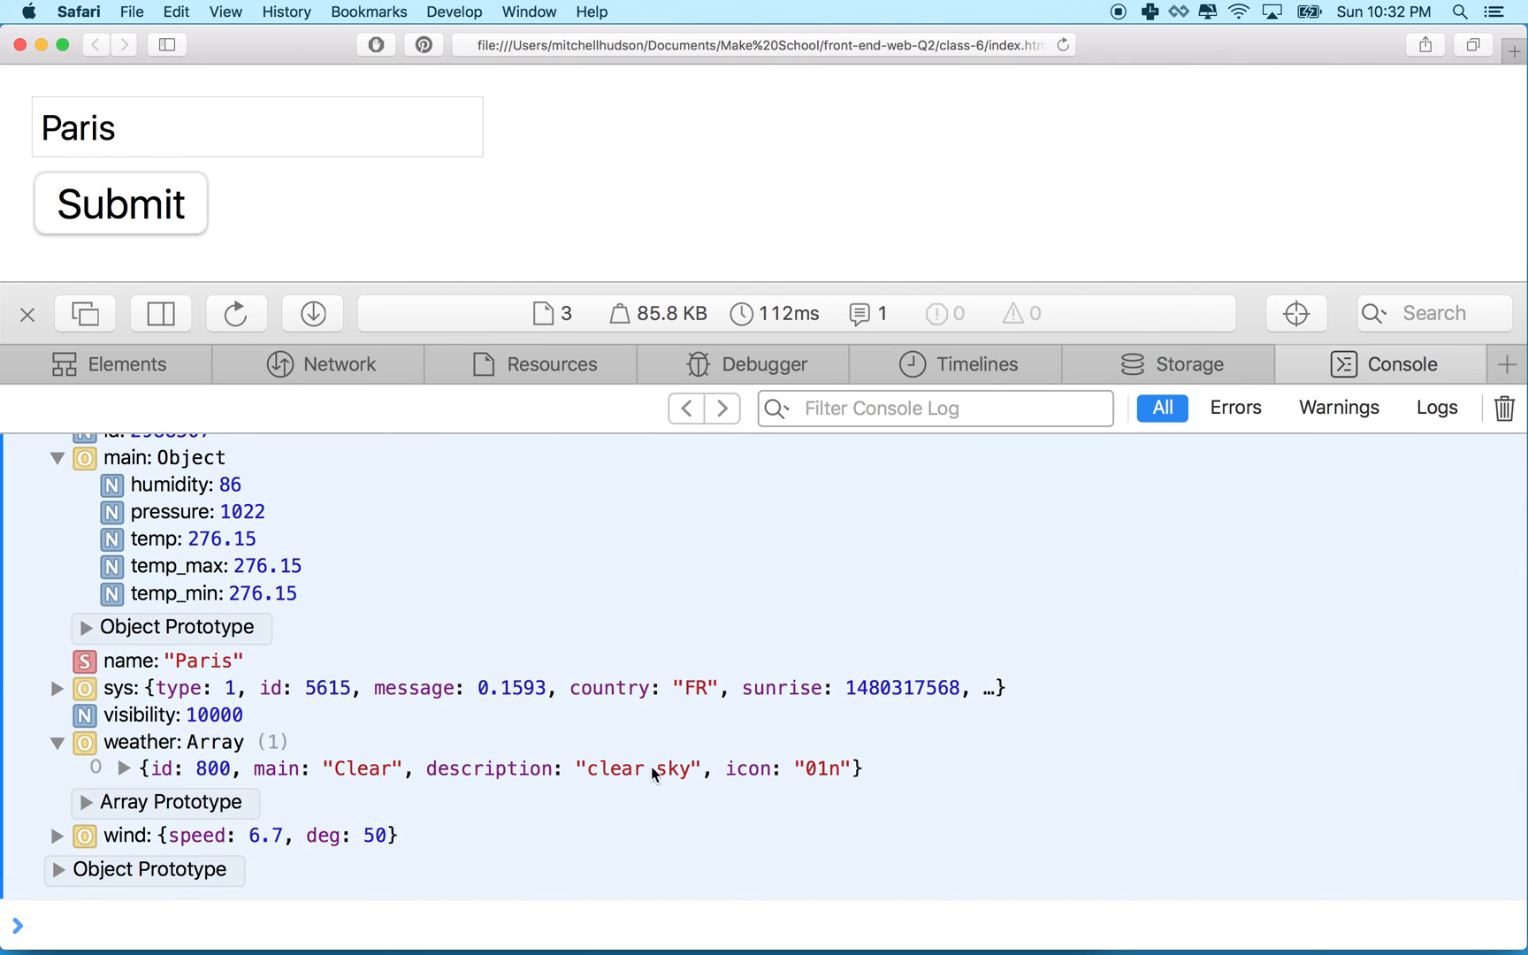
double_click(78, 127)
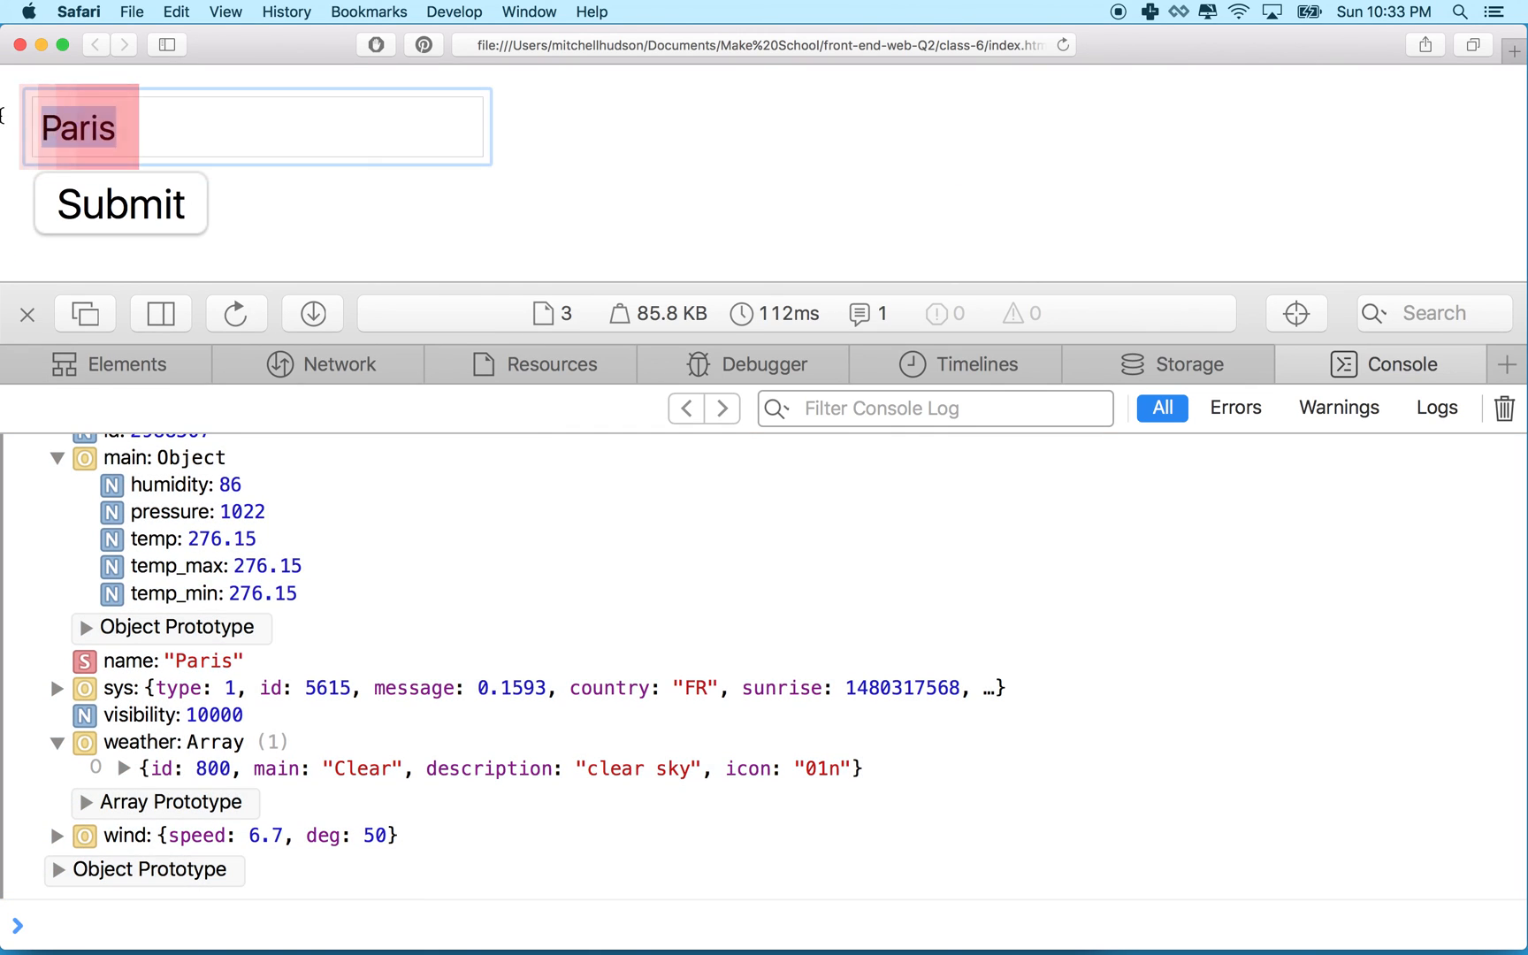
Submit Moscow and then London, logging their weather objects in the console
type("Moscow")
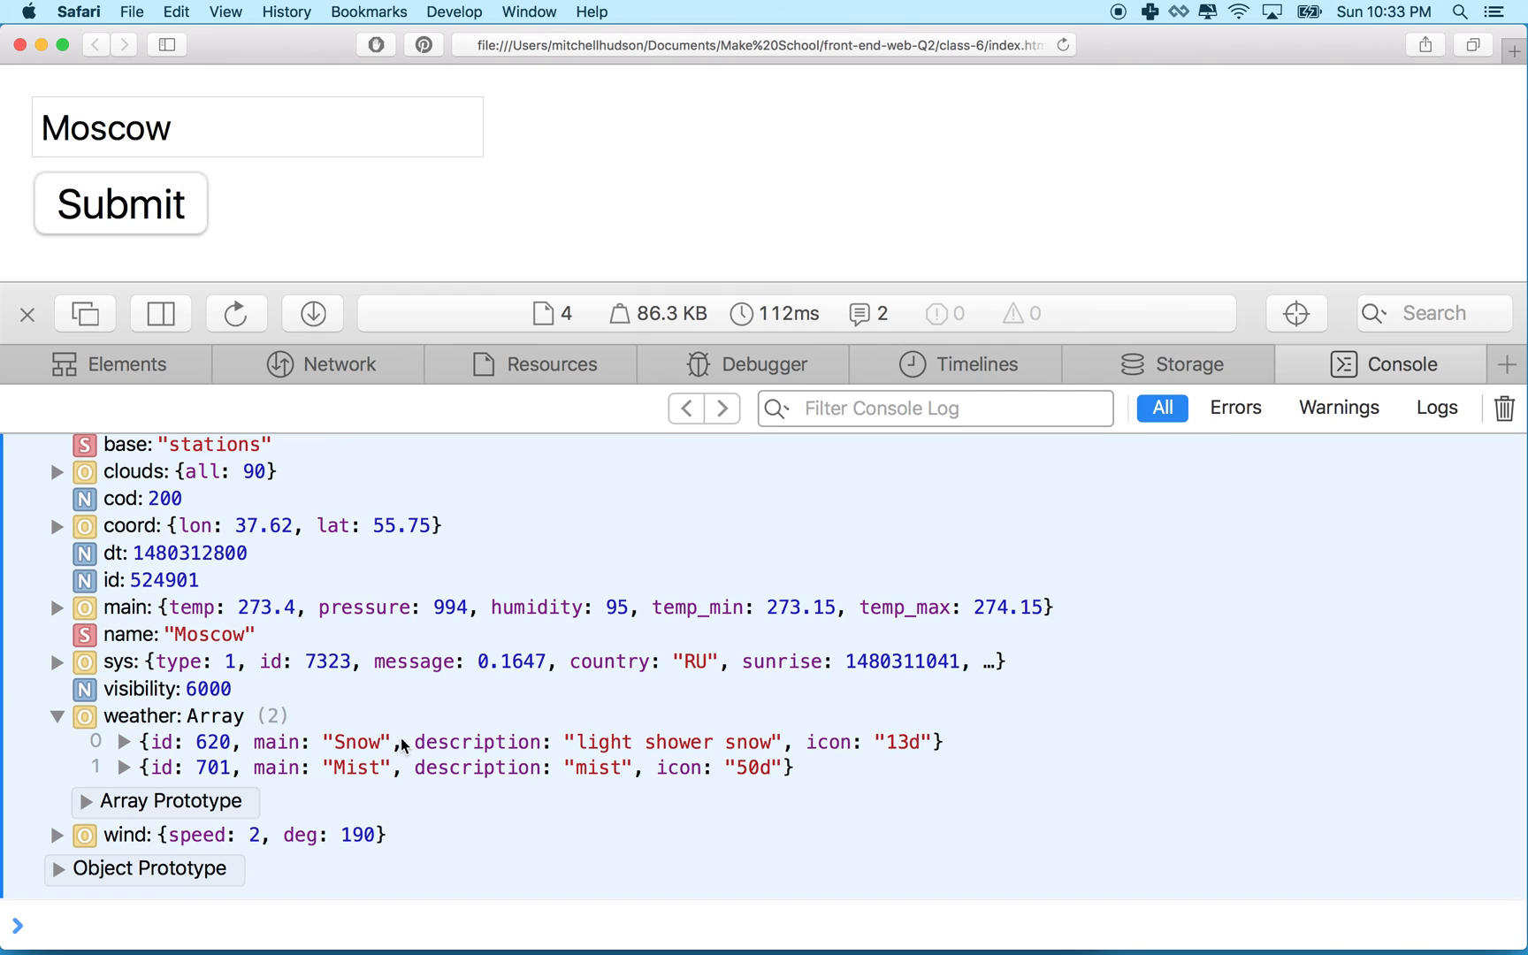
type("London")
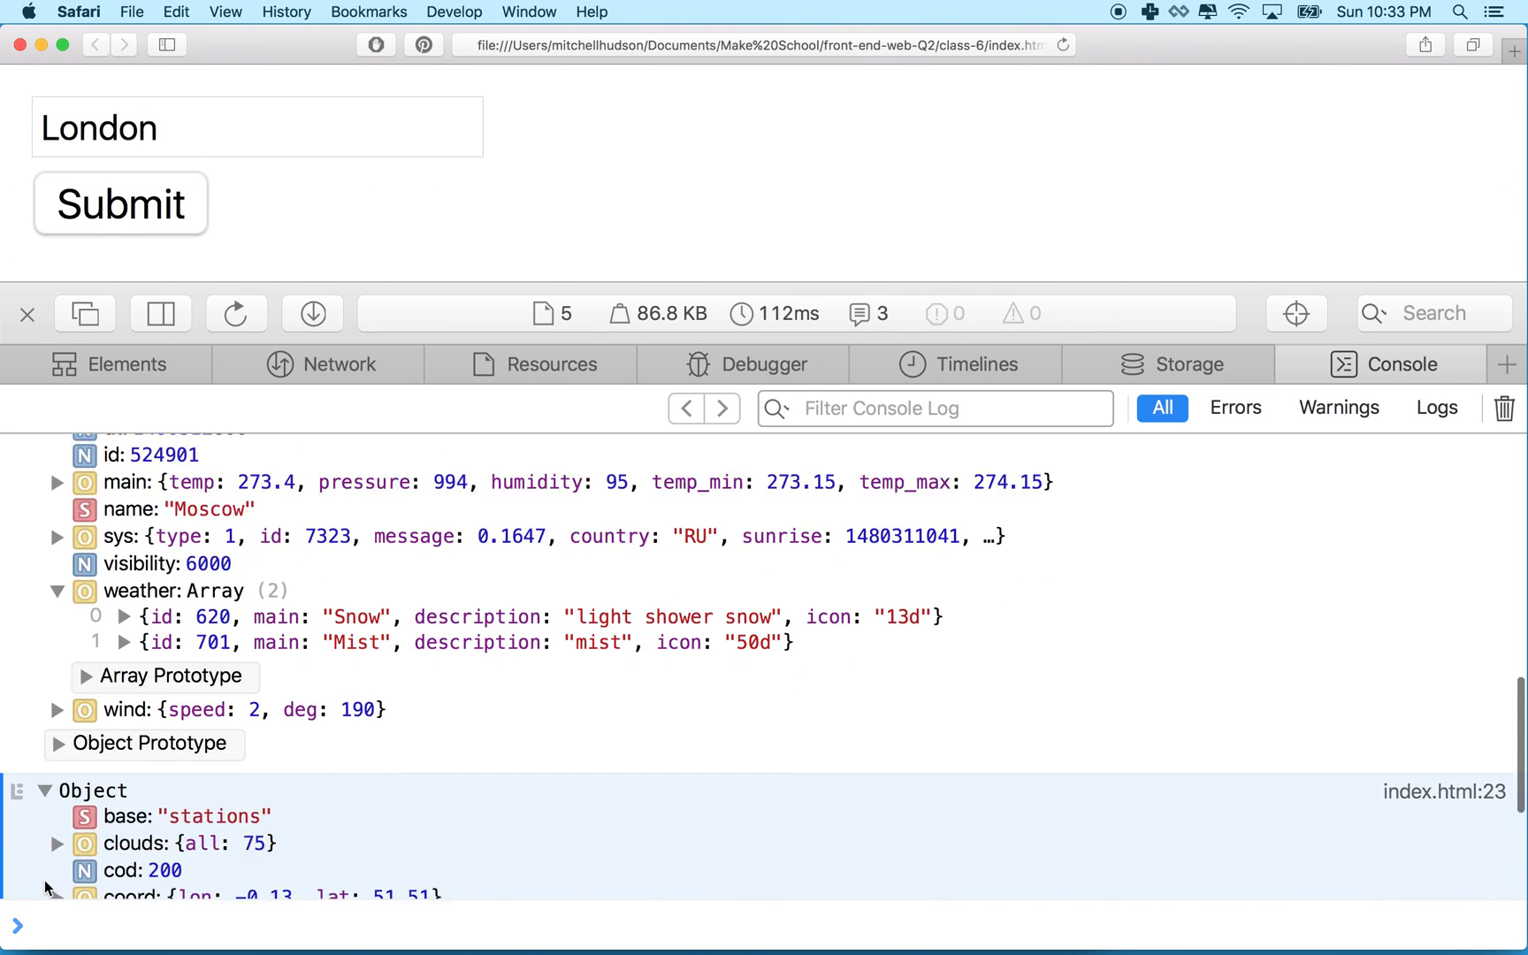
scroll("down", 3)
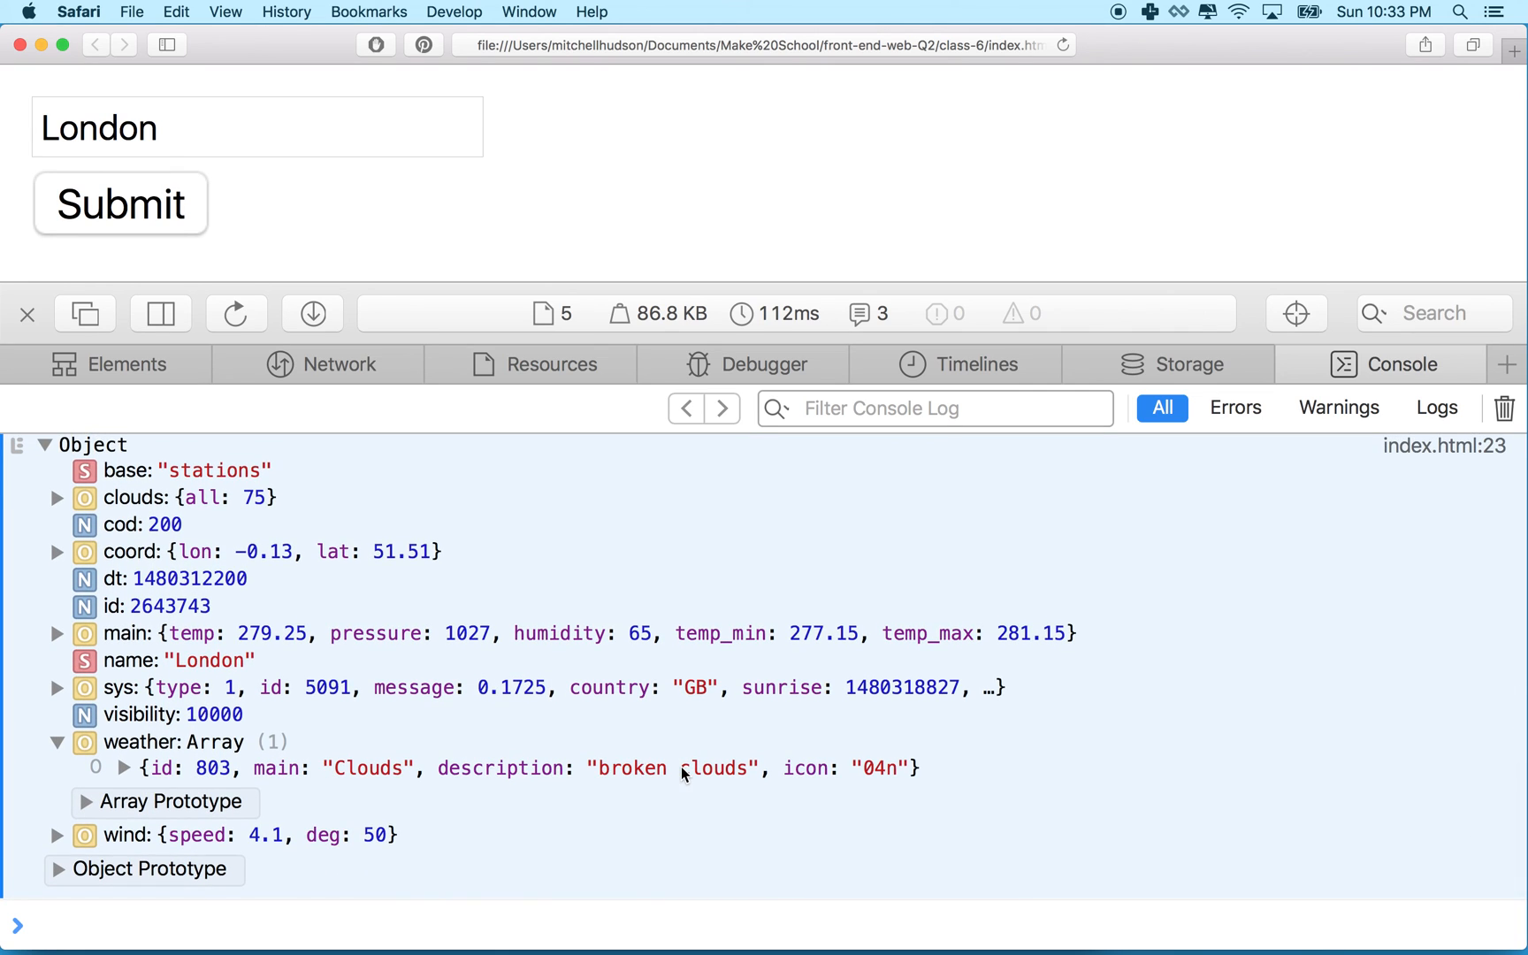
mouse_move(444, 769)
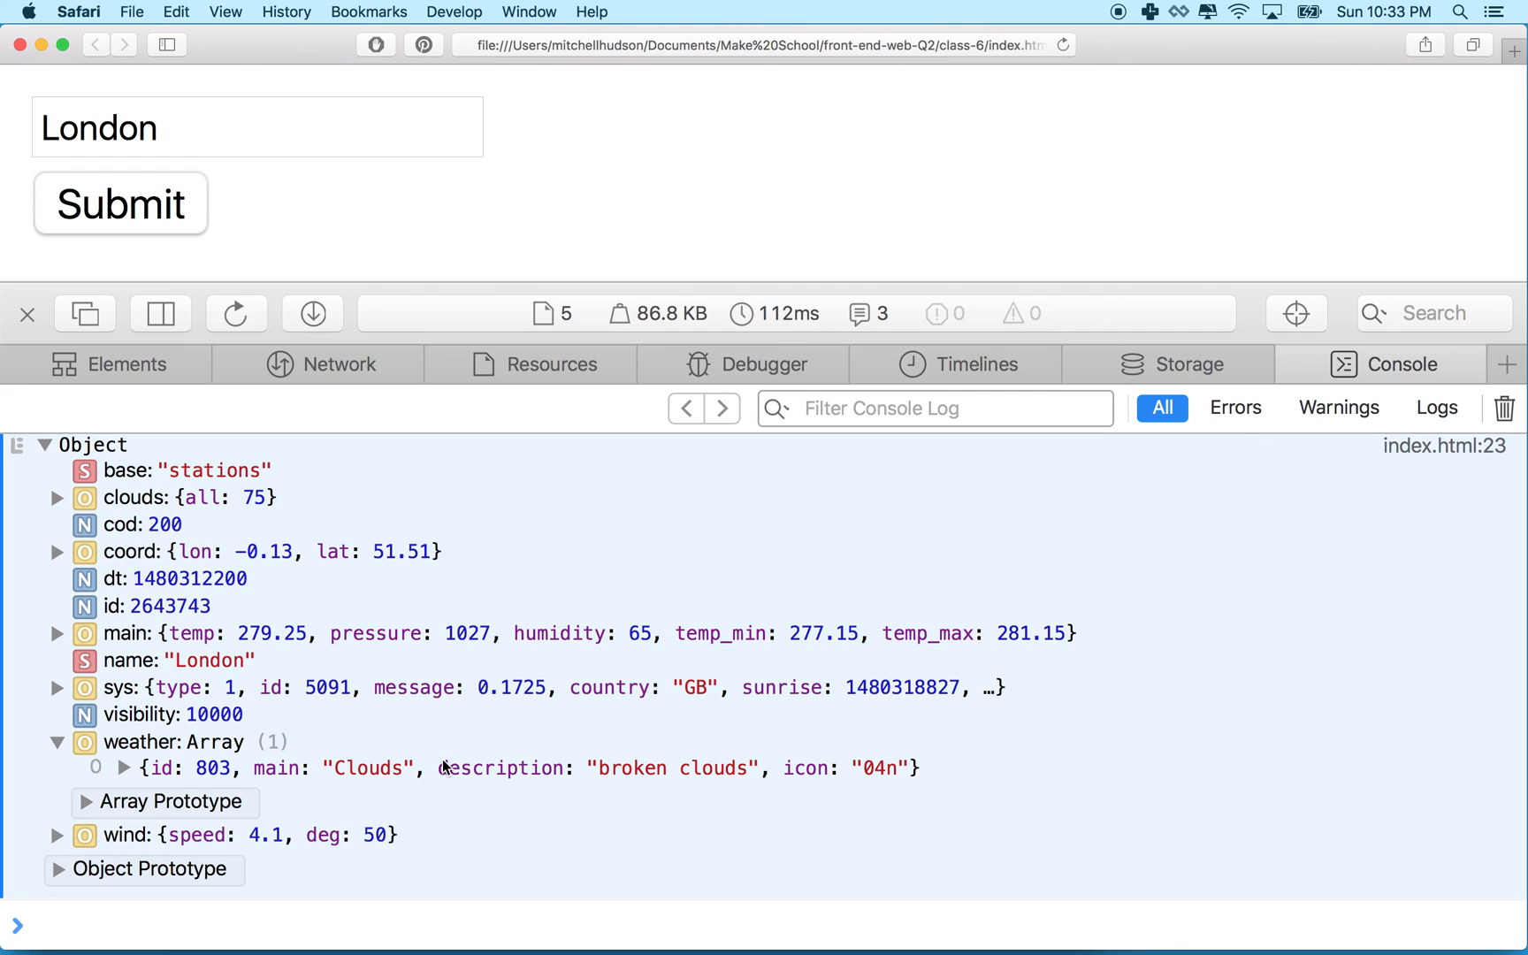
mouse_move(597, 905)
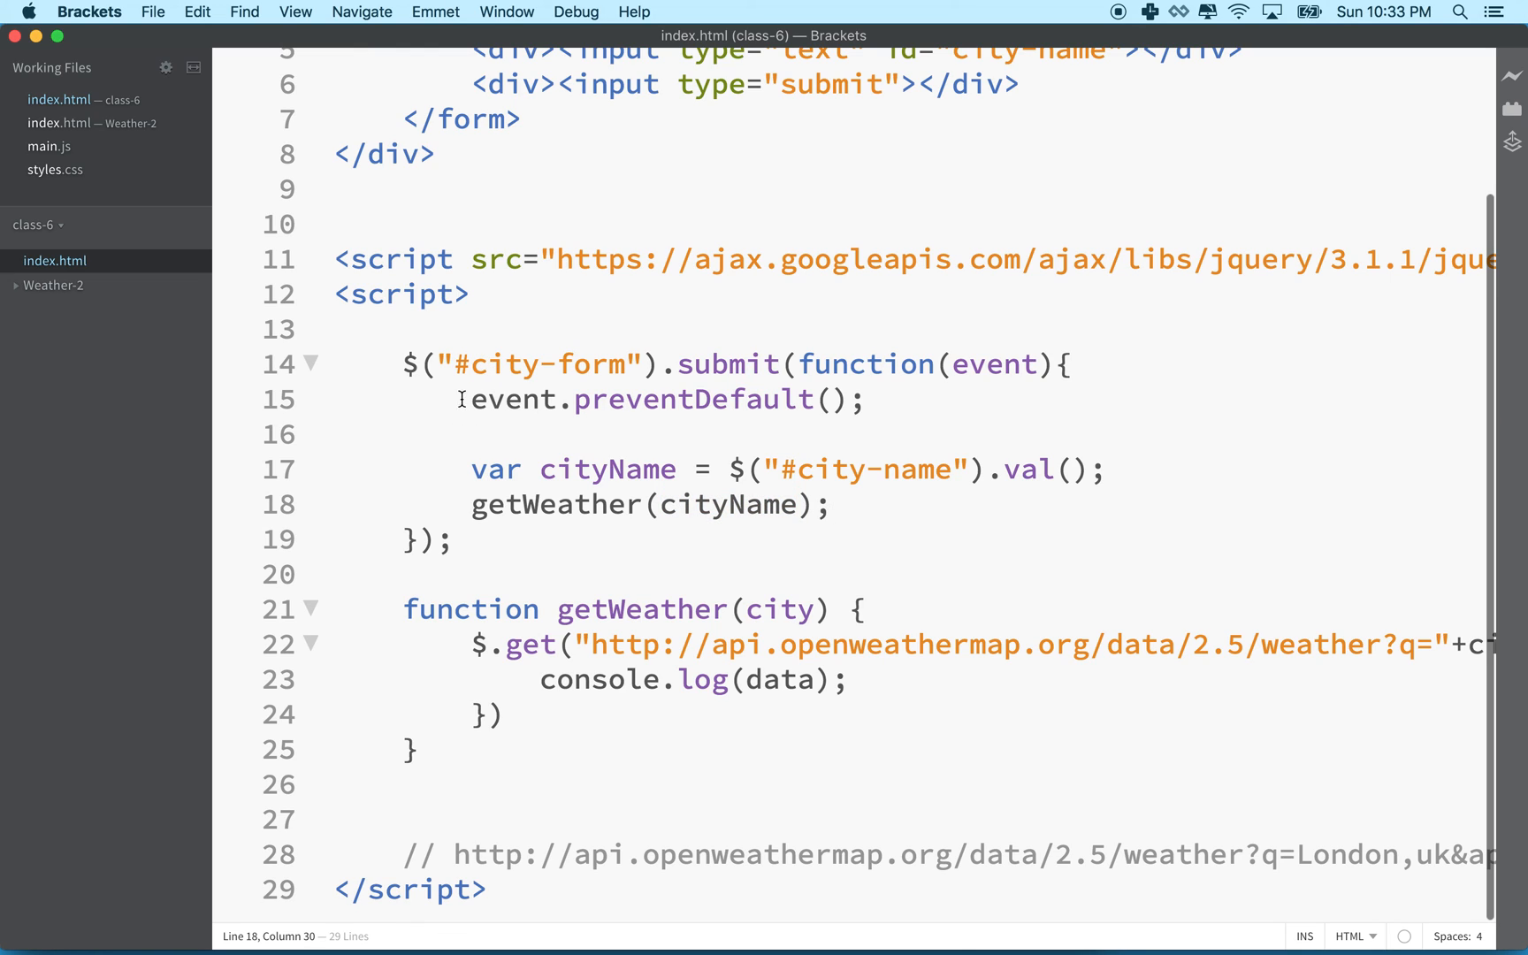
mouse_move(1141, 32)
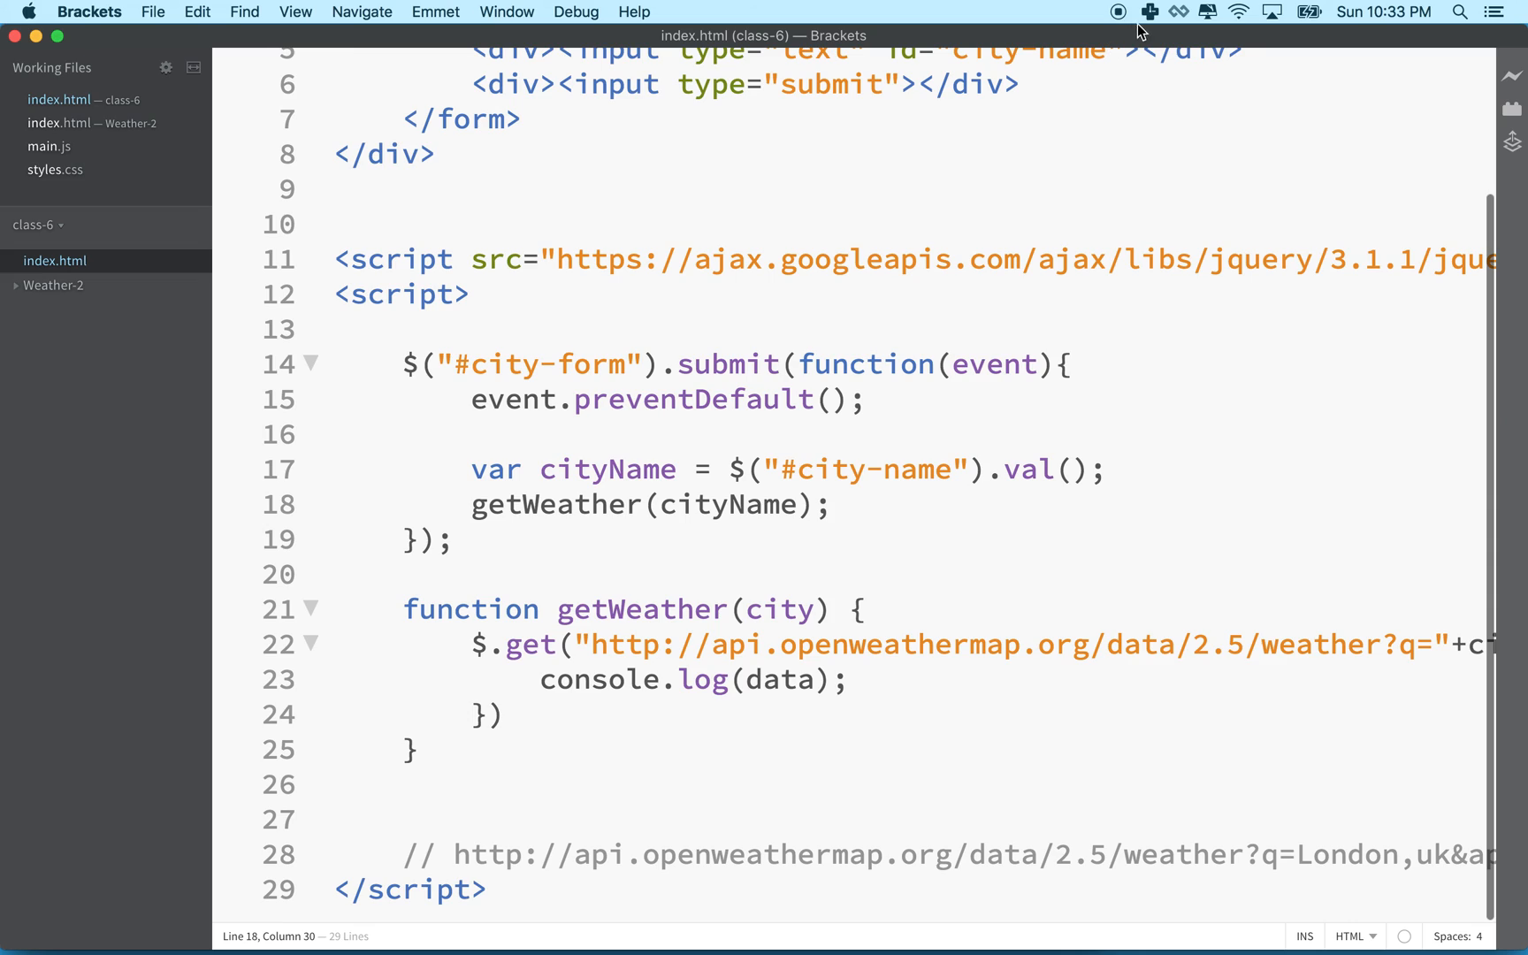